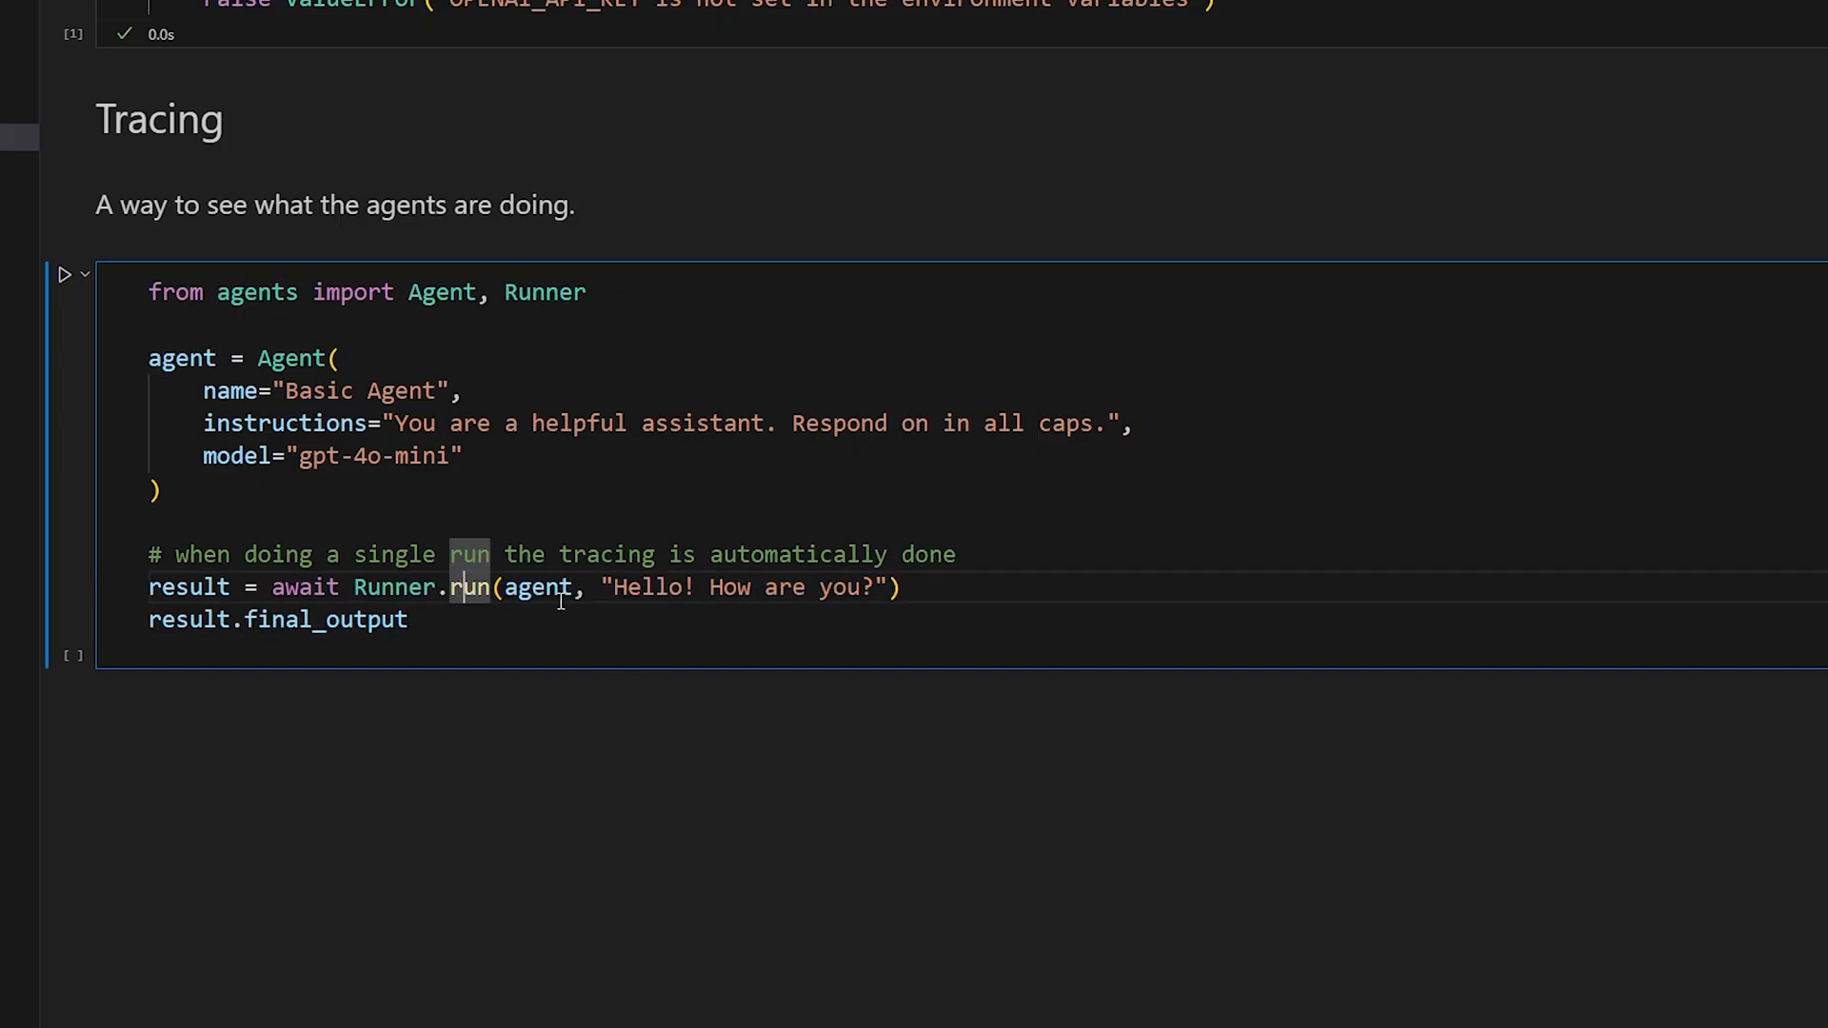
# Step: Review the existing traces, then run the Basic Agent tracing cell to record a new trace
pyautogui.doubleClick(651, 587)
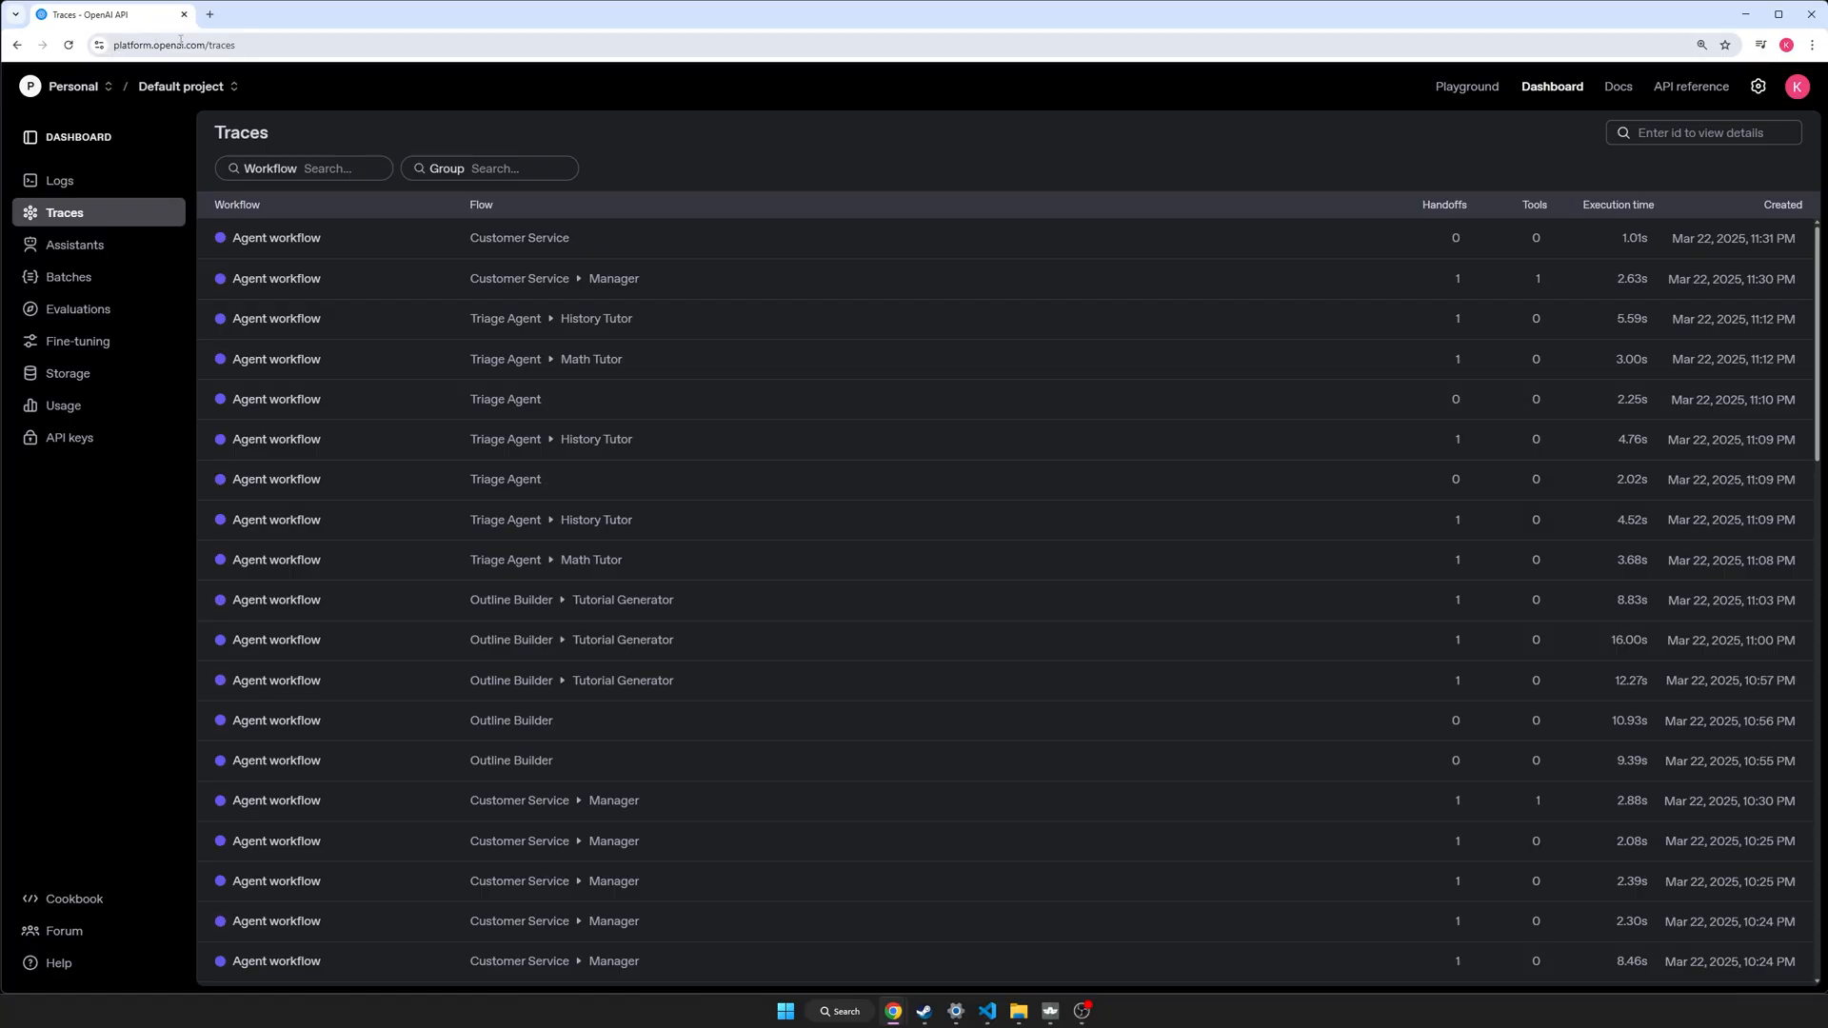
pyautogui.moveTo(866, 112)
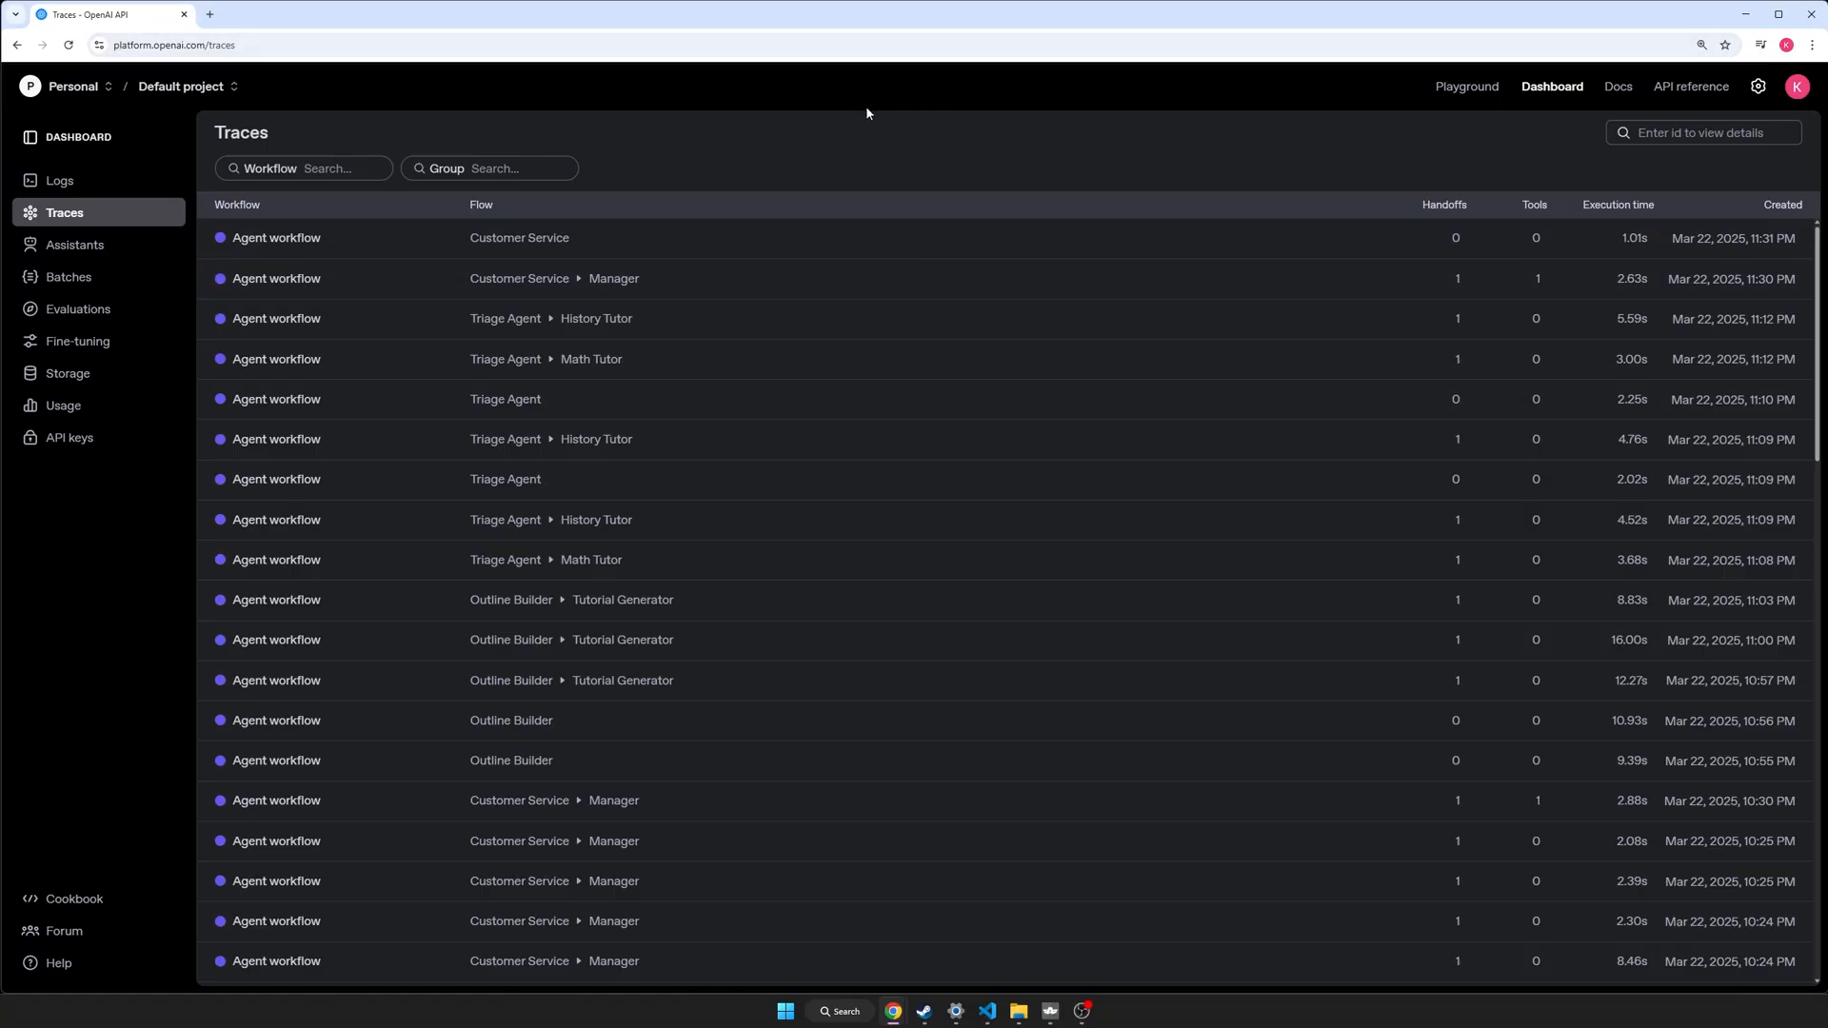
pyautogui.moveTo(497, 388)
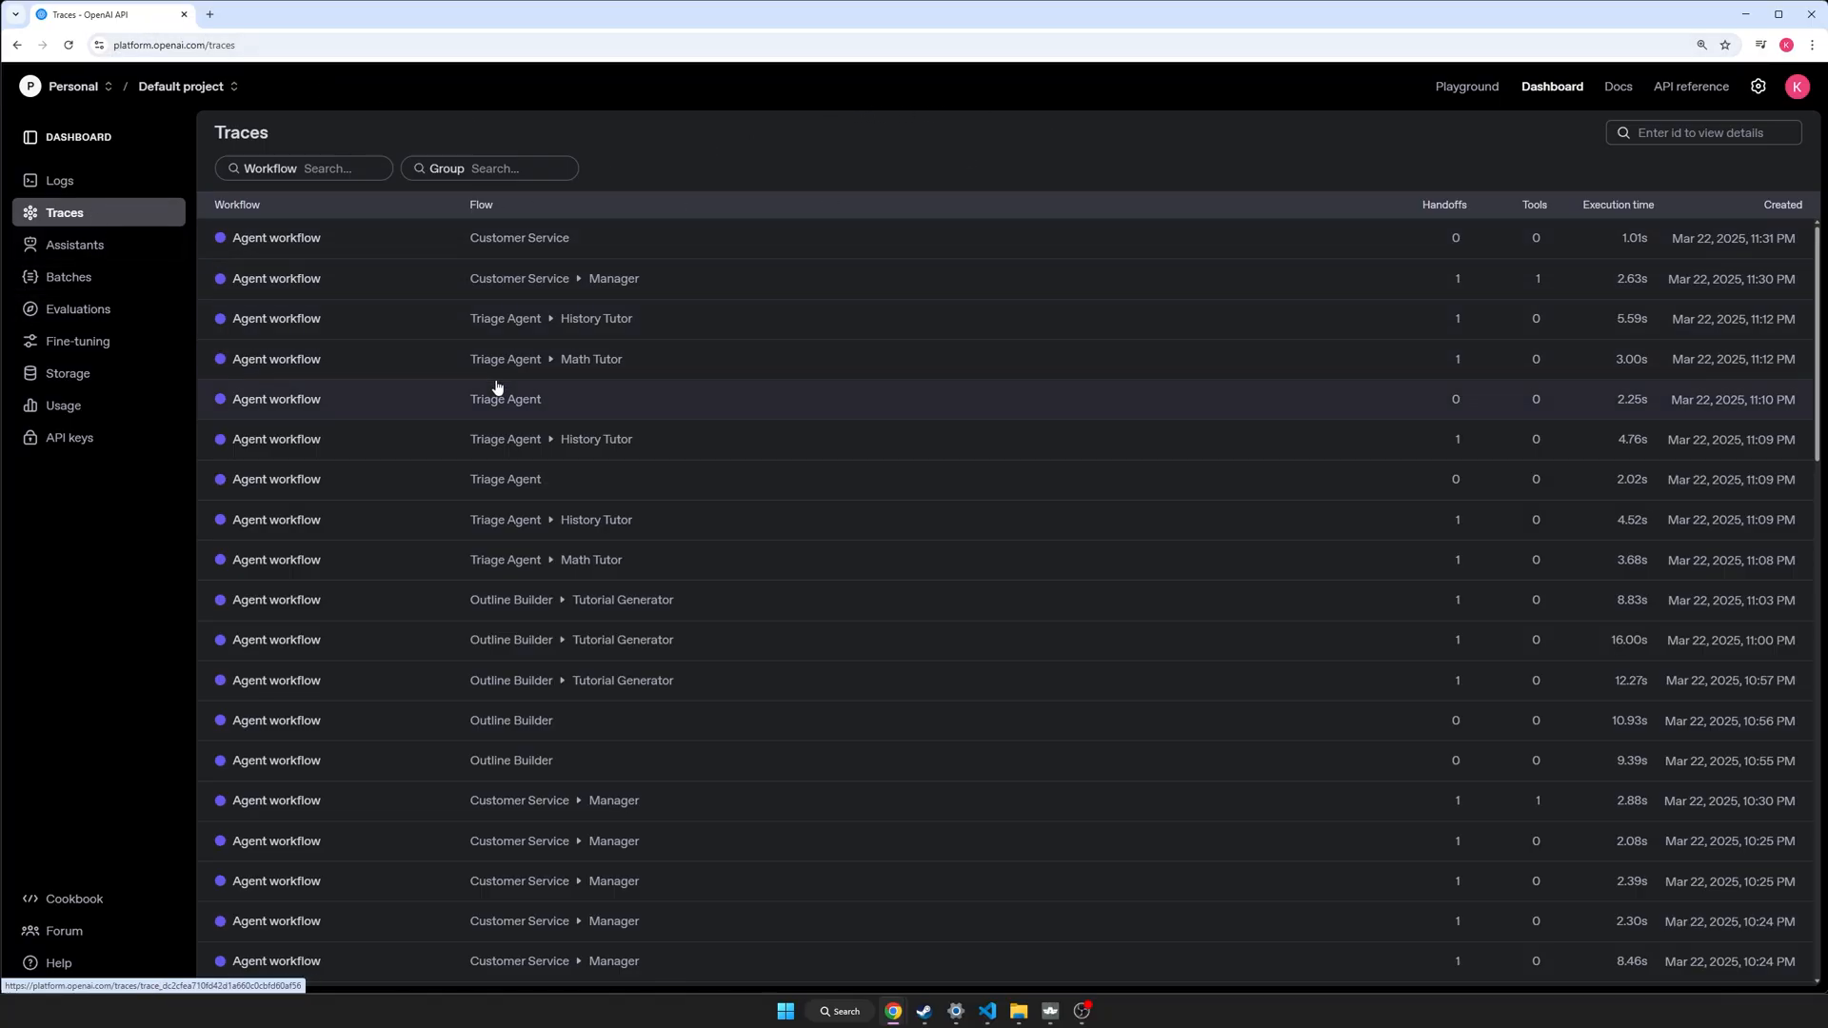
pyautogui.scroll(-3)
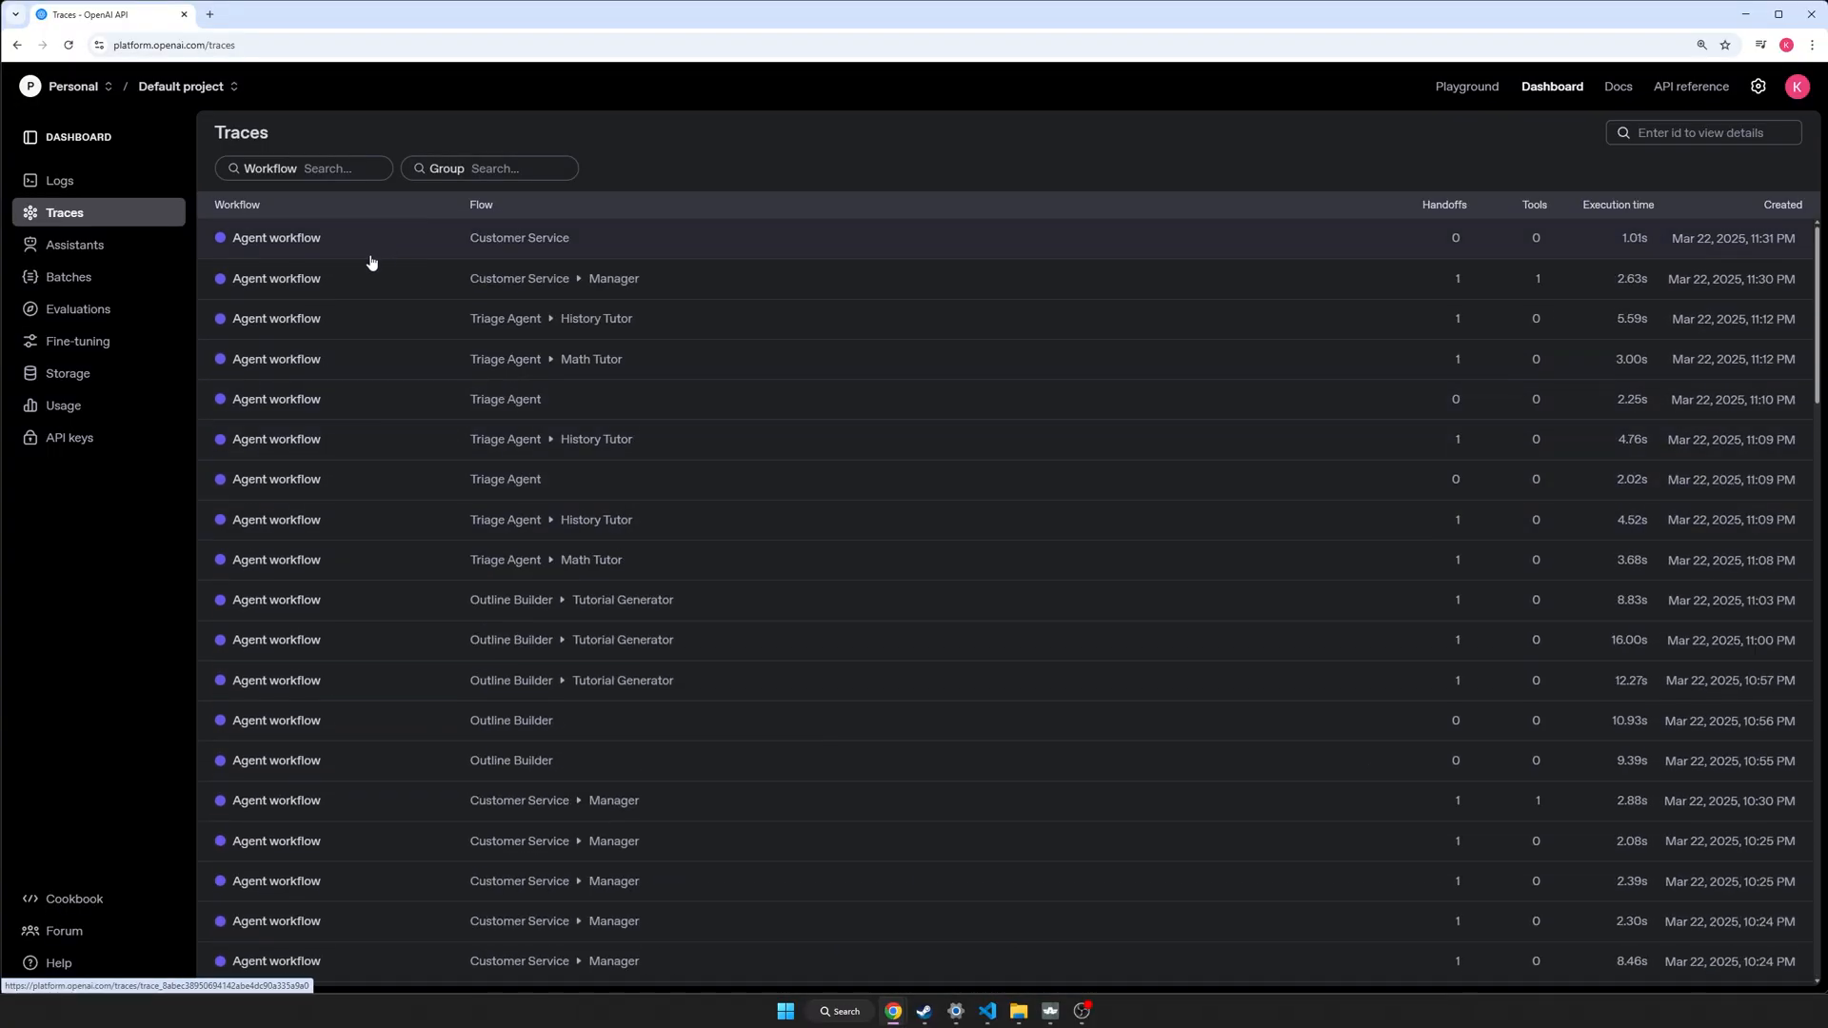
pyautogui.moveTo(608, 649)
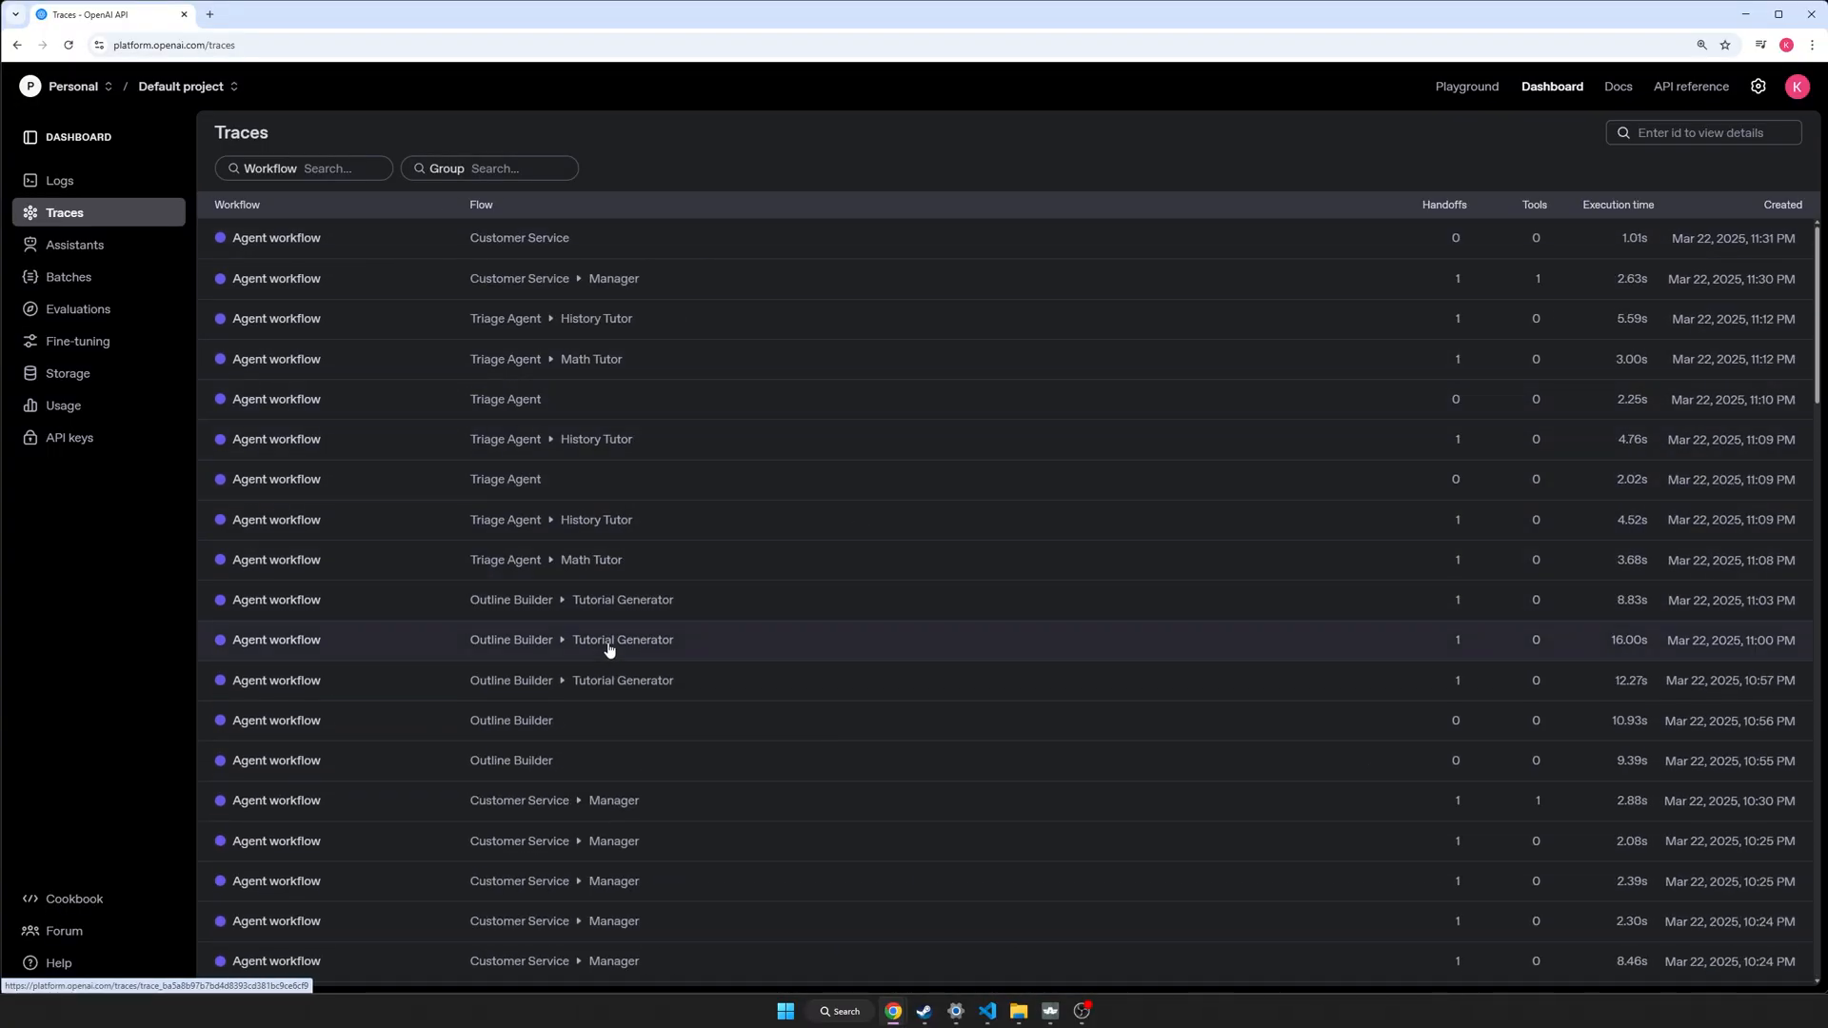
pyautogui.moveTo(697, 247)
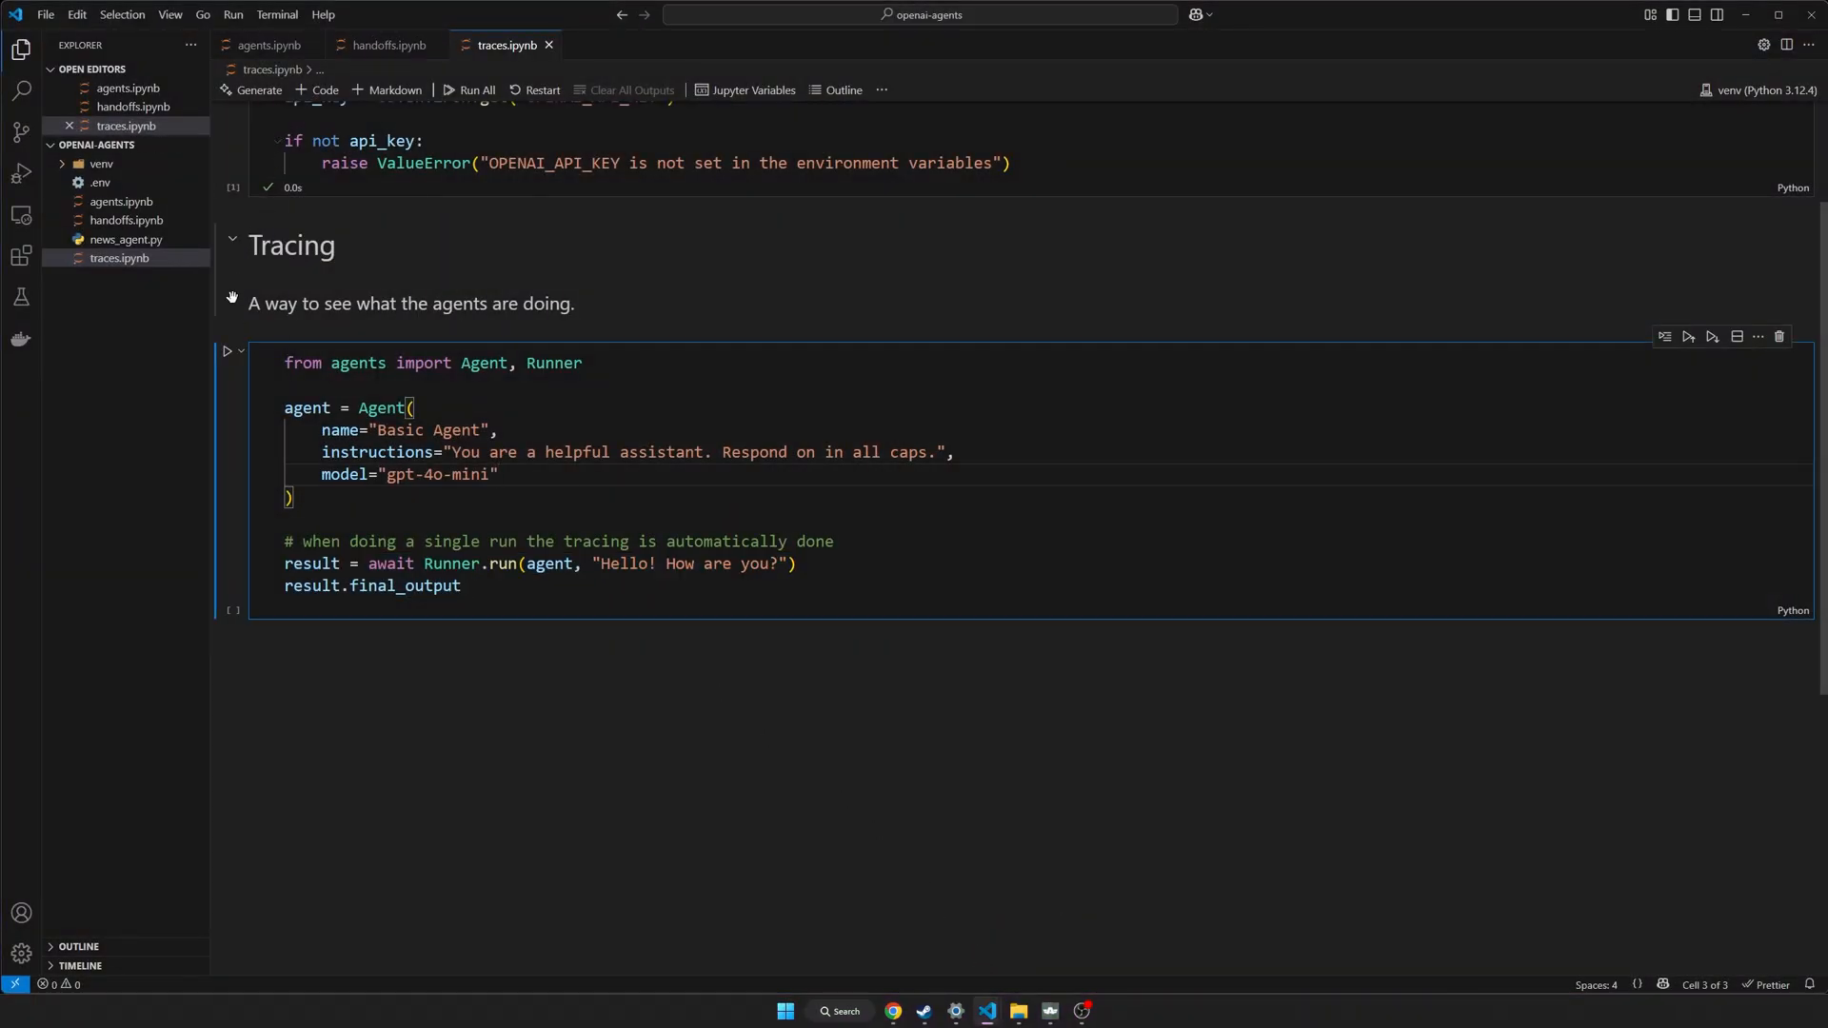
pyautogui.click(227, 351)
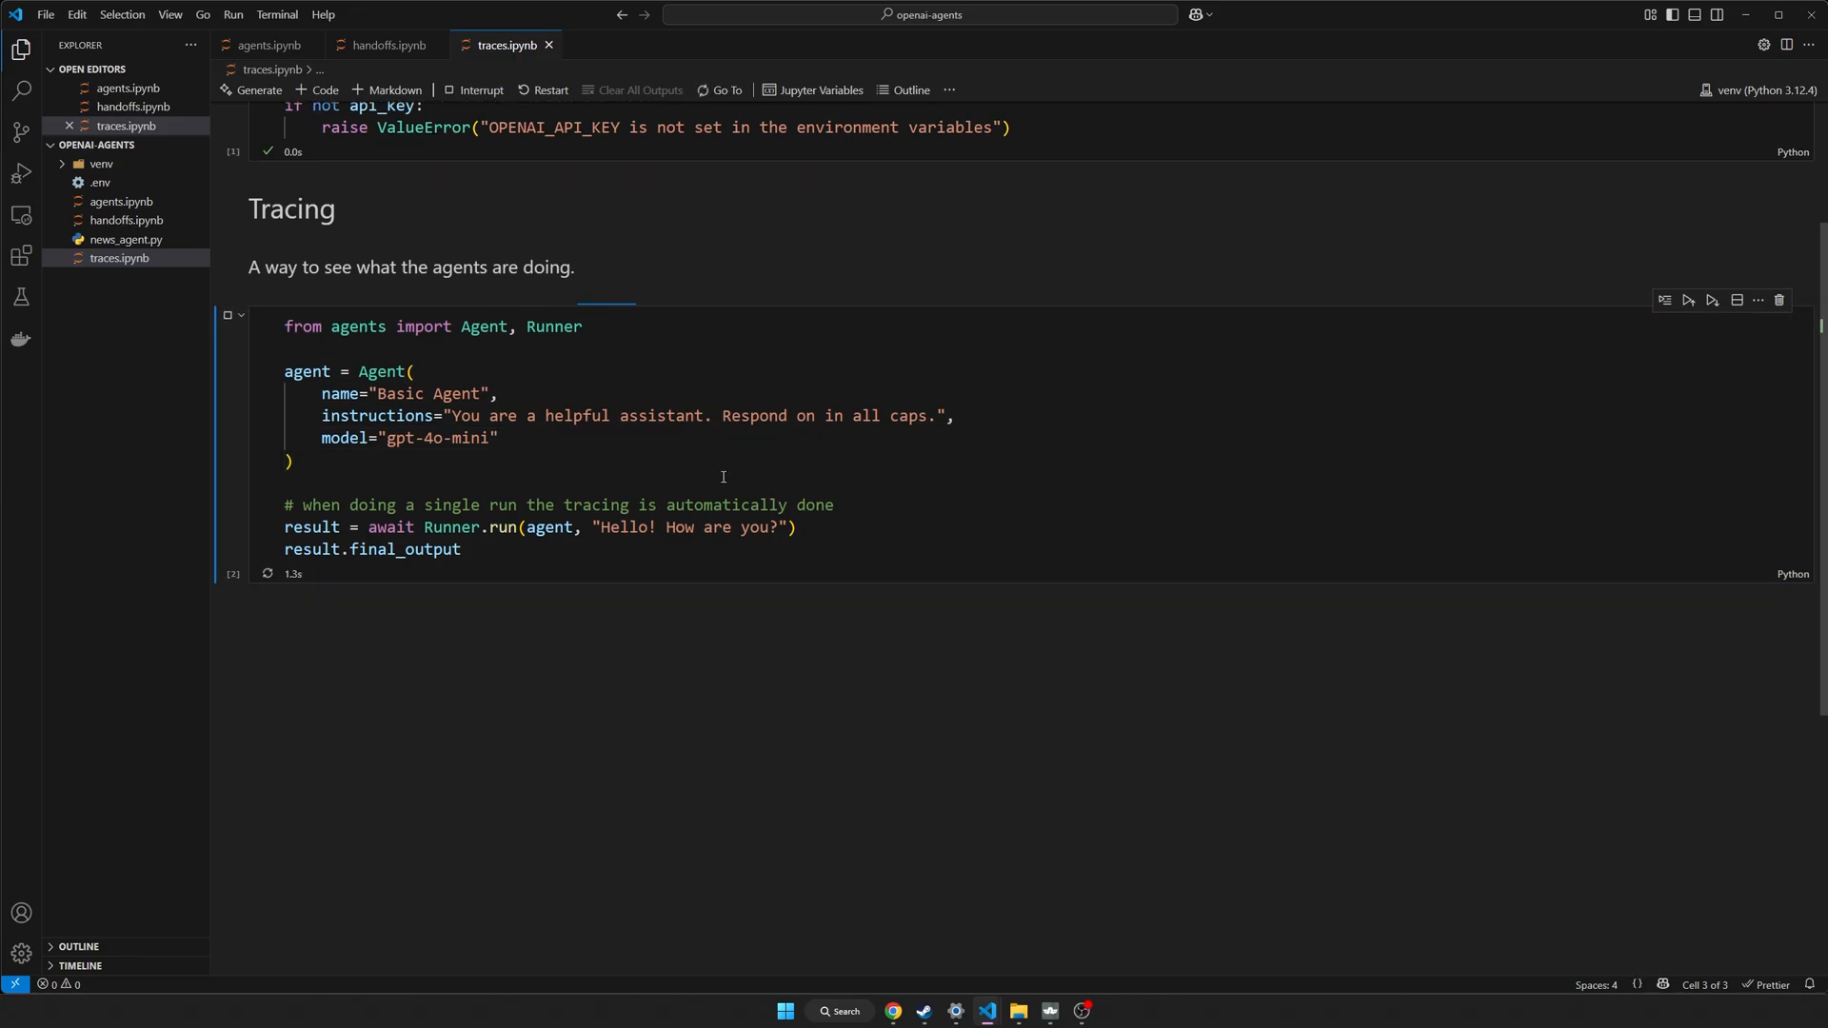
pyautogui.click(228, 314)
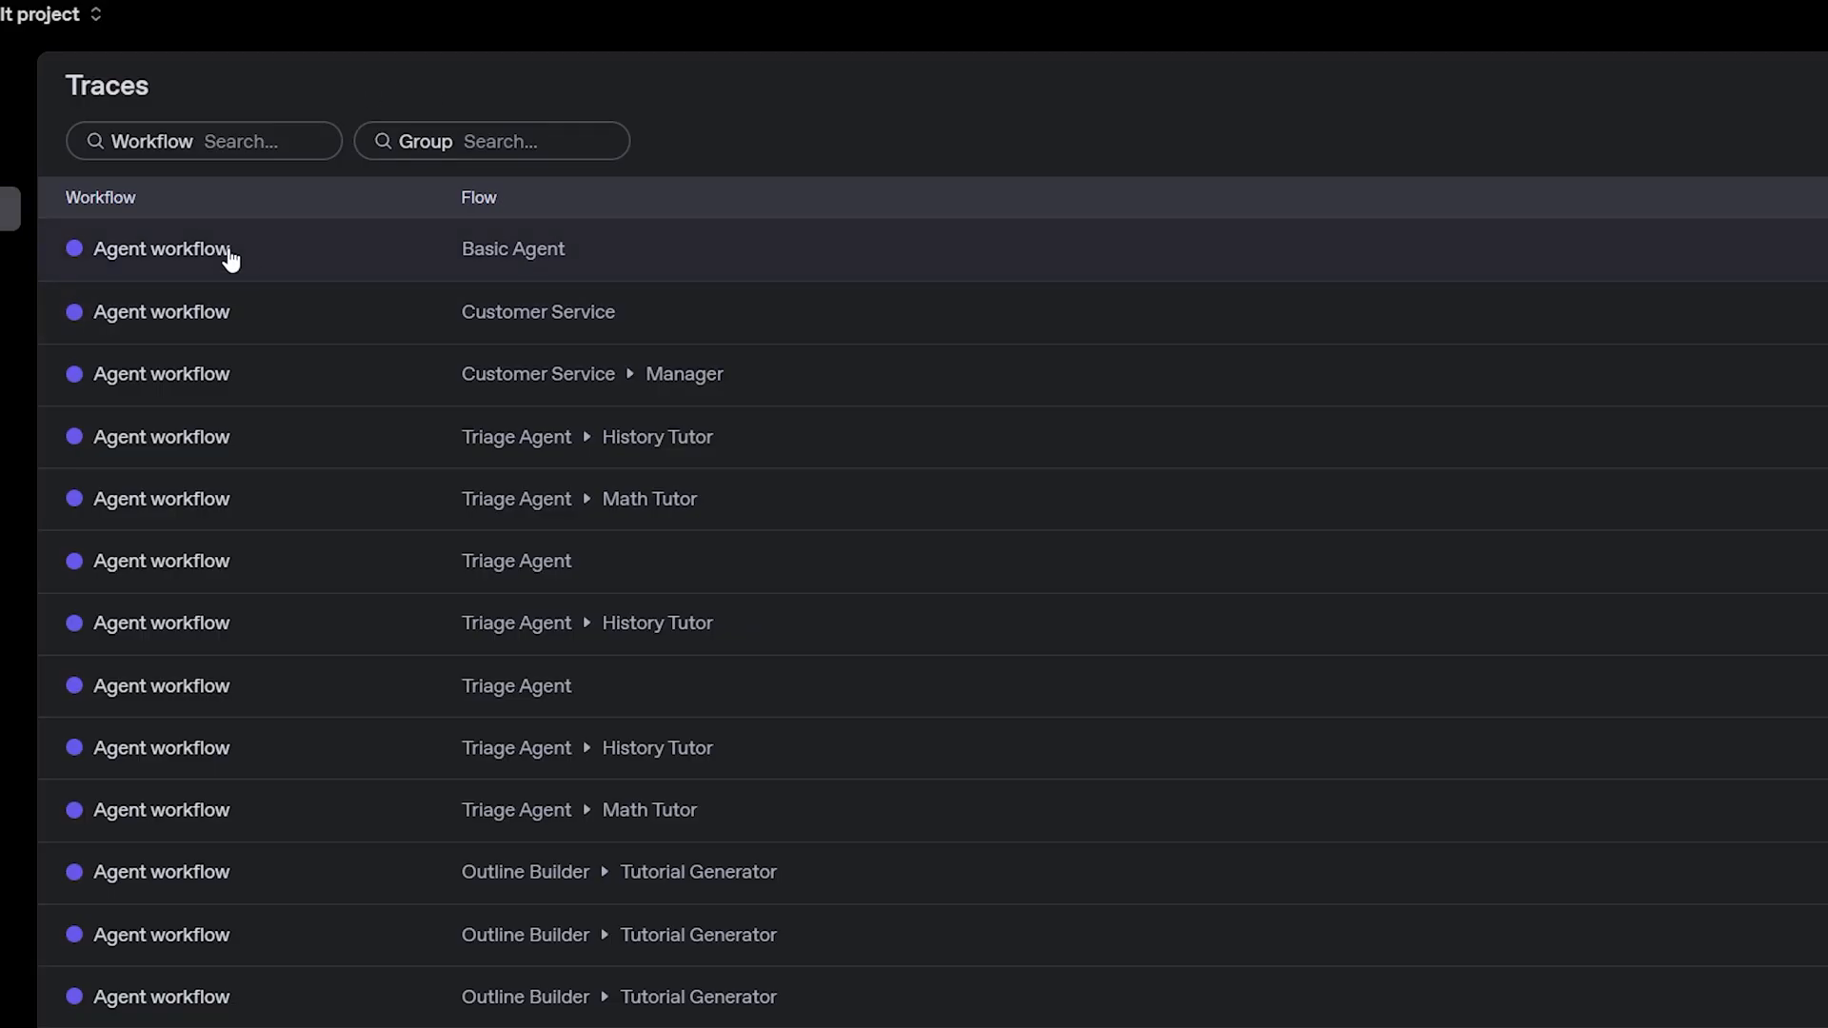
pyautogui.moveTo(480, 209)
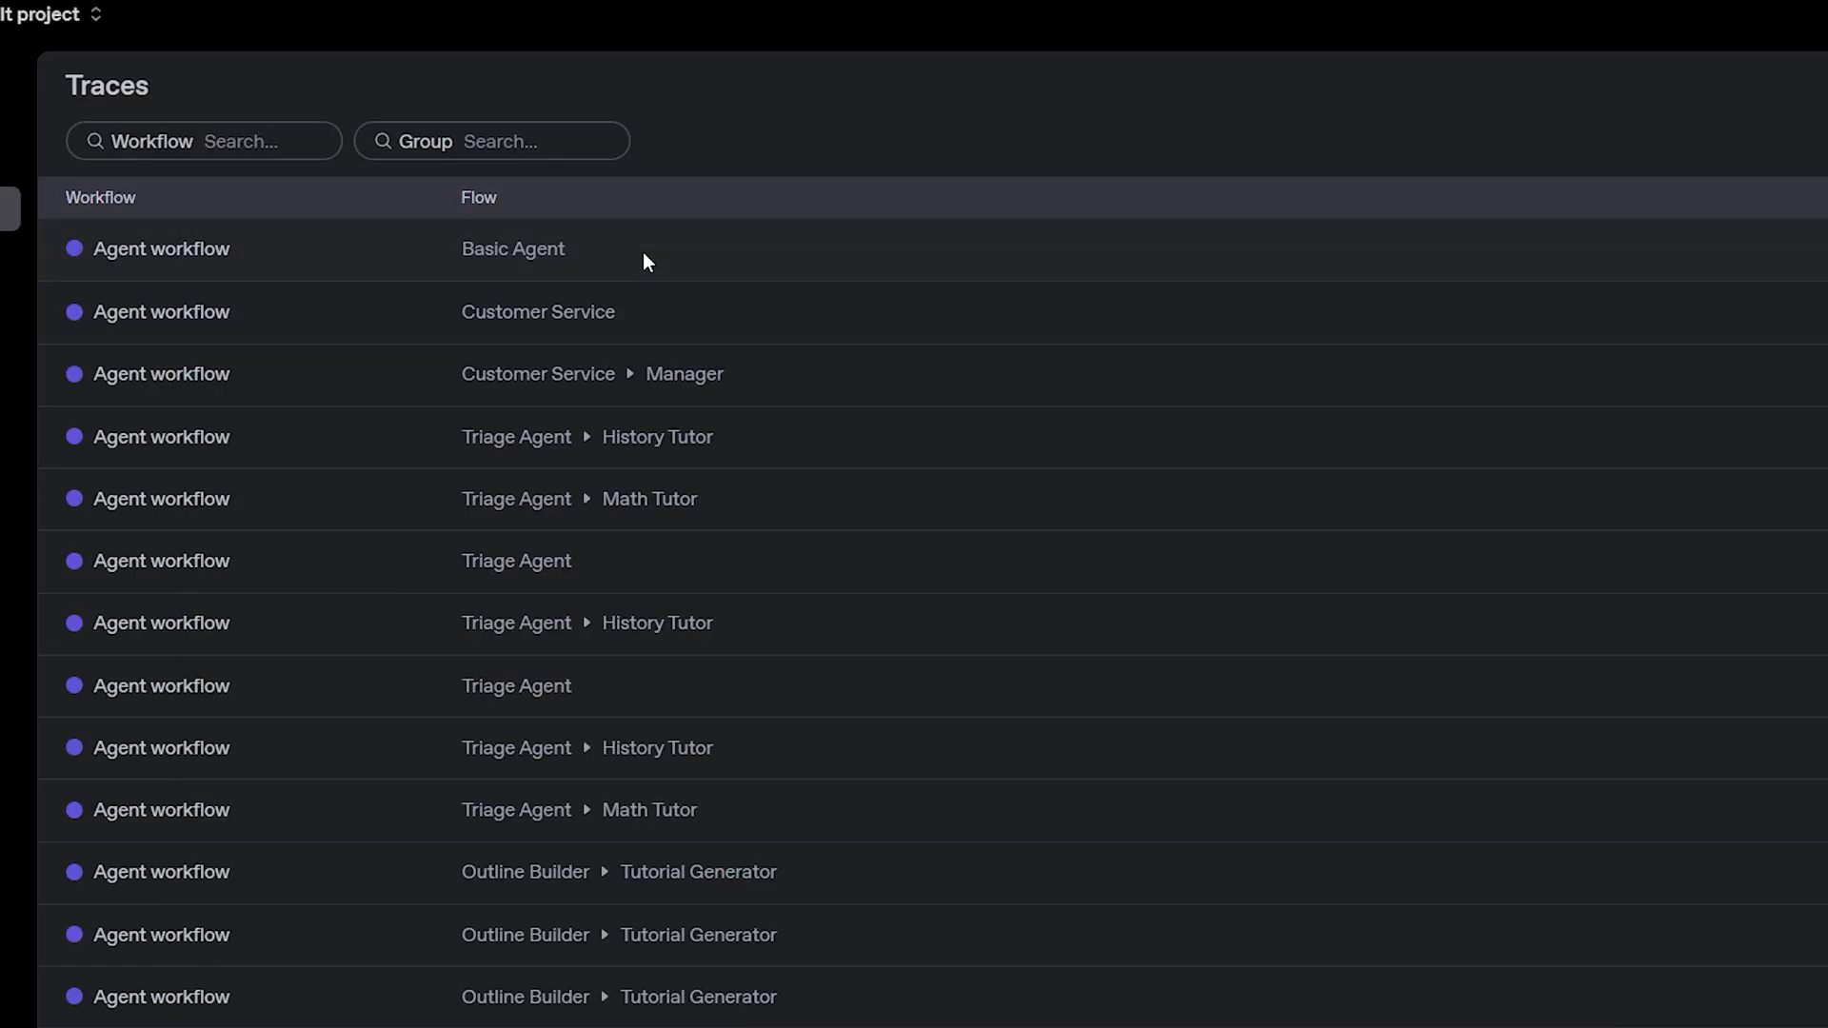
# Step: Open the newest Basic Agent workflow trace from the Traces list
pyautogui.click(512, 247)
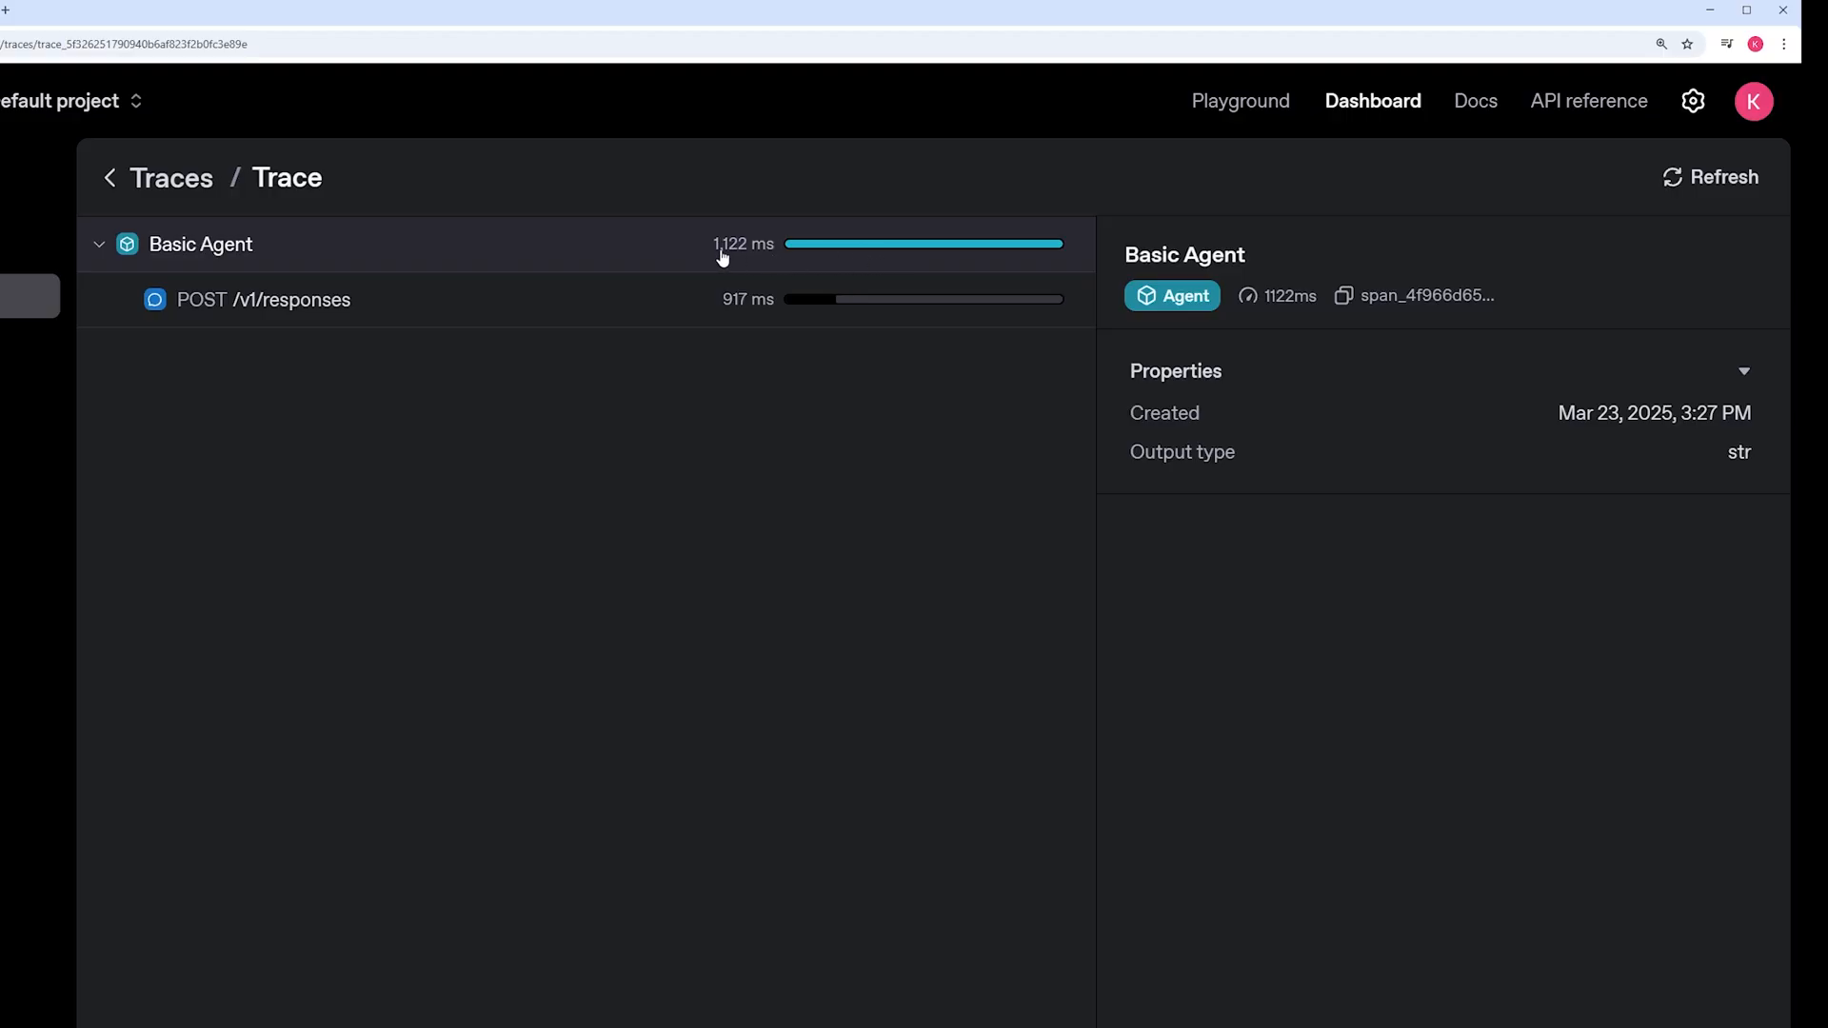
pyautogui.moveTo(741, 257)
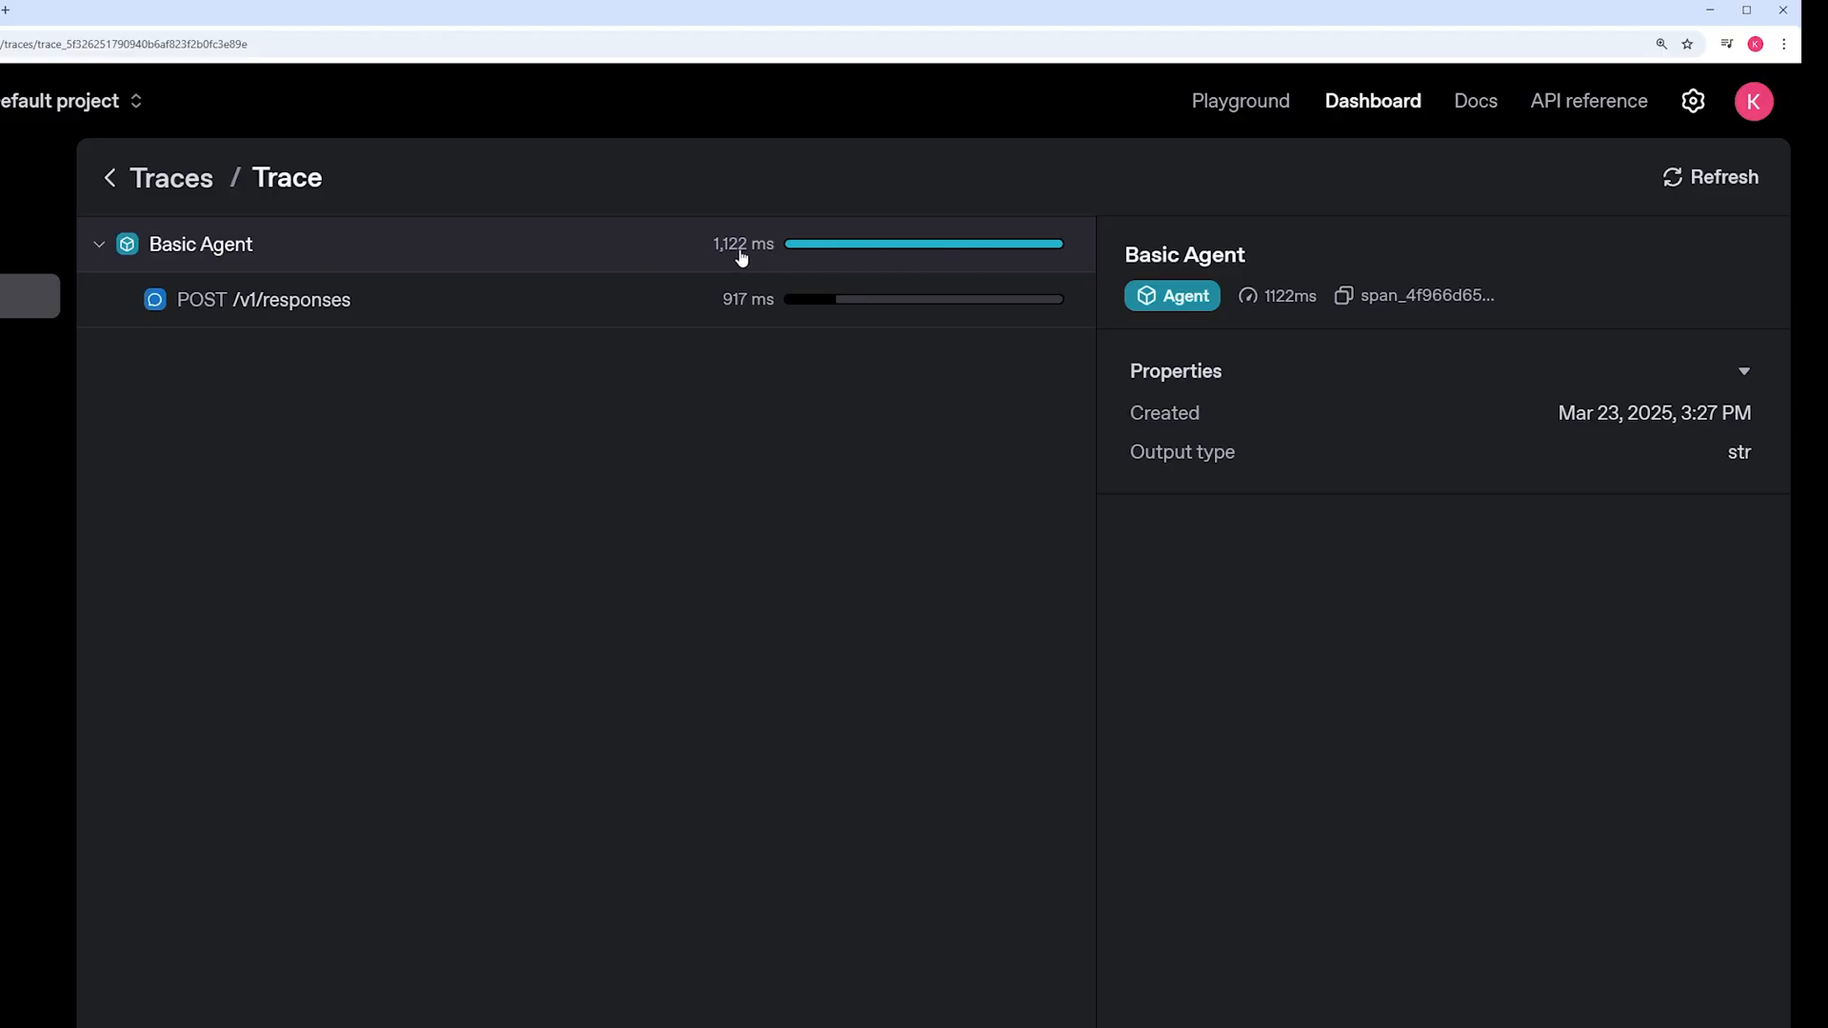
pyautogui.moveTo(897, 269)
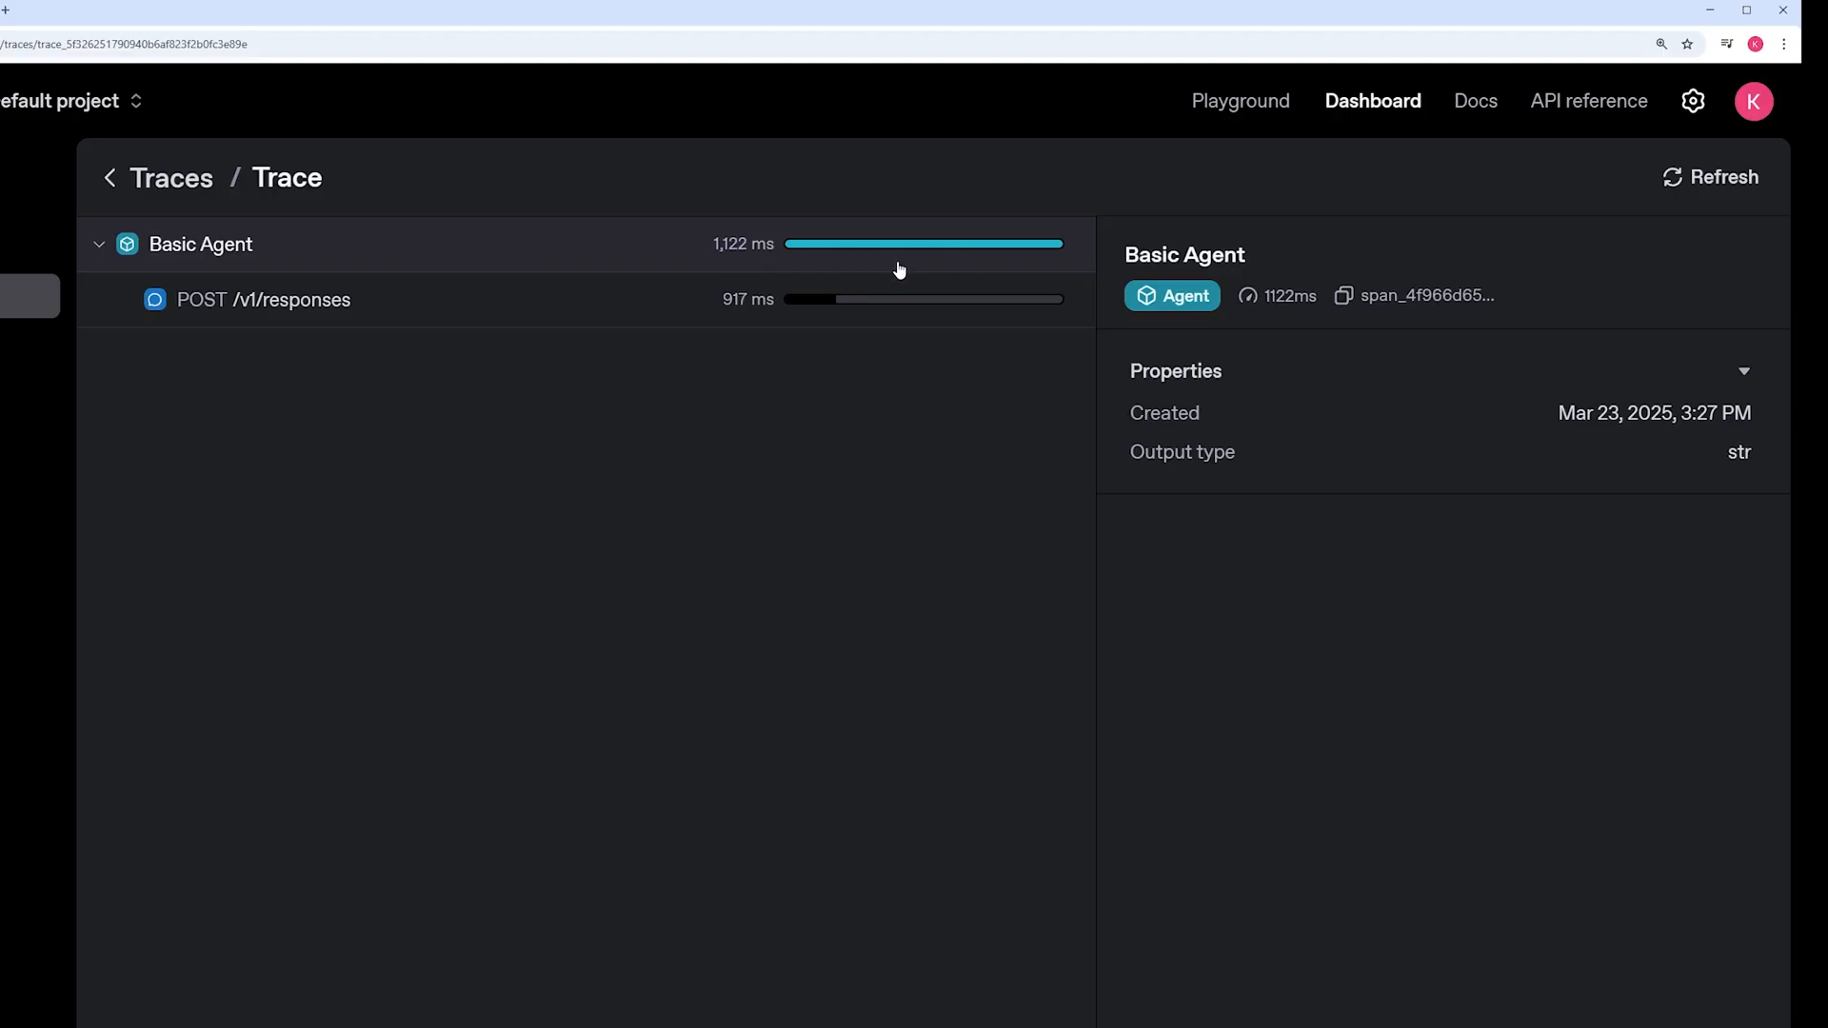
pyautogui.moveTo(1742, 434)
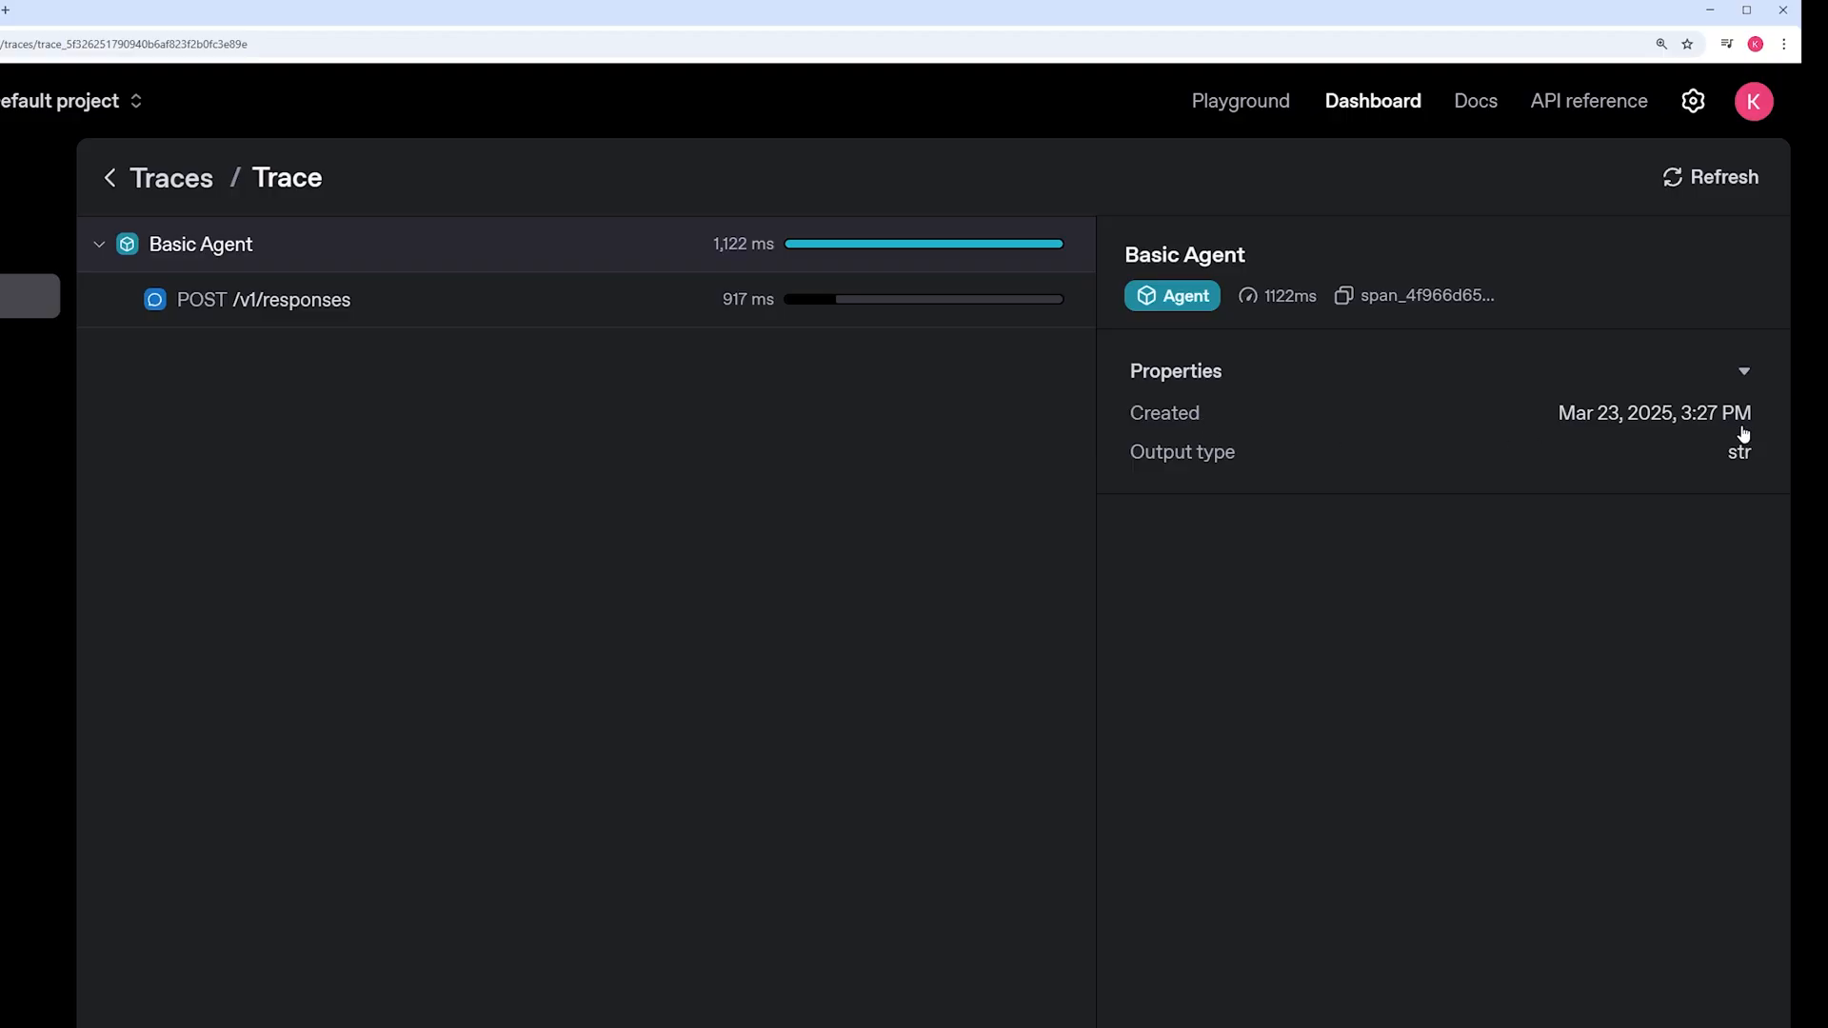
pyautogui.moveTo(310, 377)
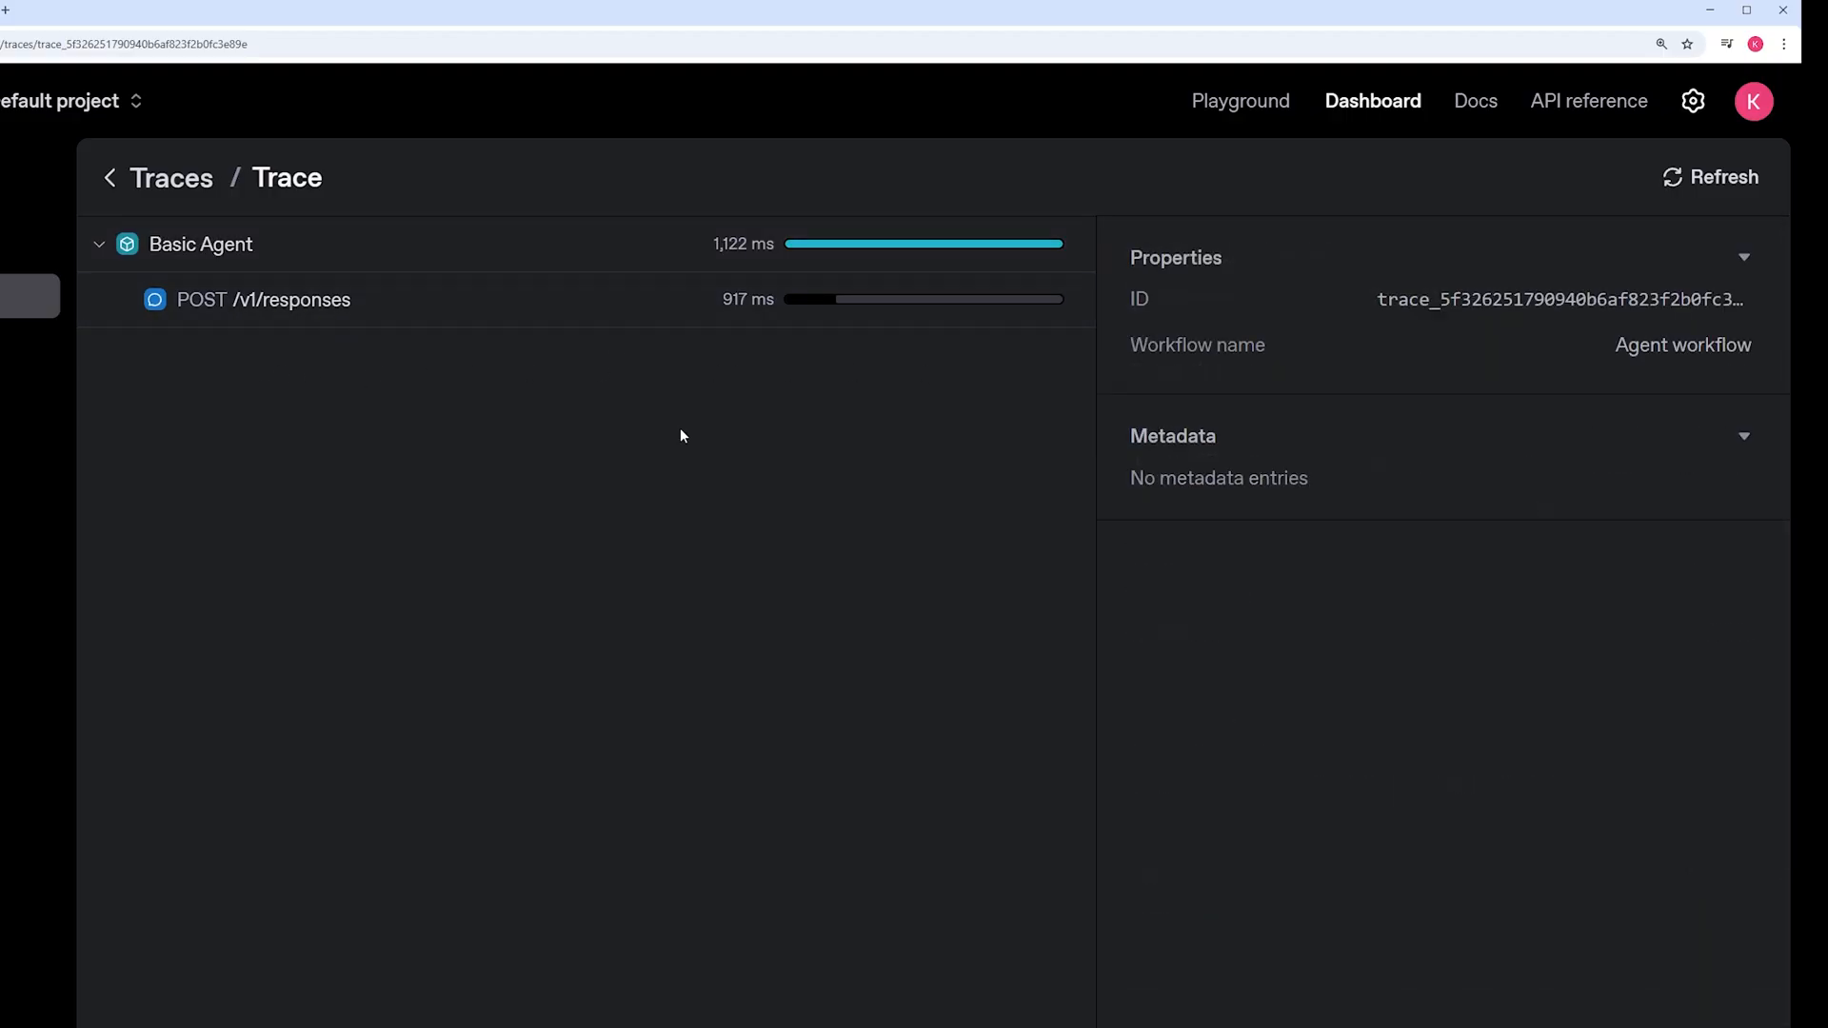
# Step: Show the POST /v1/responses span details: gpt-4o-mini, 75 tokens, instructions, input and output
pyautogui.click(263, 299)
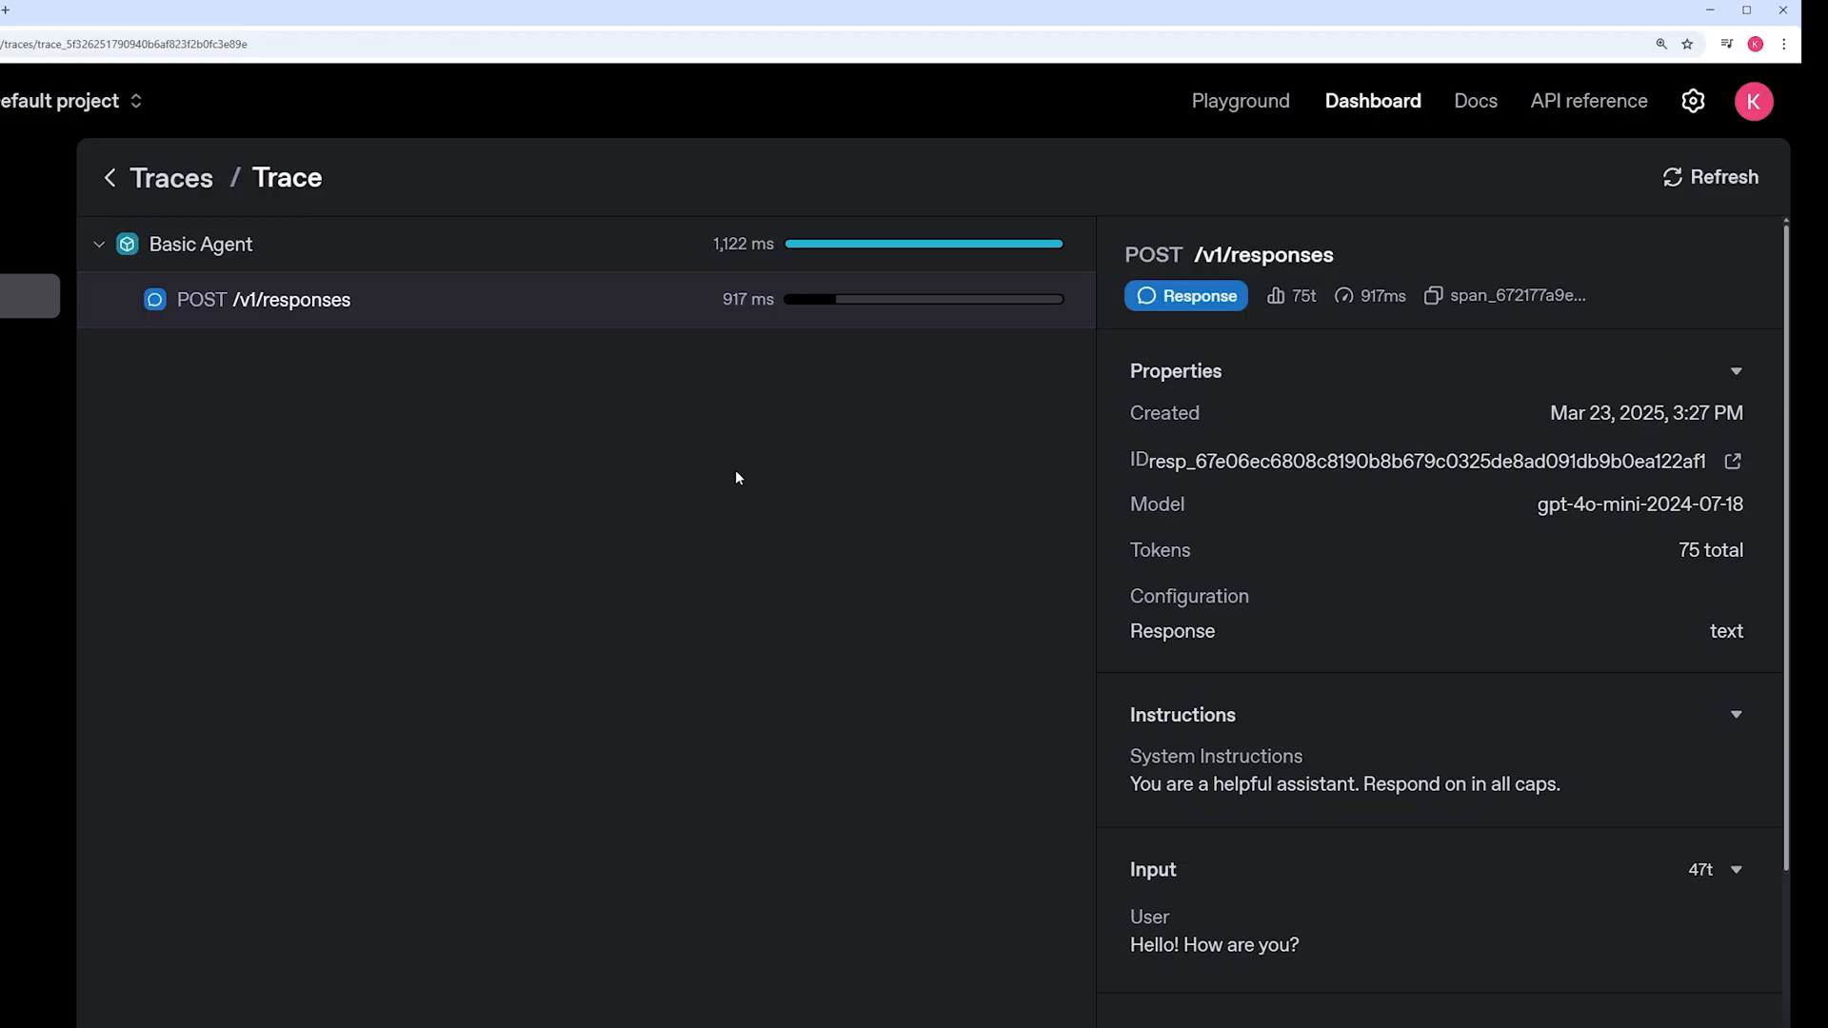
pyautogui.moveTo(1493, 514)
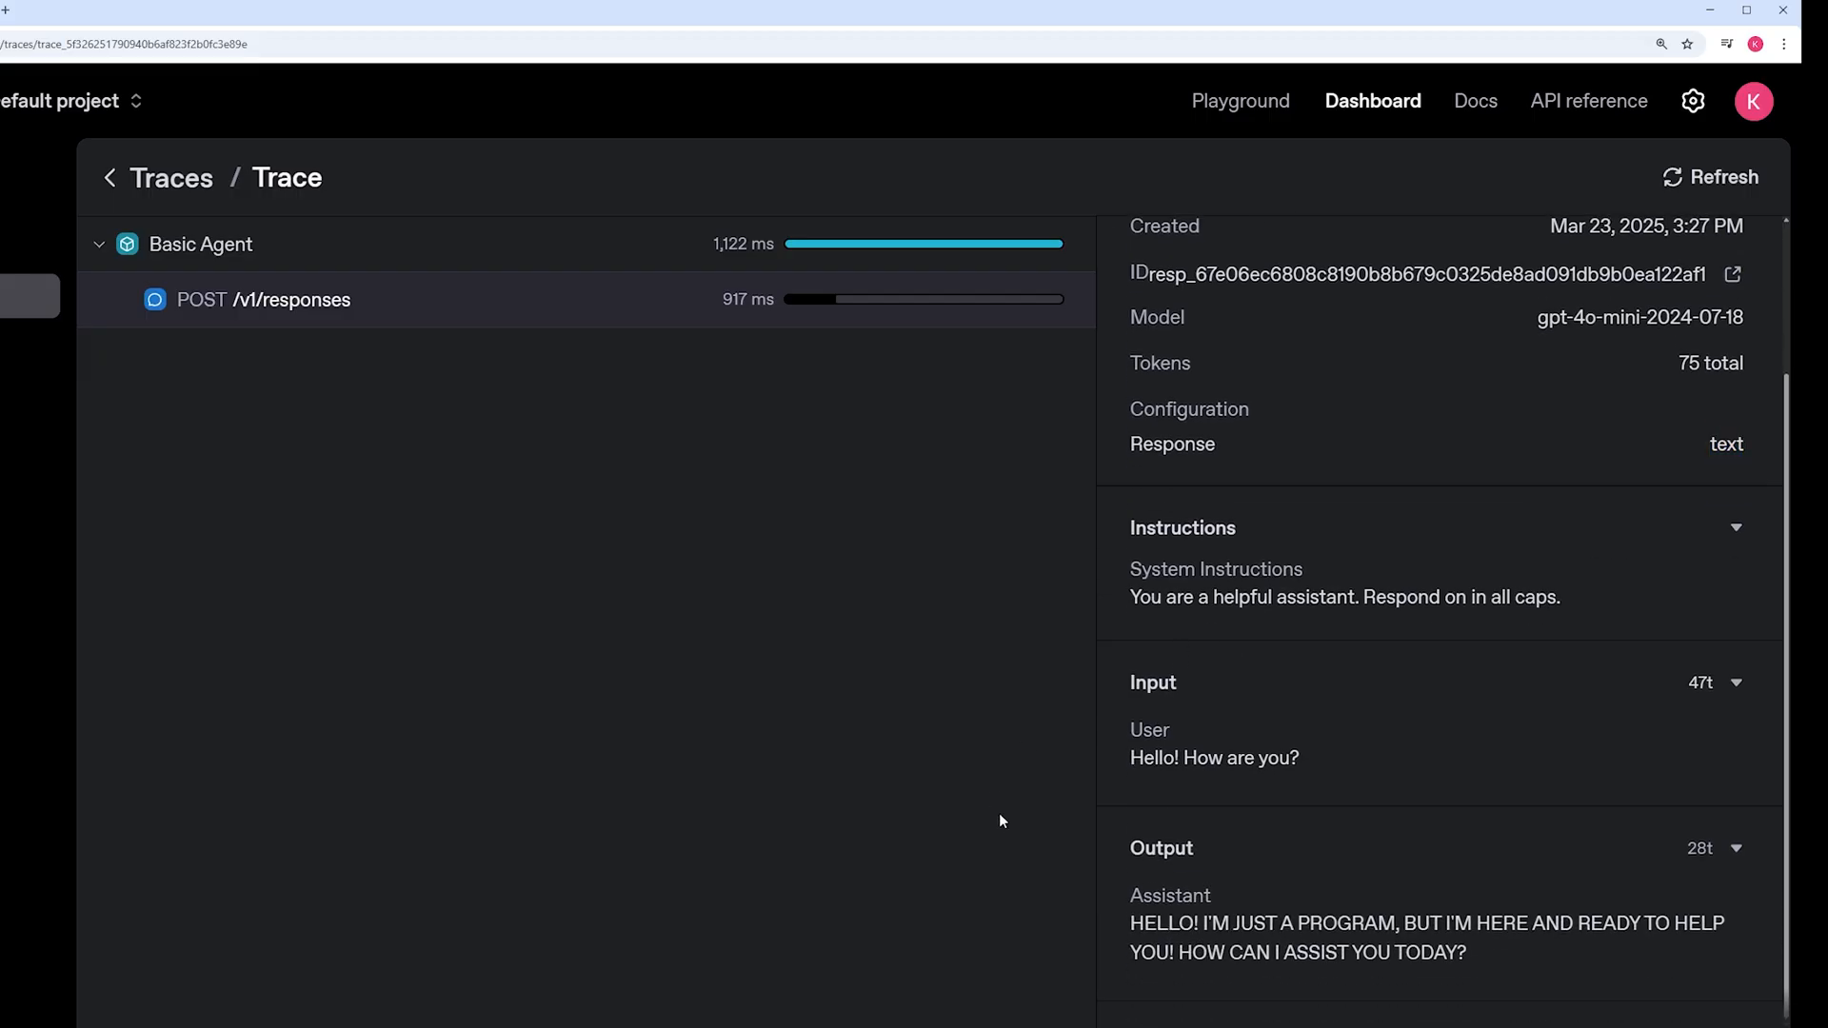
pyautogui.moveTo(1347, 583)
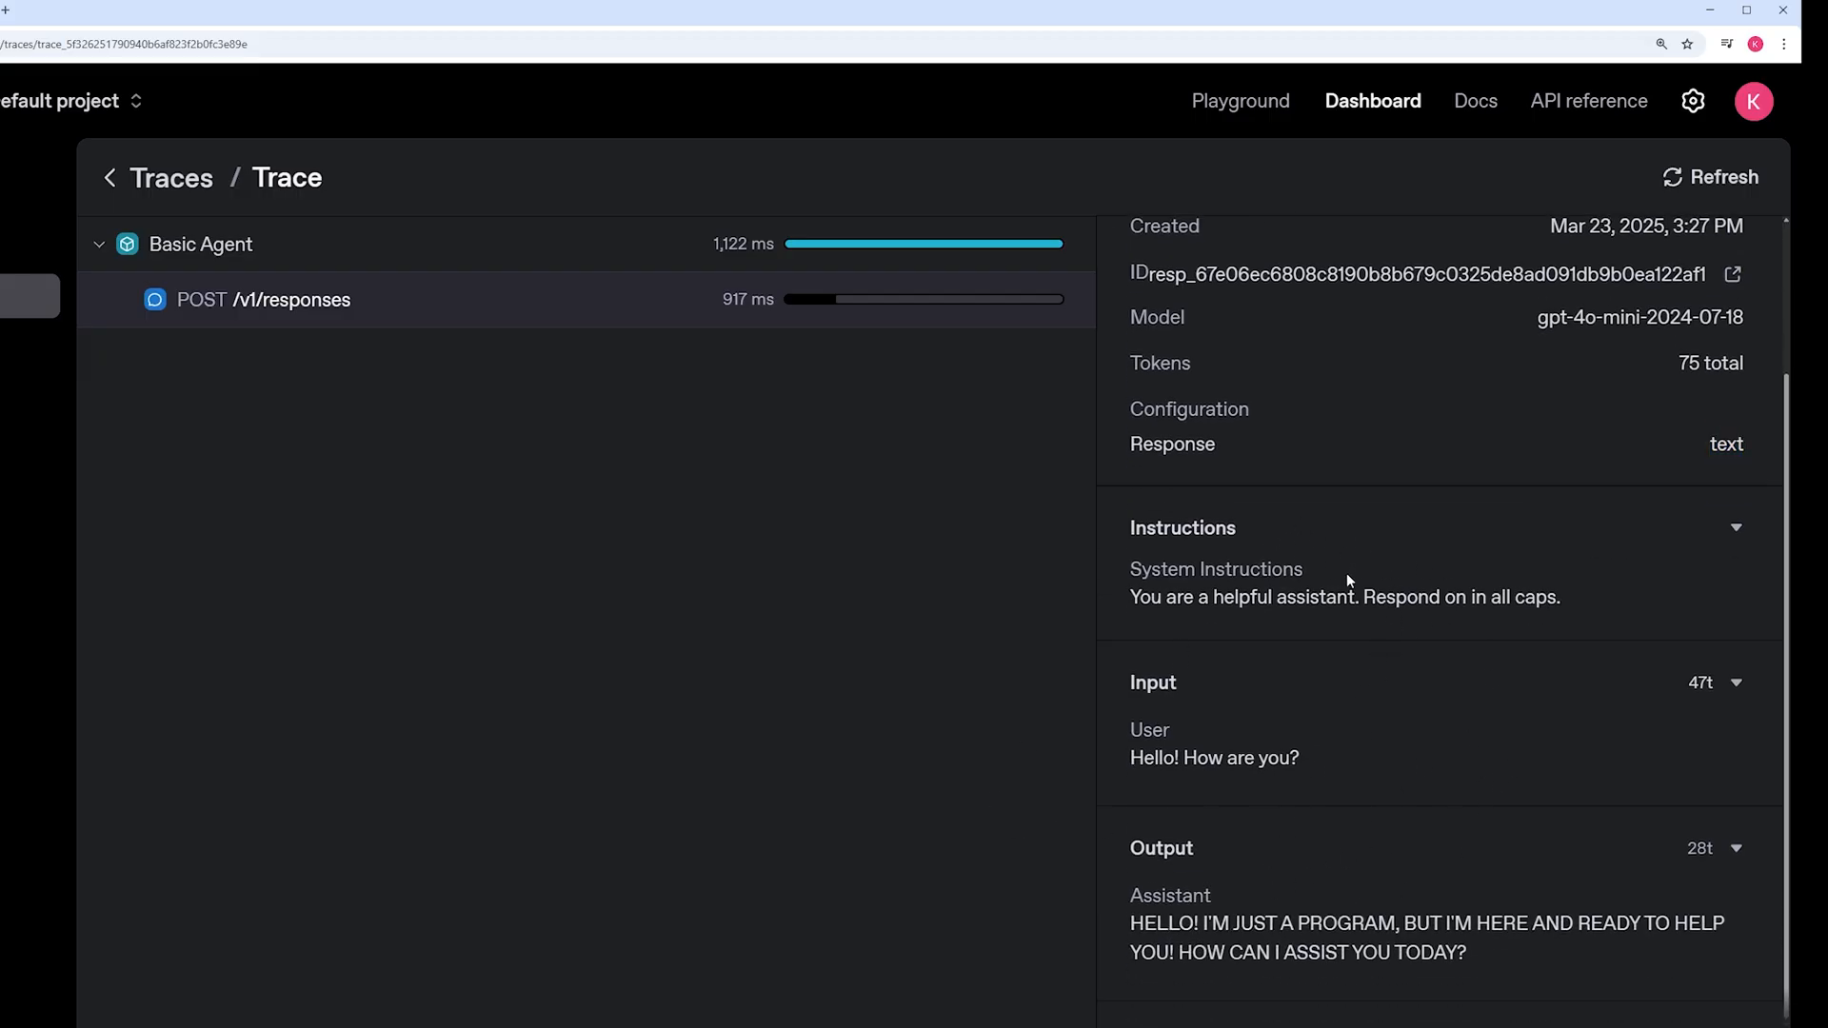
pyautogui.moveTo(1257, 564)
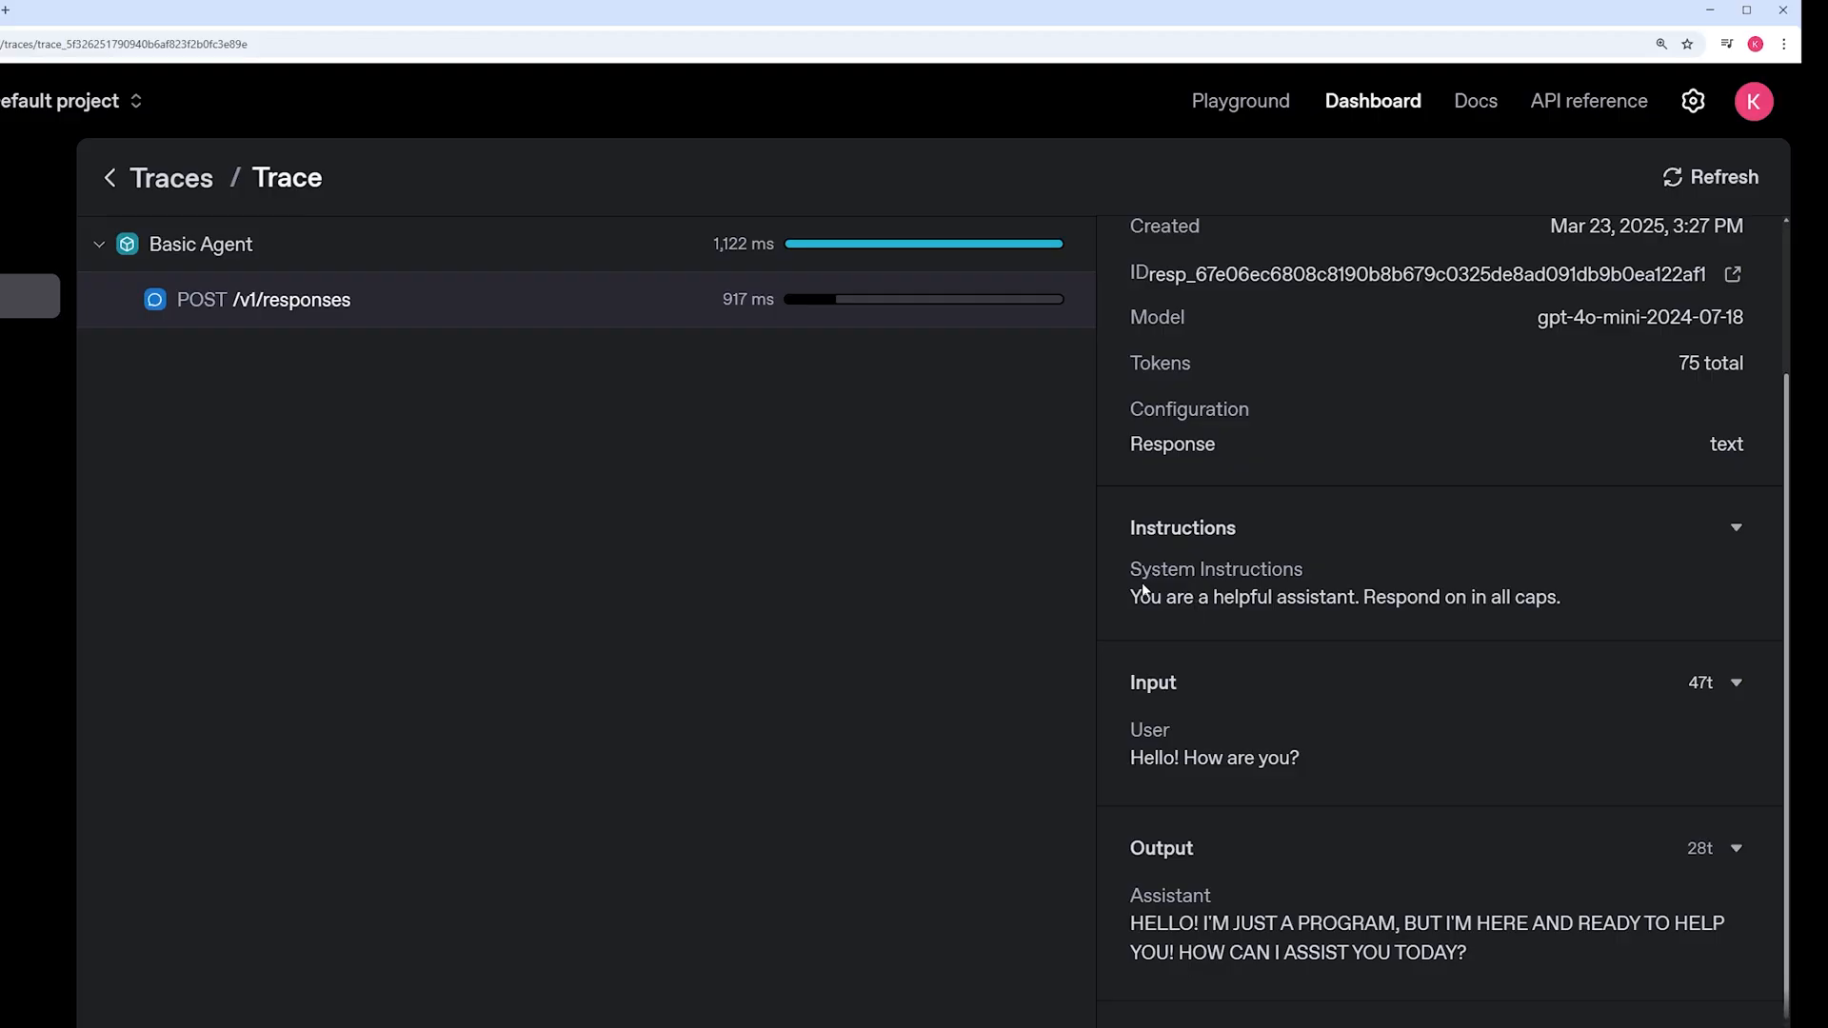
pyautogui.moveTo(1576, 617)
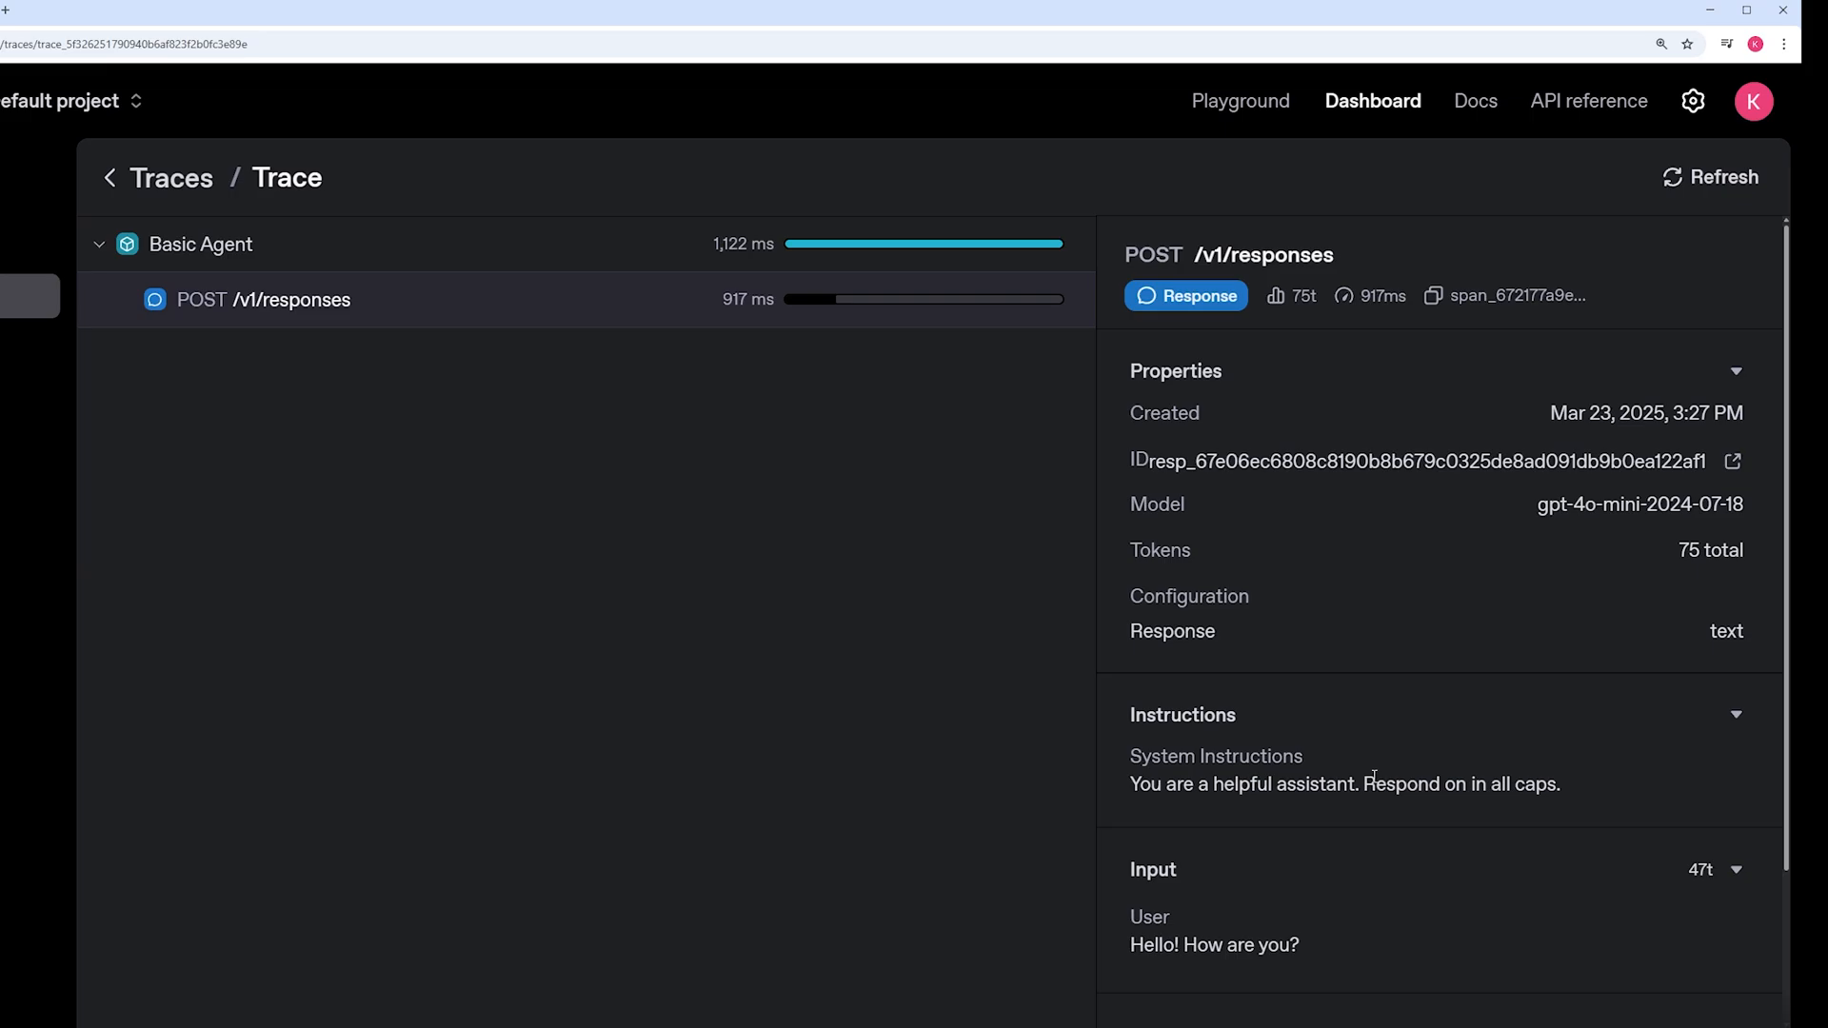
pyautogui.moveTo(1480, 739)
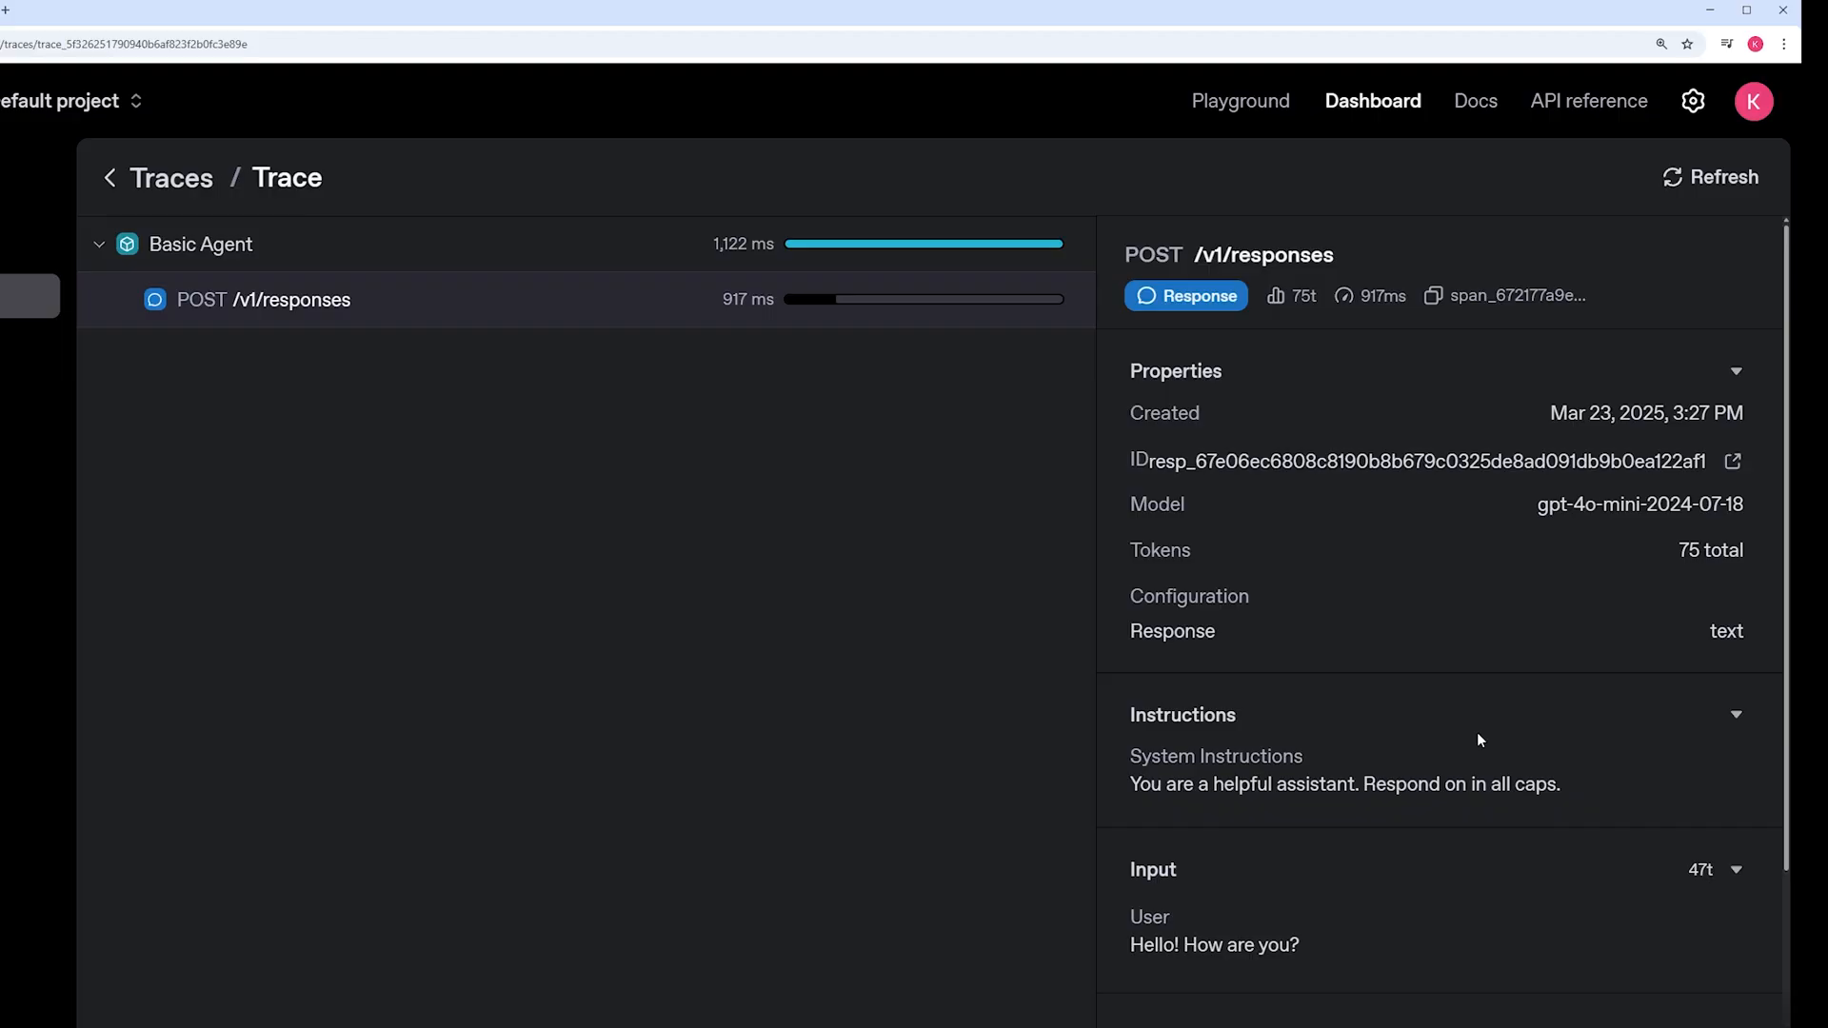
# Step: Return to the notebook and select the Runner.run code to relocate it under the new agents cell
pyautogui.click(169, 177)
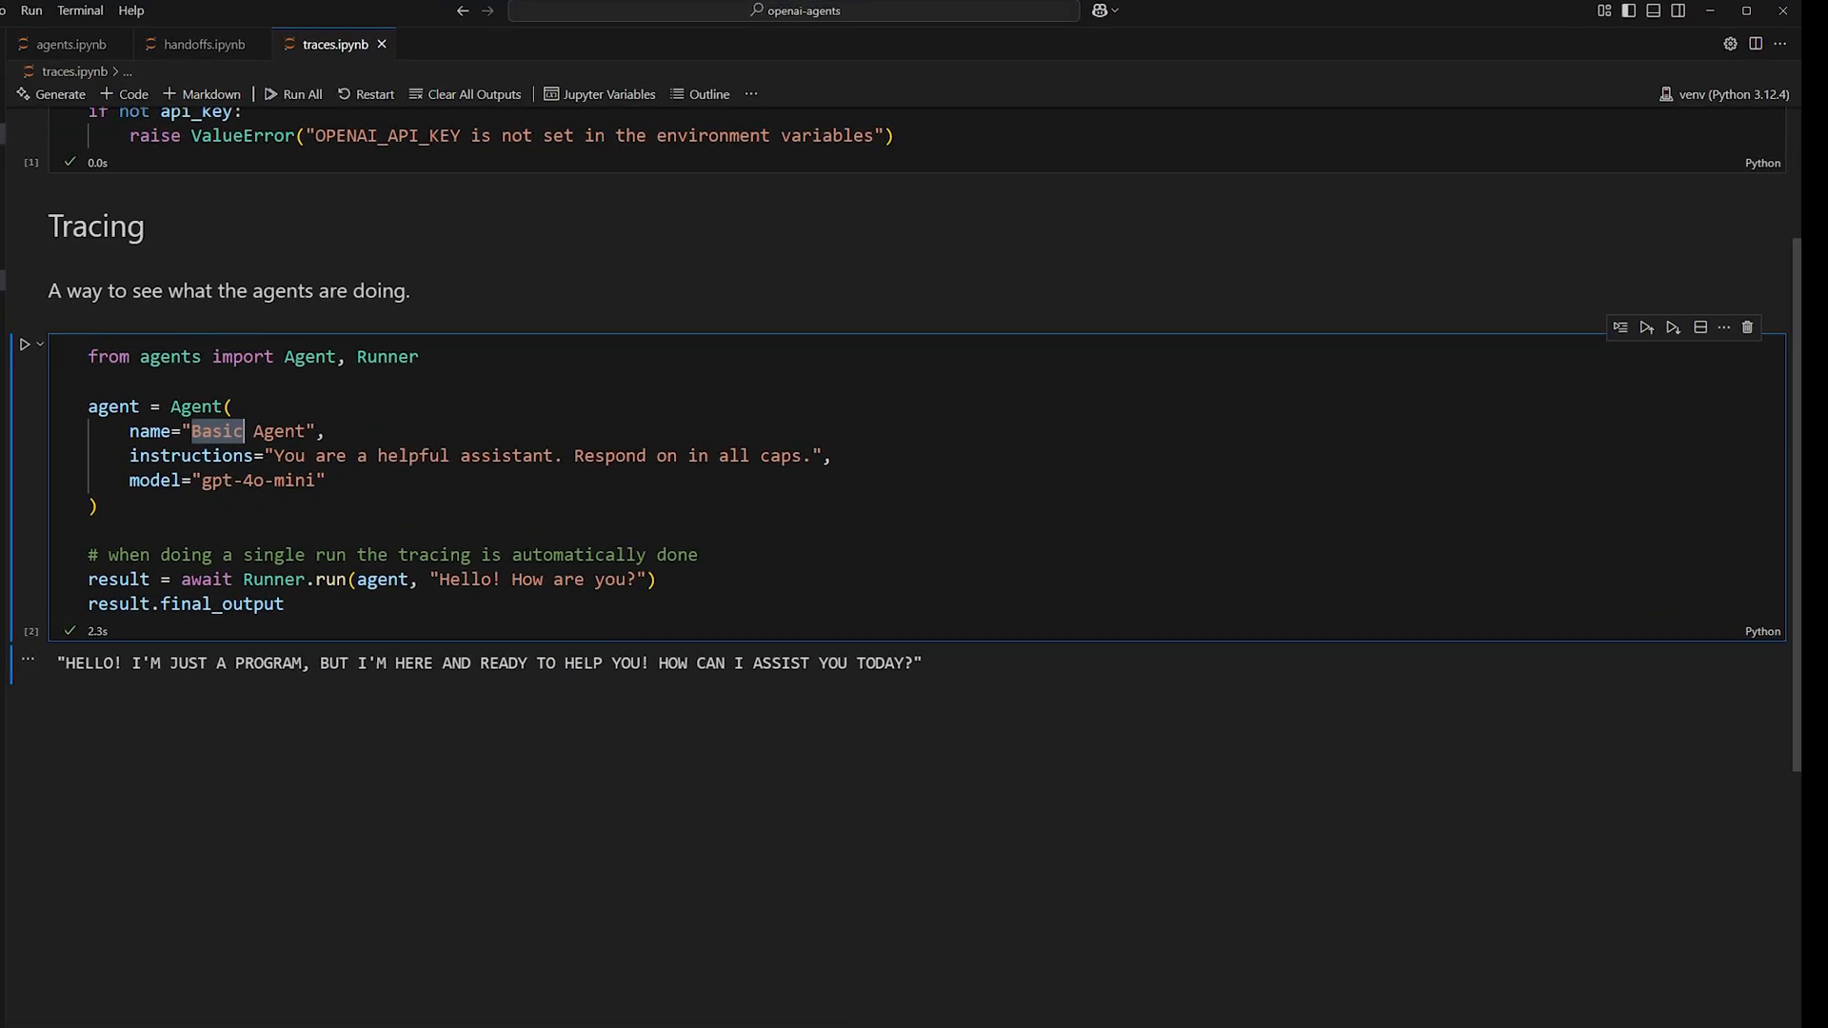
pyautogui.scroll(-3)
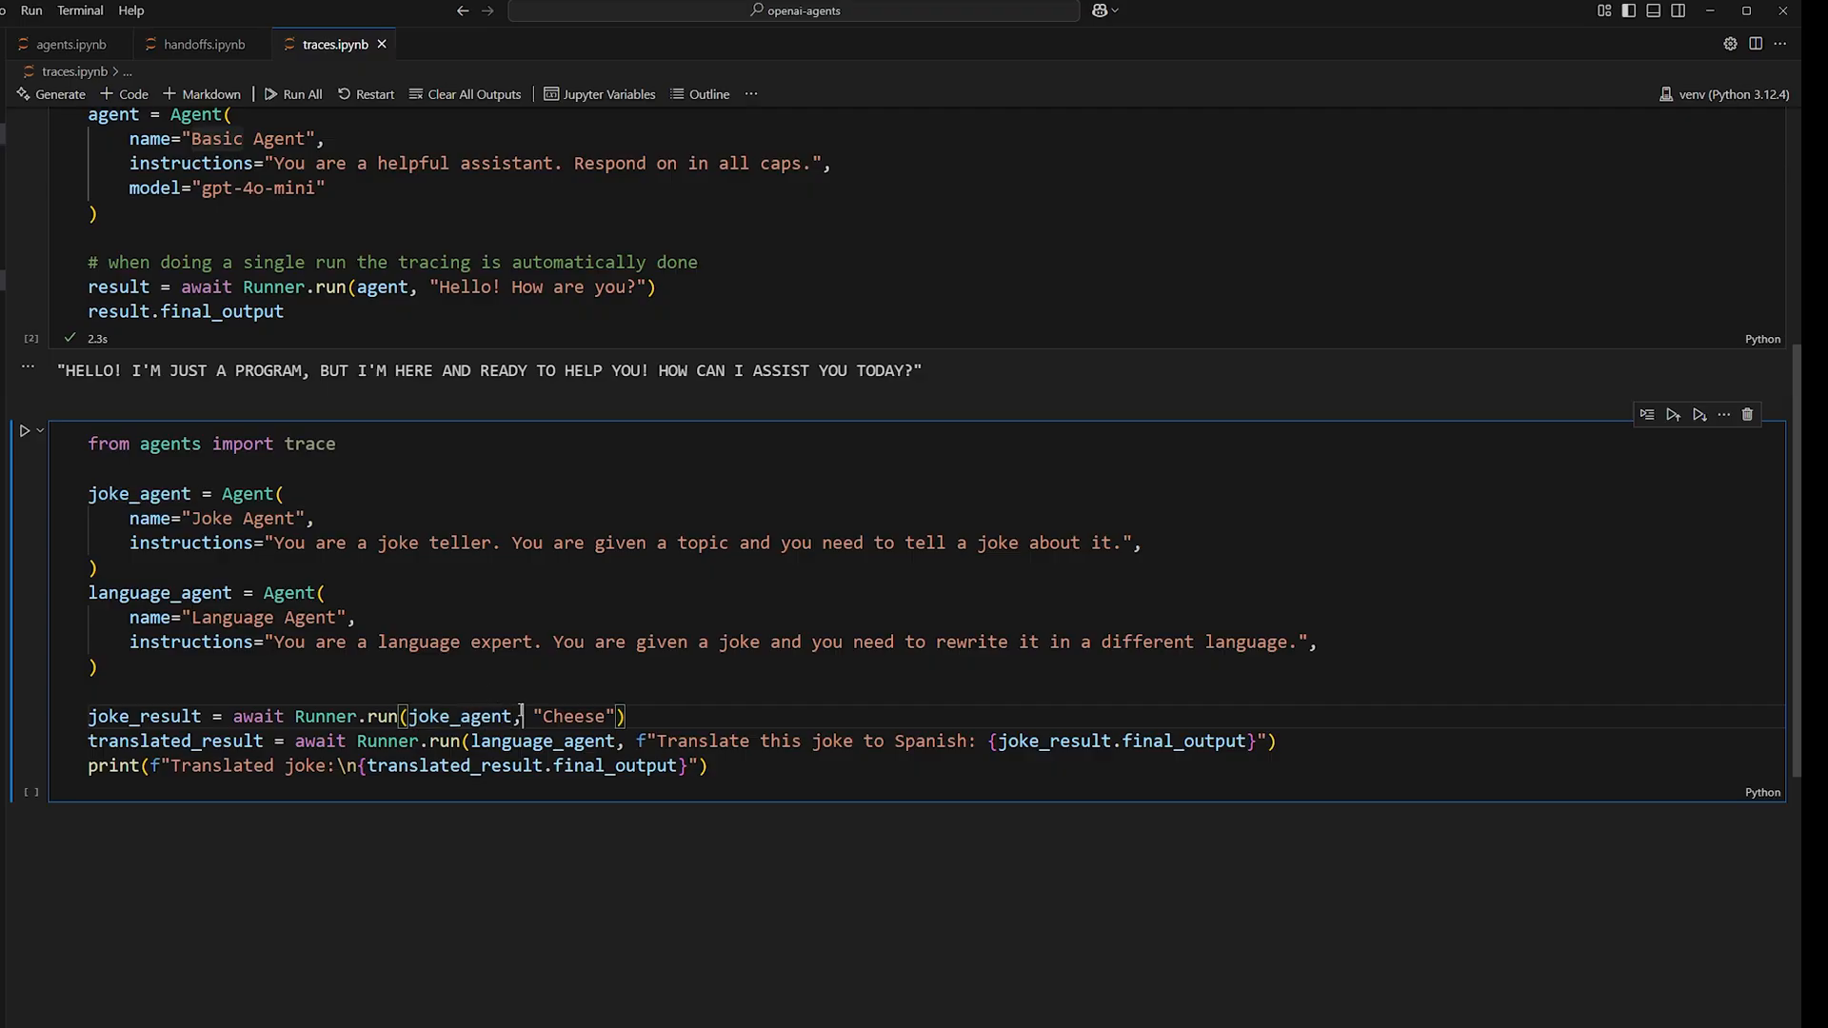
pyautogui.doubleClick(543, 741)
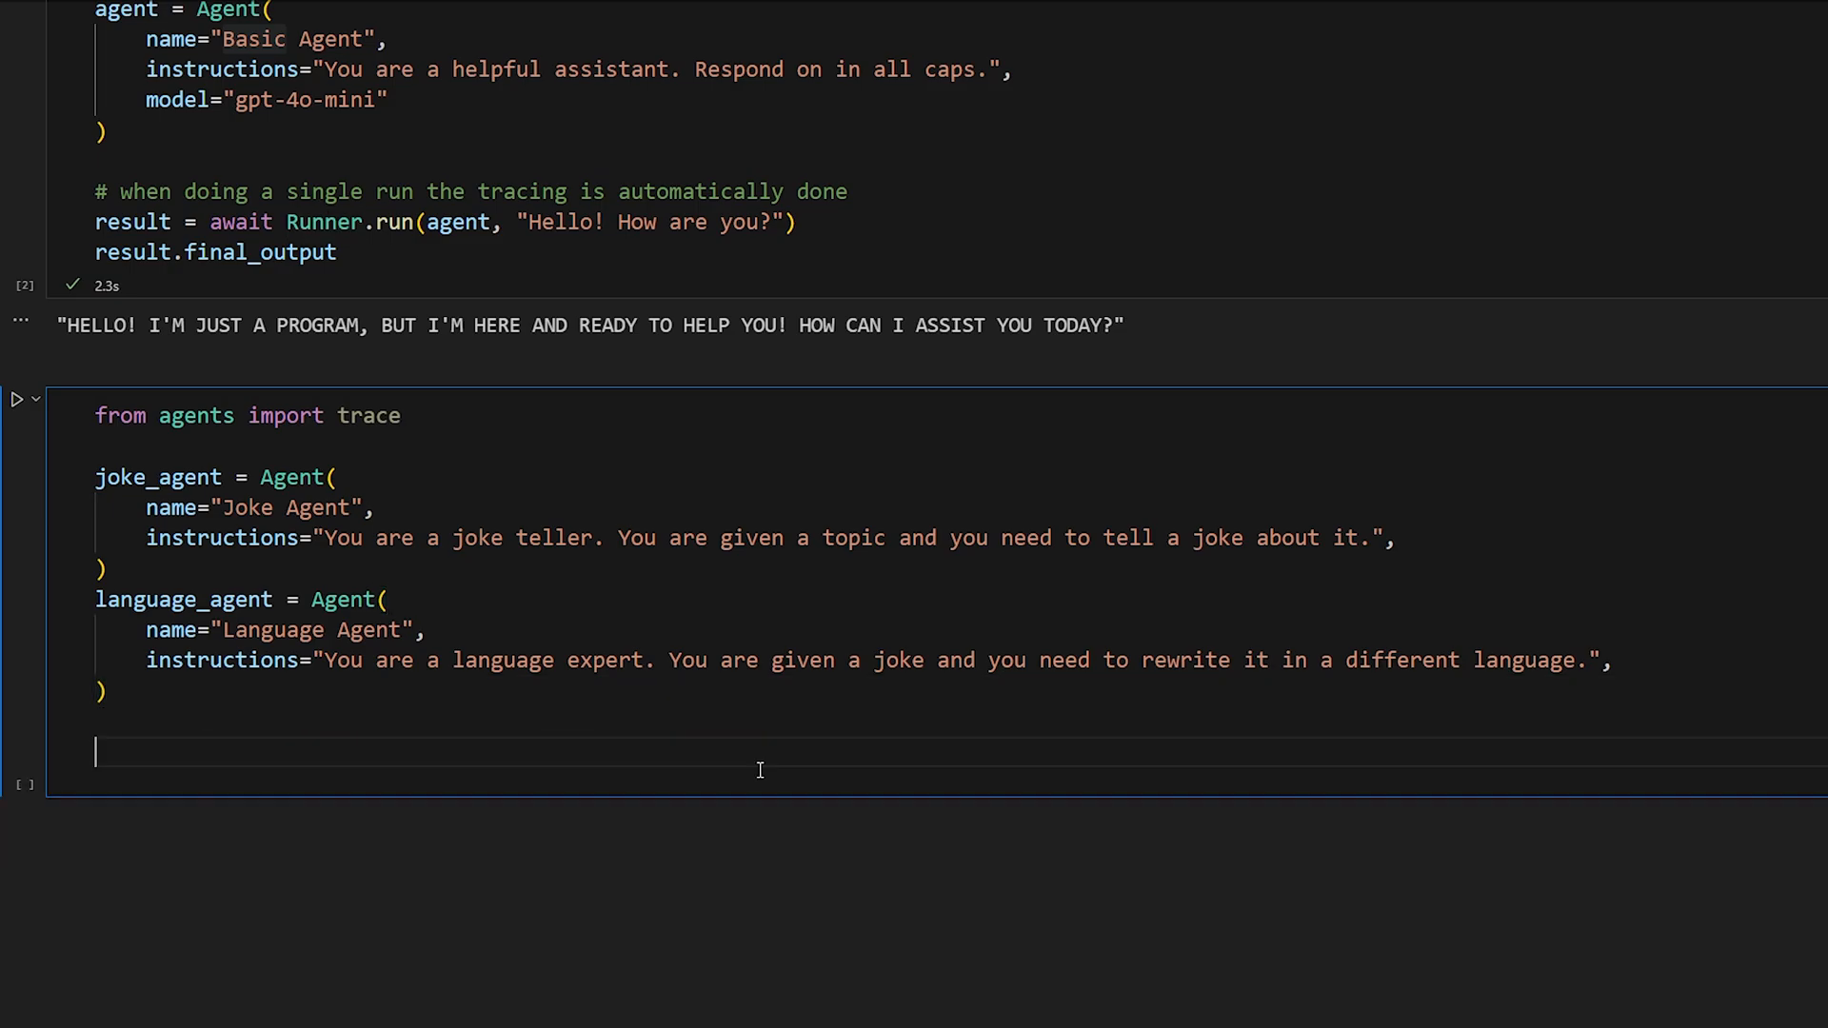
# Step: Wrap both Runner.run calls in with trace("Joke Translation Workflow") and run the cell
pyautogui.write('with')
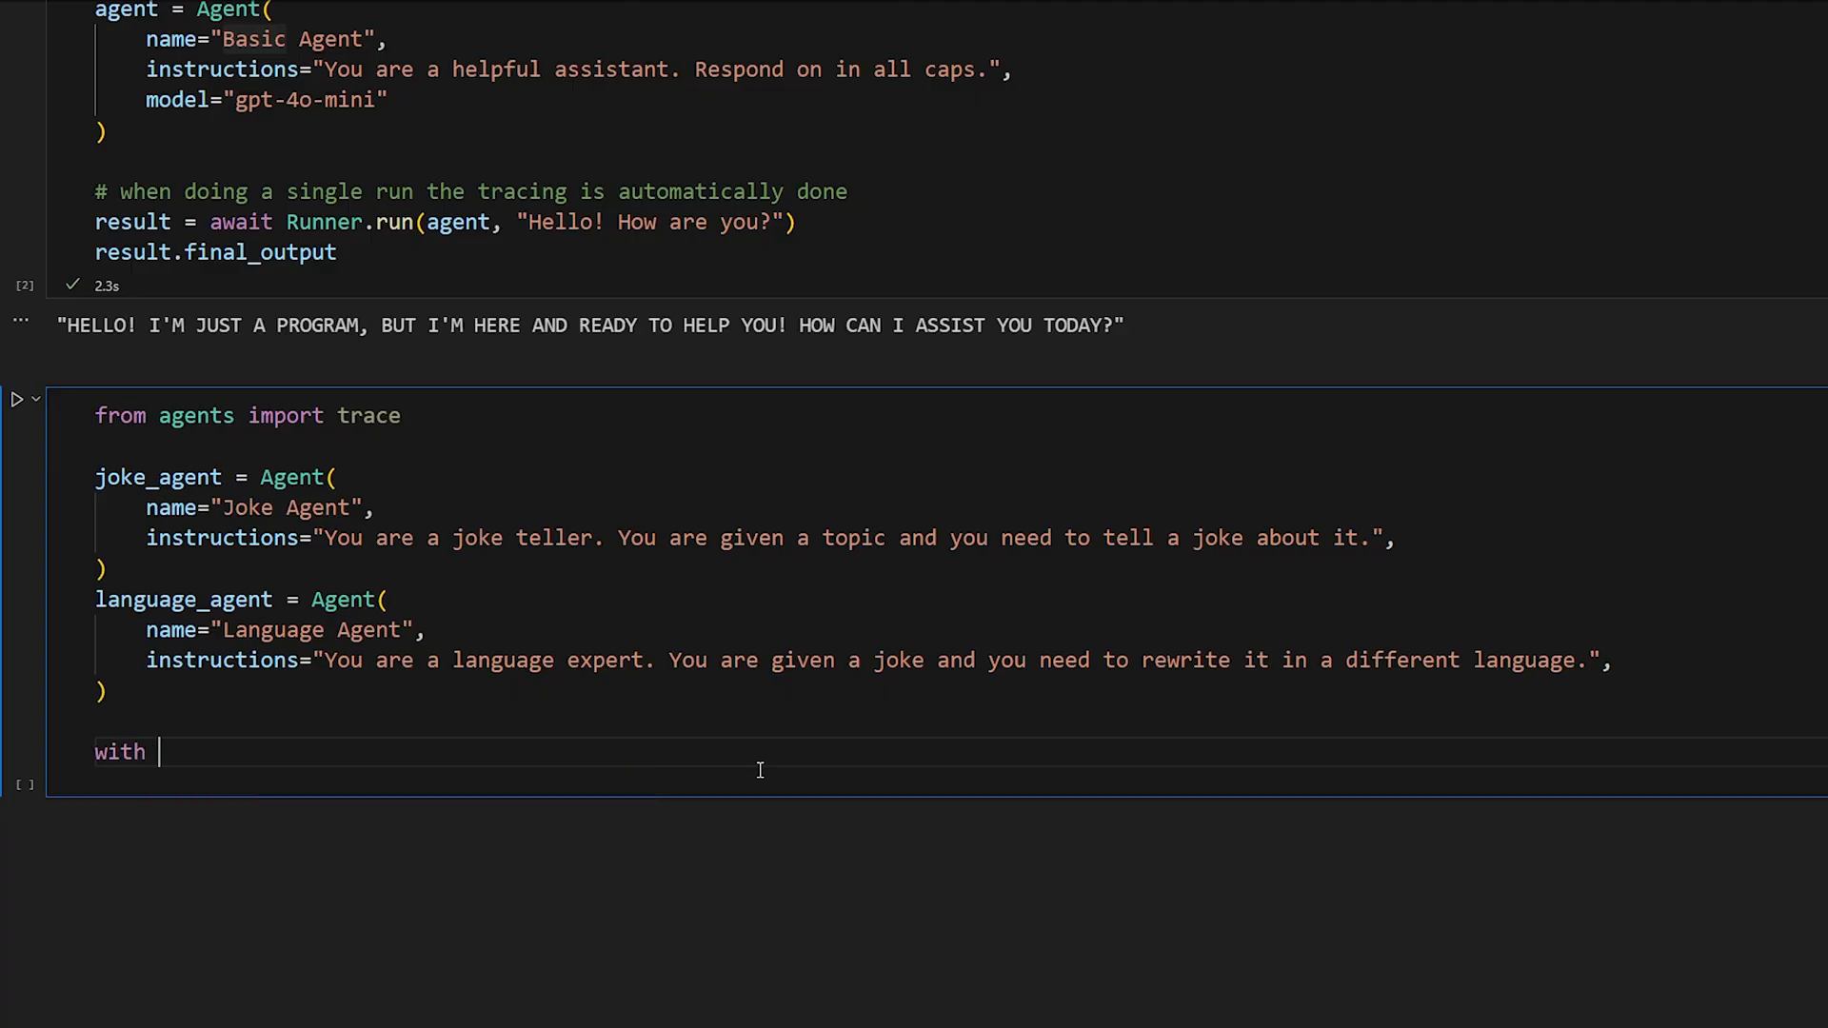
pyautogui.write('trace():')
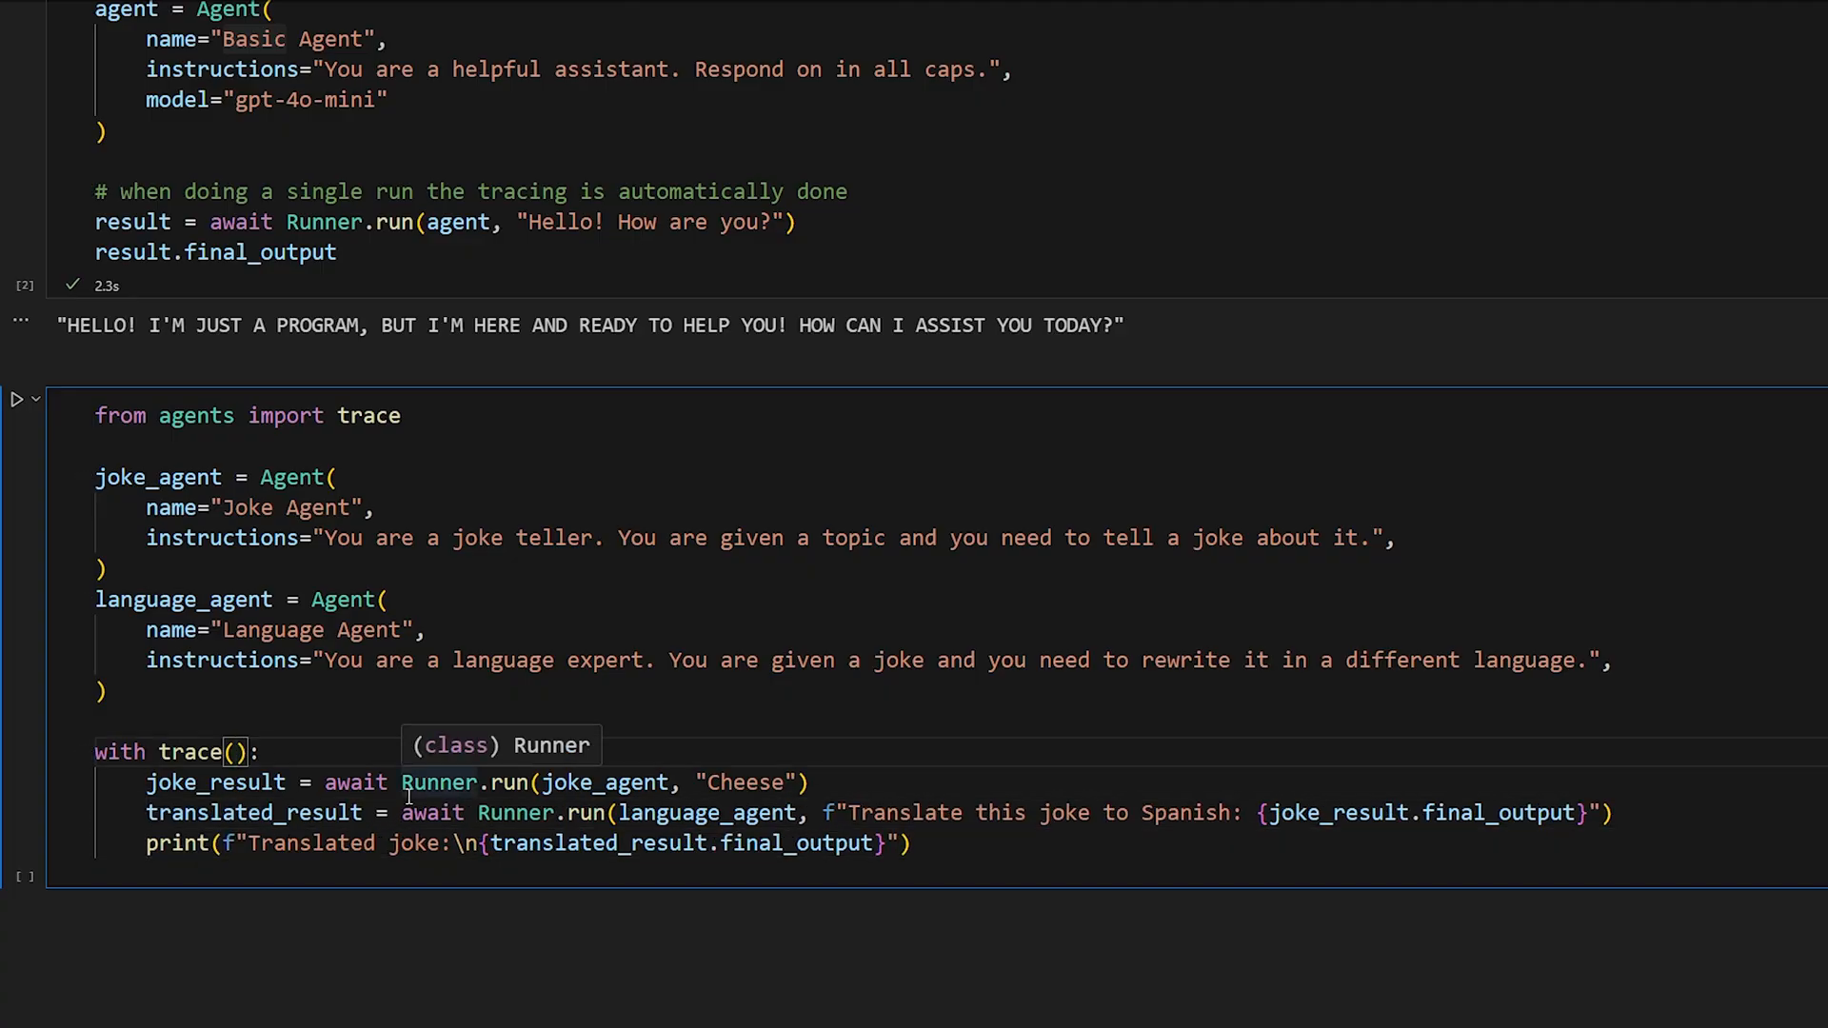
pyautogui.write('""')
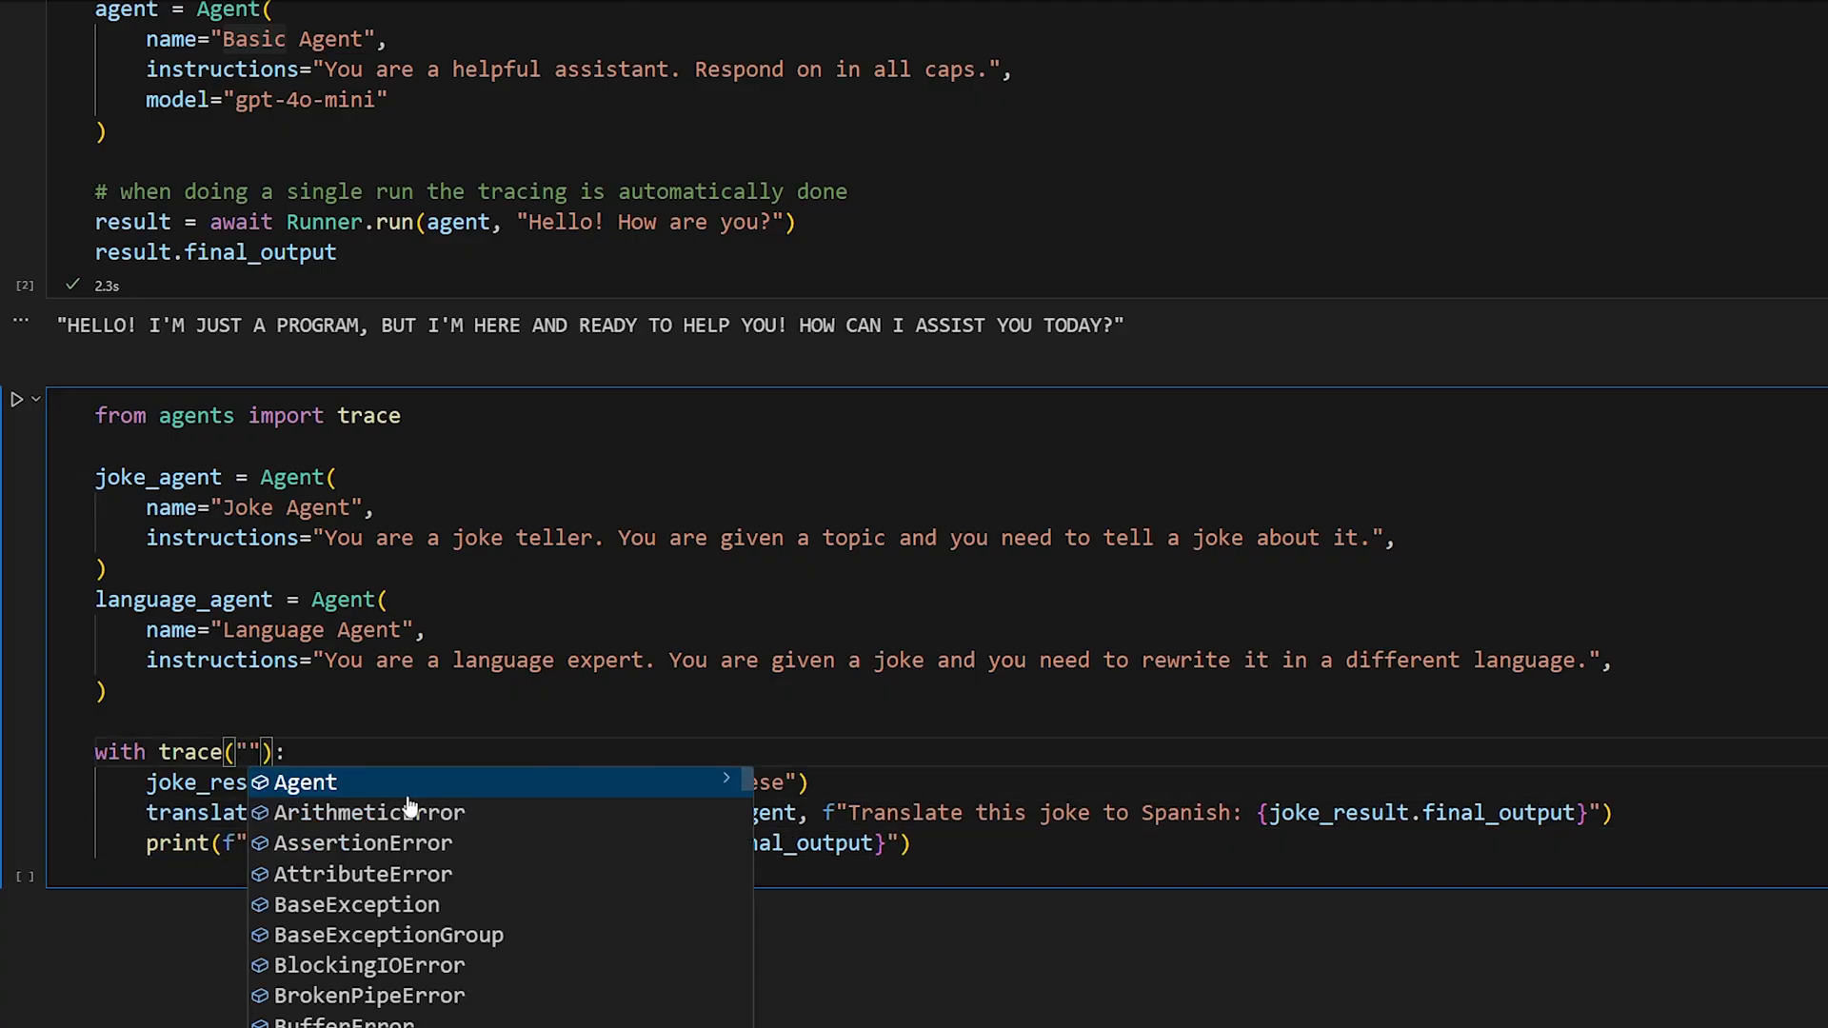
pyautogui.write('J')
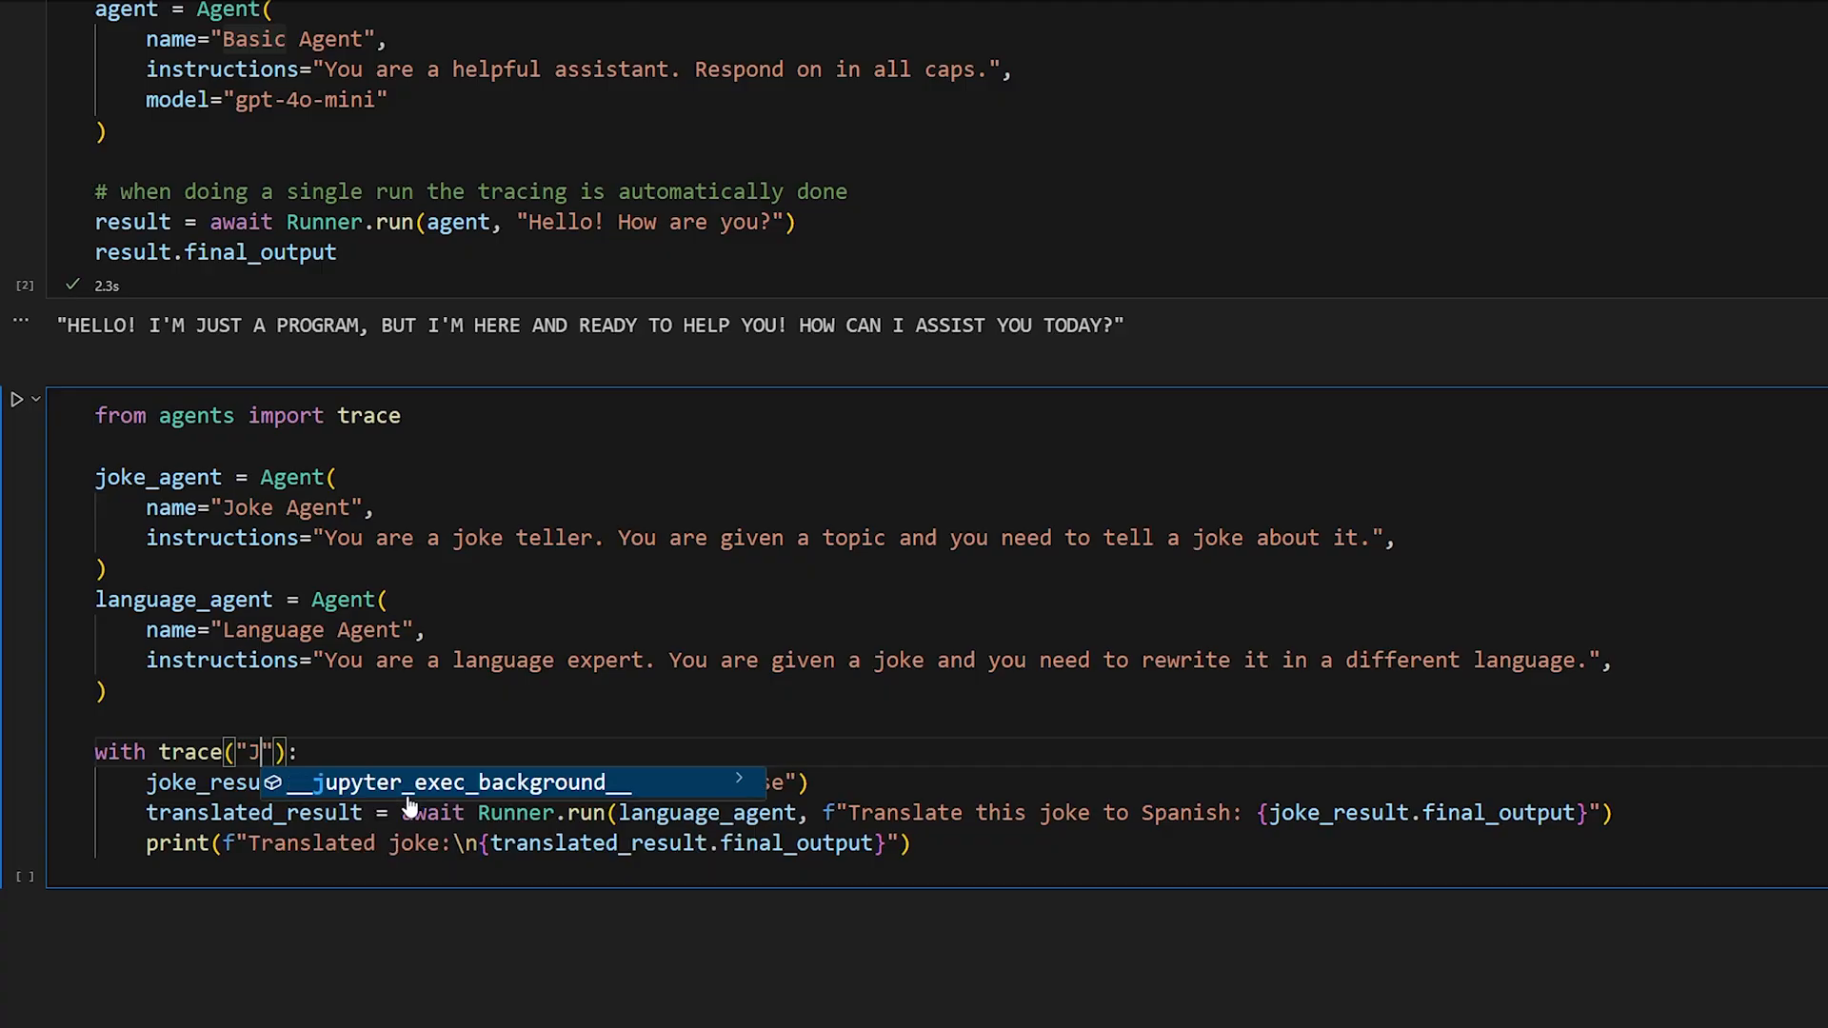
pyautogui.write('oke Translation')
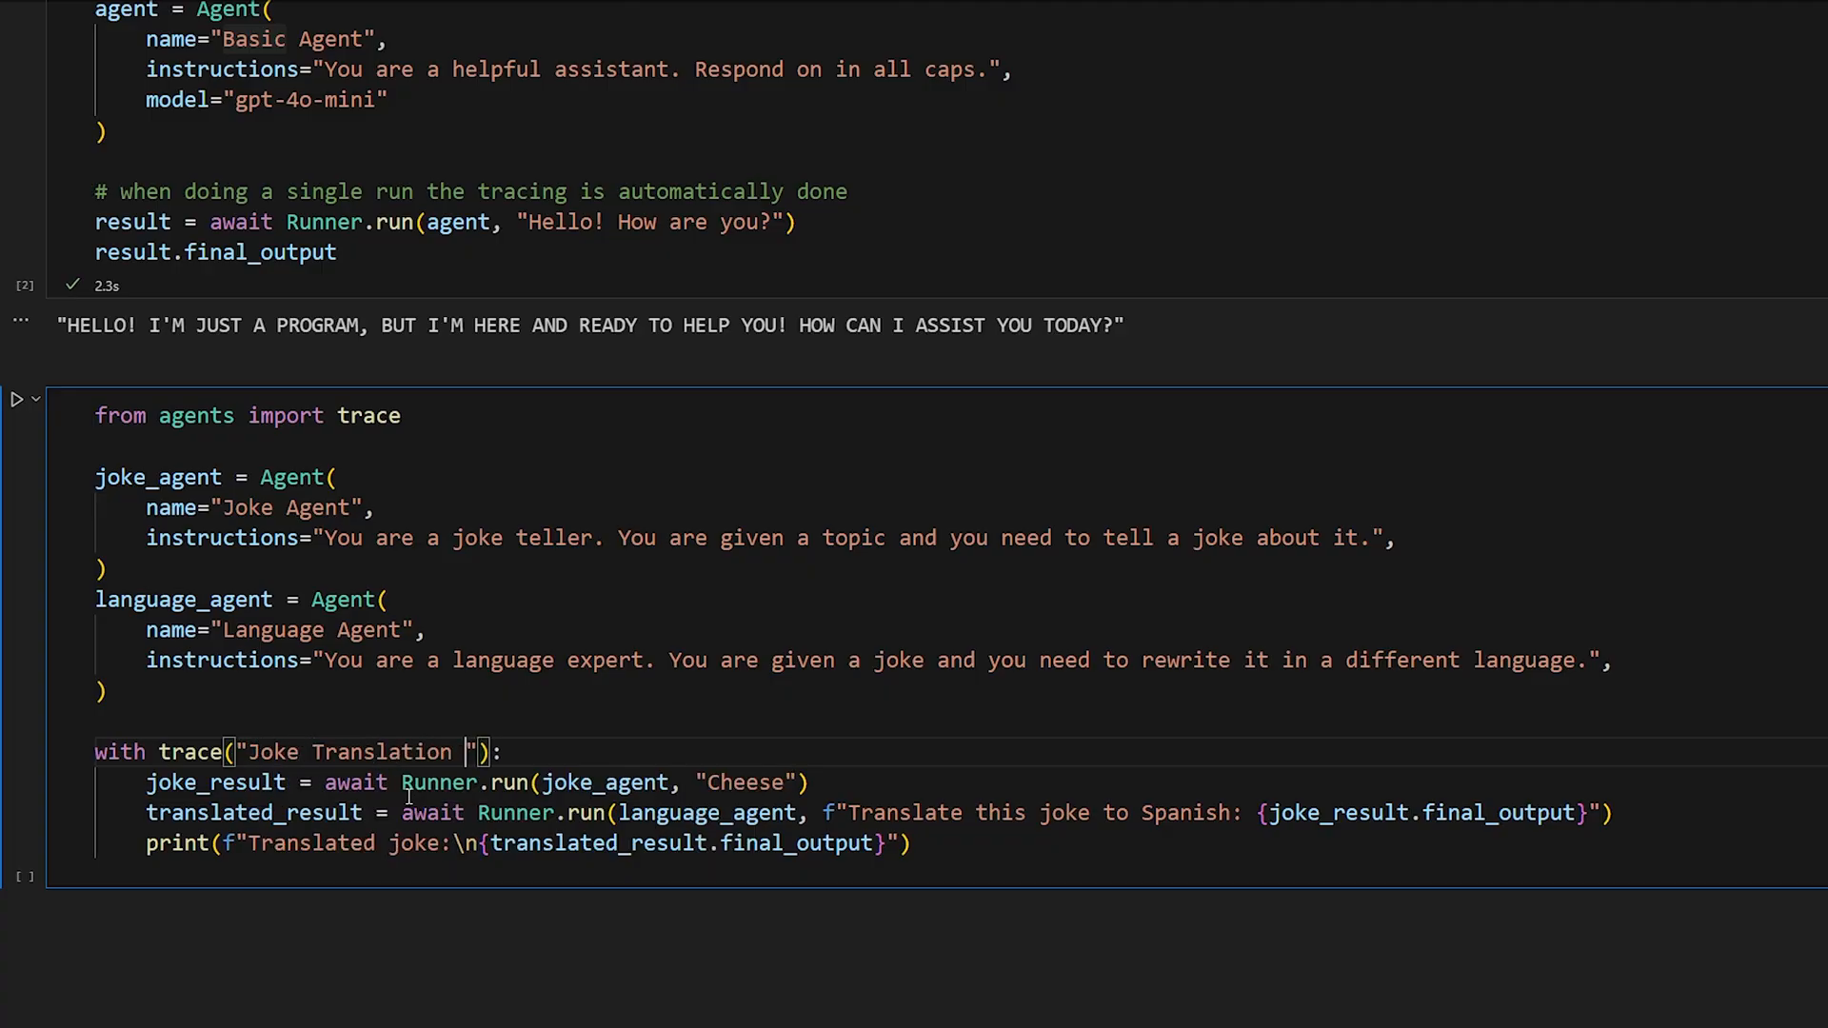
pyautogui.write('Workflow')
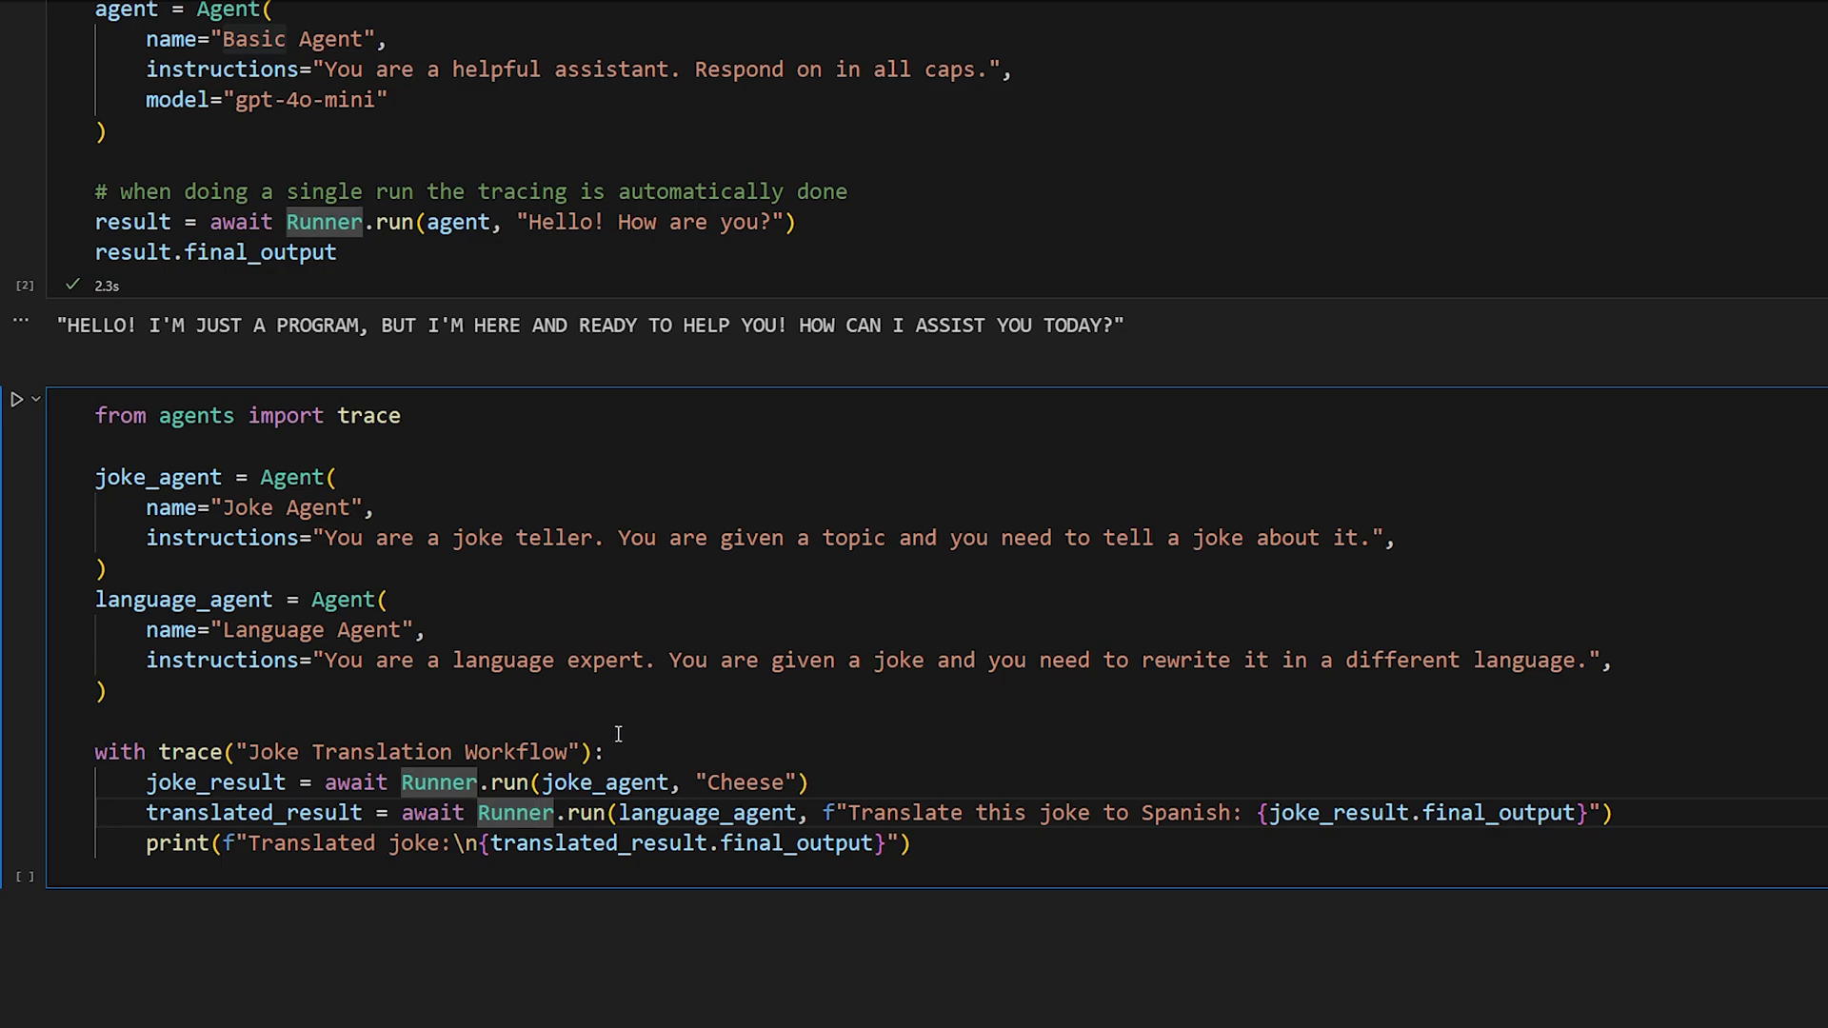
pyautogui.click(19, 398)
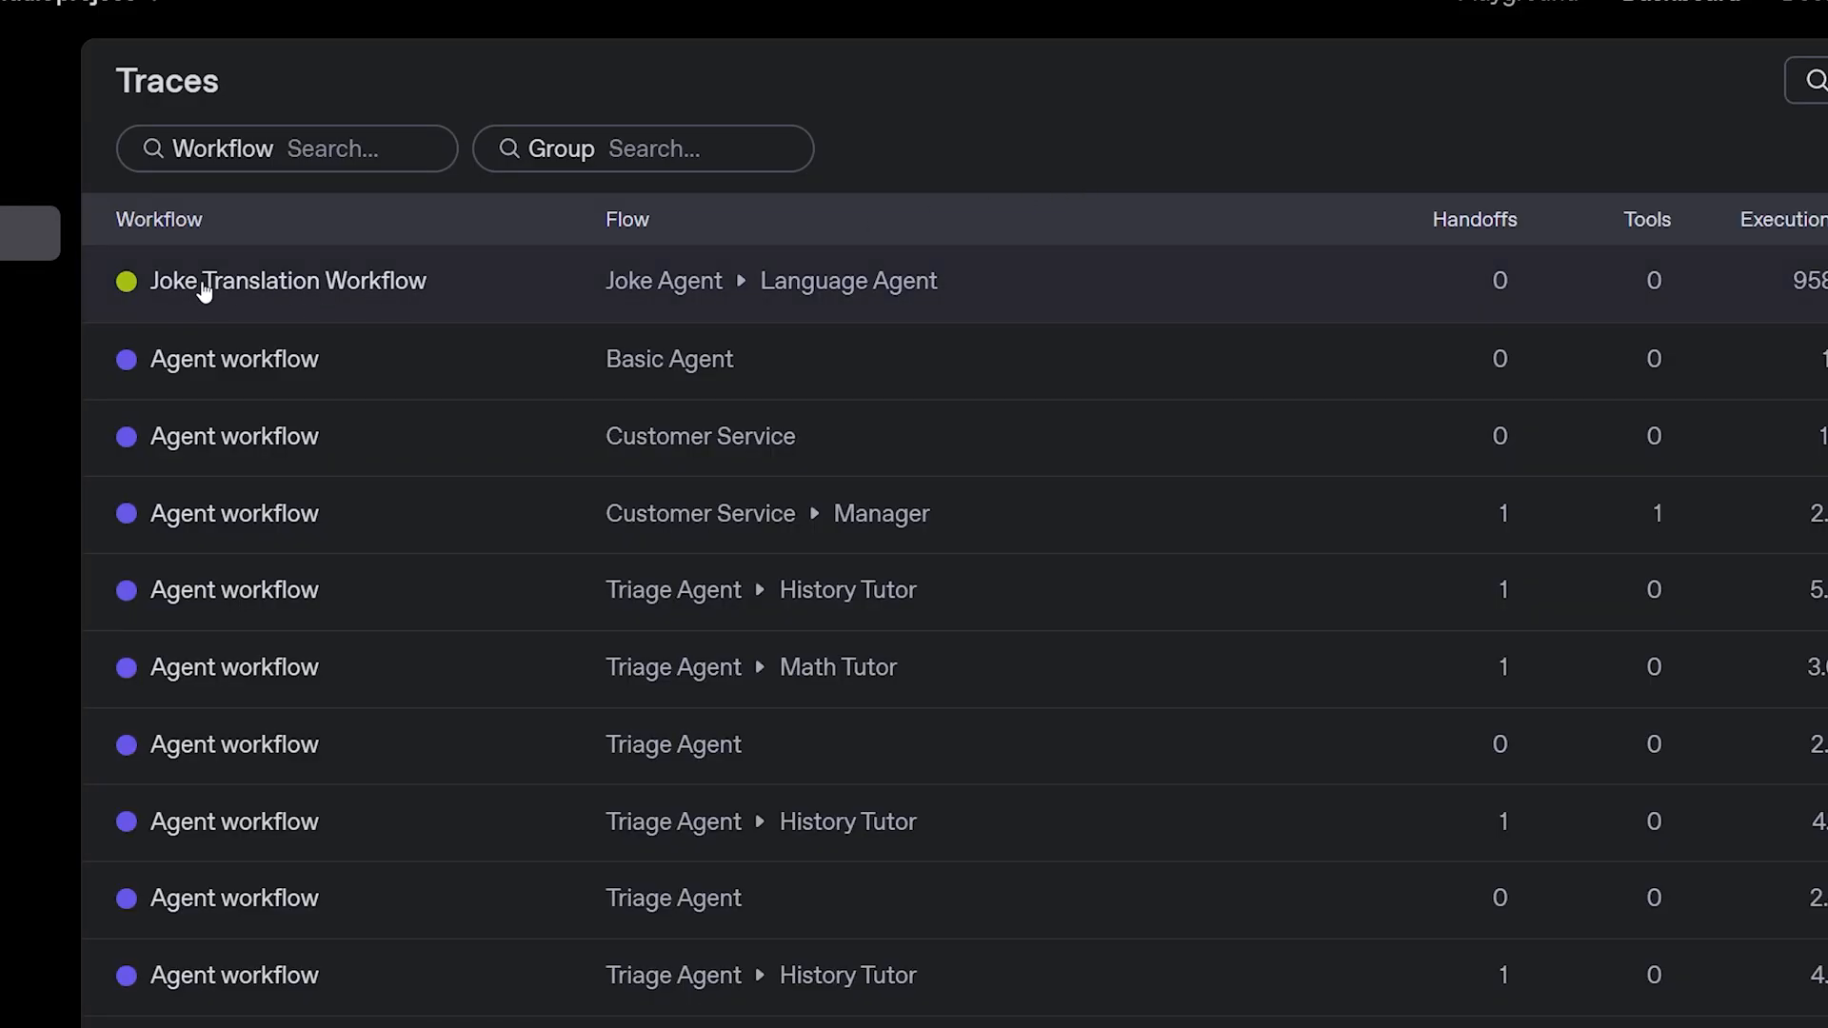
pyautogui.moveTo(664, 282)
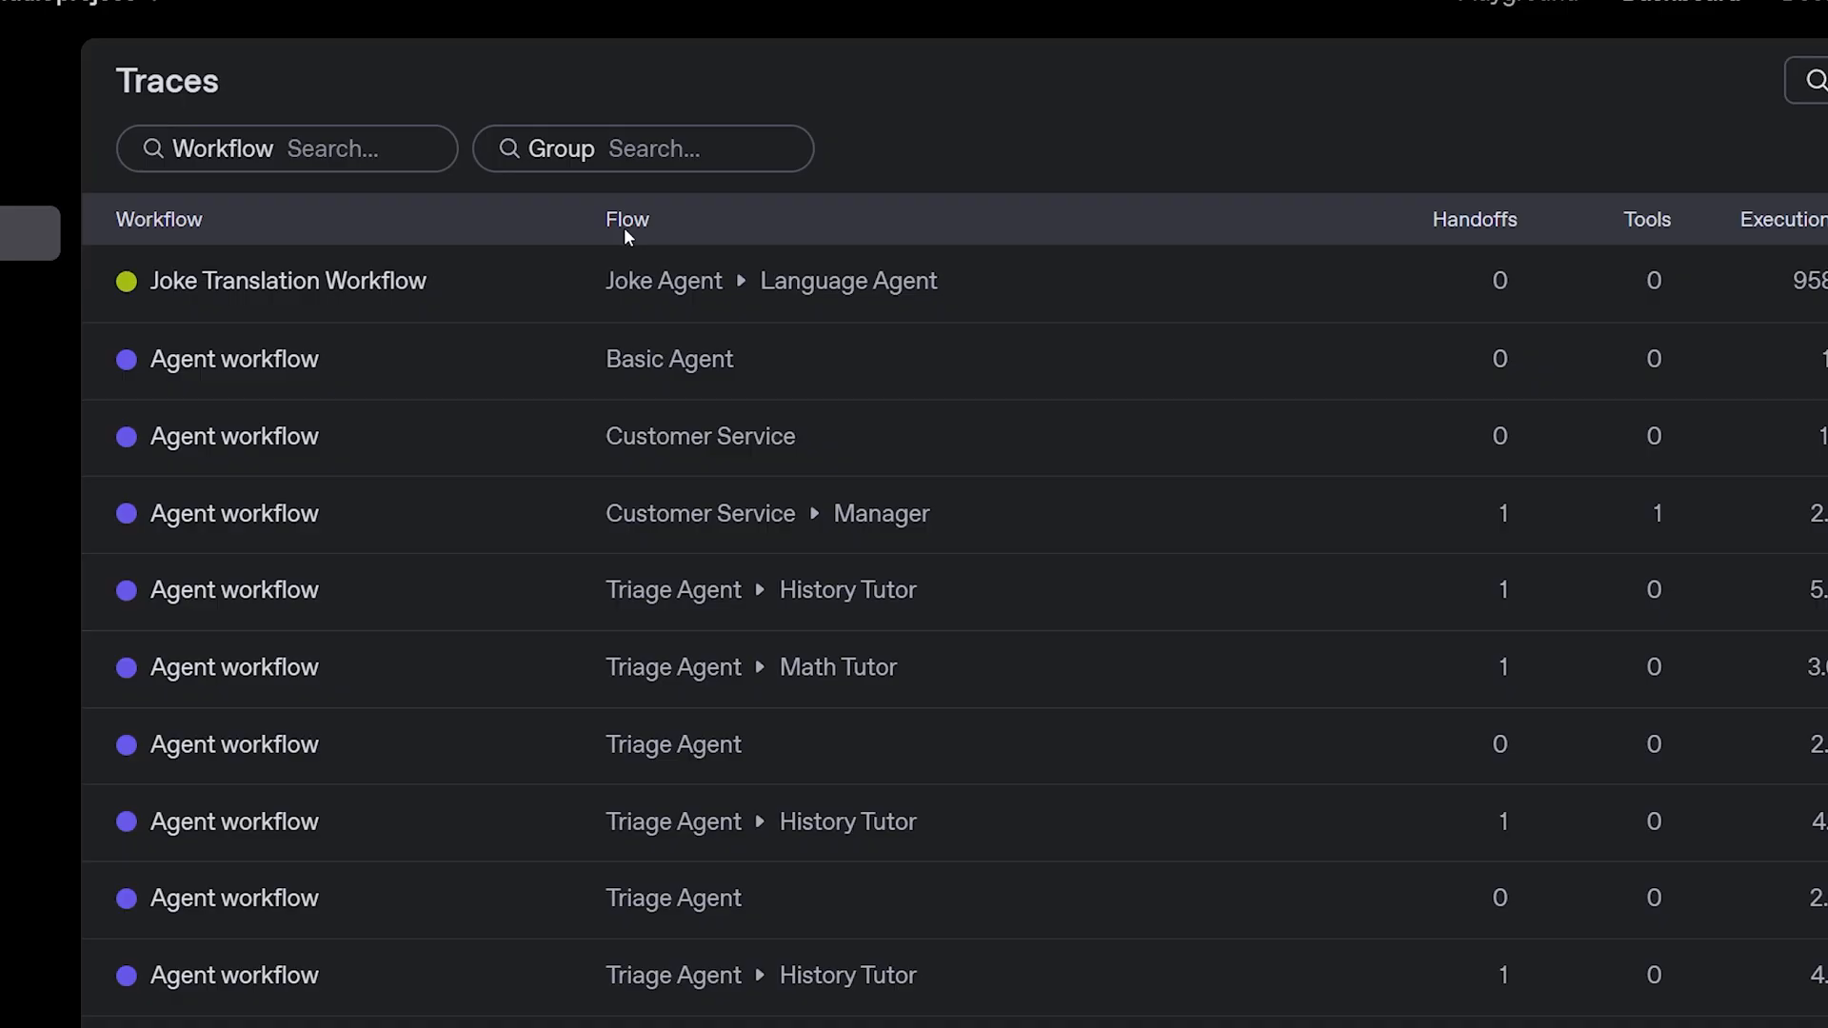
pyautogui.moveTo(626, 285)
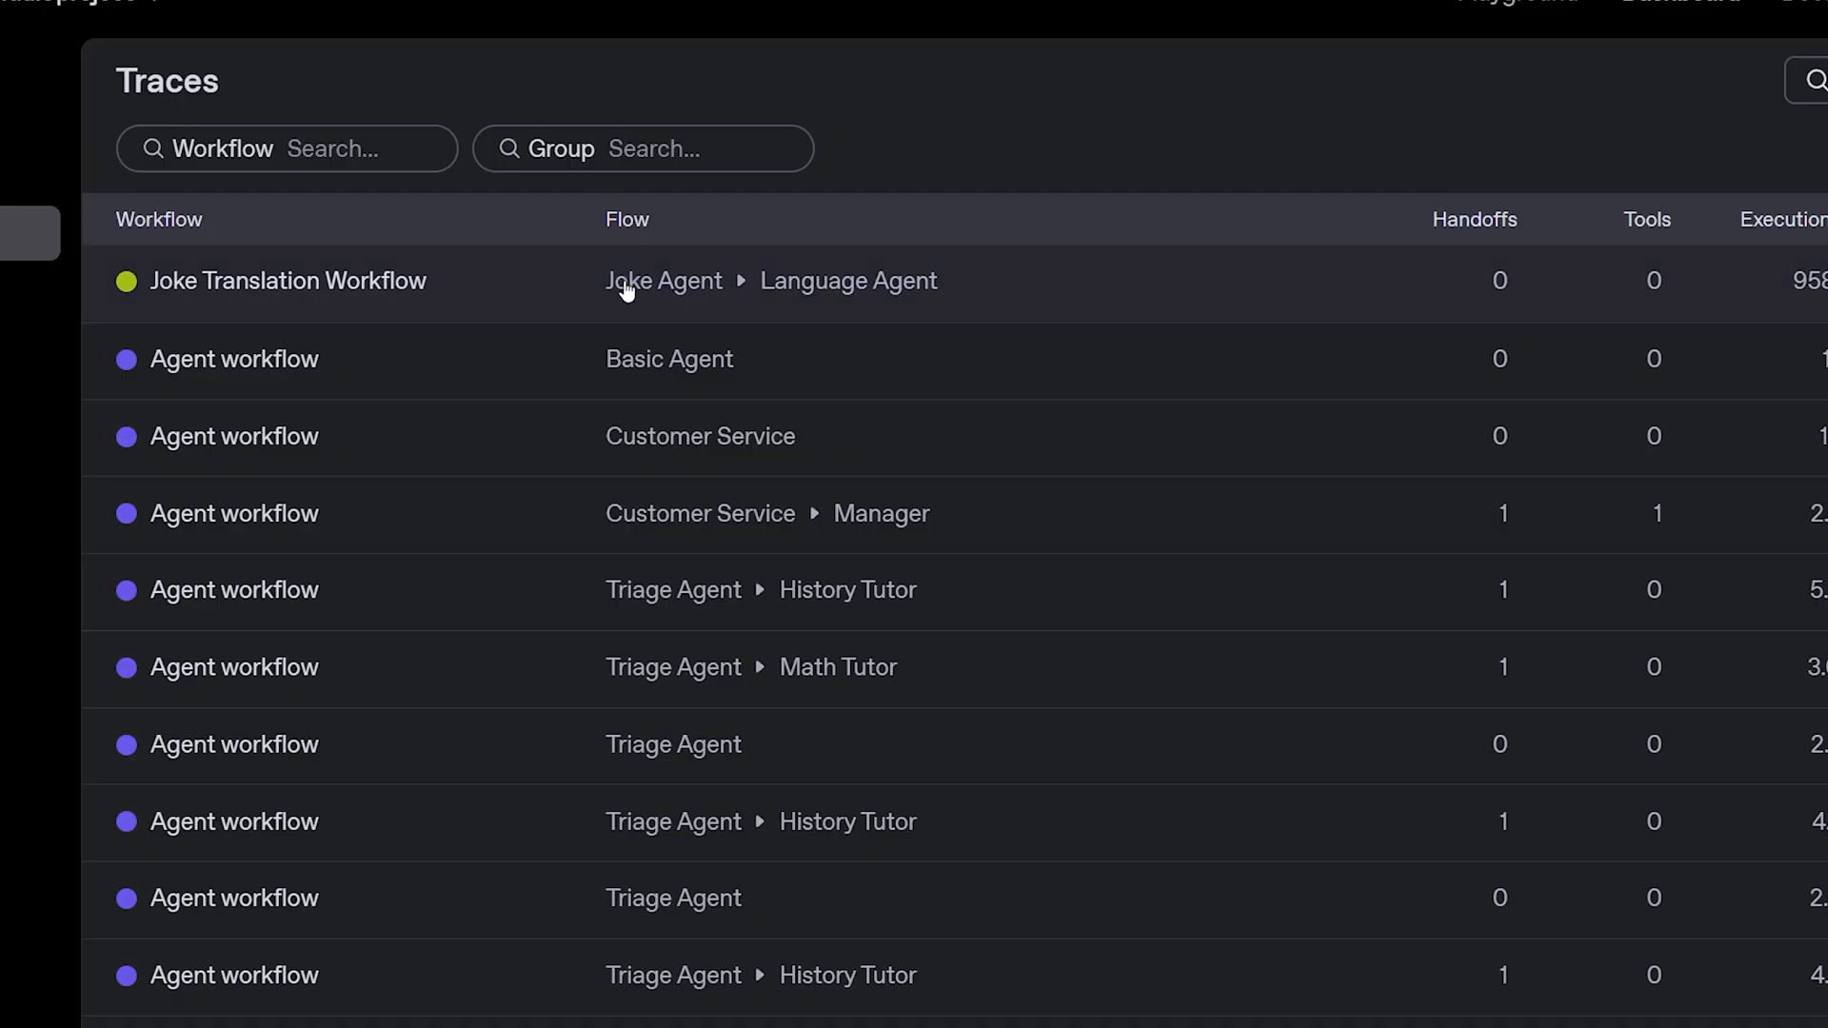
pyautogui.moveTo(876, 297)
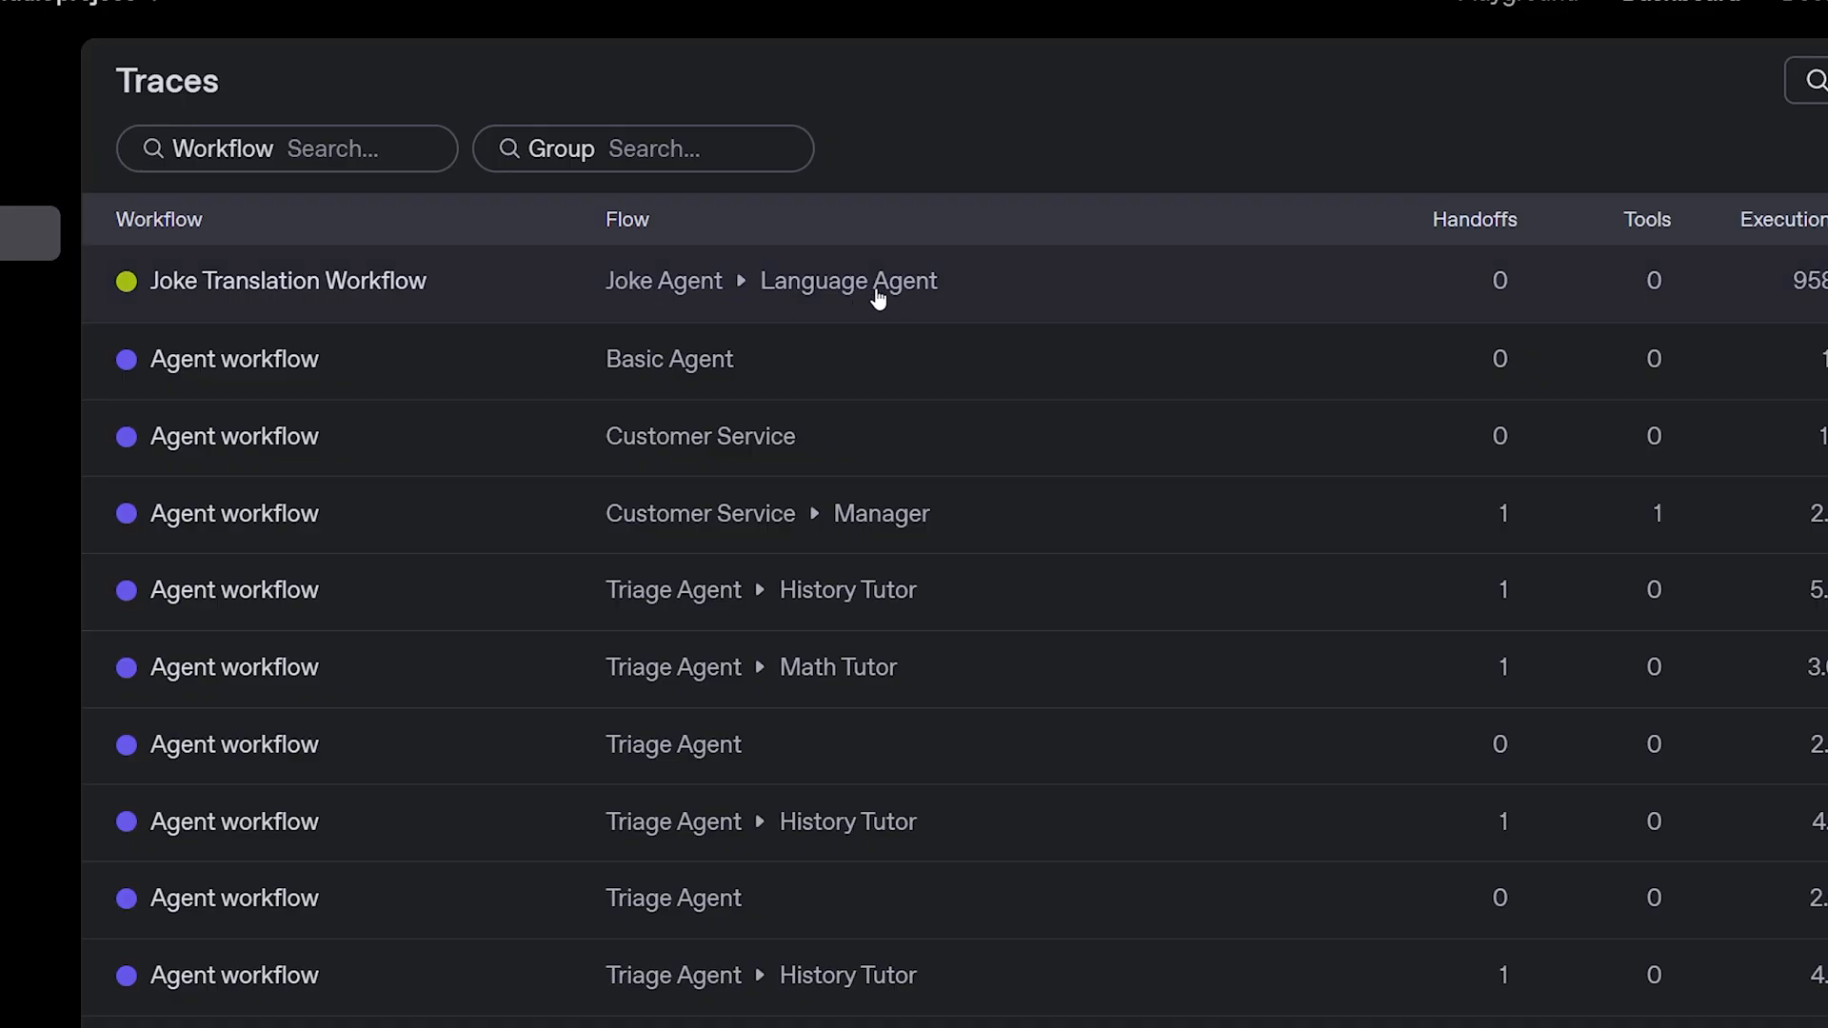
# Step: Open the Joke Translation Workflow trace and read the Joke Agent's cheese-joke request and response
pyautogui.click(285, 280)
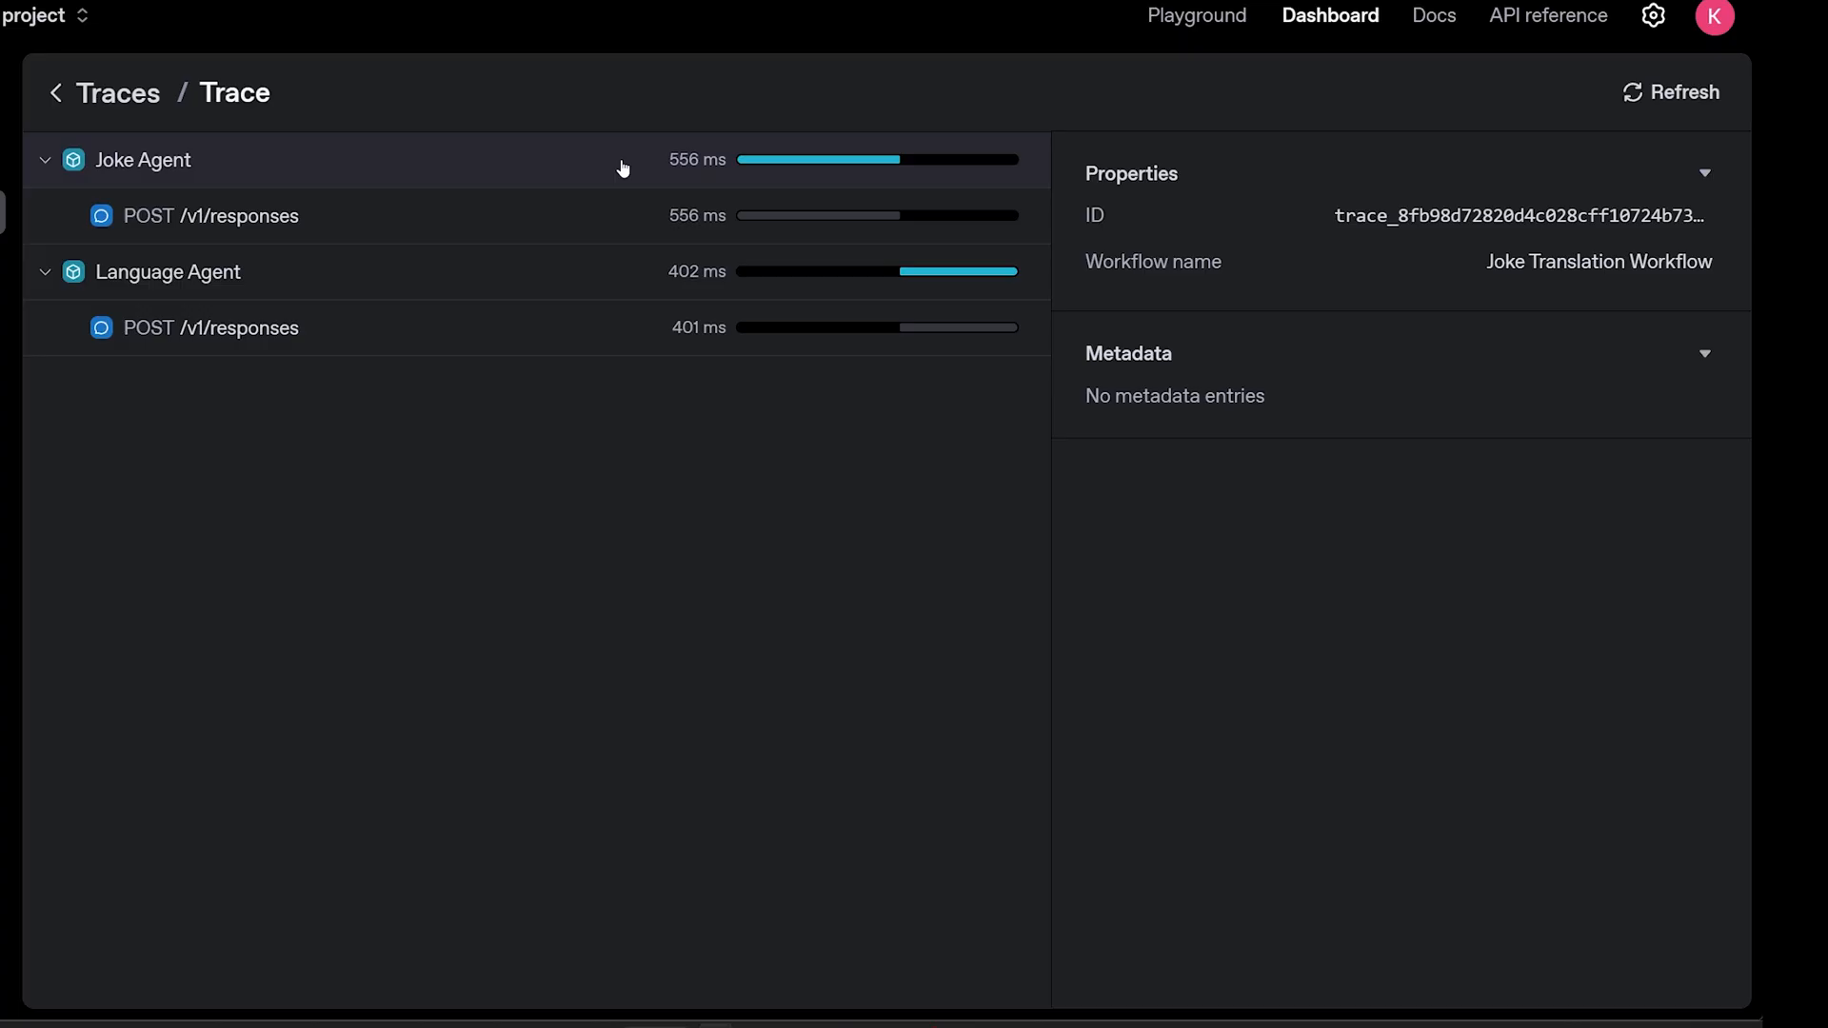
pyautogui.moveTo(733, 221)
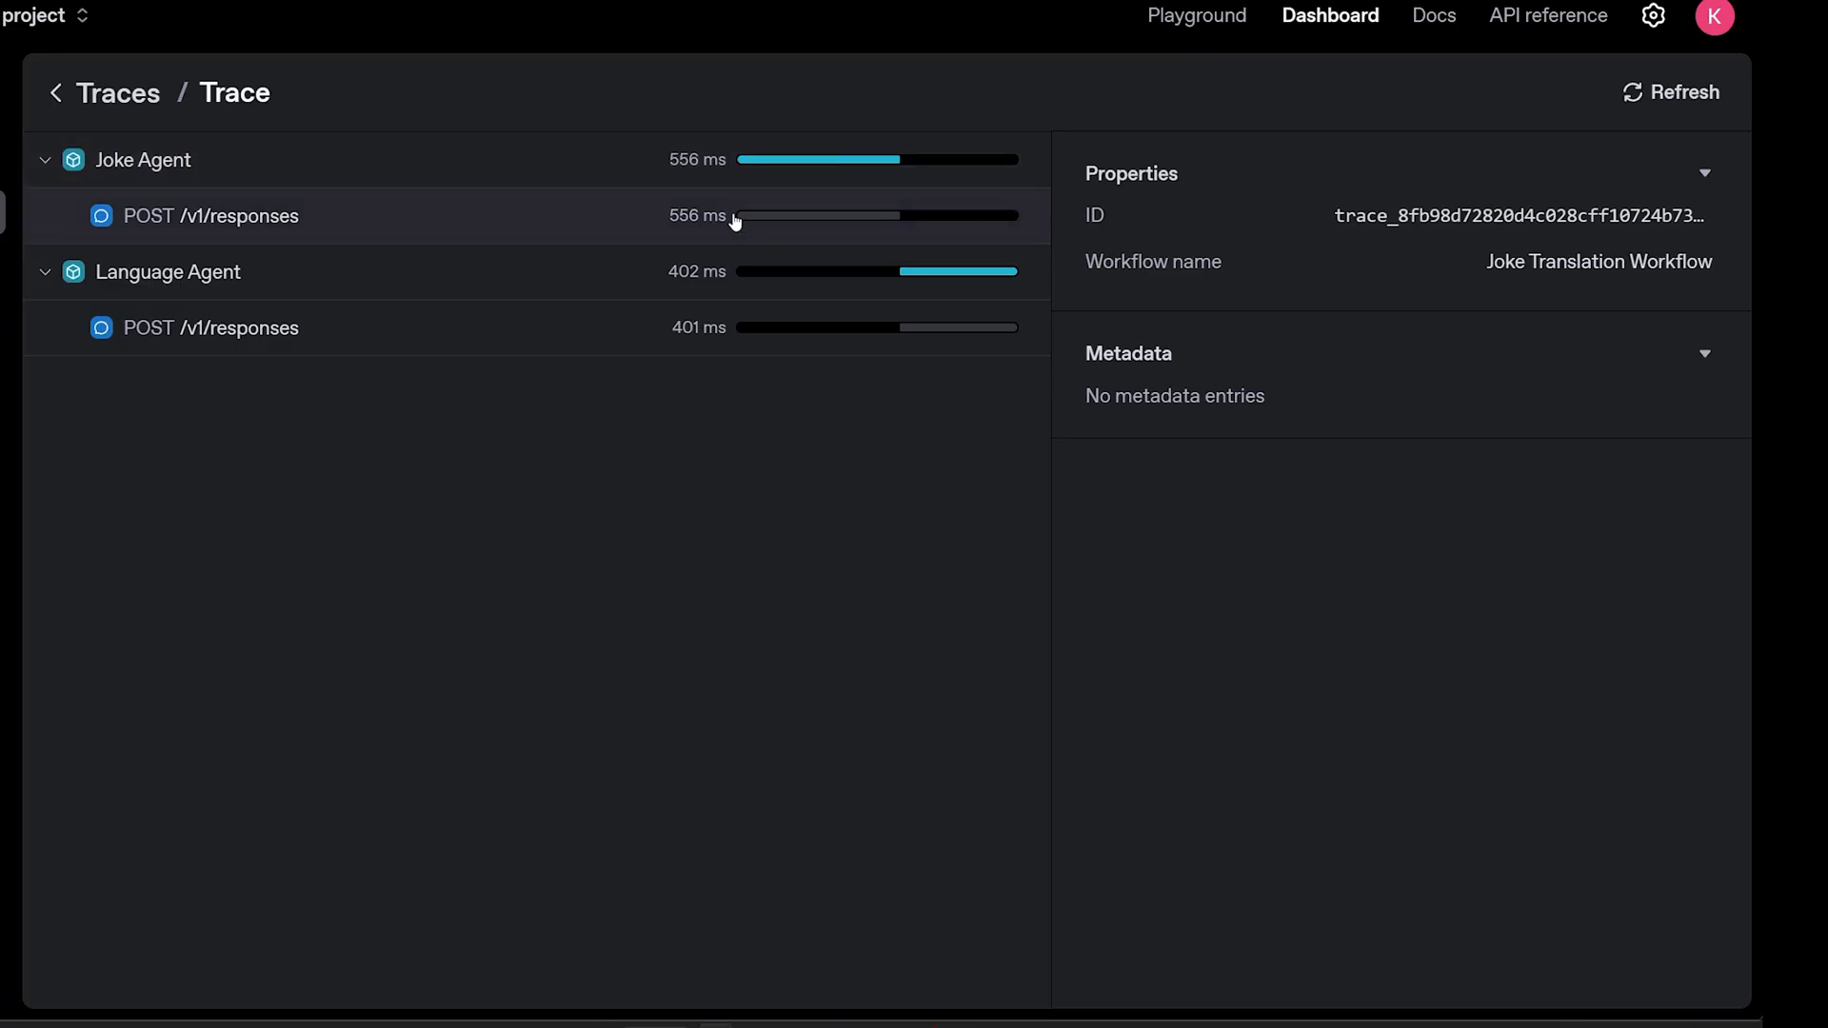
pyautogui.click(212, 215)
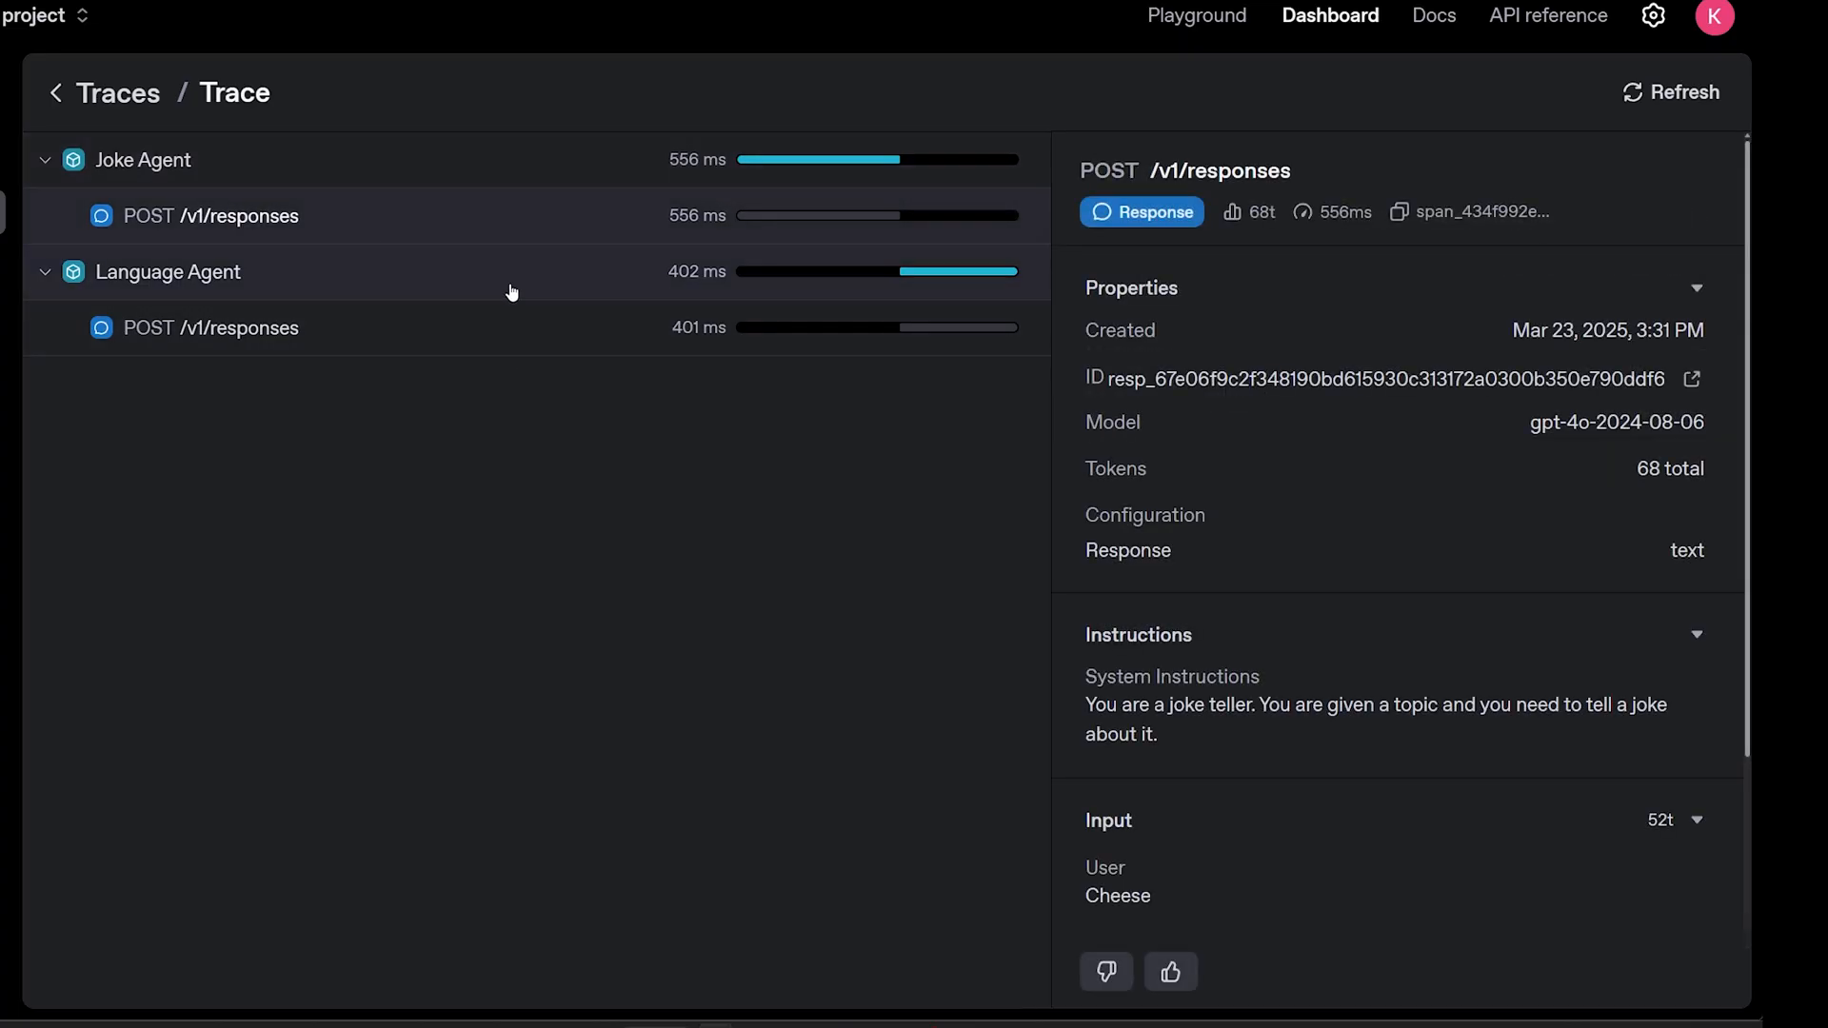
pyautogui.scroll(-3)
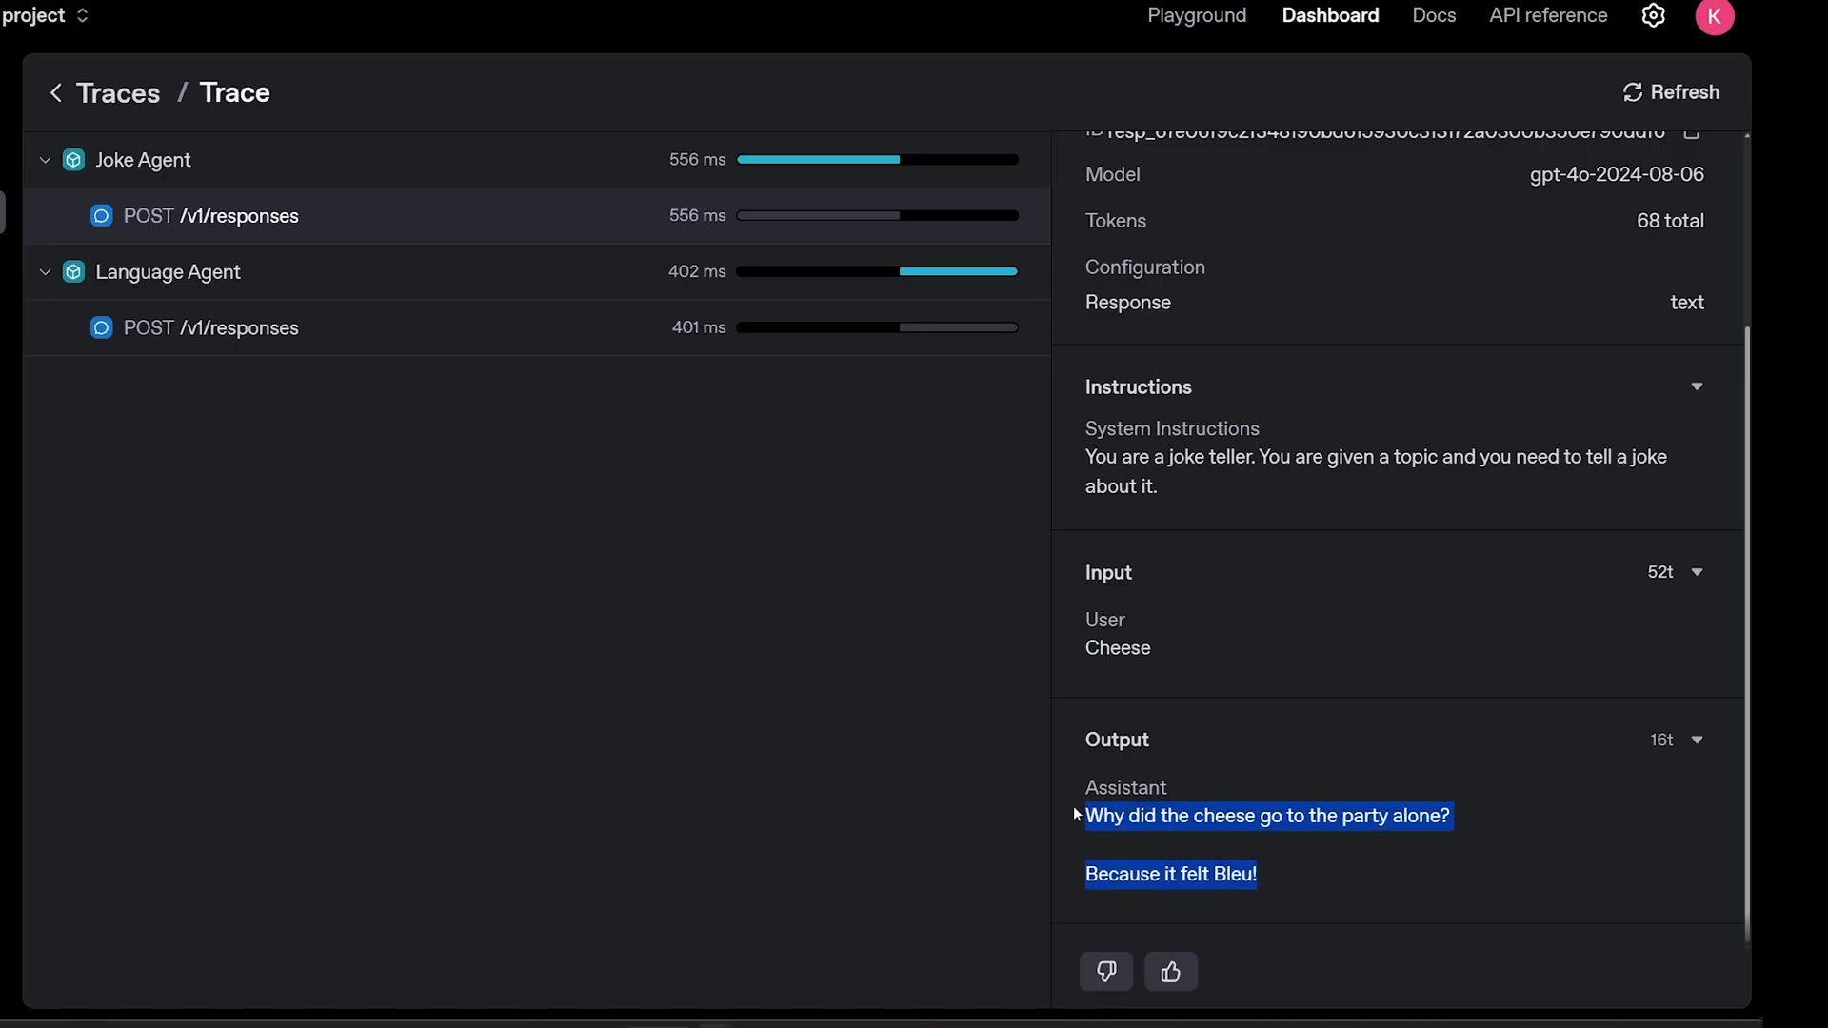
# Step: Inspect the Language Agent's request and Spanish translation output, comparing with the Joke Agent's
pyautogui.click(170, 272)
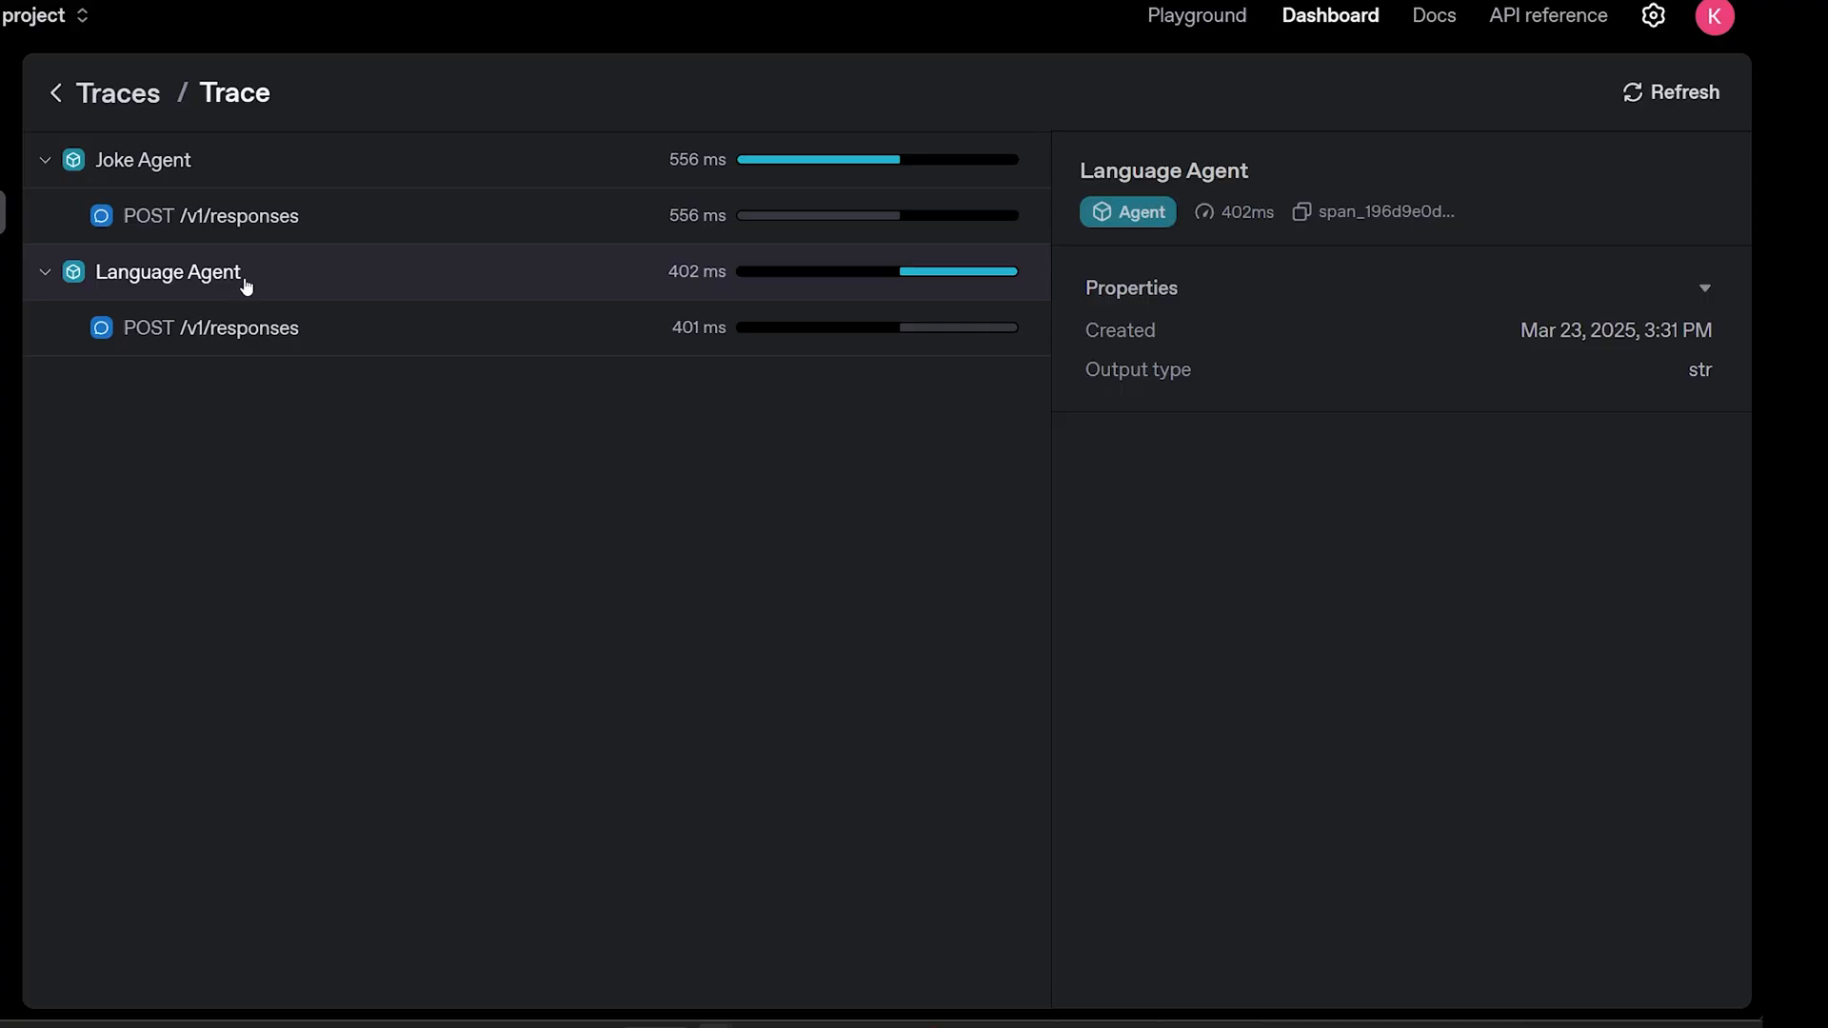
pyautogui.click(213, 327)
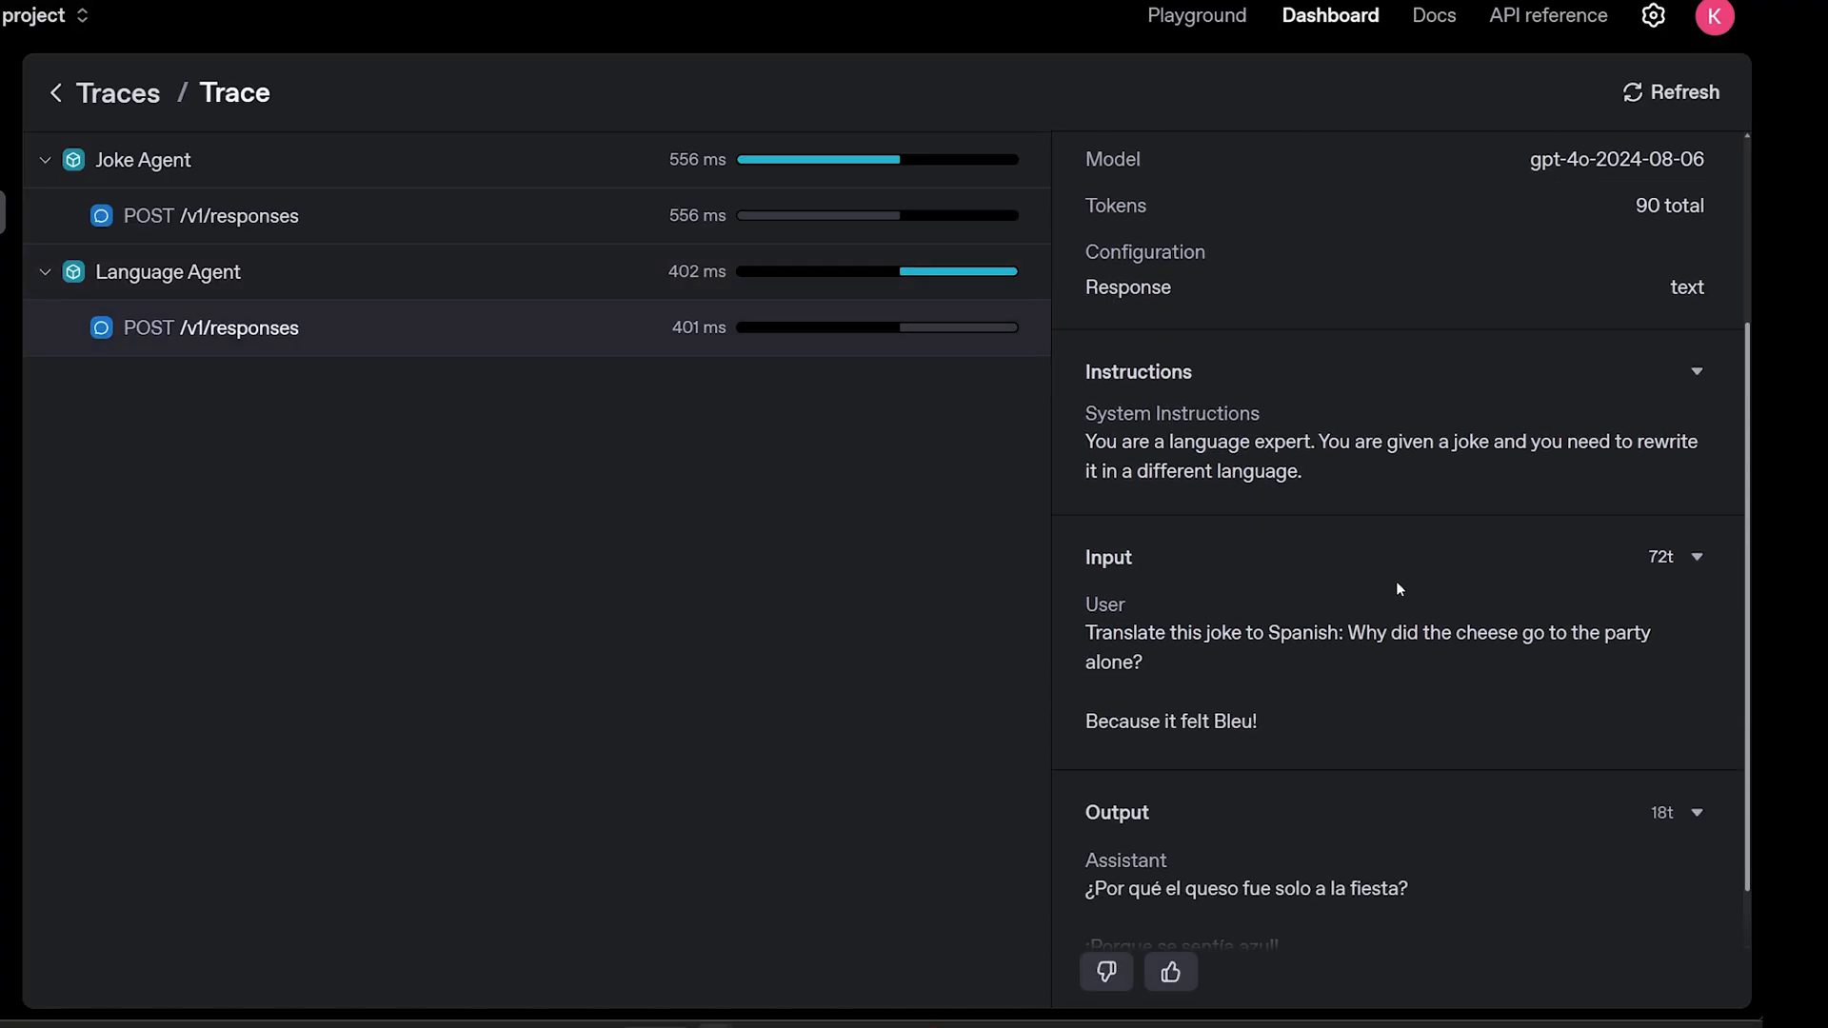
pyautogui.scroll(-3)
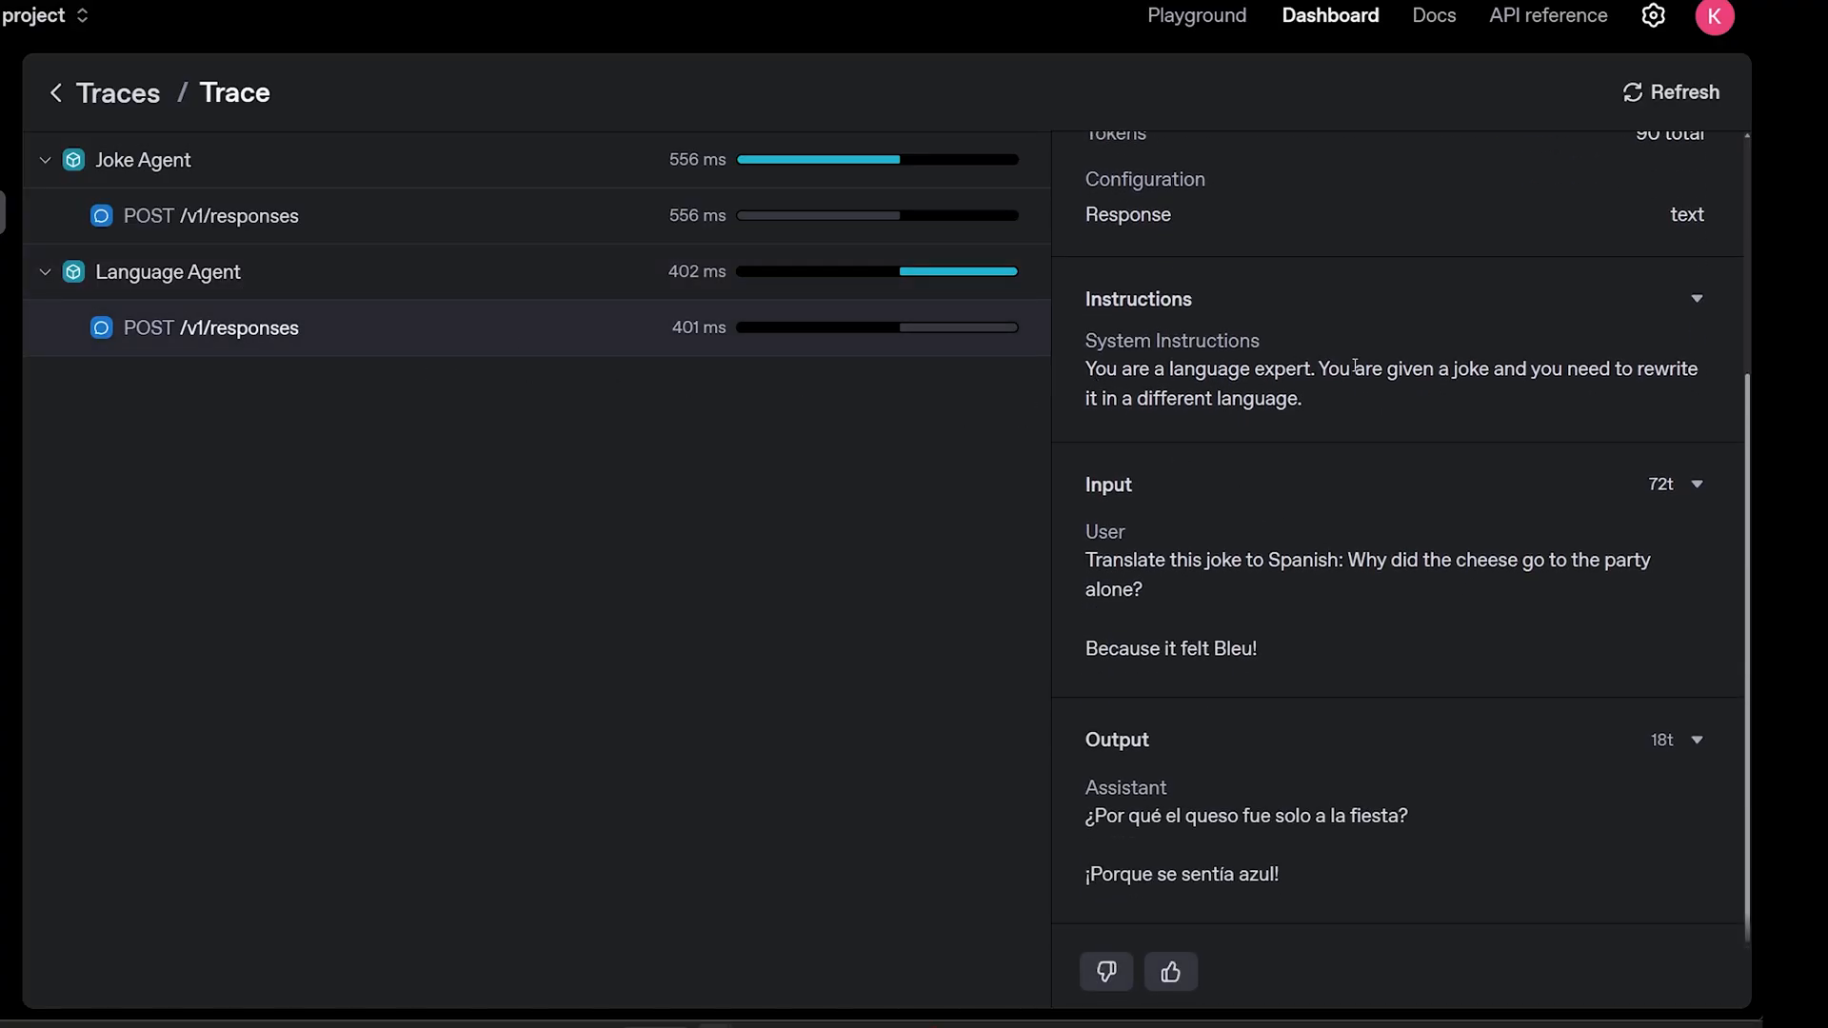
pyautogui.moveTo(1255, 451)
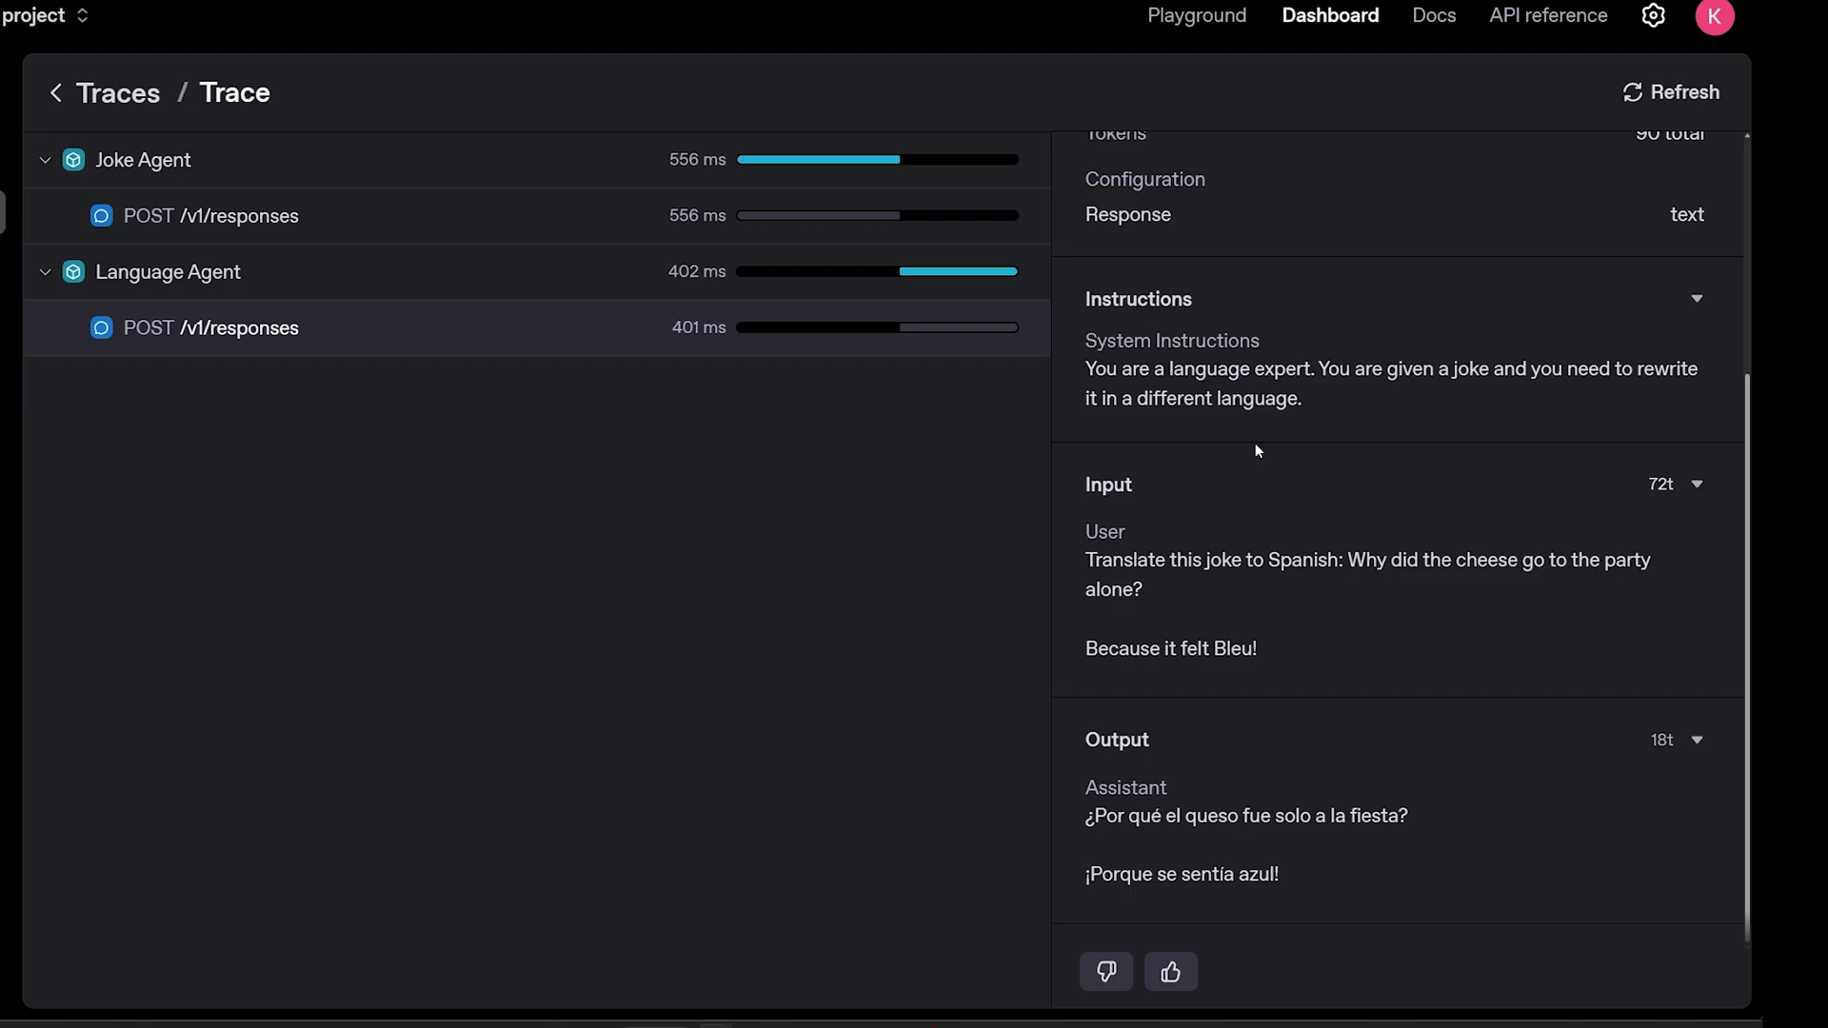
pyautogui.moveTo(1560, 568)
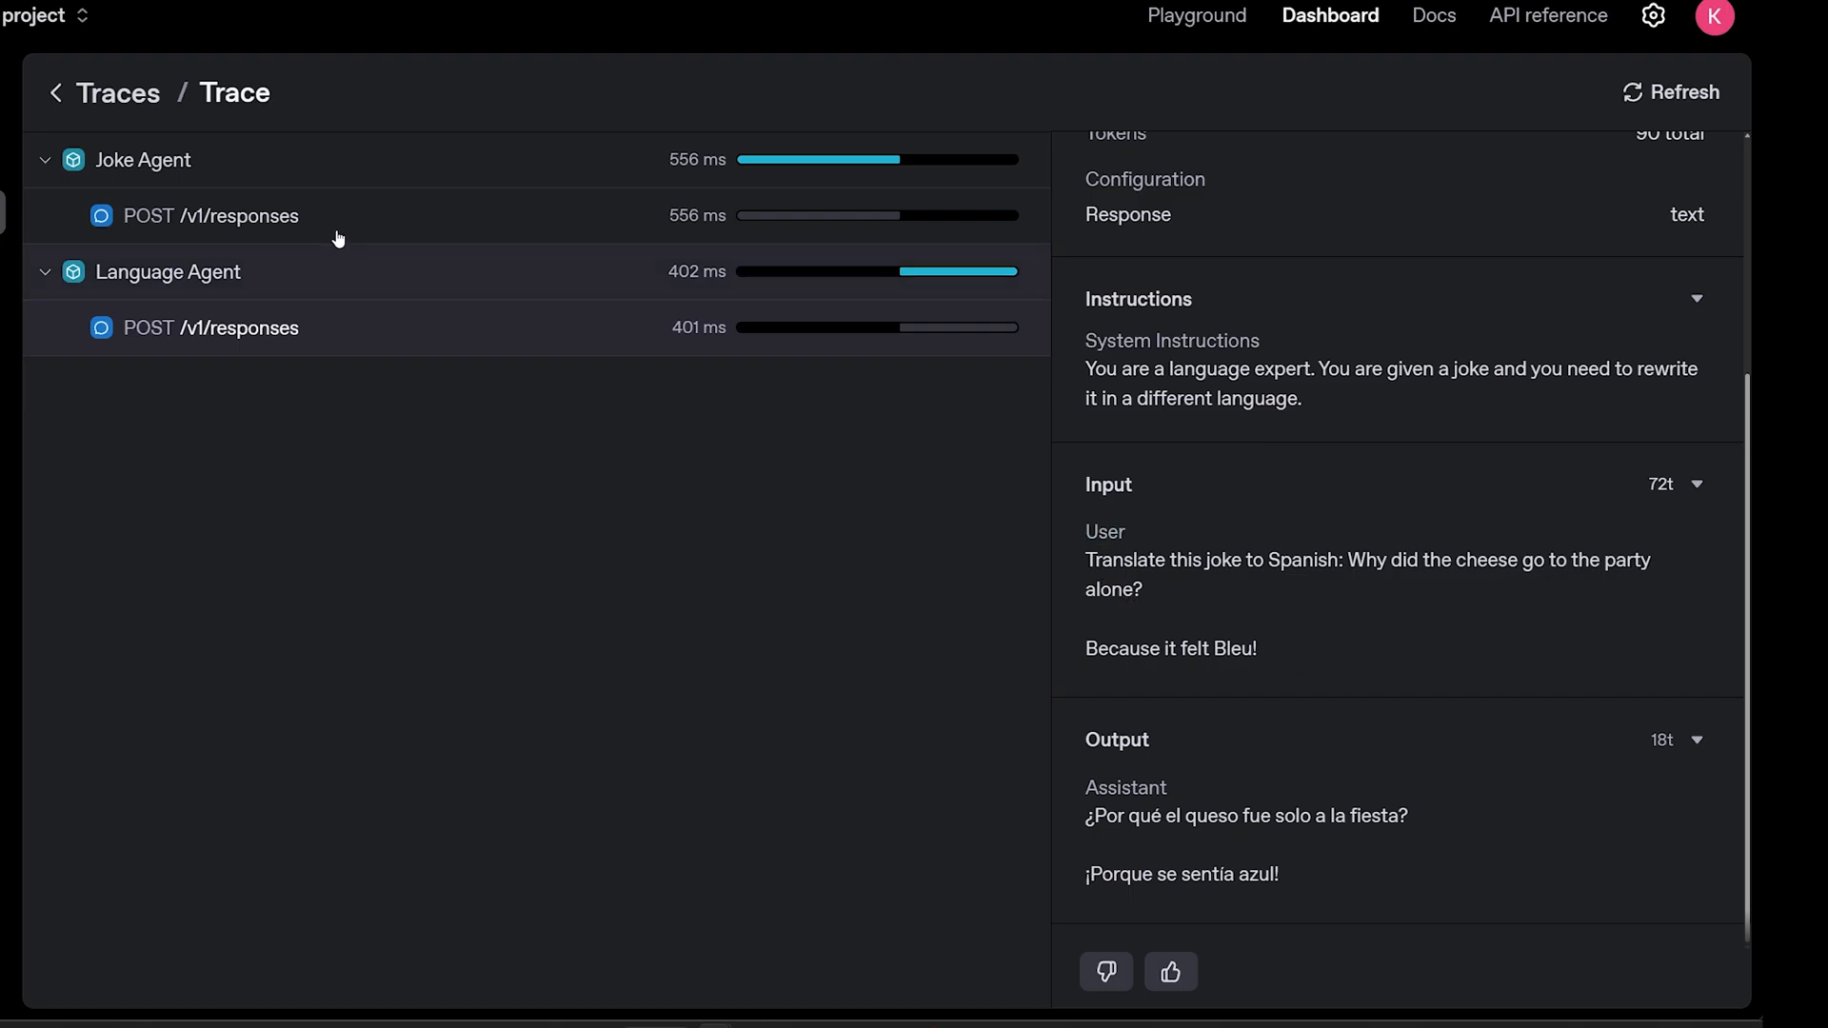
pyautogui.click(212, 215)
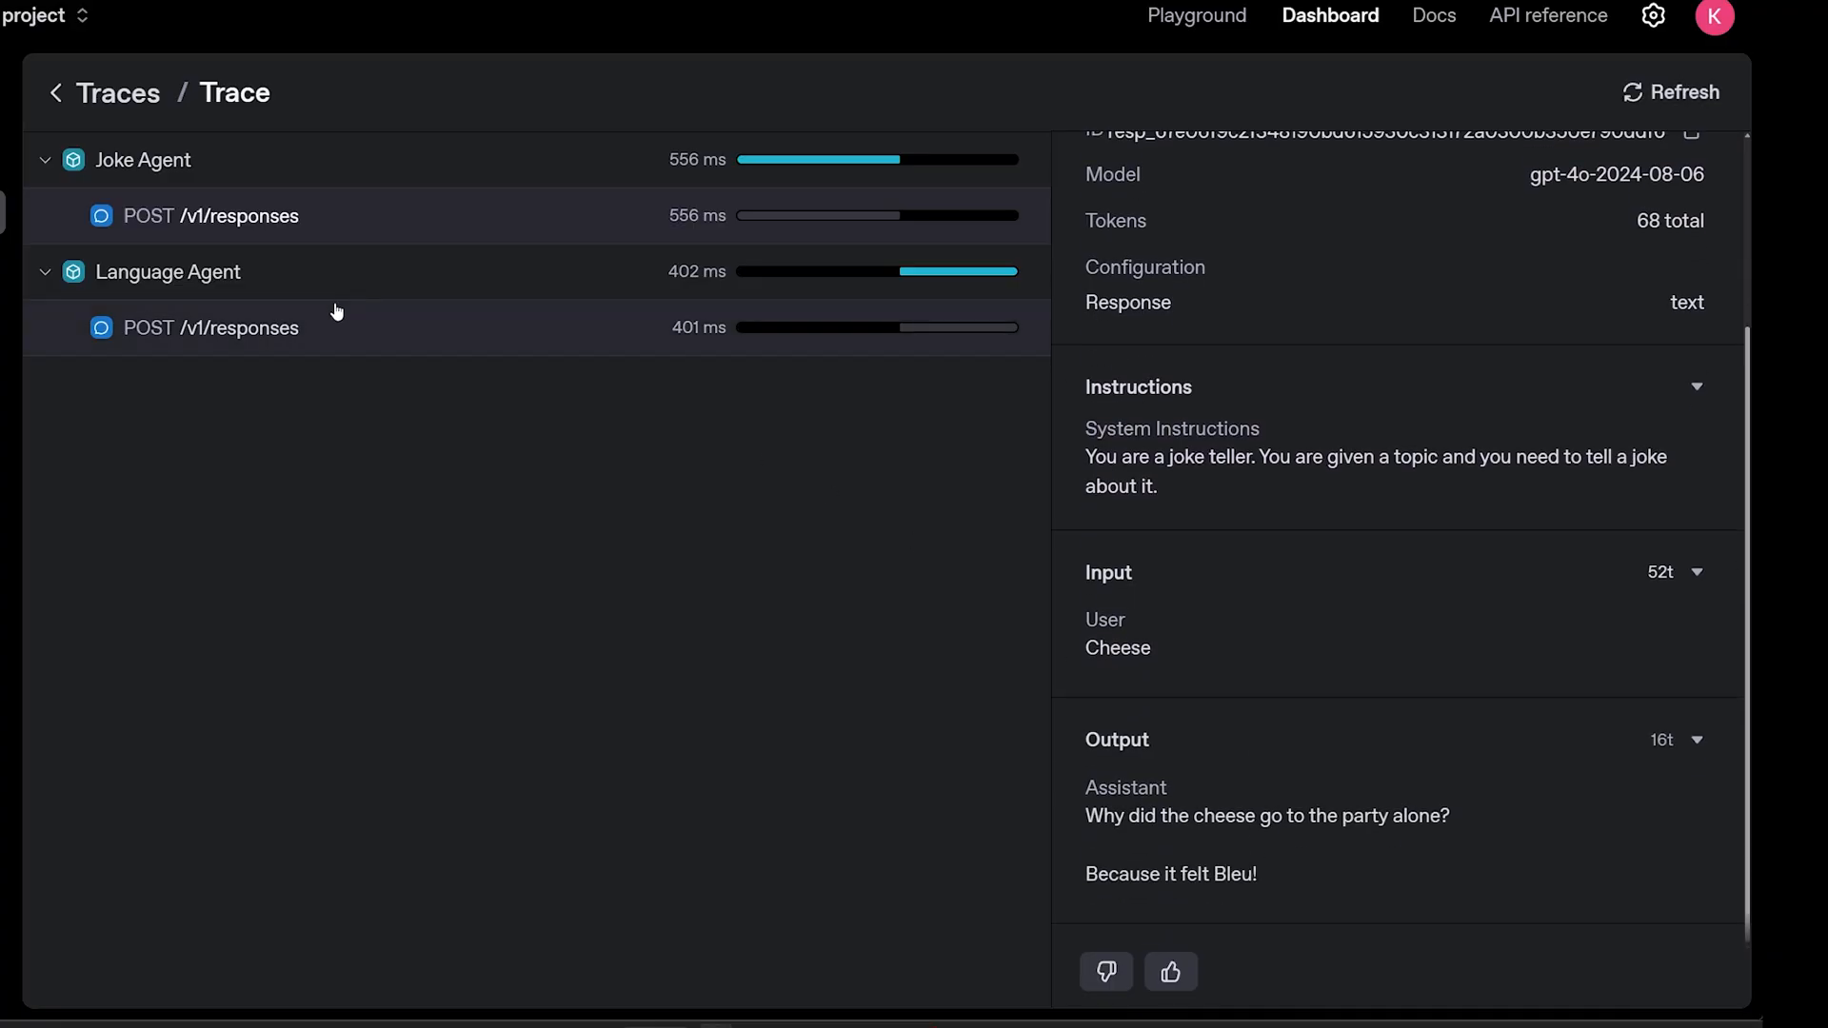
pyautogui.click(210, 328)
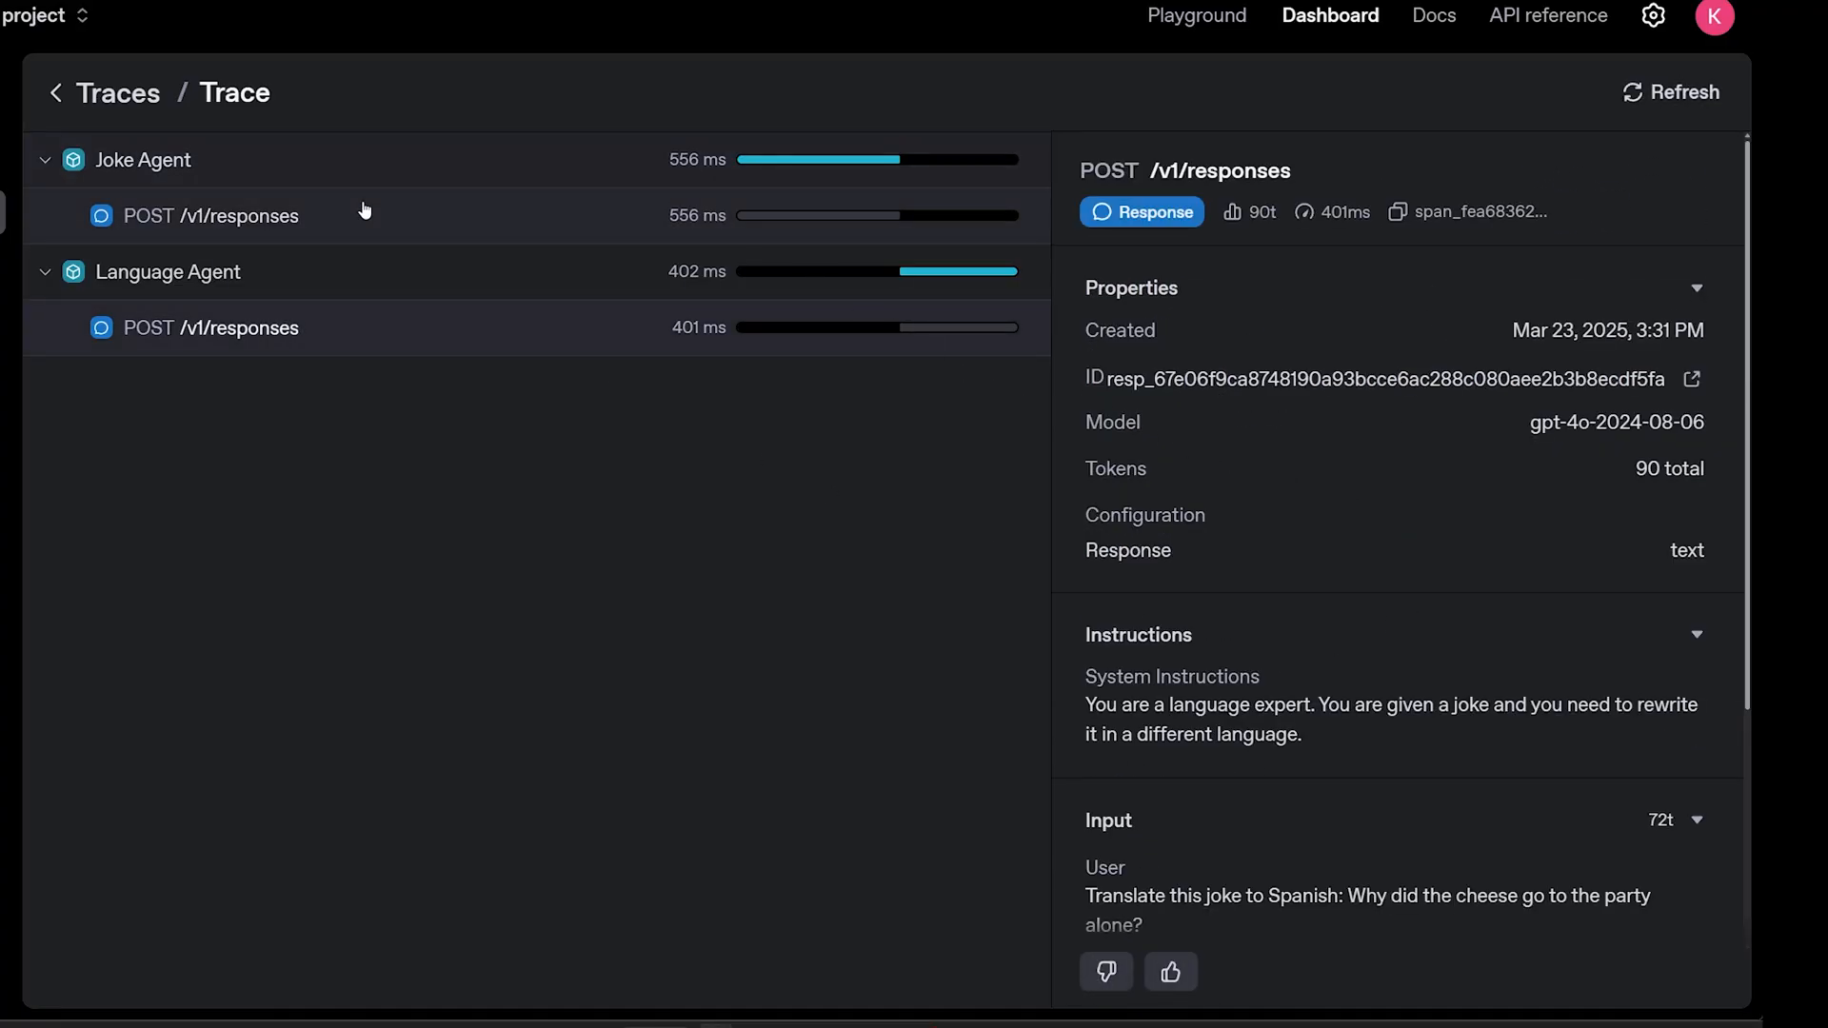
pyautogui.moveTo(843, 966)
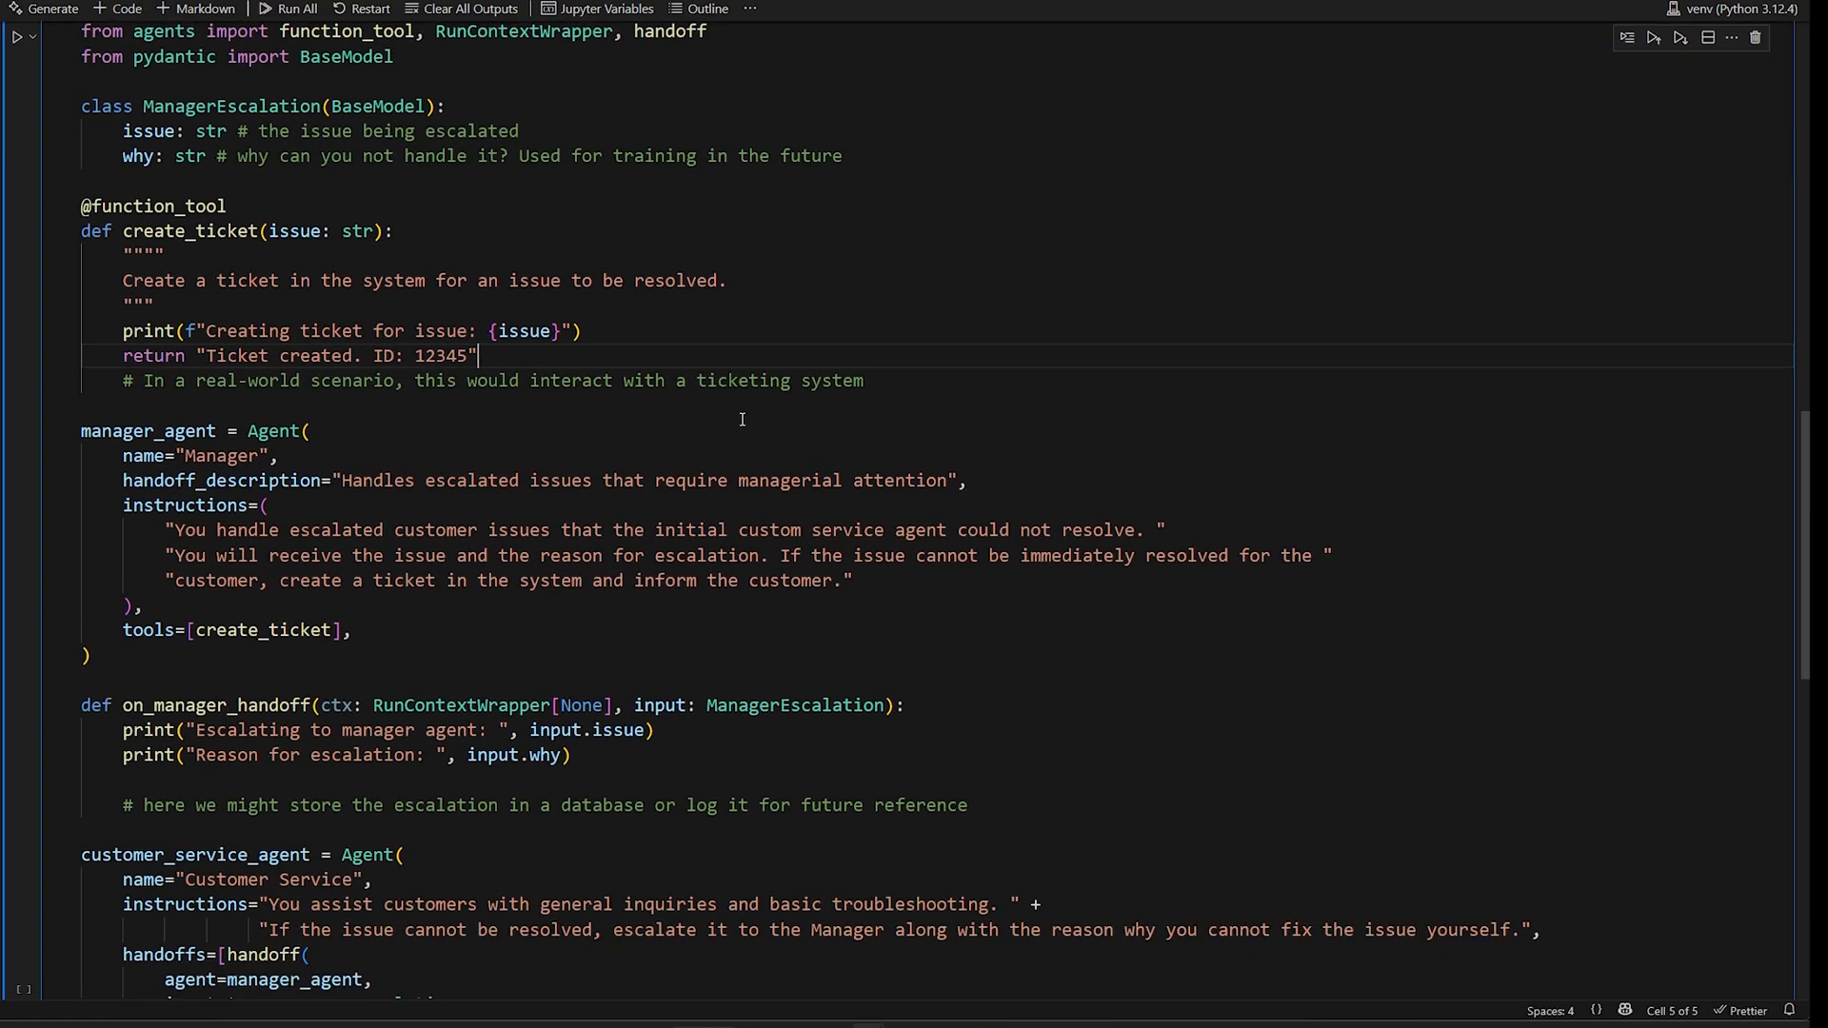
pyautogui.moveTo(884, 387)
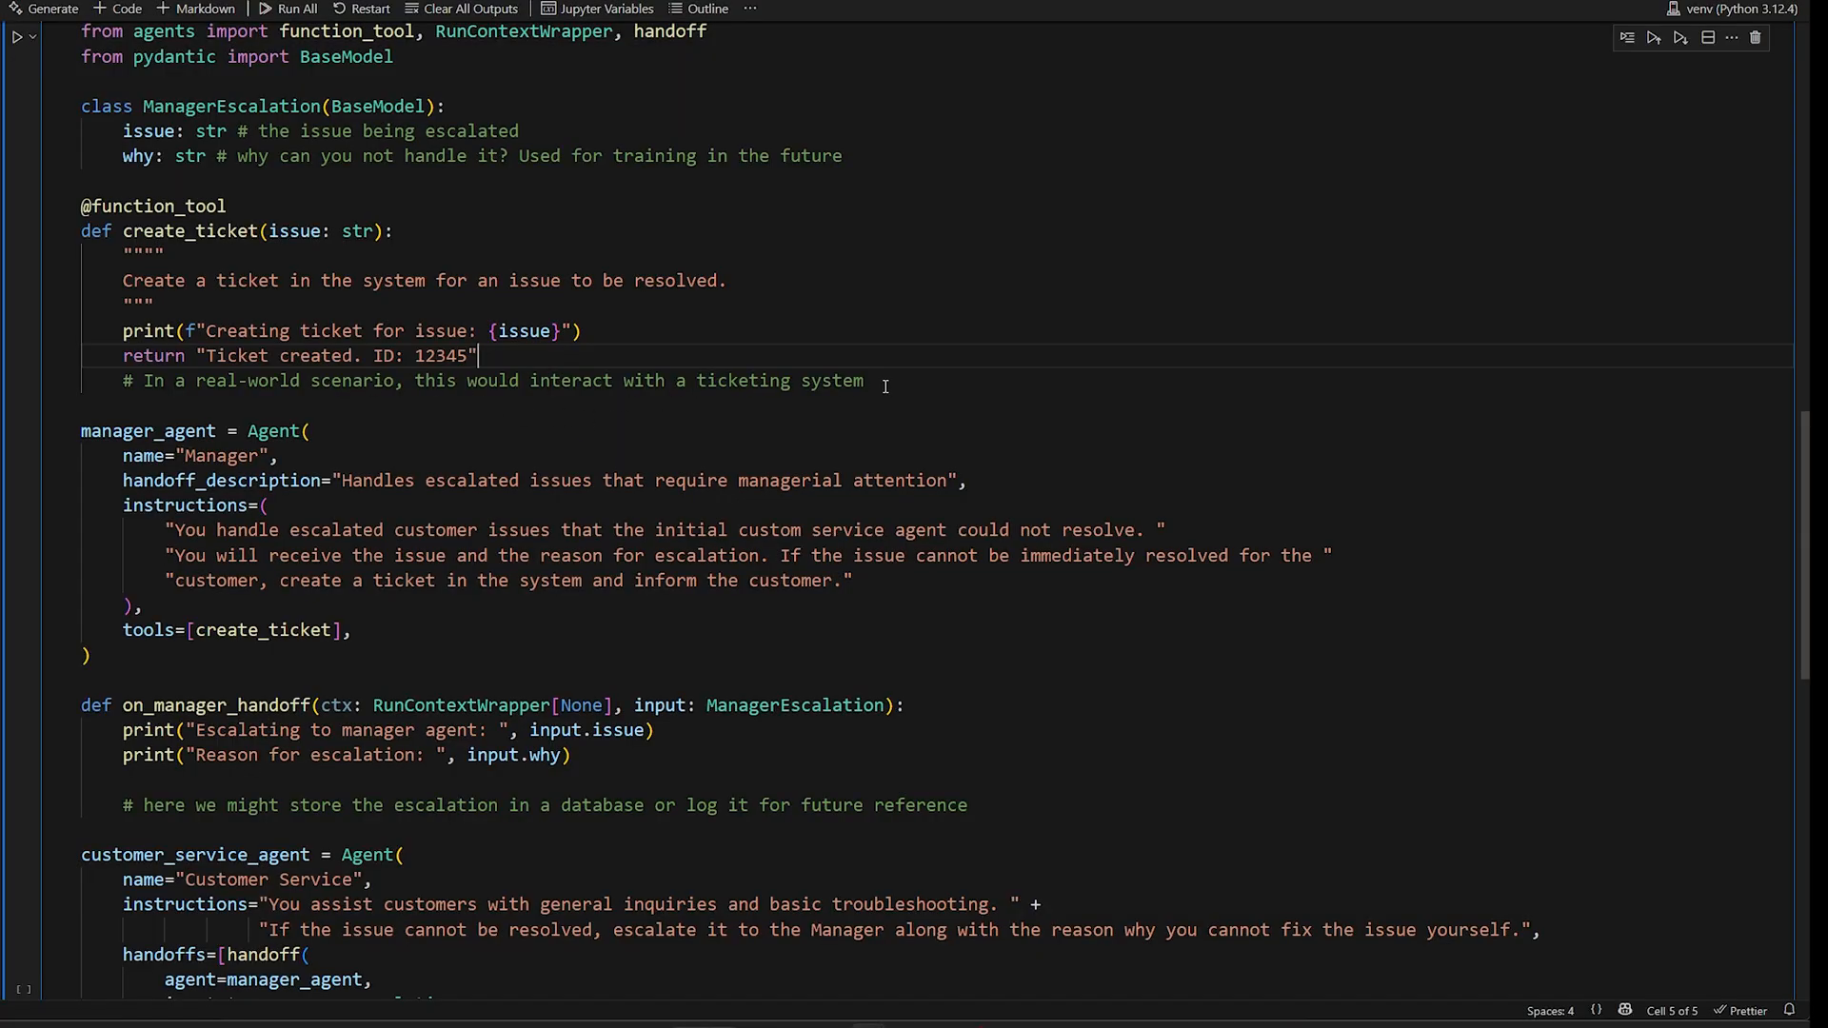
pyautogui.scroll(-3)
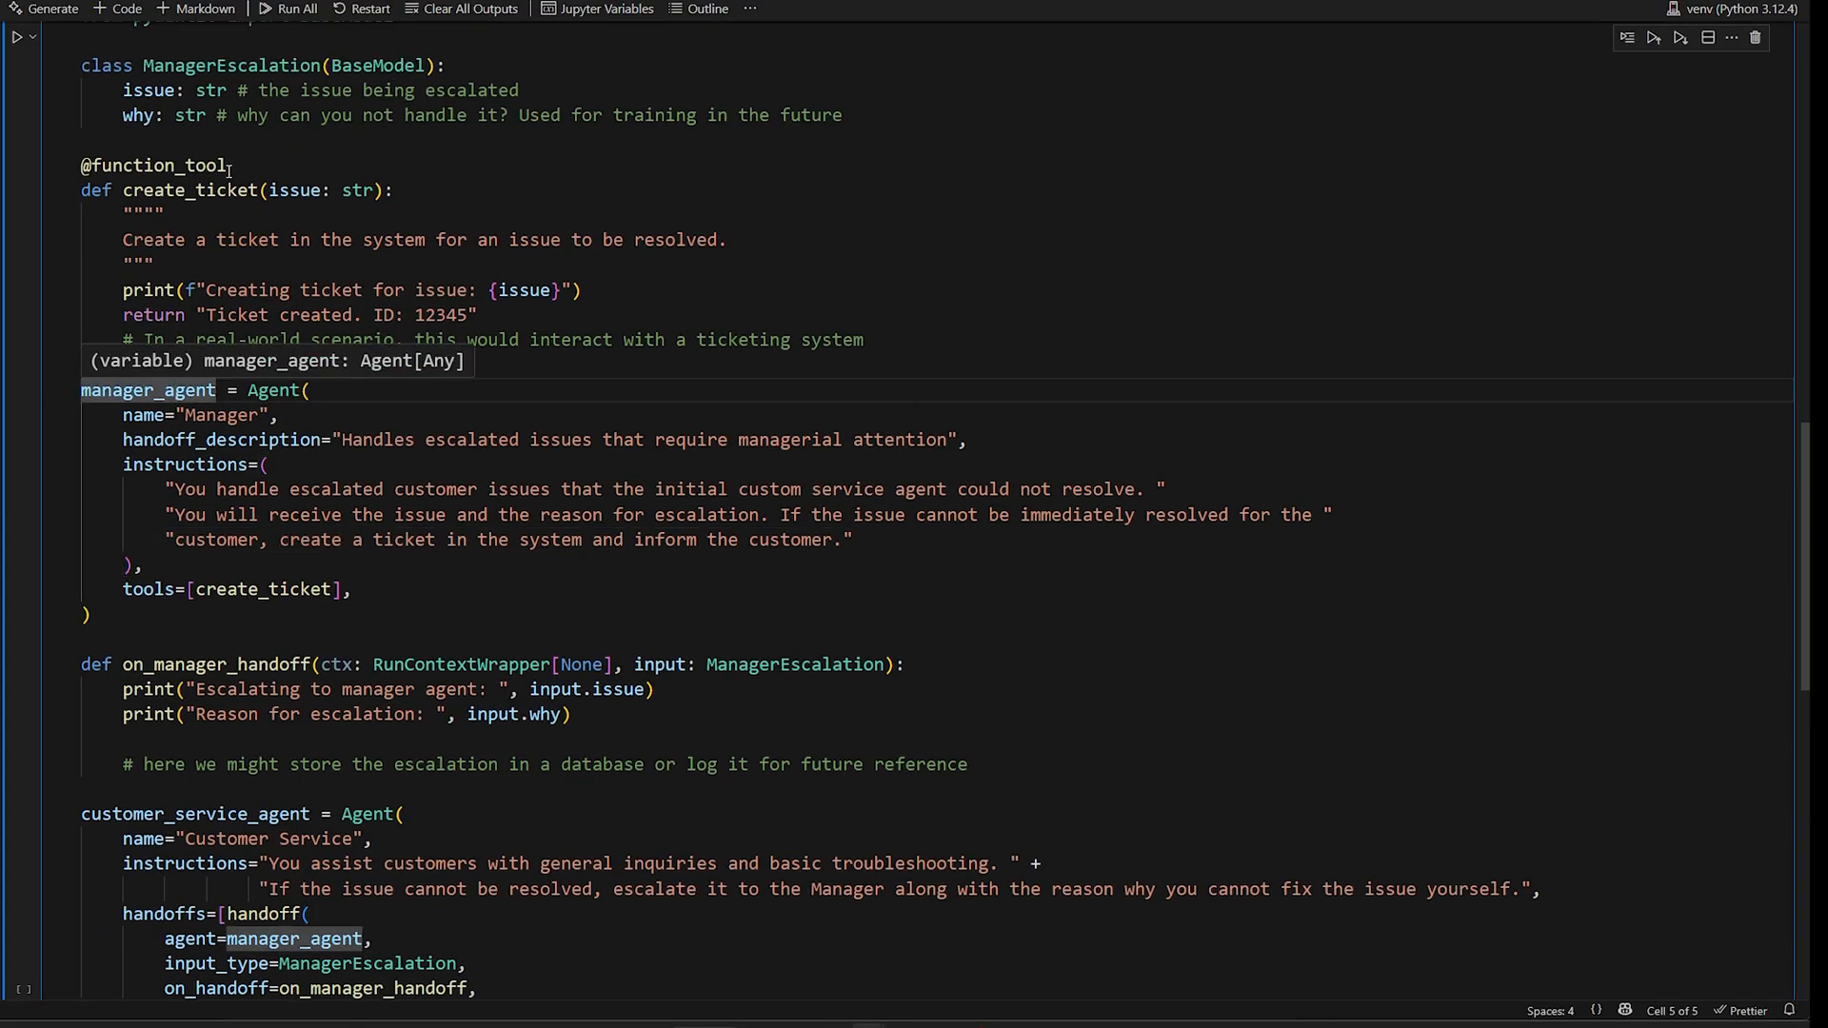
pyautogui.scroll(-3)
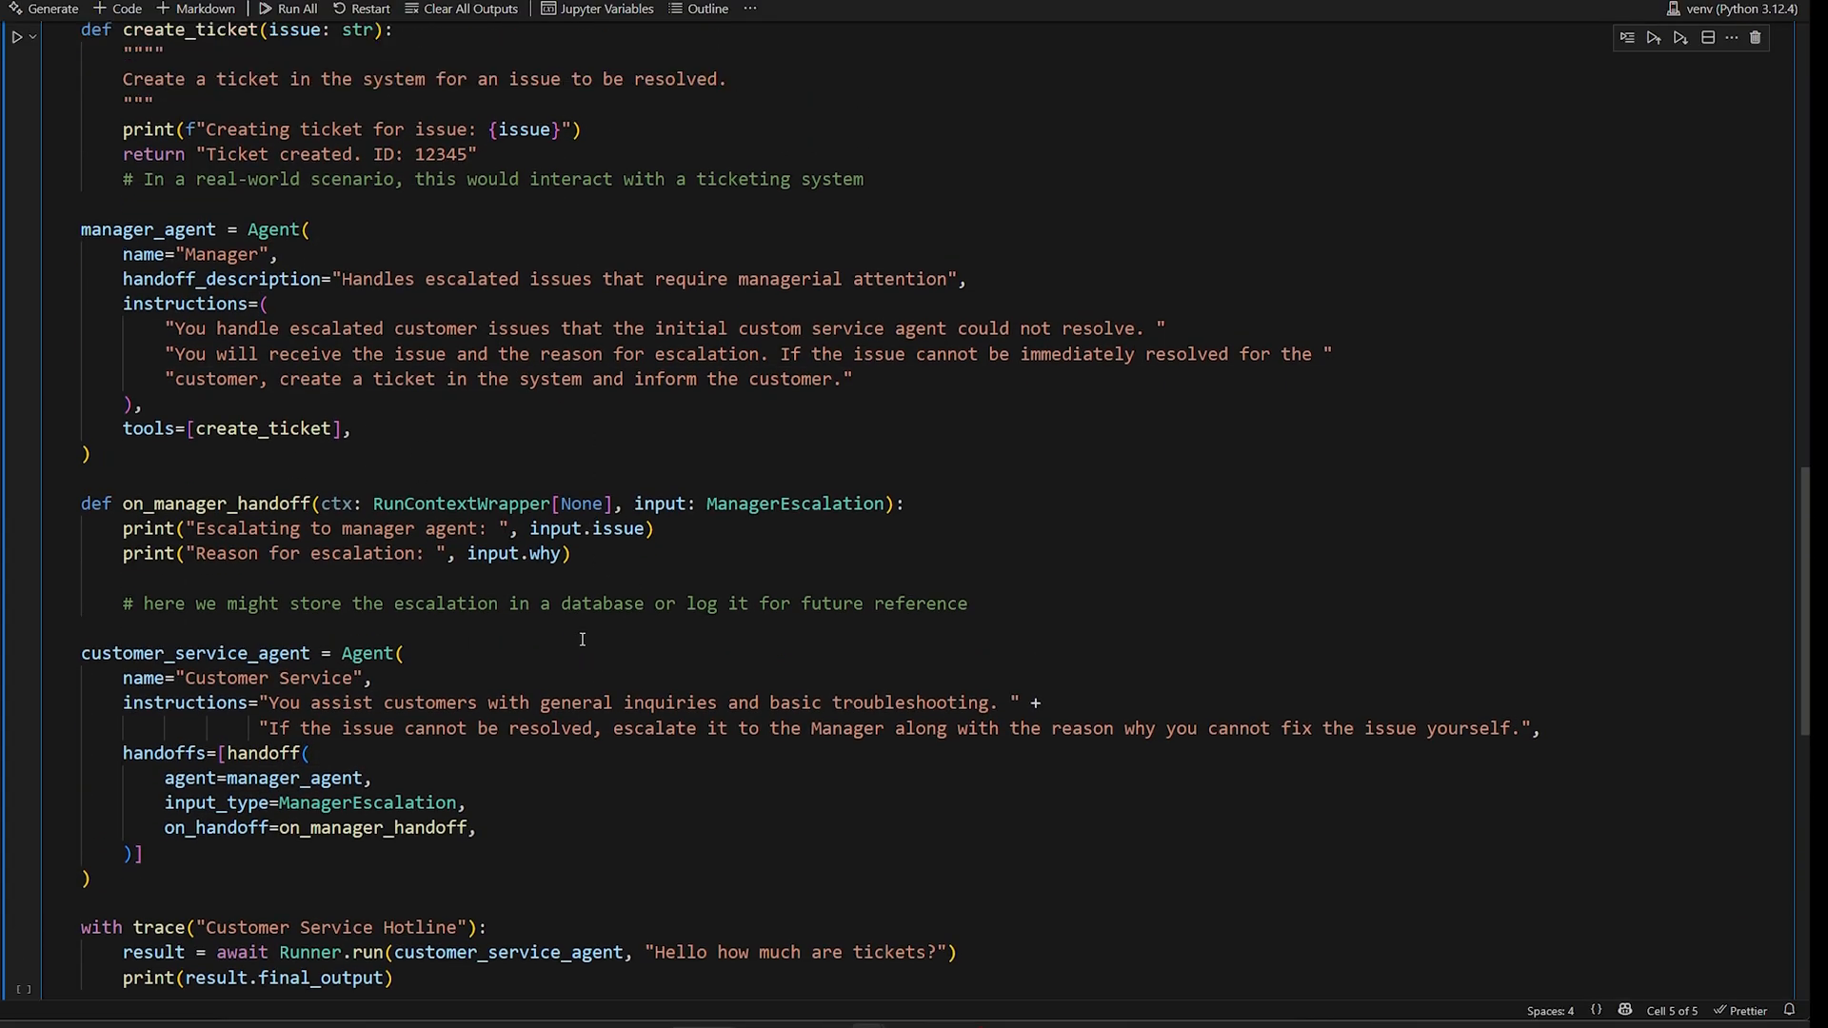
pyautogui.scroll(3)
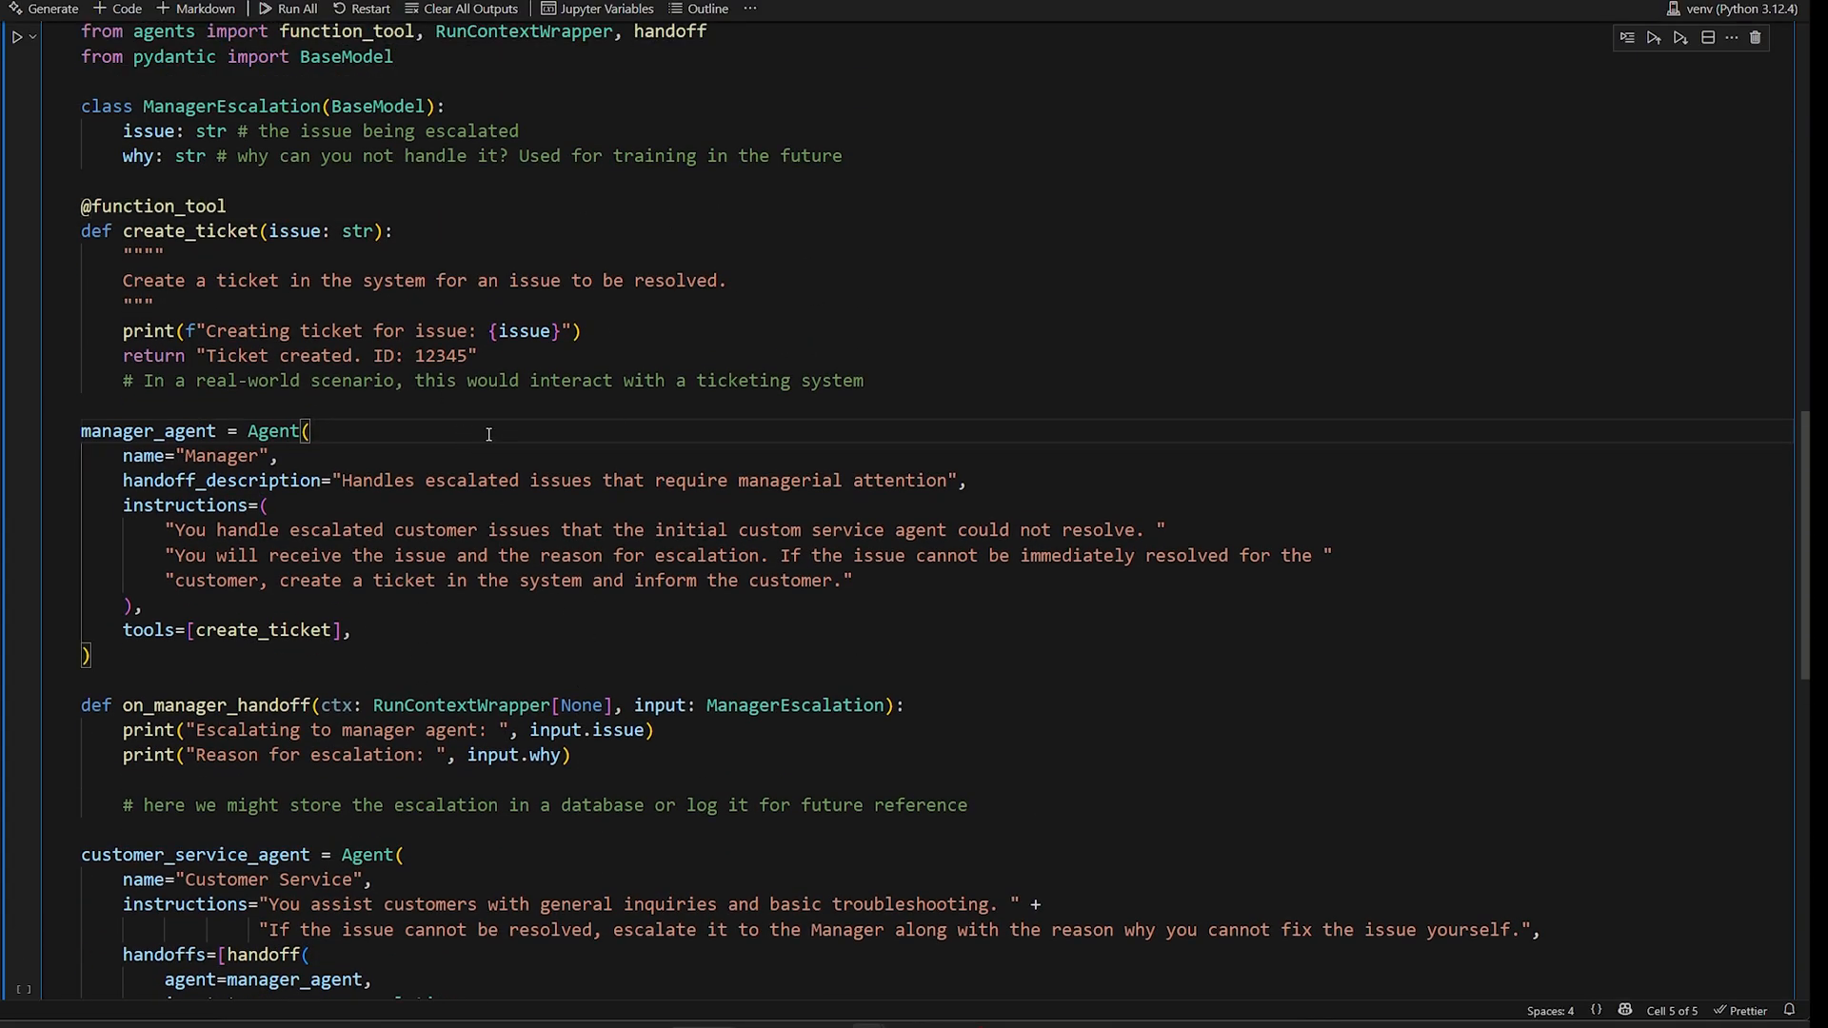
pyautogui.scroll(-3)
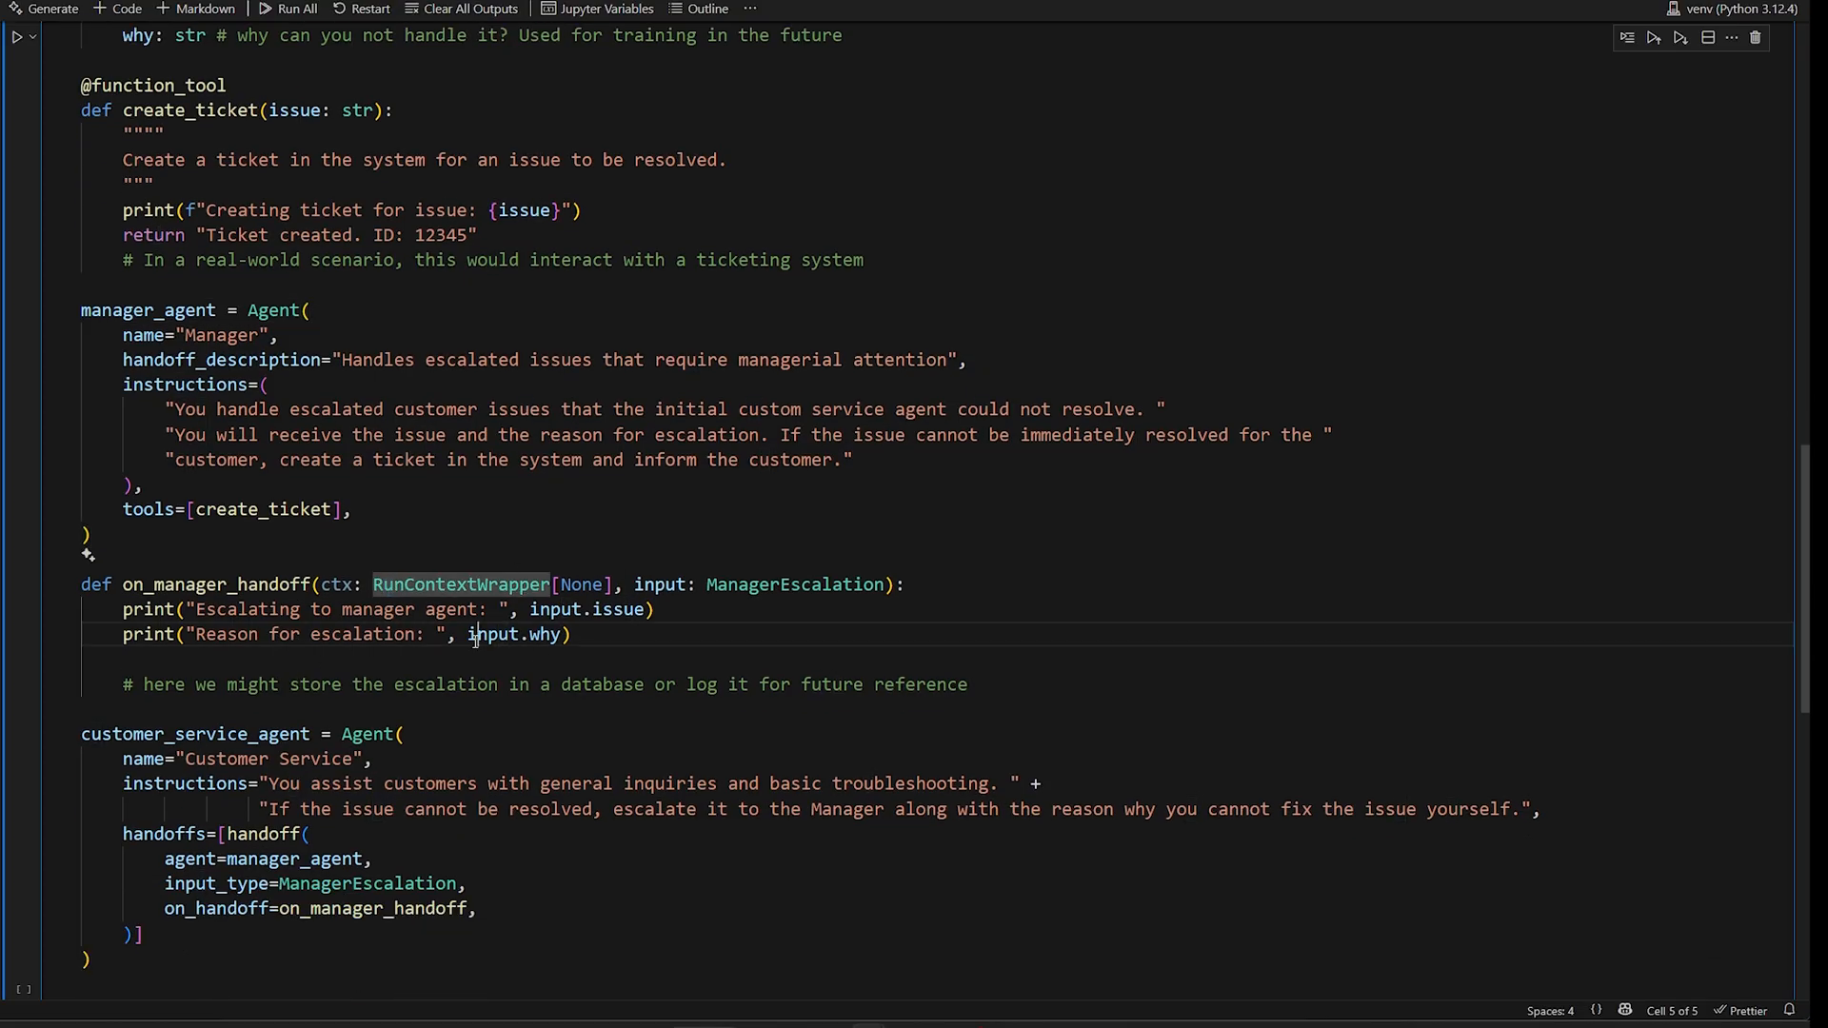
pyautogui.doubleClick(218, 584)
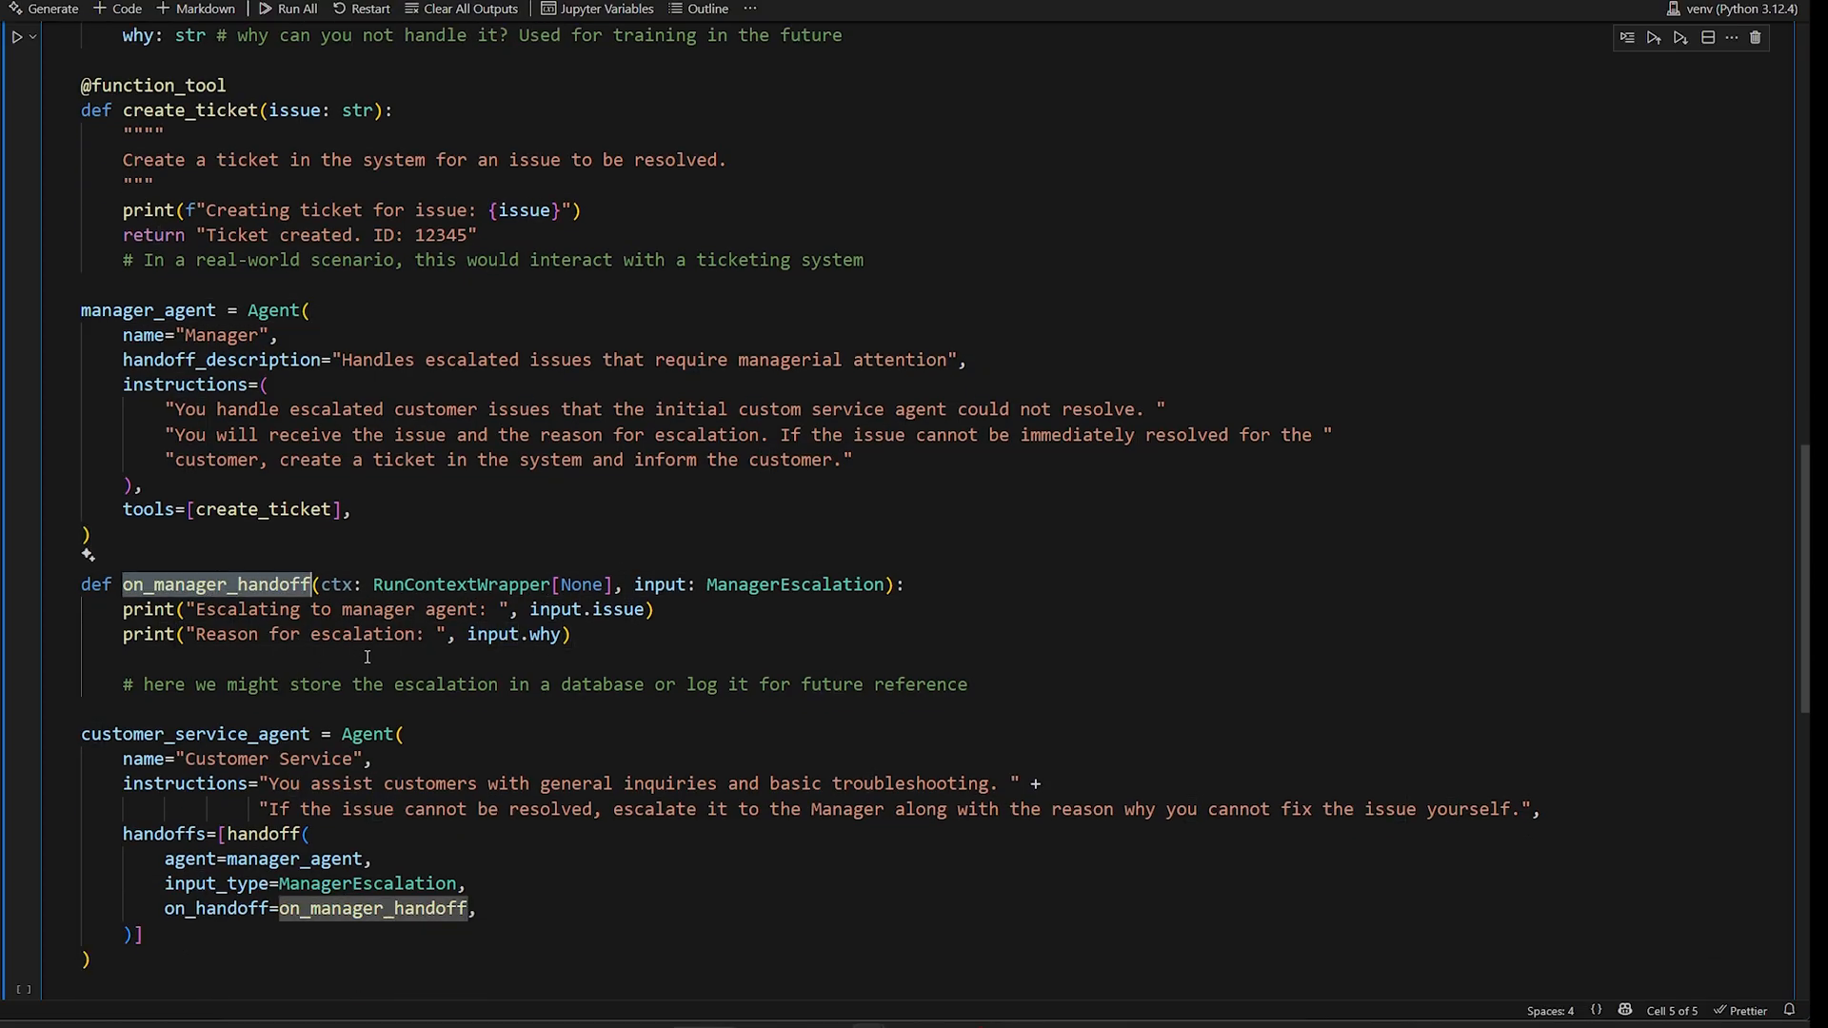
pyautogui.scroll(-3)
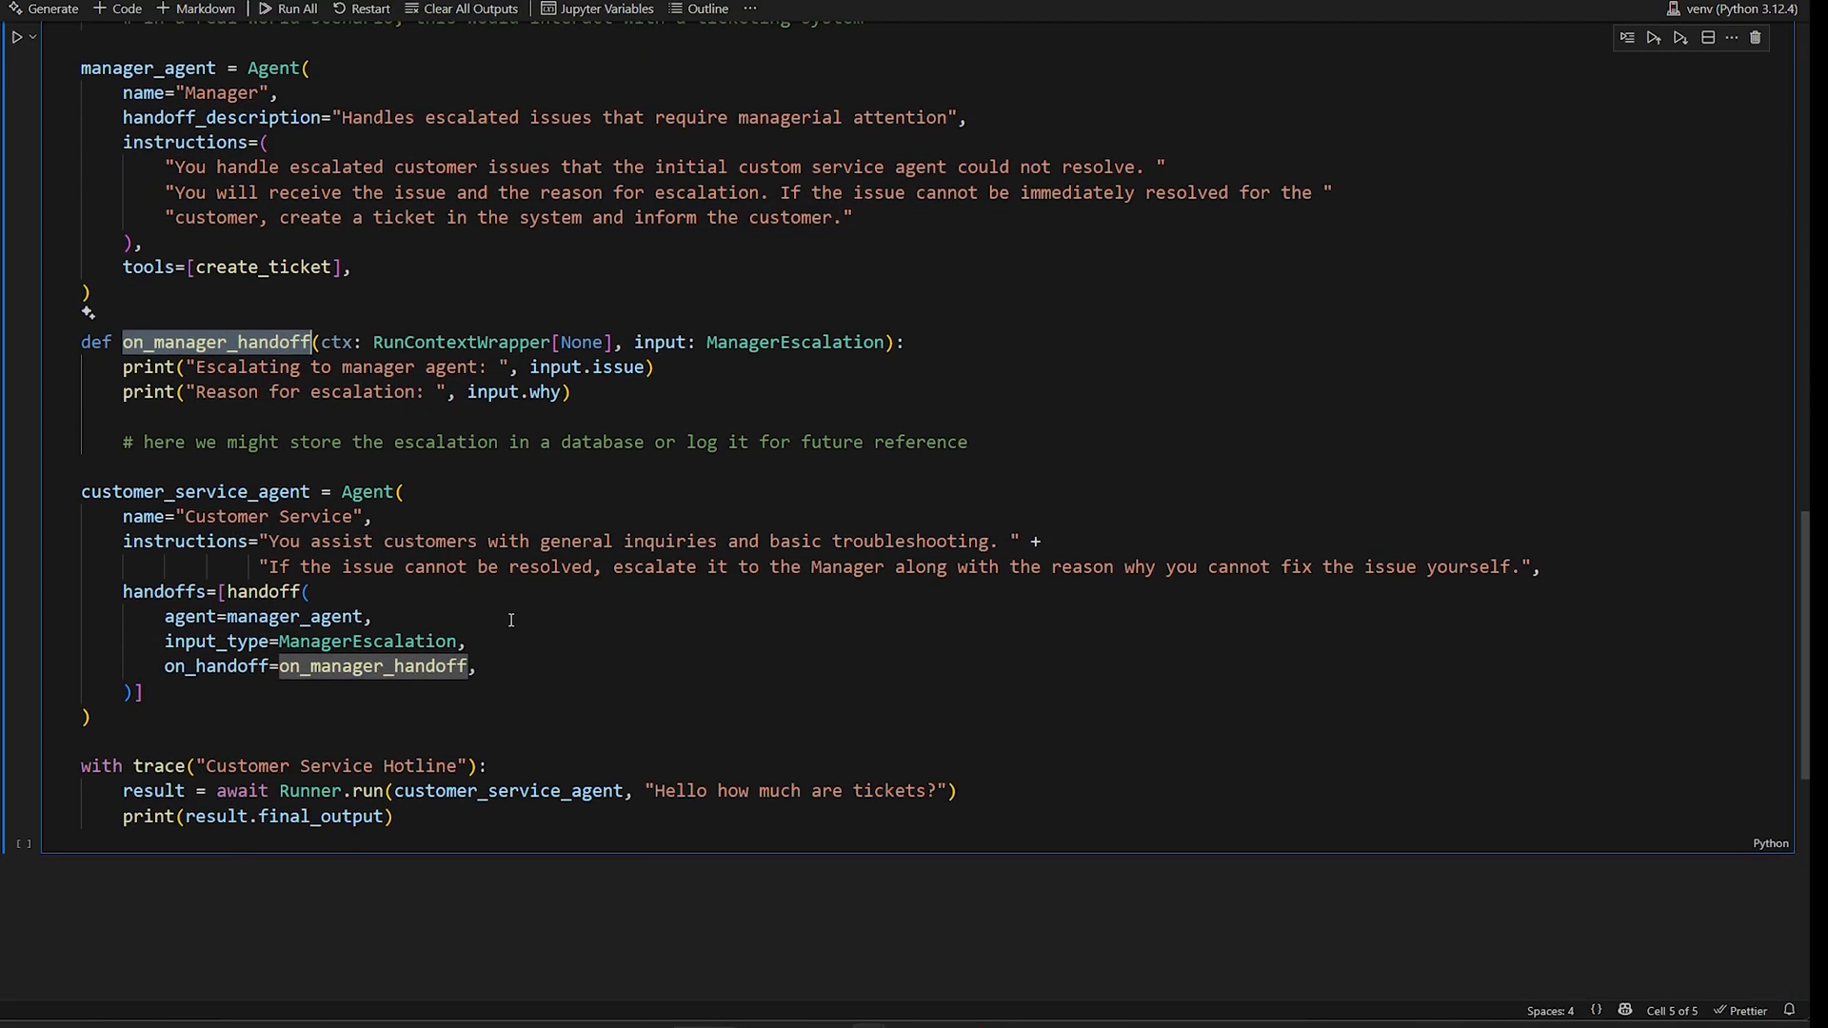
pyautogui.scroll(-3)
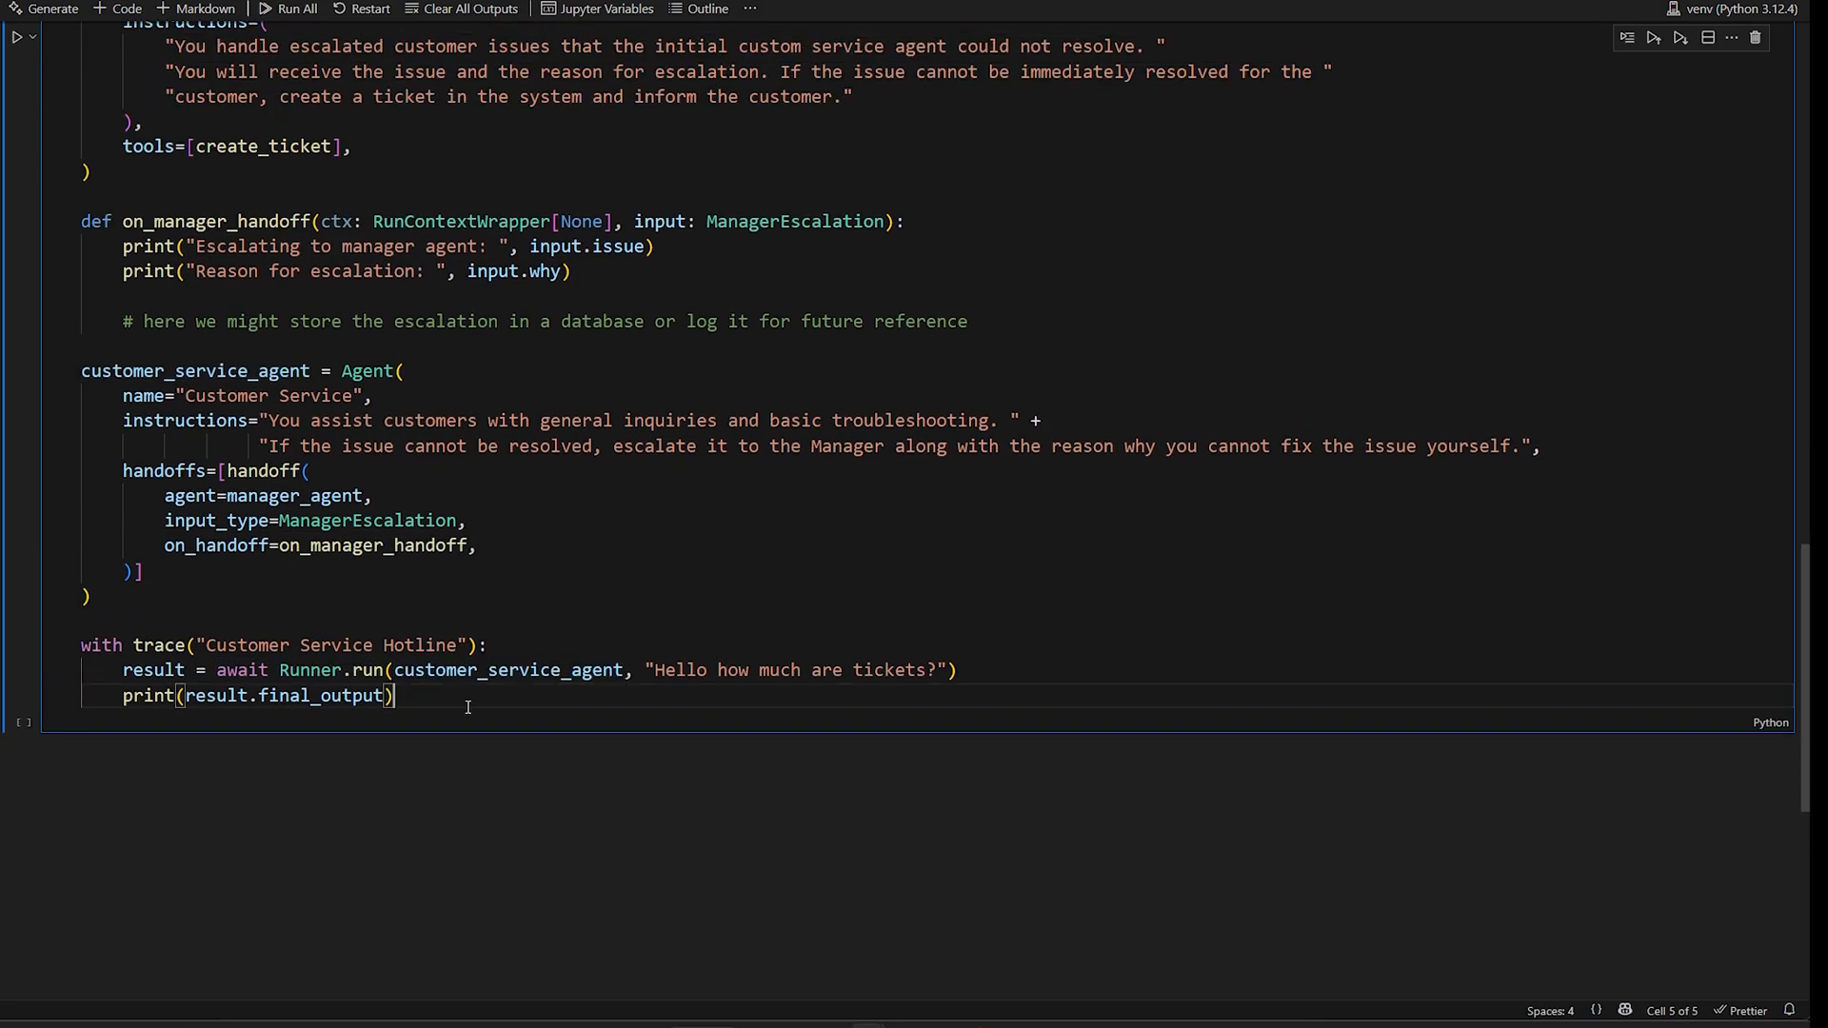
pyautogui.moveTo(284, 682)
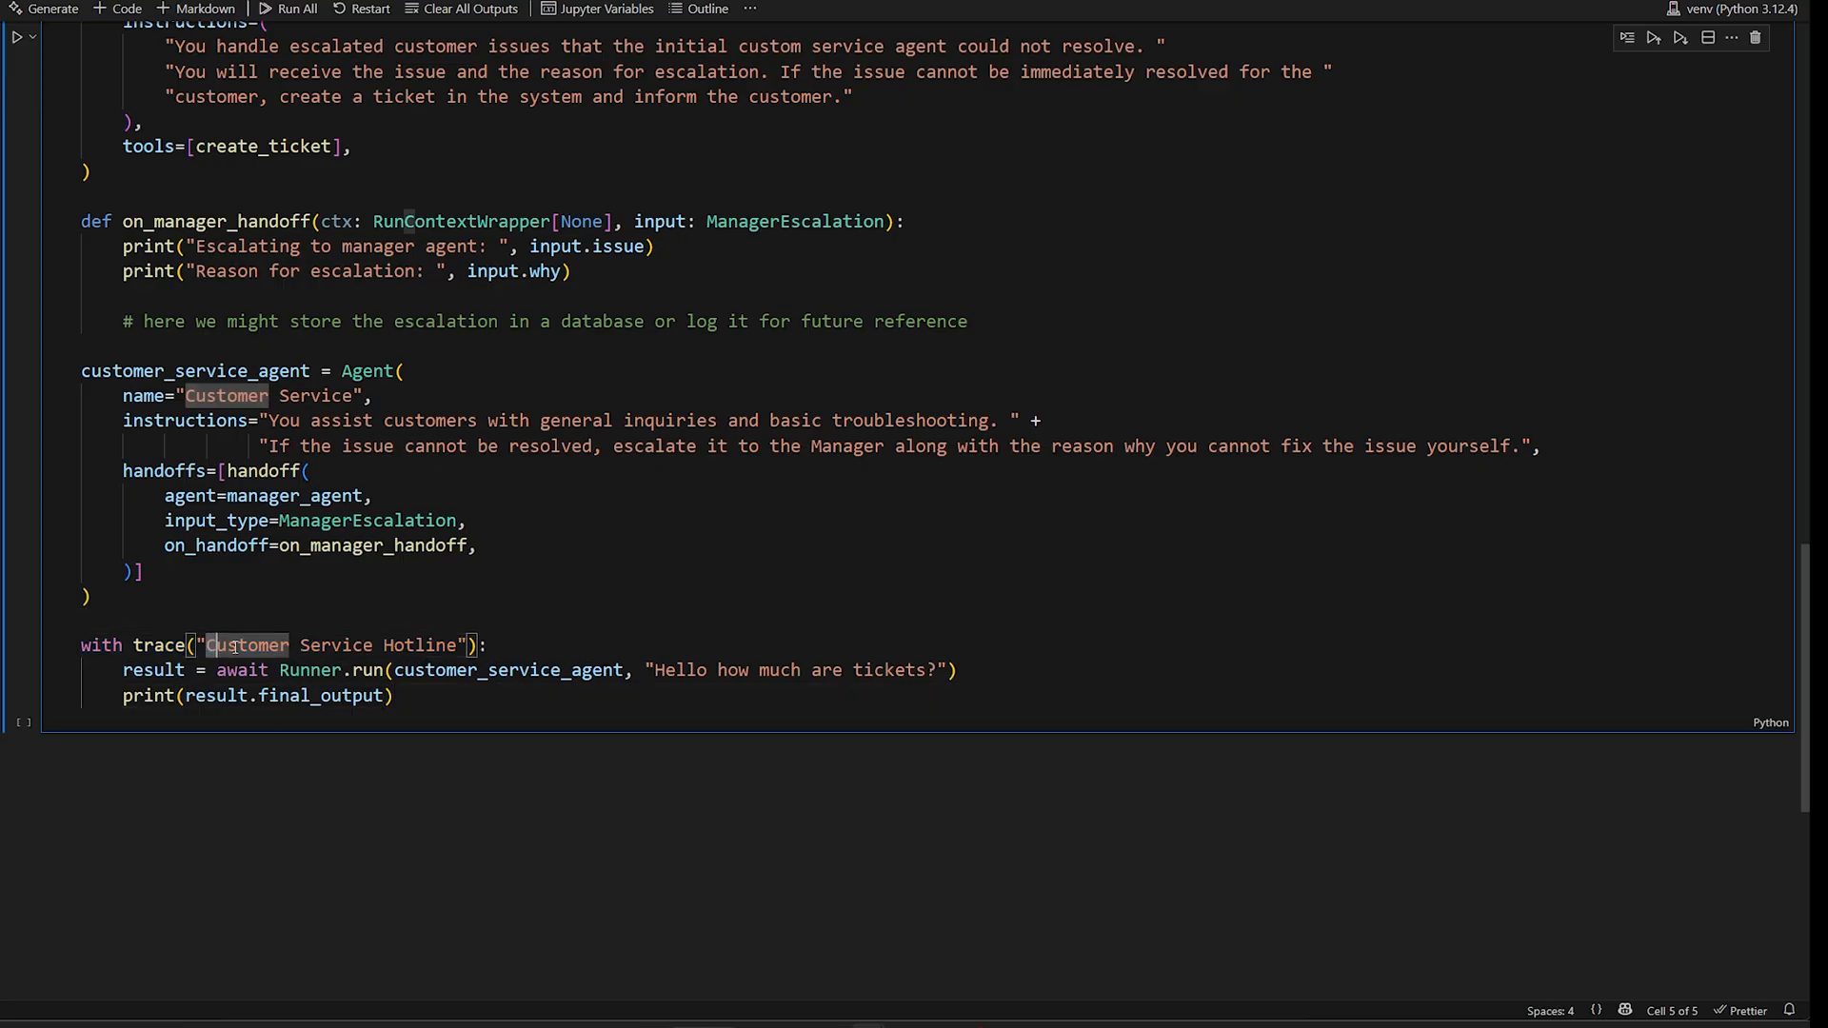
# Step: Run the Customer Service Hotline cell and read the Manager escalation and ticket 12345 output
pyautogui.click(297, 8)
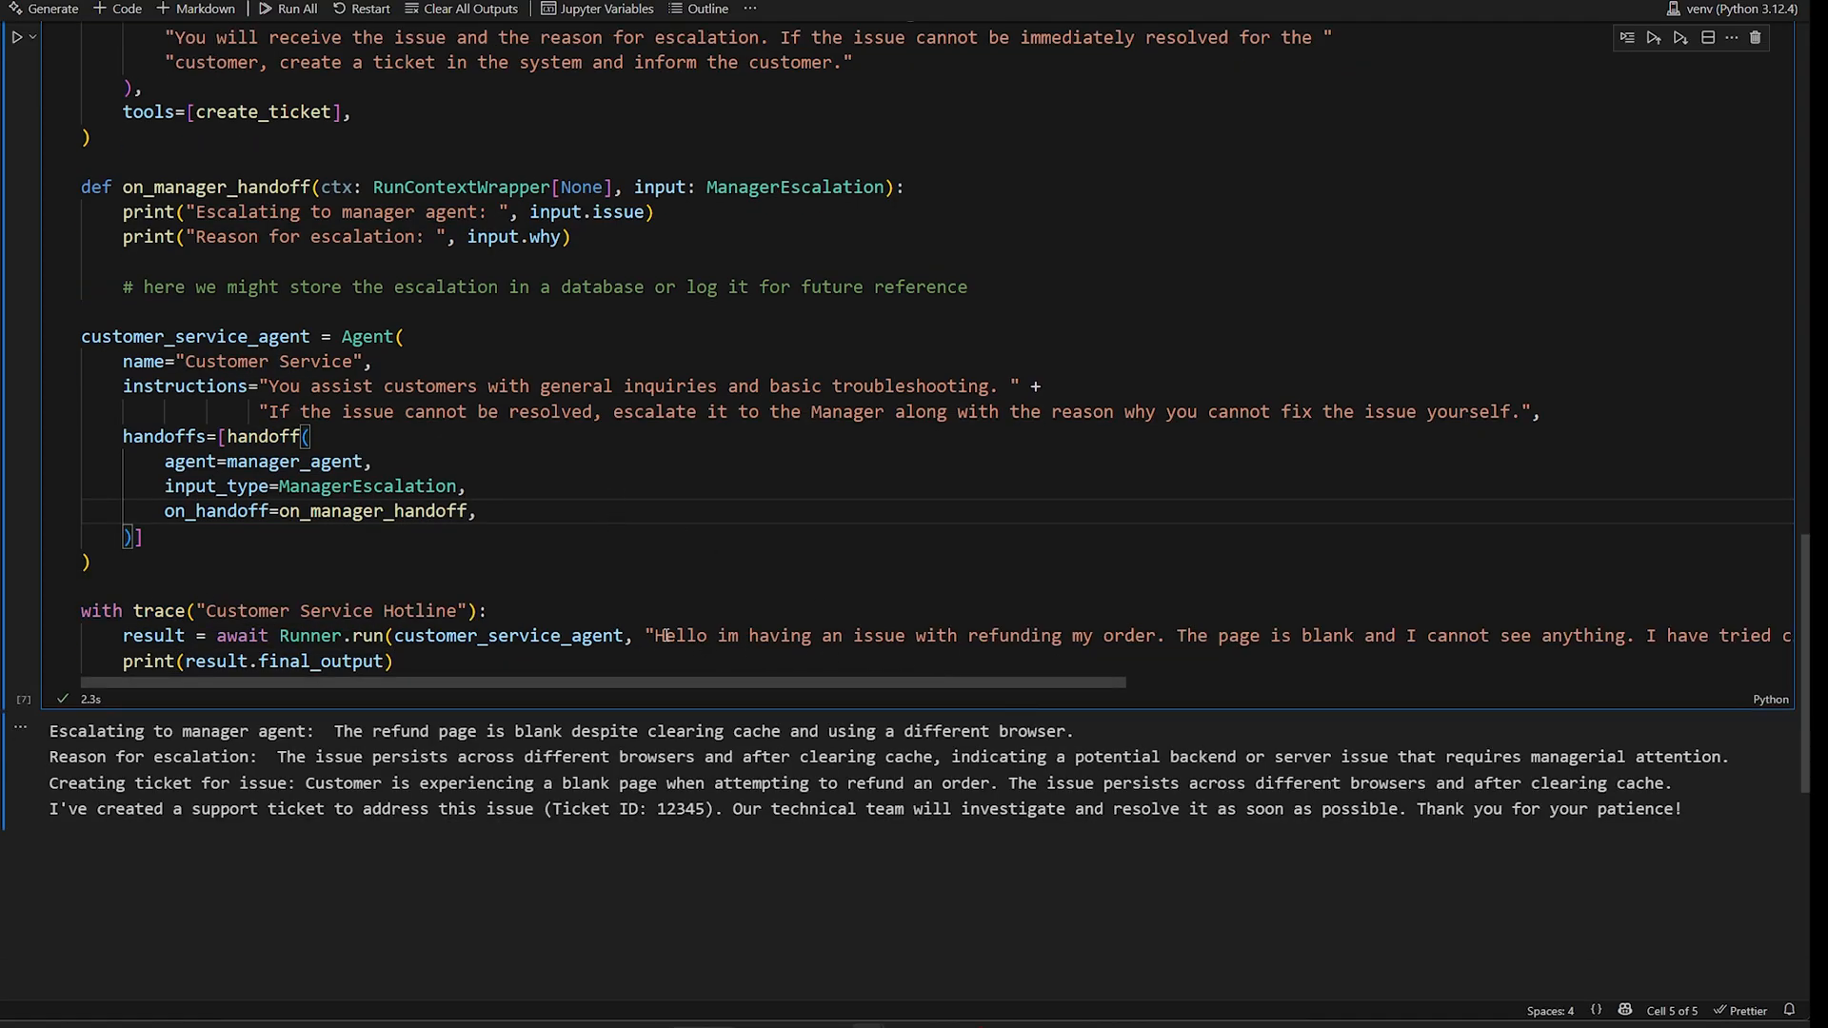
pyautogui.scroll(3)
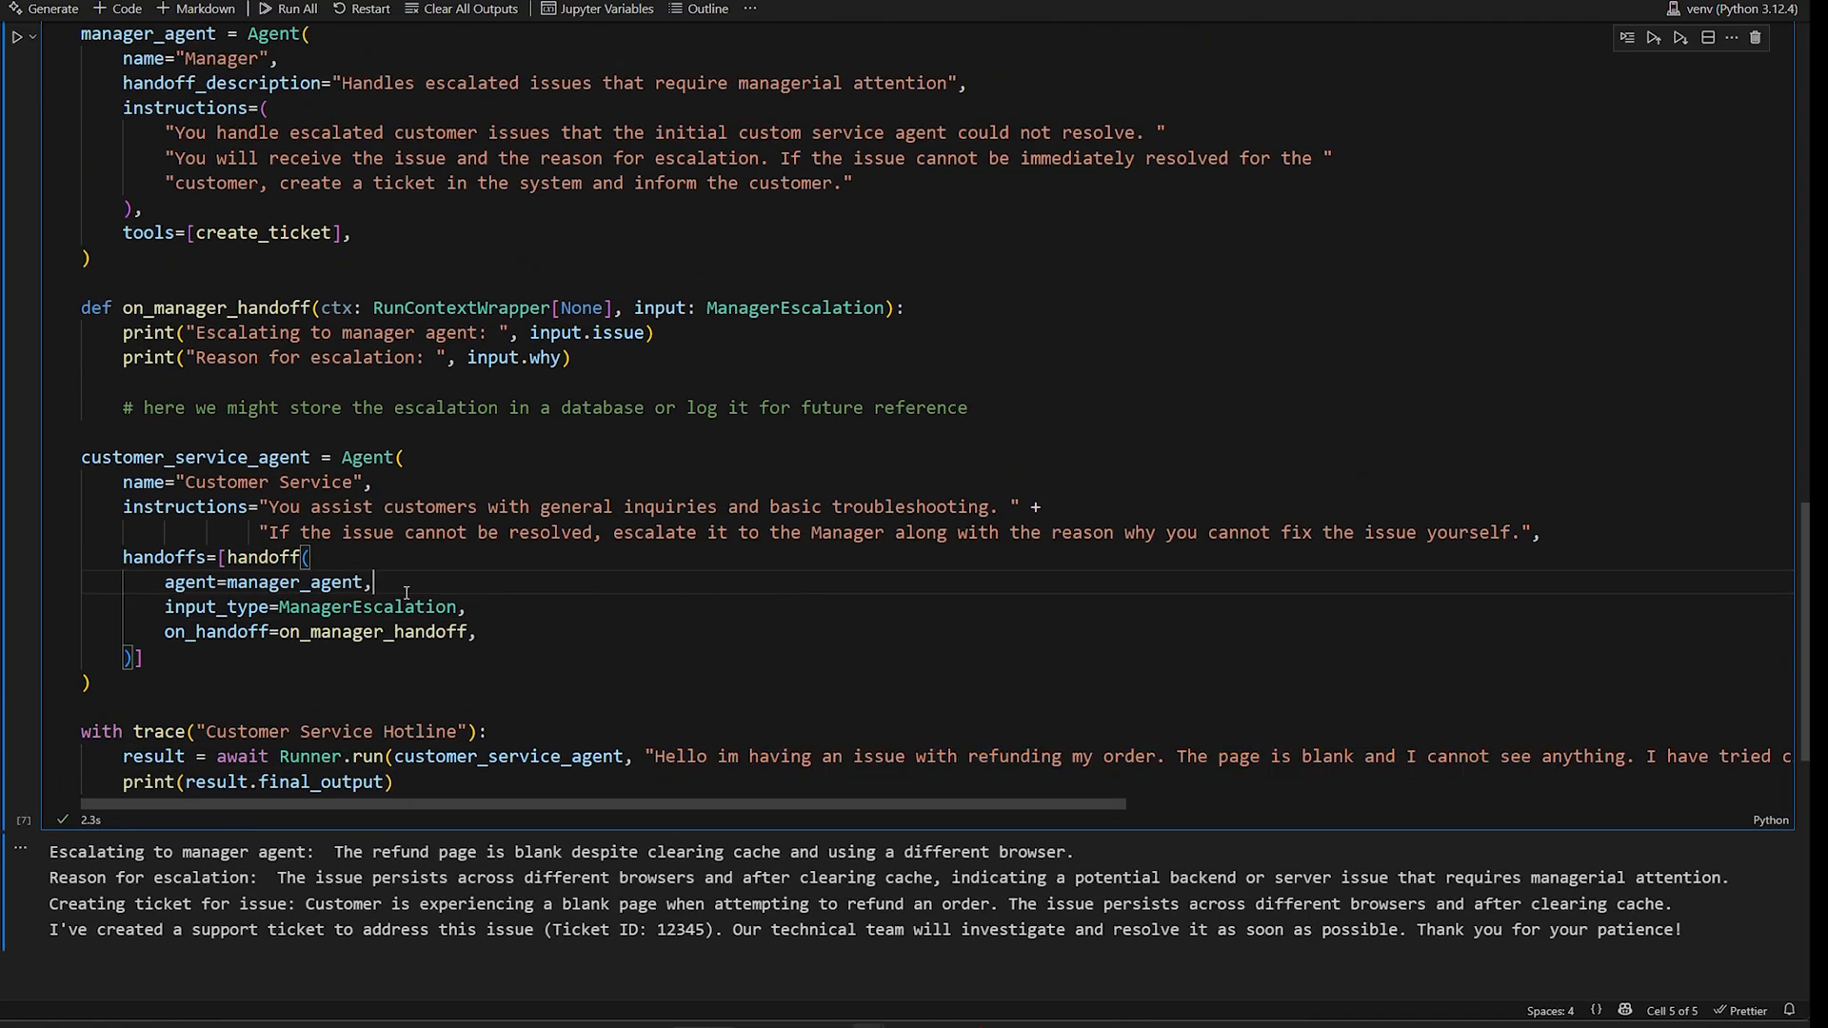
pyautogui.scroll(3)
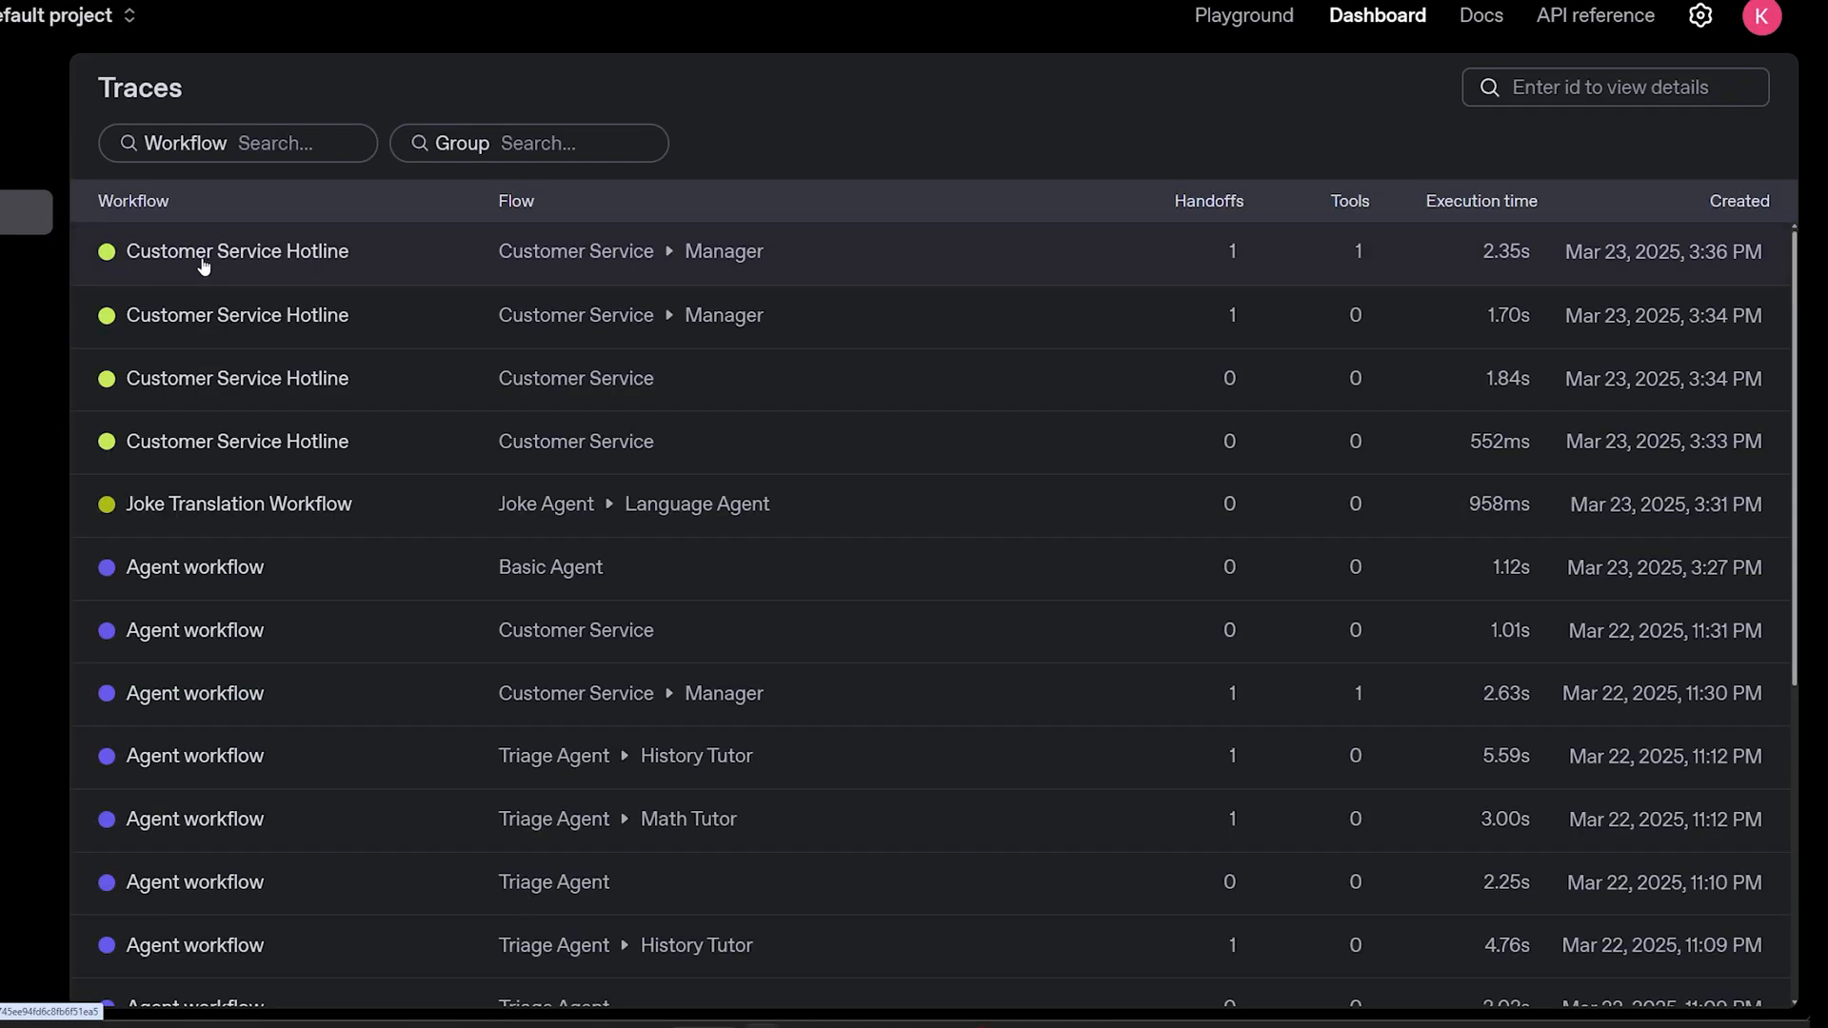
pyautogui.moveTo(1372, 261)
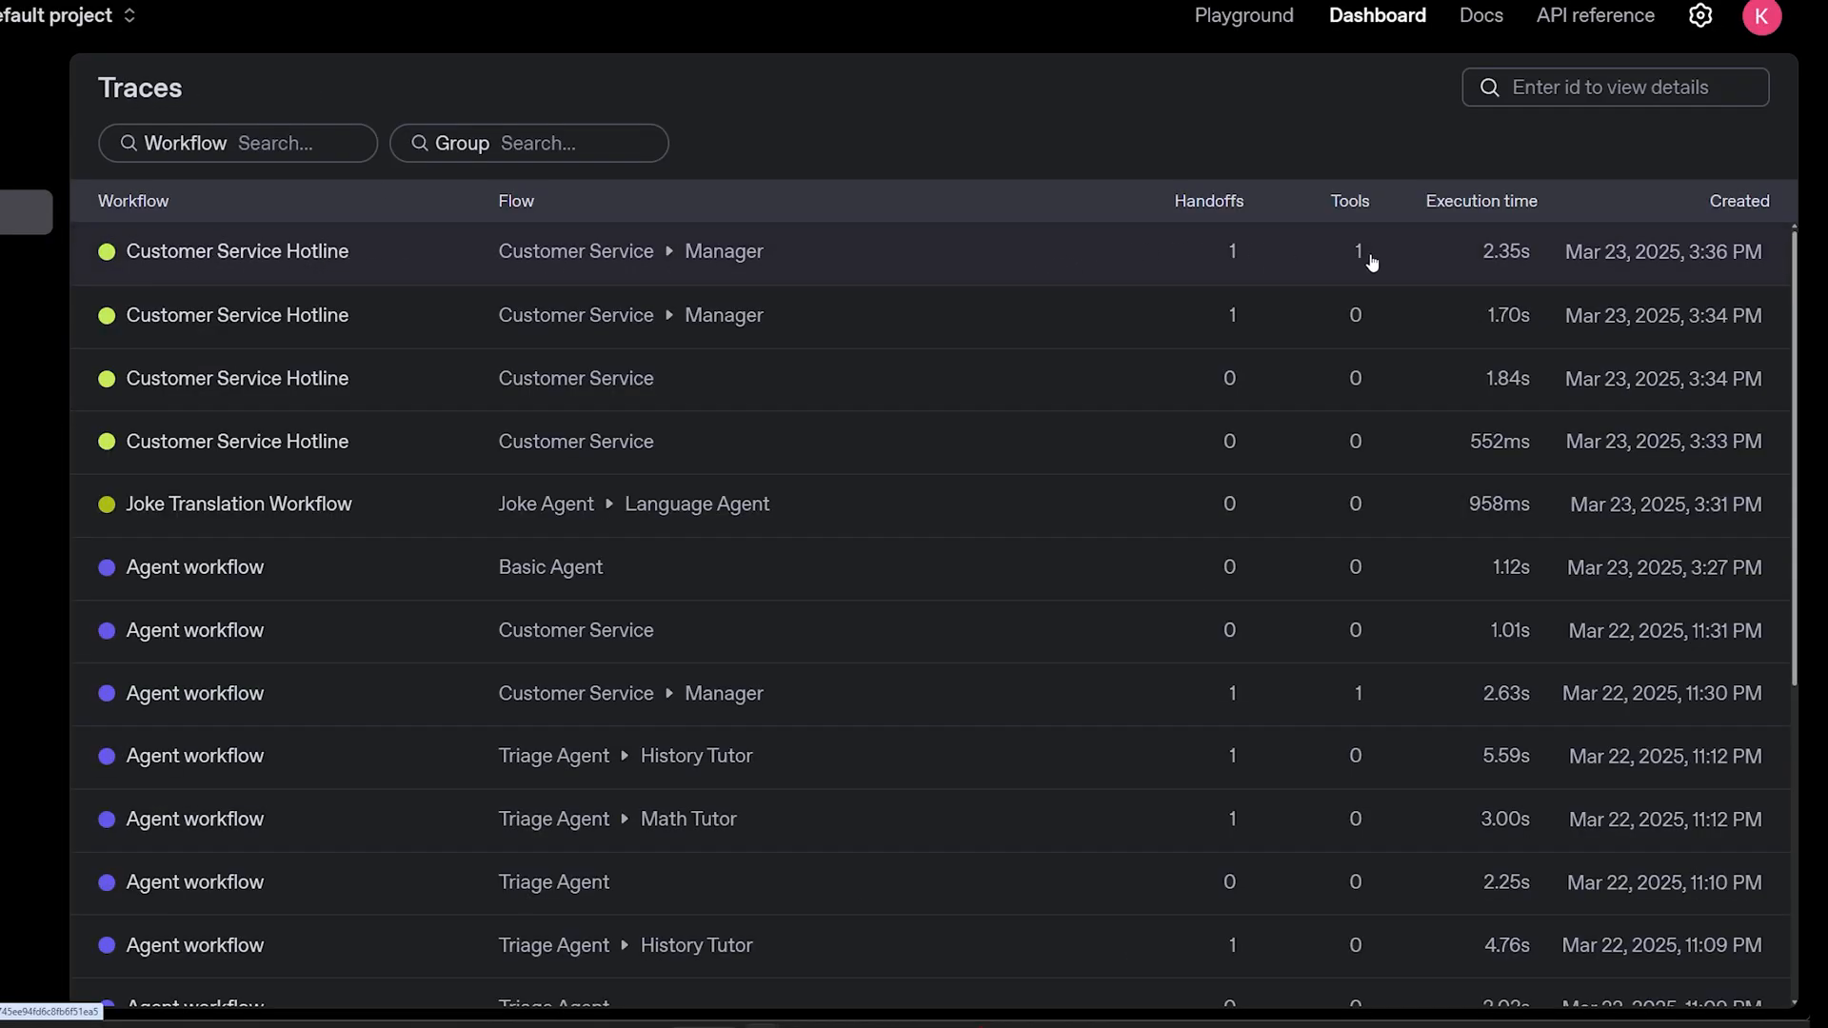
# Step: Open the latest Customer Service Hotline trace with the Customer Service → Manager handoff
pyautogui.click(238, 252)
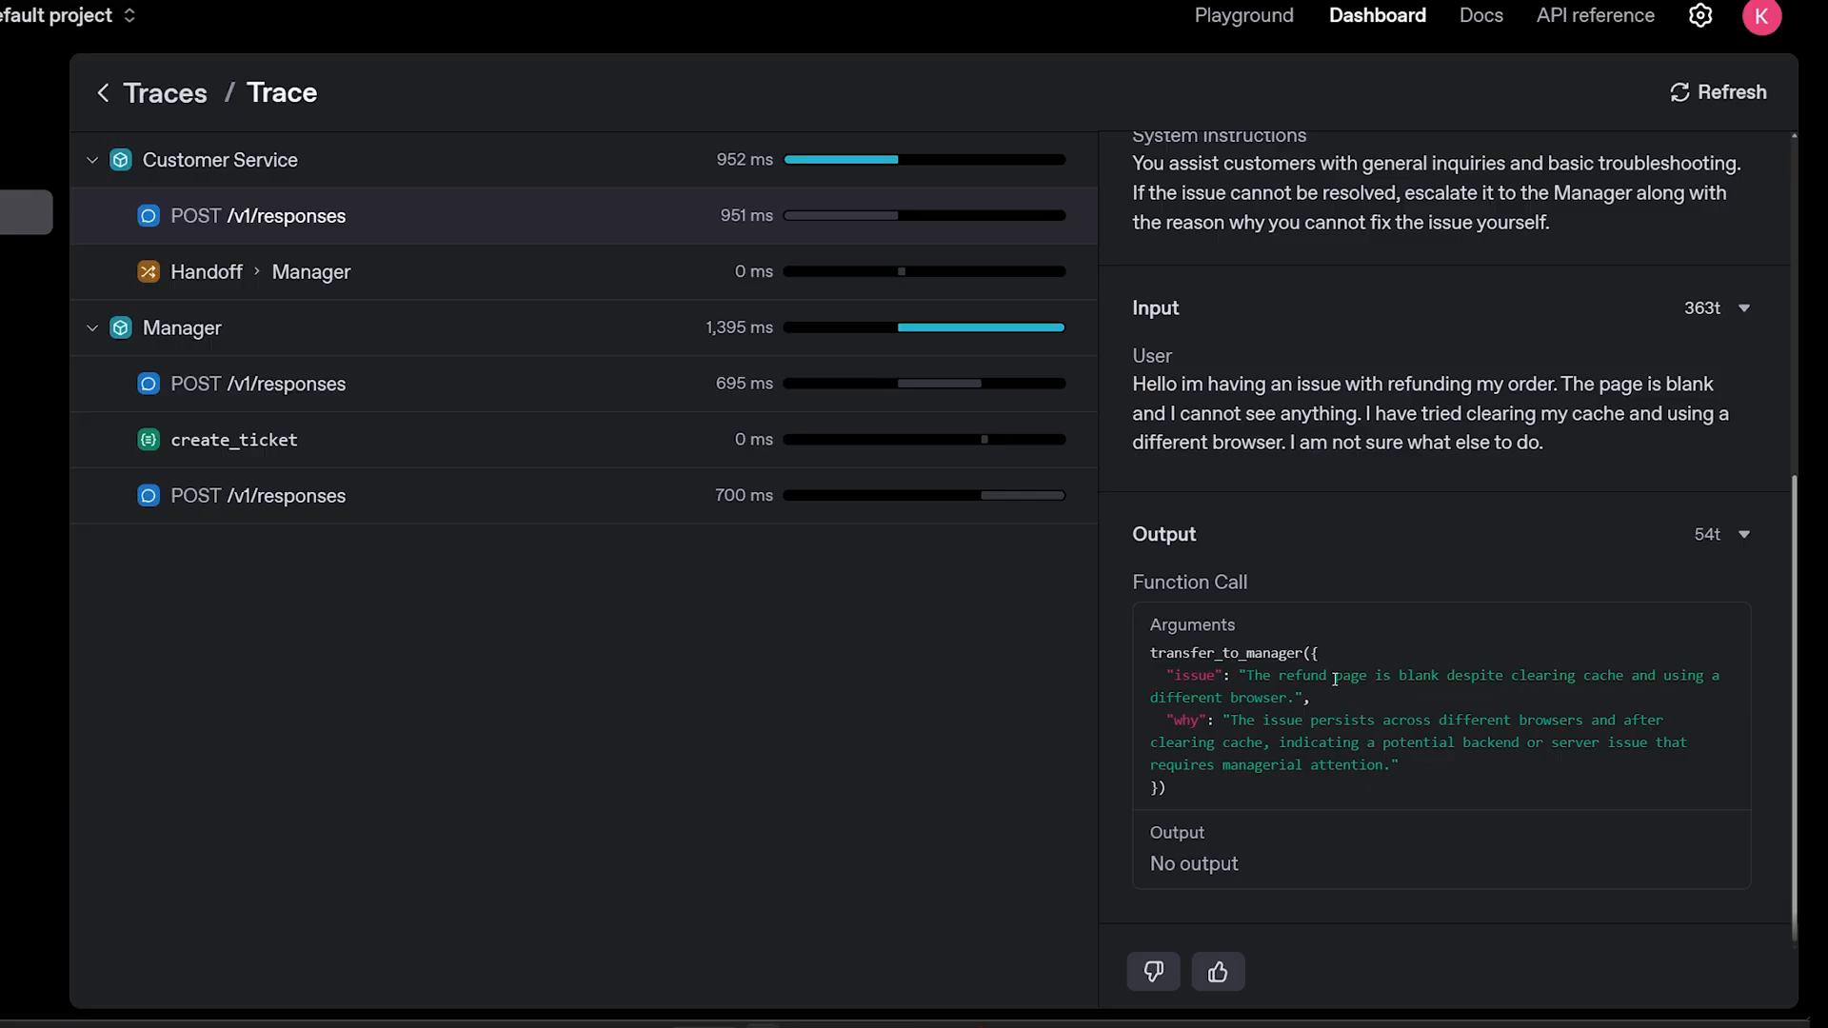
# Step: Review the transfer_to_manager refund arguments, the Handoff › Manager span, and the Manager's first response
pyautogui.doubleClick(1189, 582)
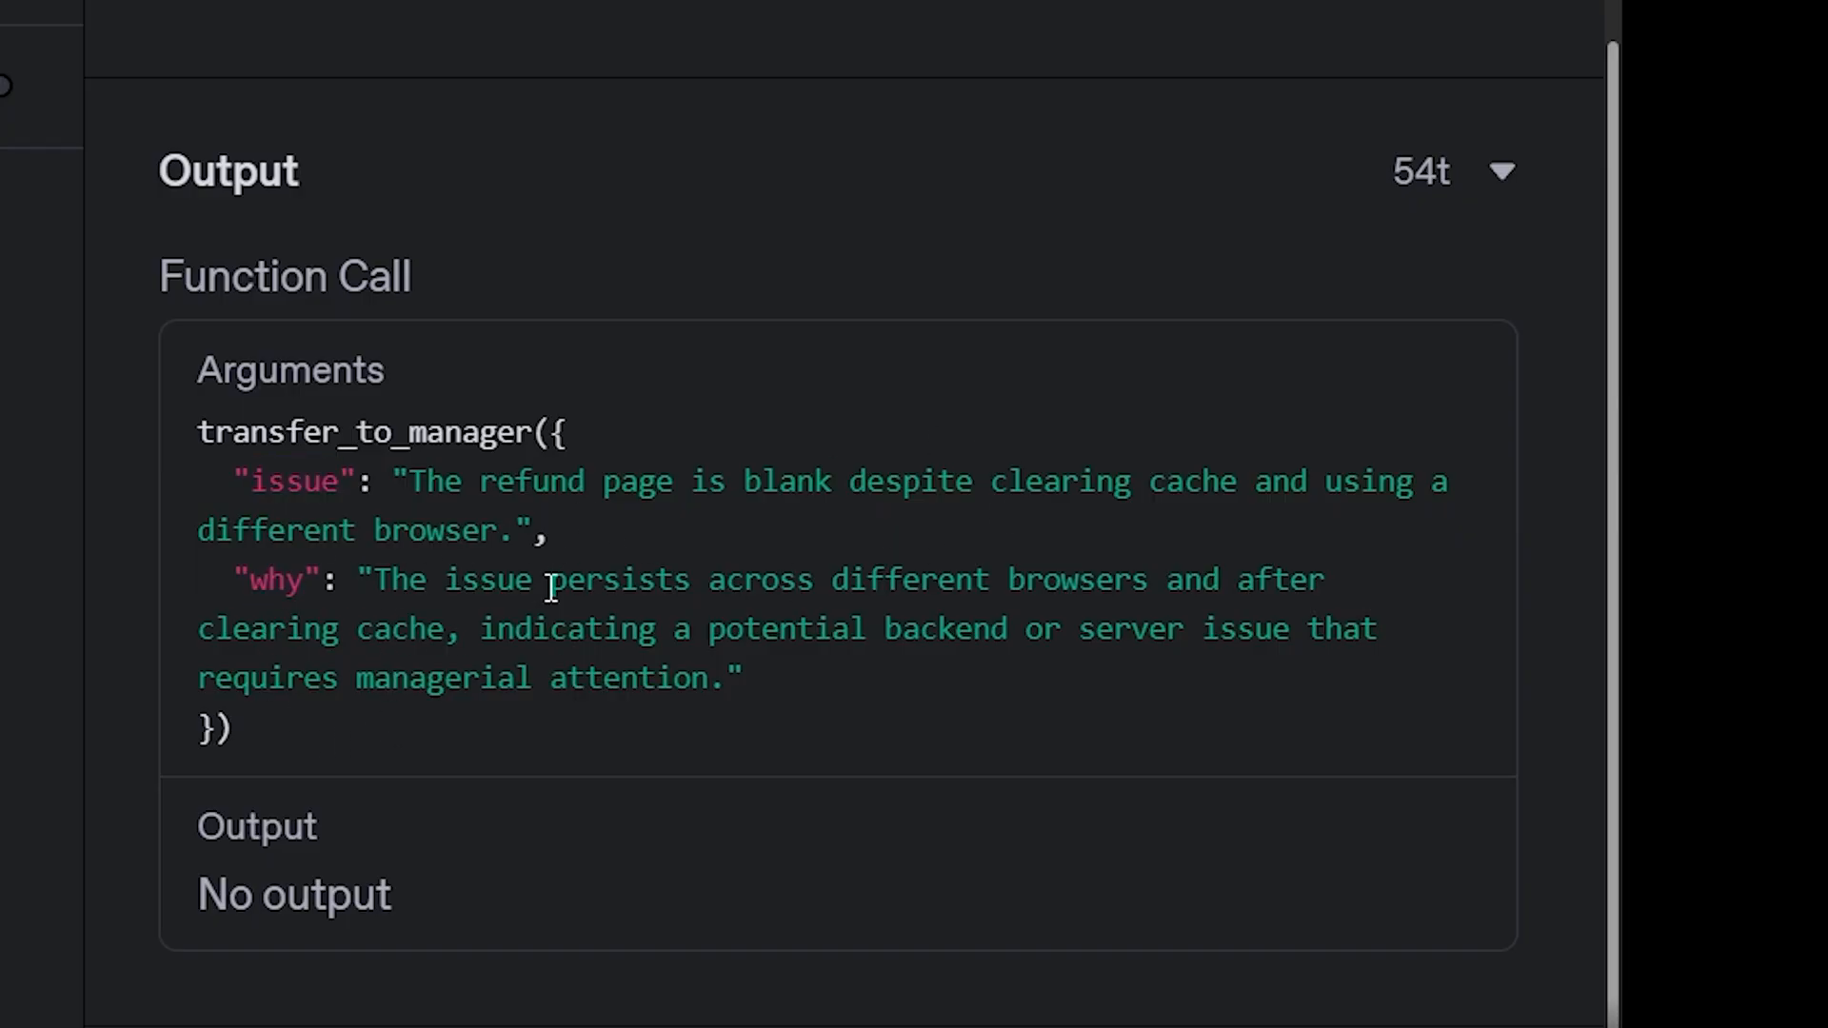
pyautogui.moveTo(626, 606)
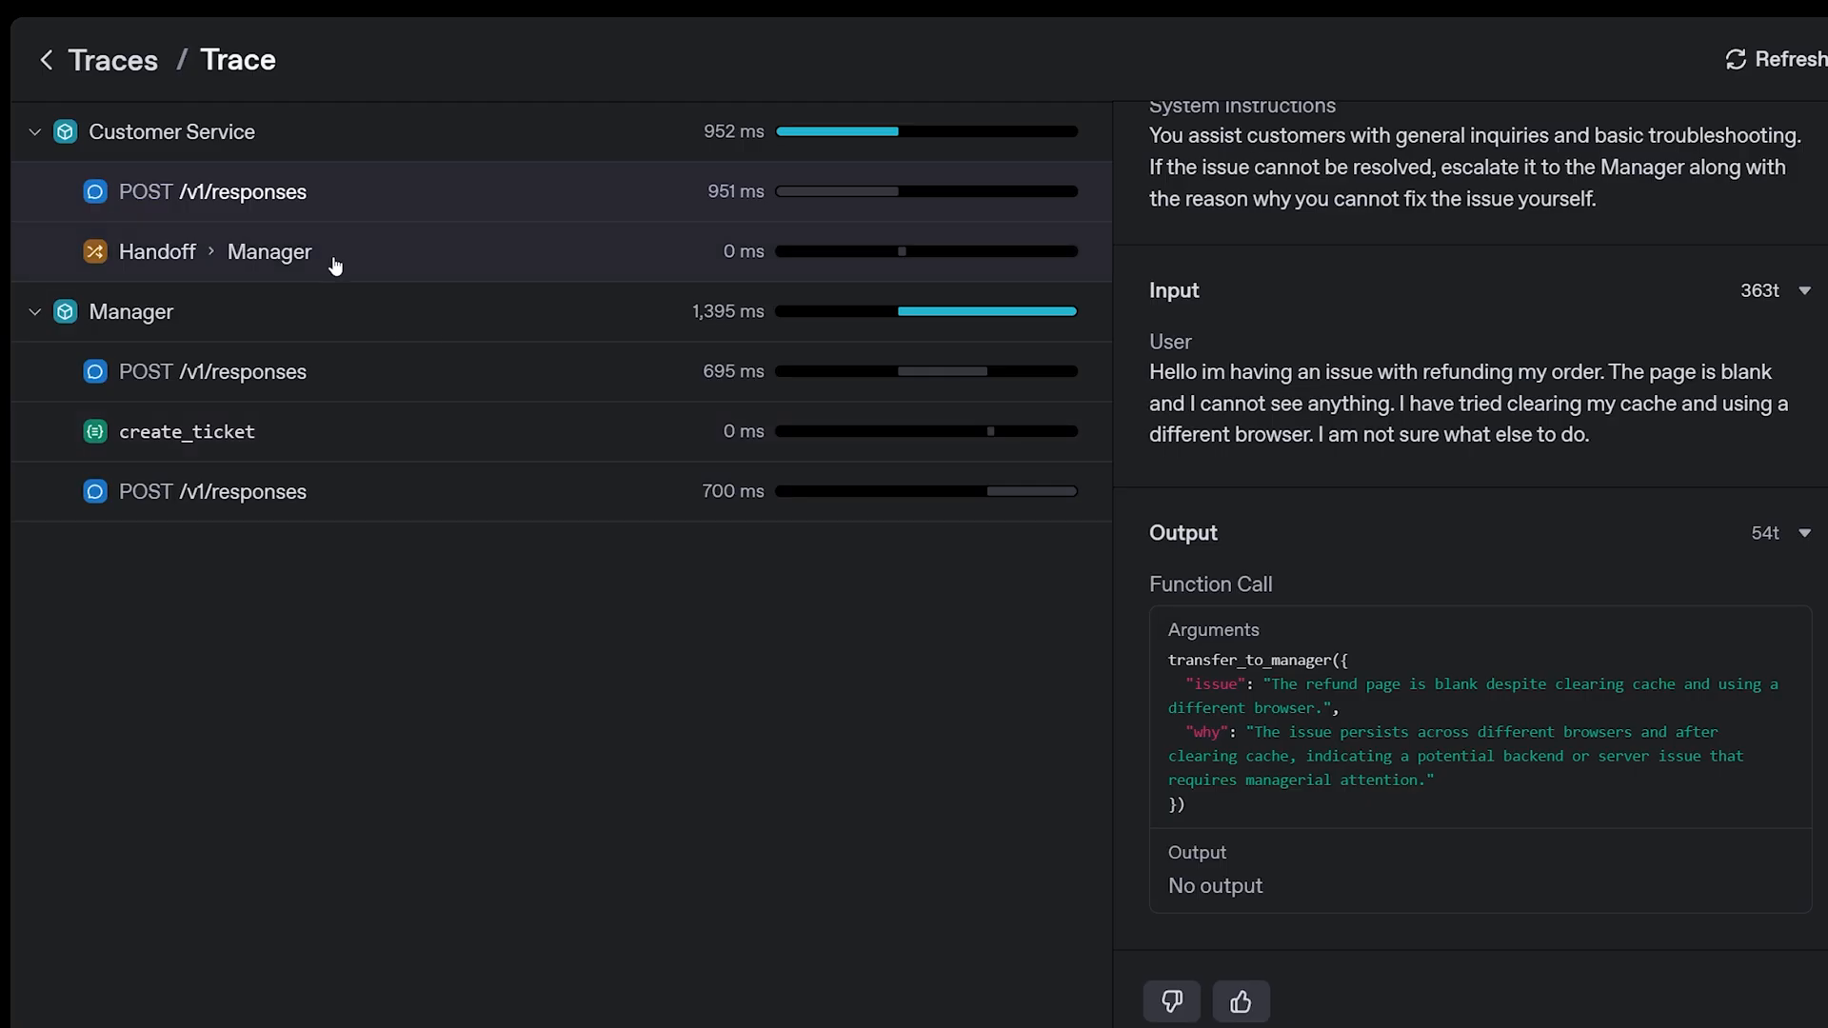
pyautogui.click(232, 252)
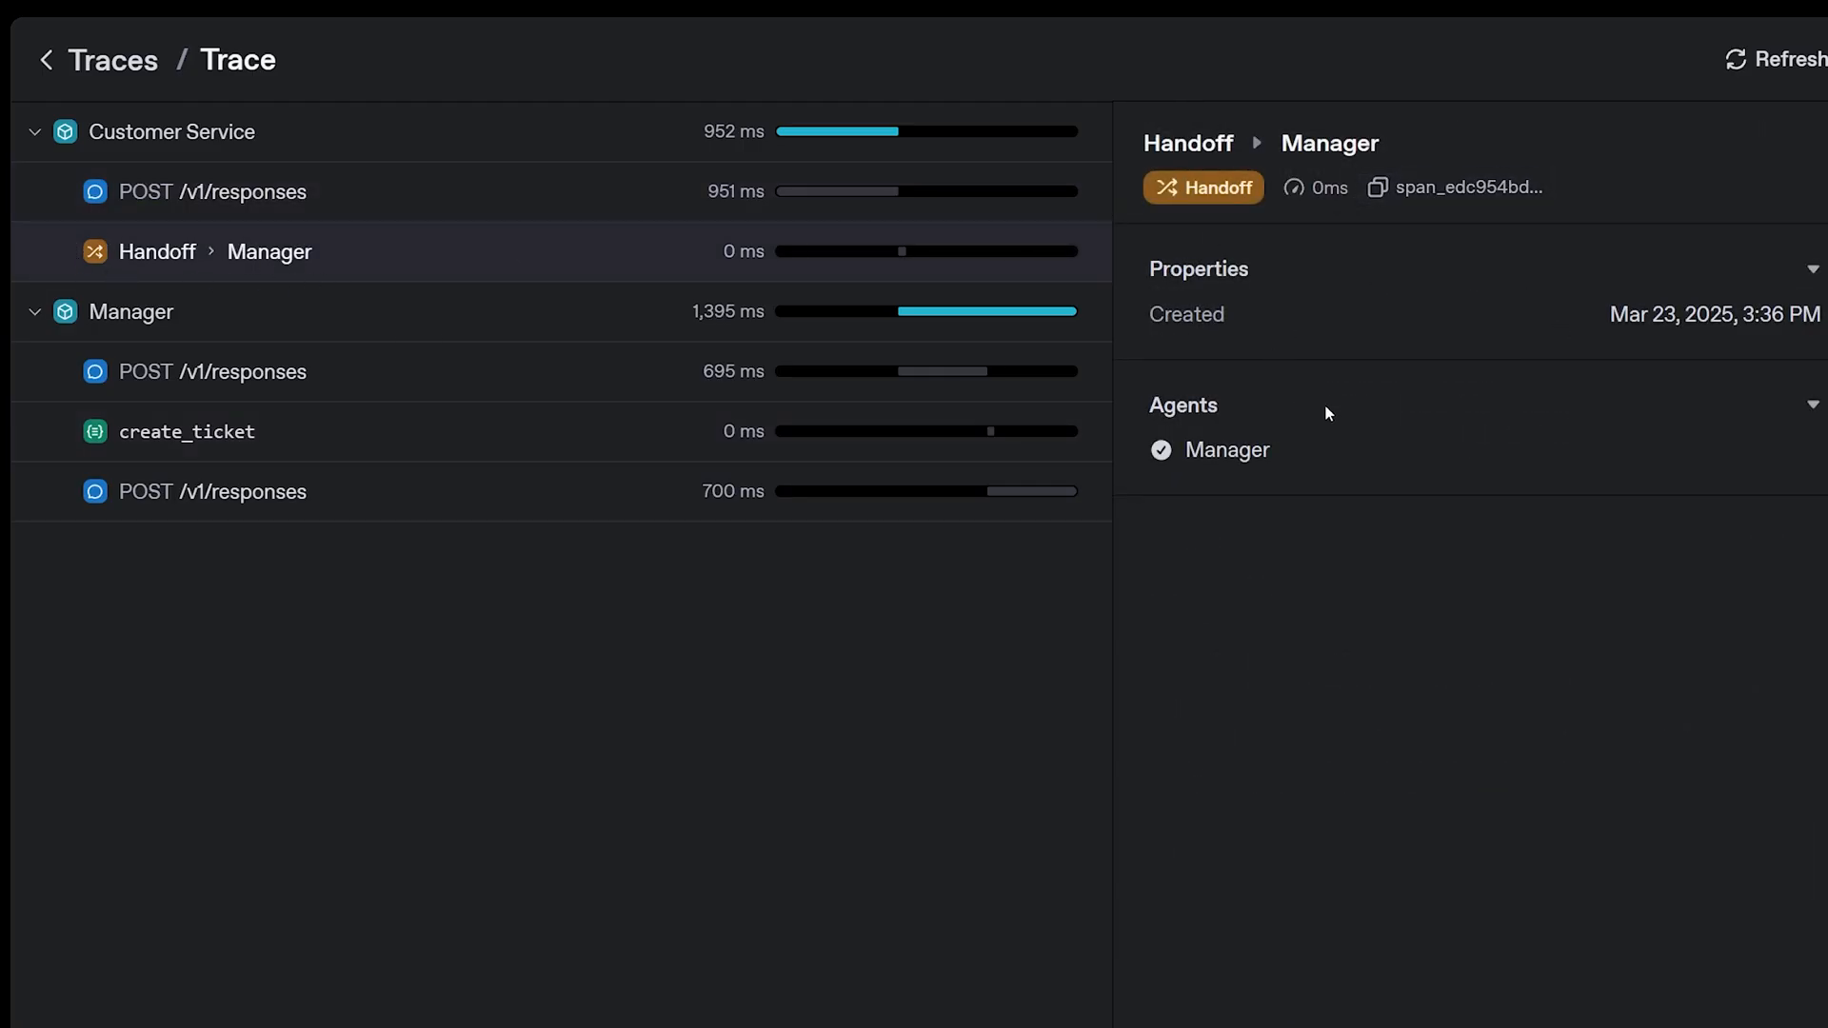
pyautogui.click(211, 372)
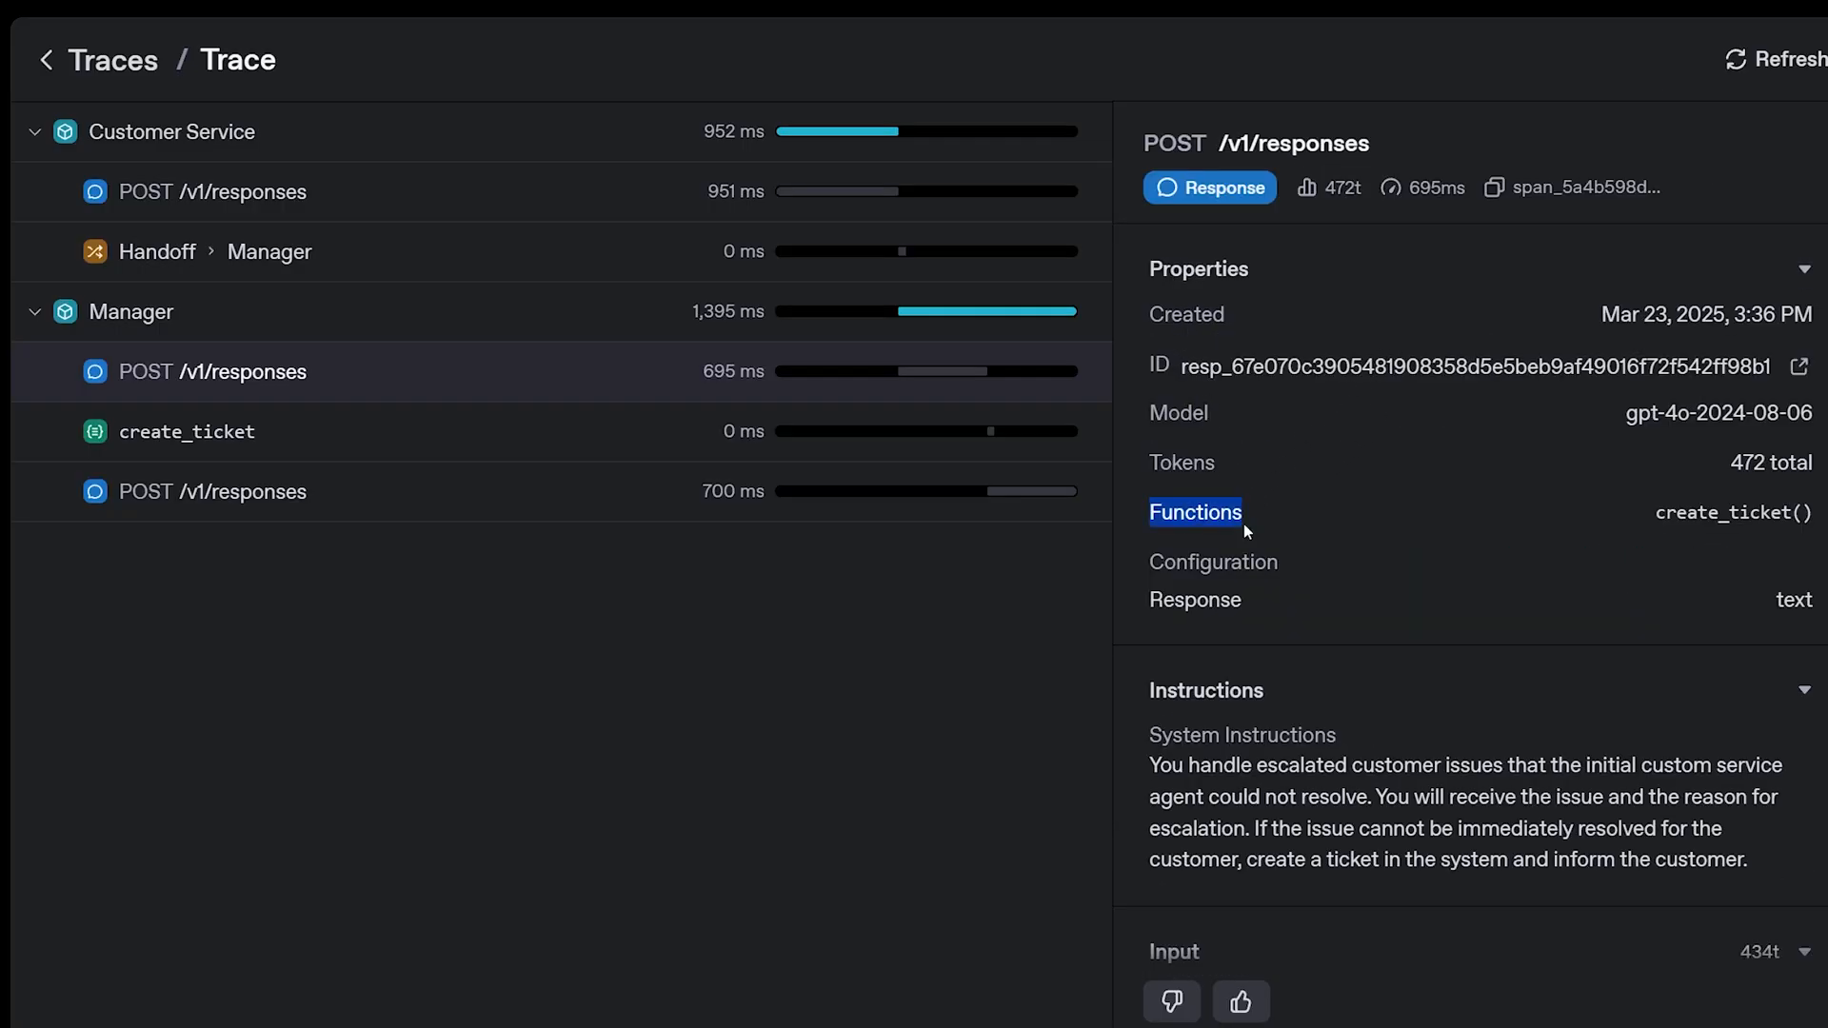
pyautogui.click(1732, 513)
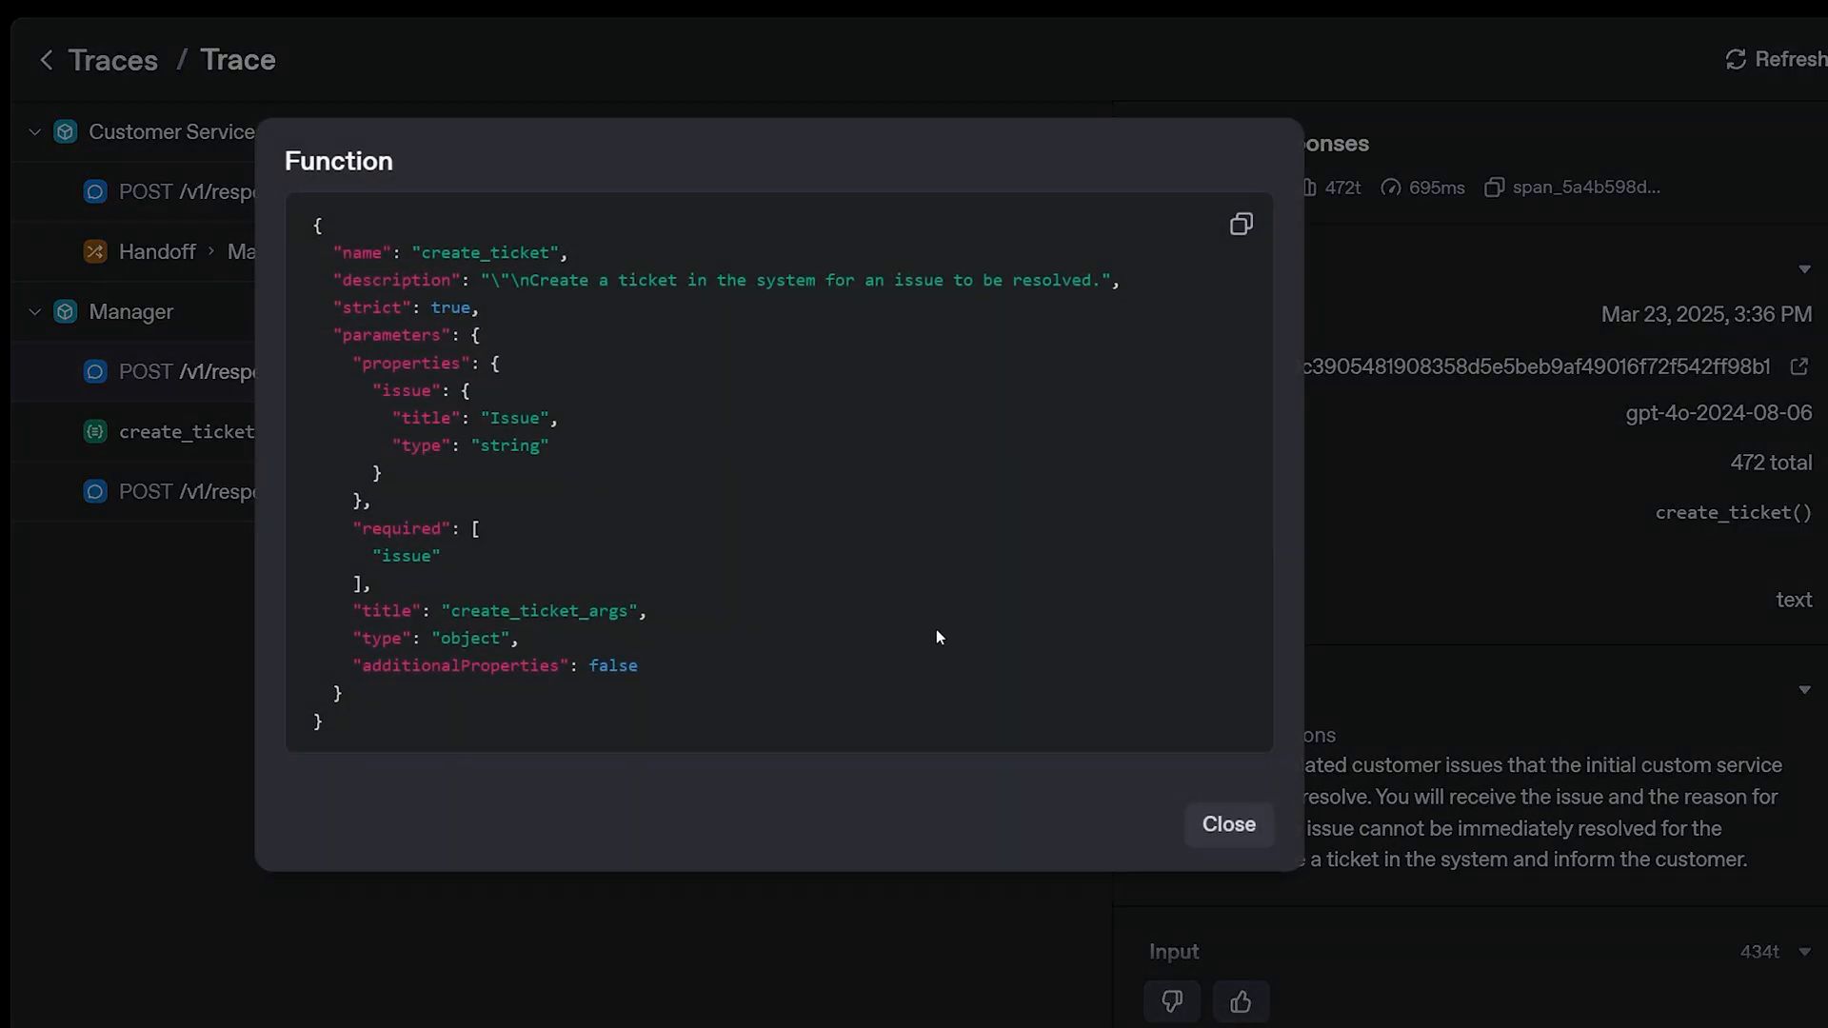
pyautogui.click(1226, 825)
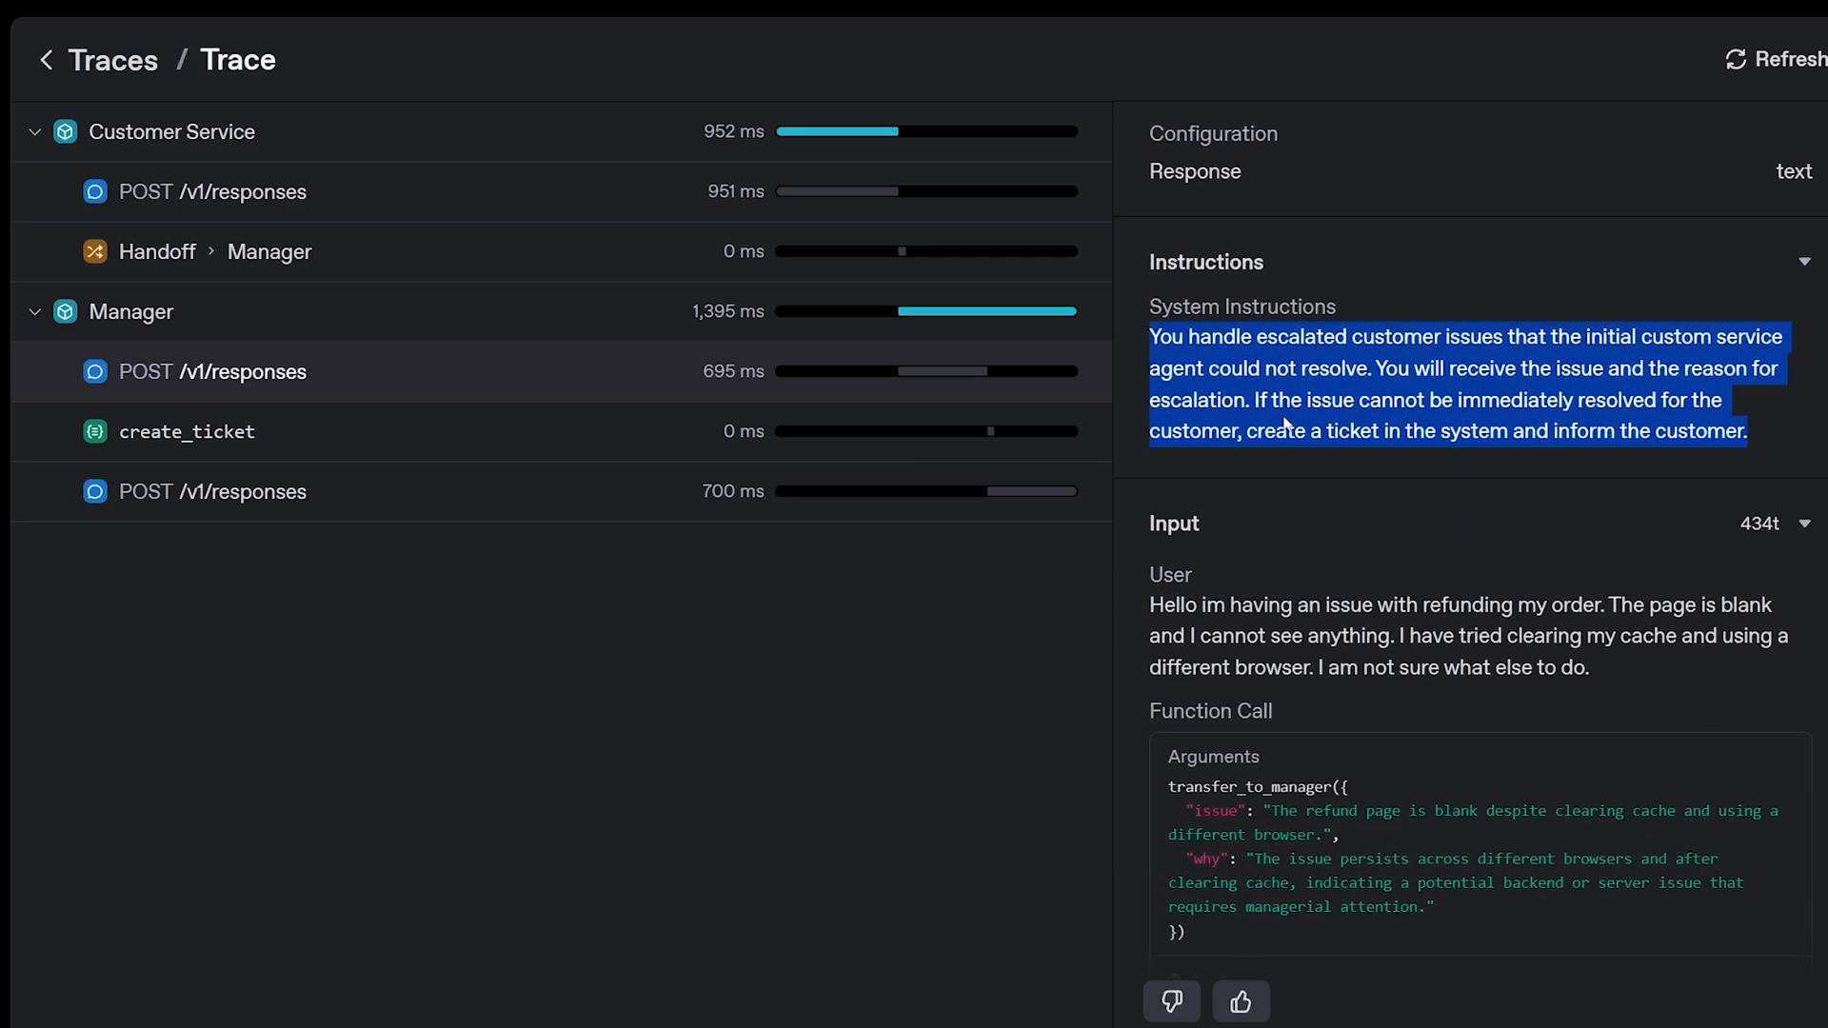
pyautogui.scroll(-3)
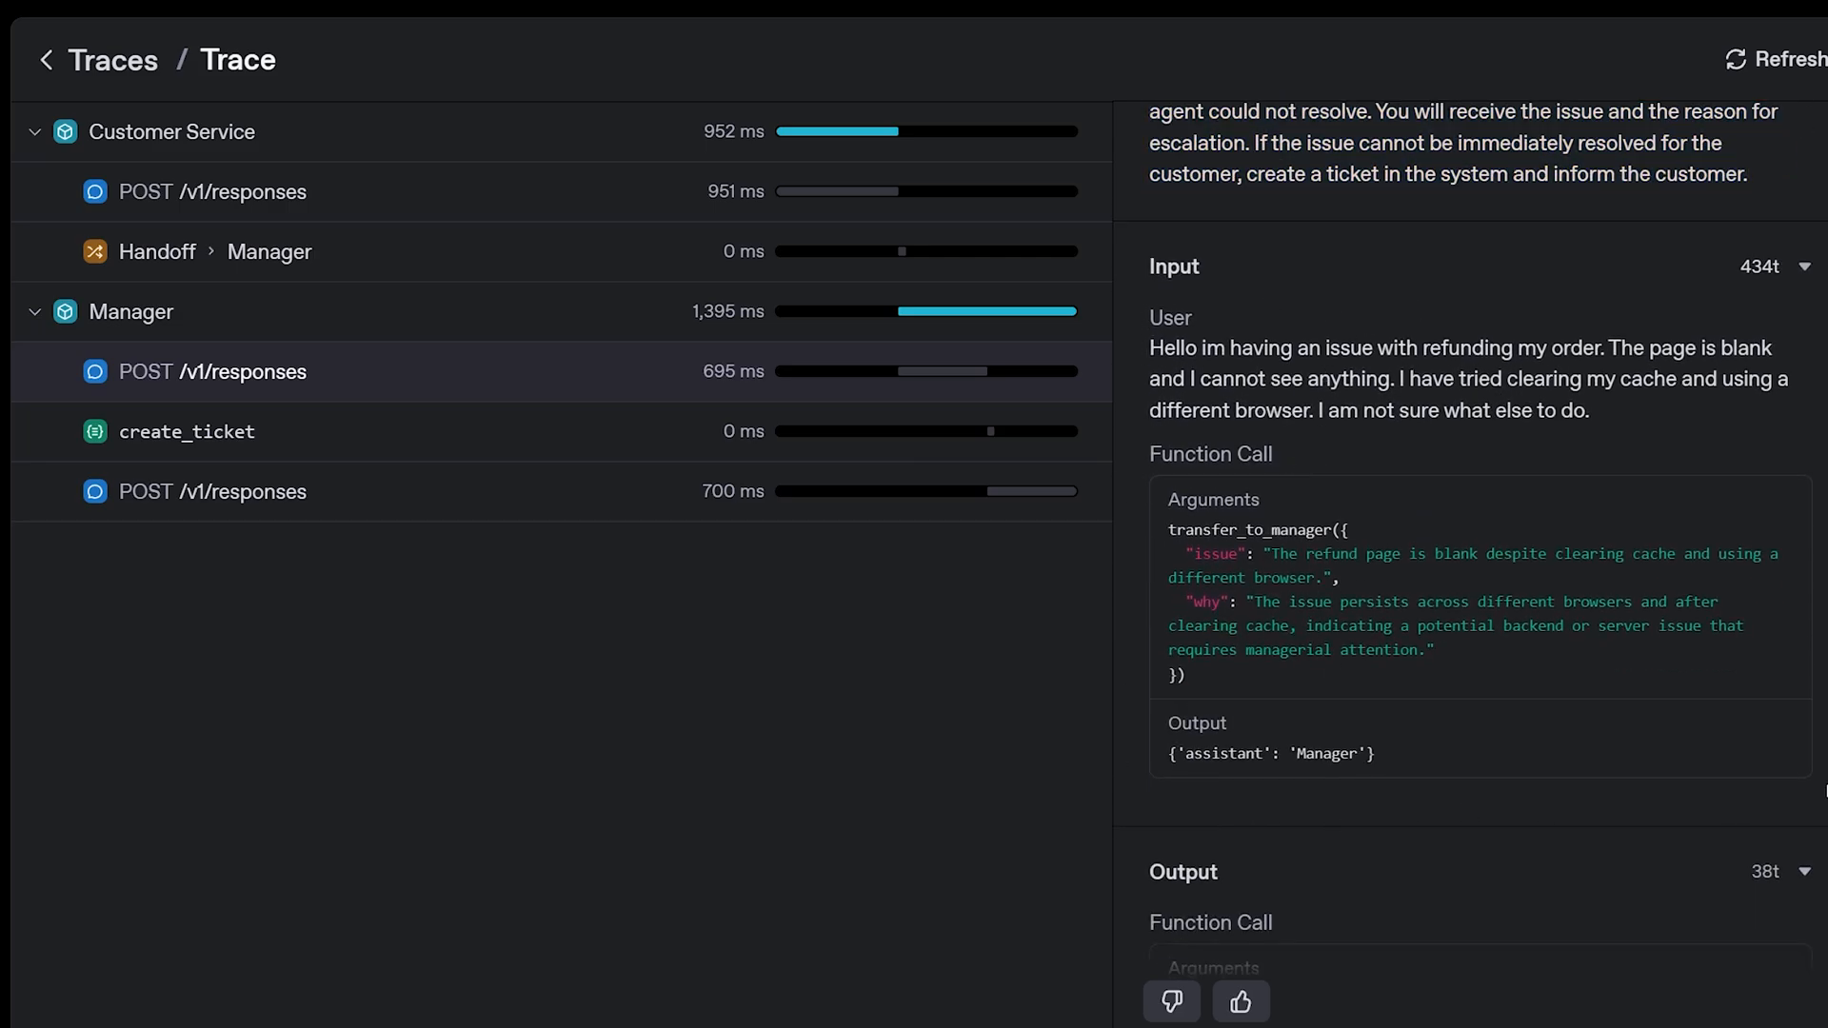
pyautogui.moveTo(1789, 708)
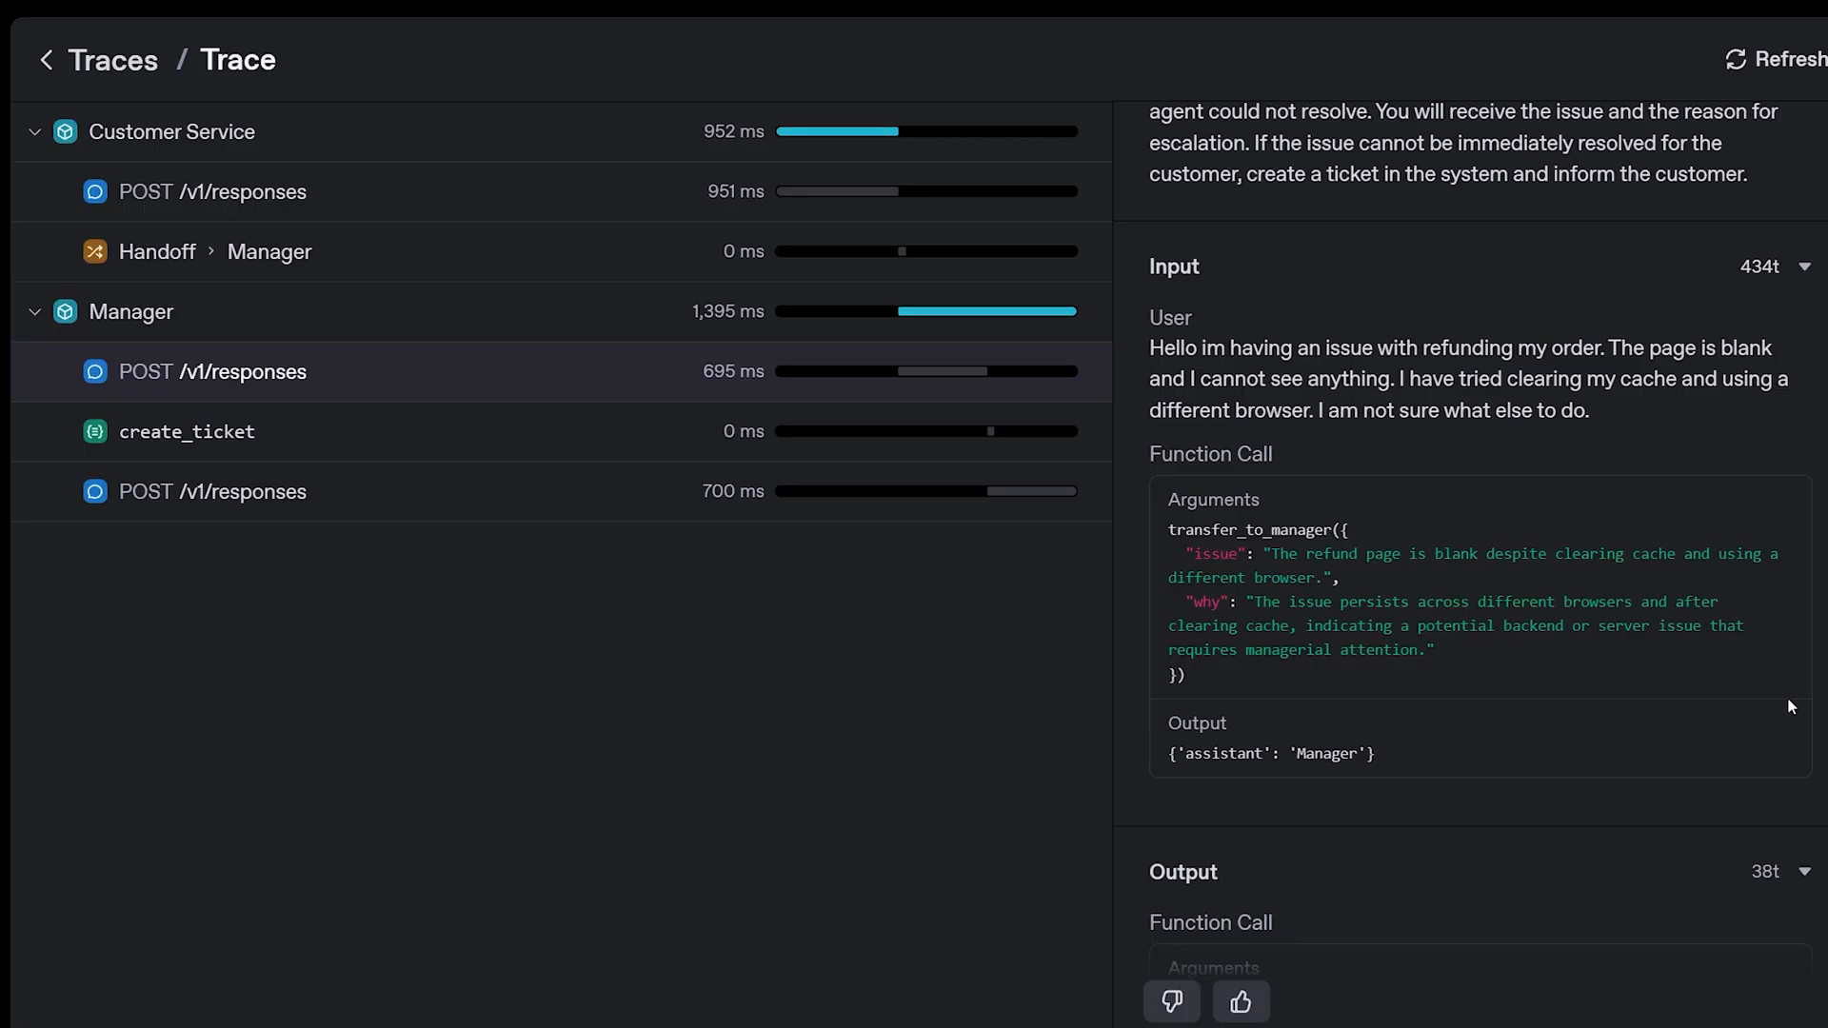
pyautogui.moveTo(1560, 470)
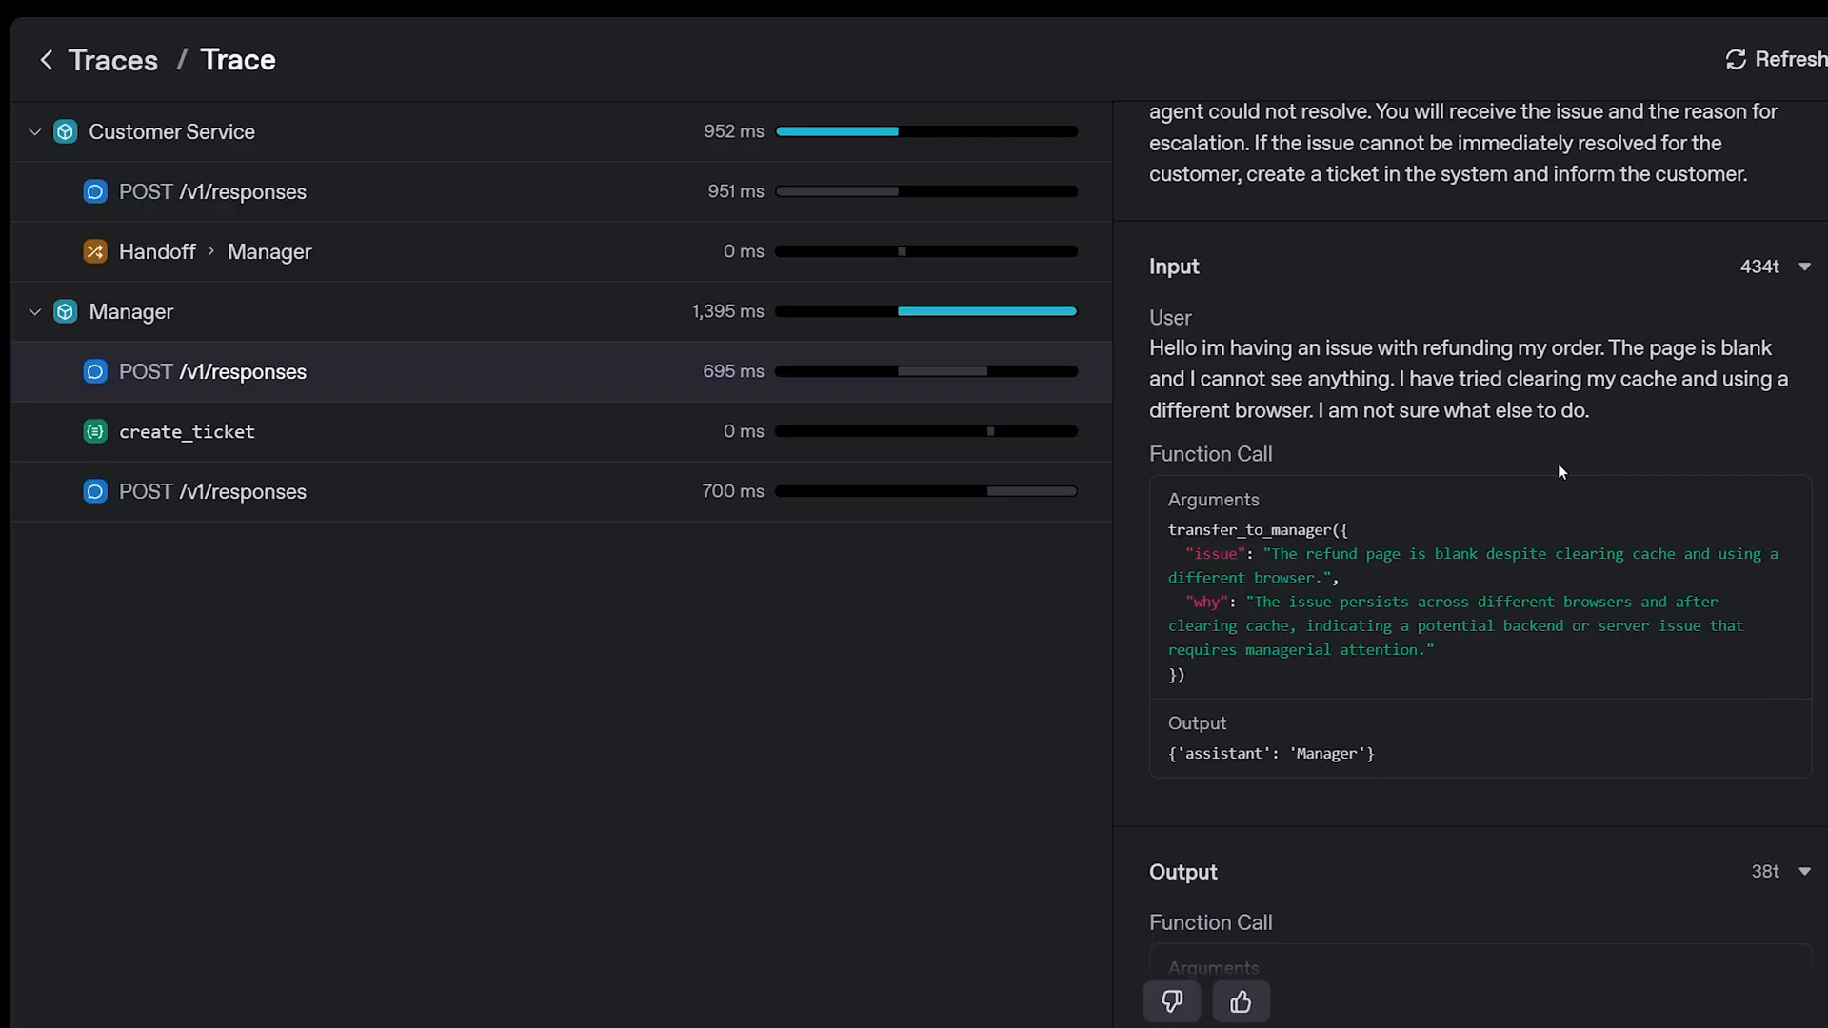
pyautogui.moveTo(1280, 511)
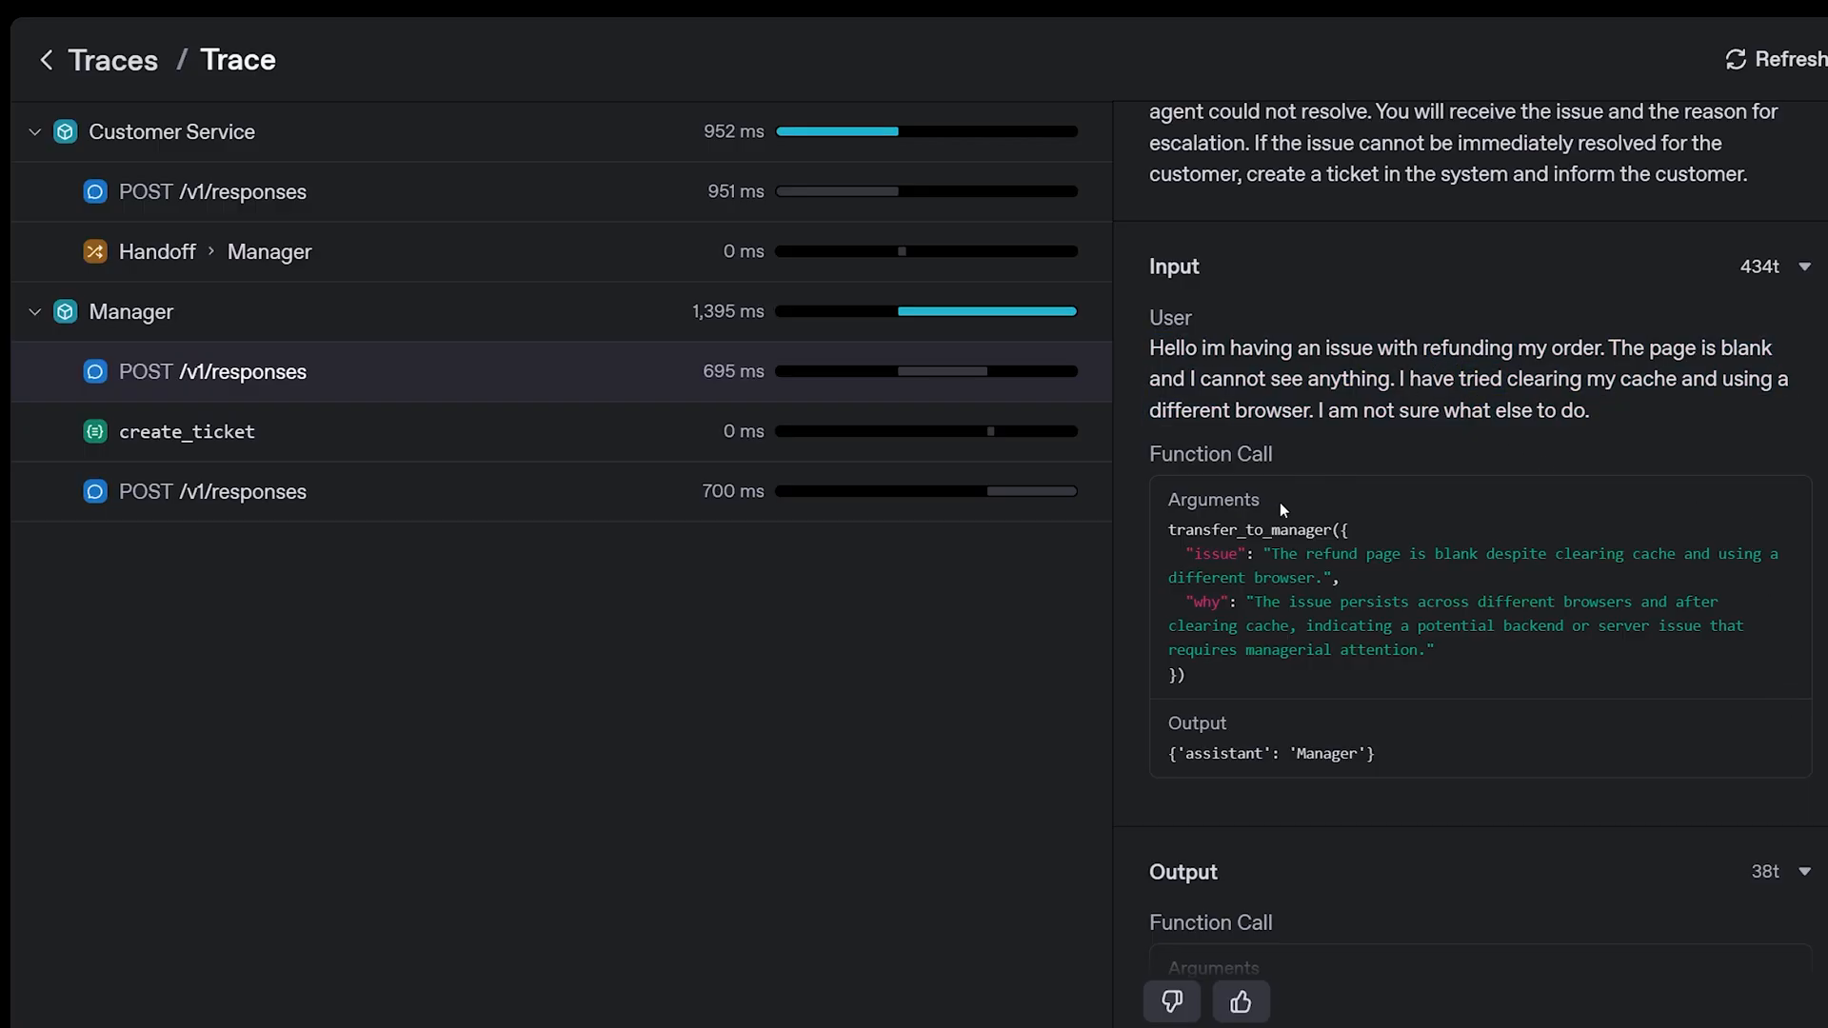
pyautogui.moveTo(1707, 489)
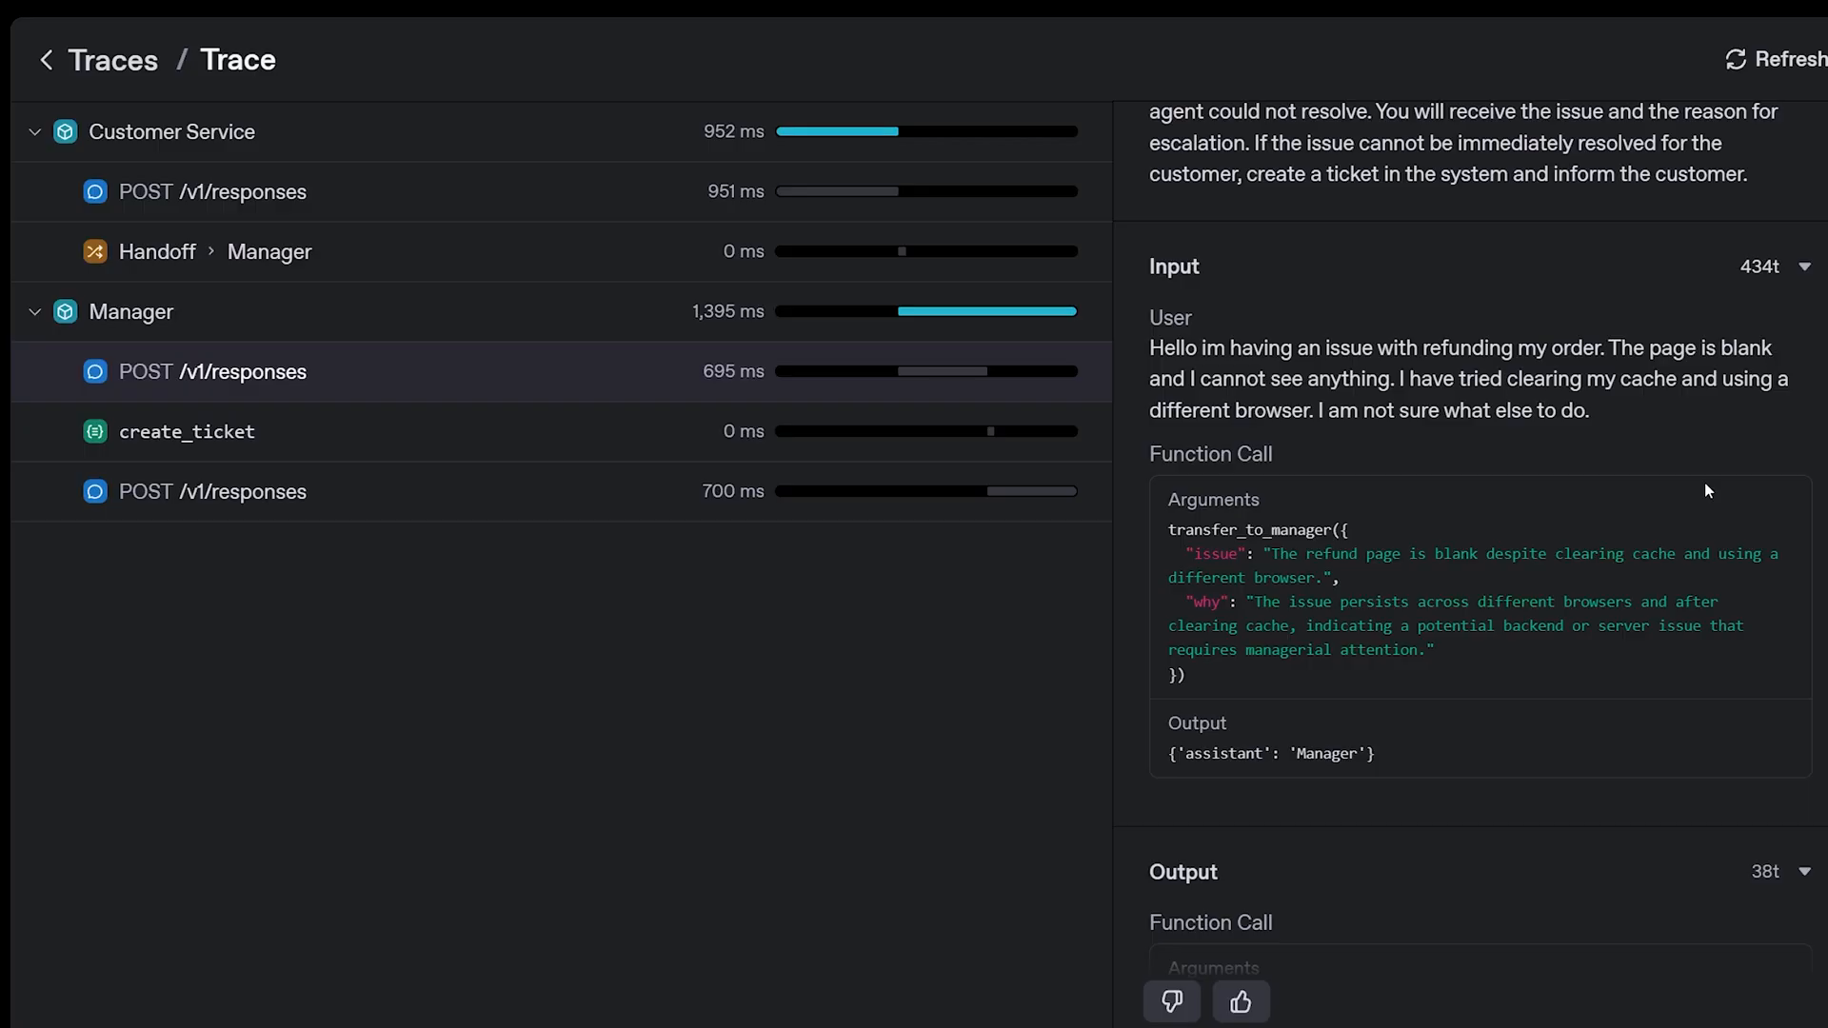
pyautogui.scroll(-3)
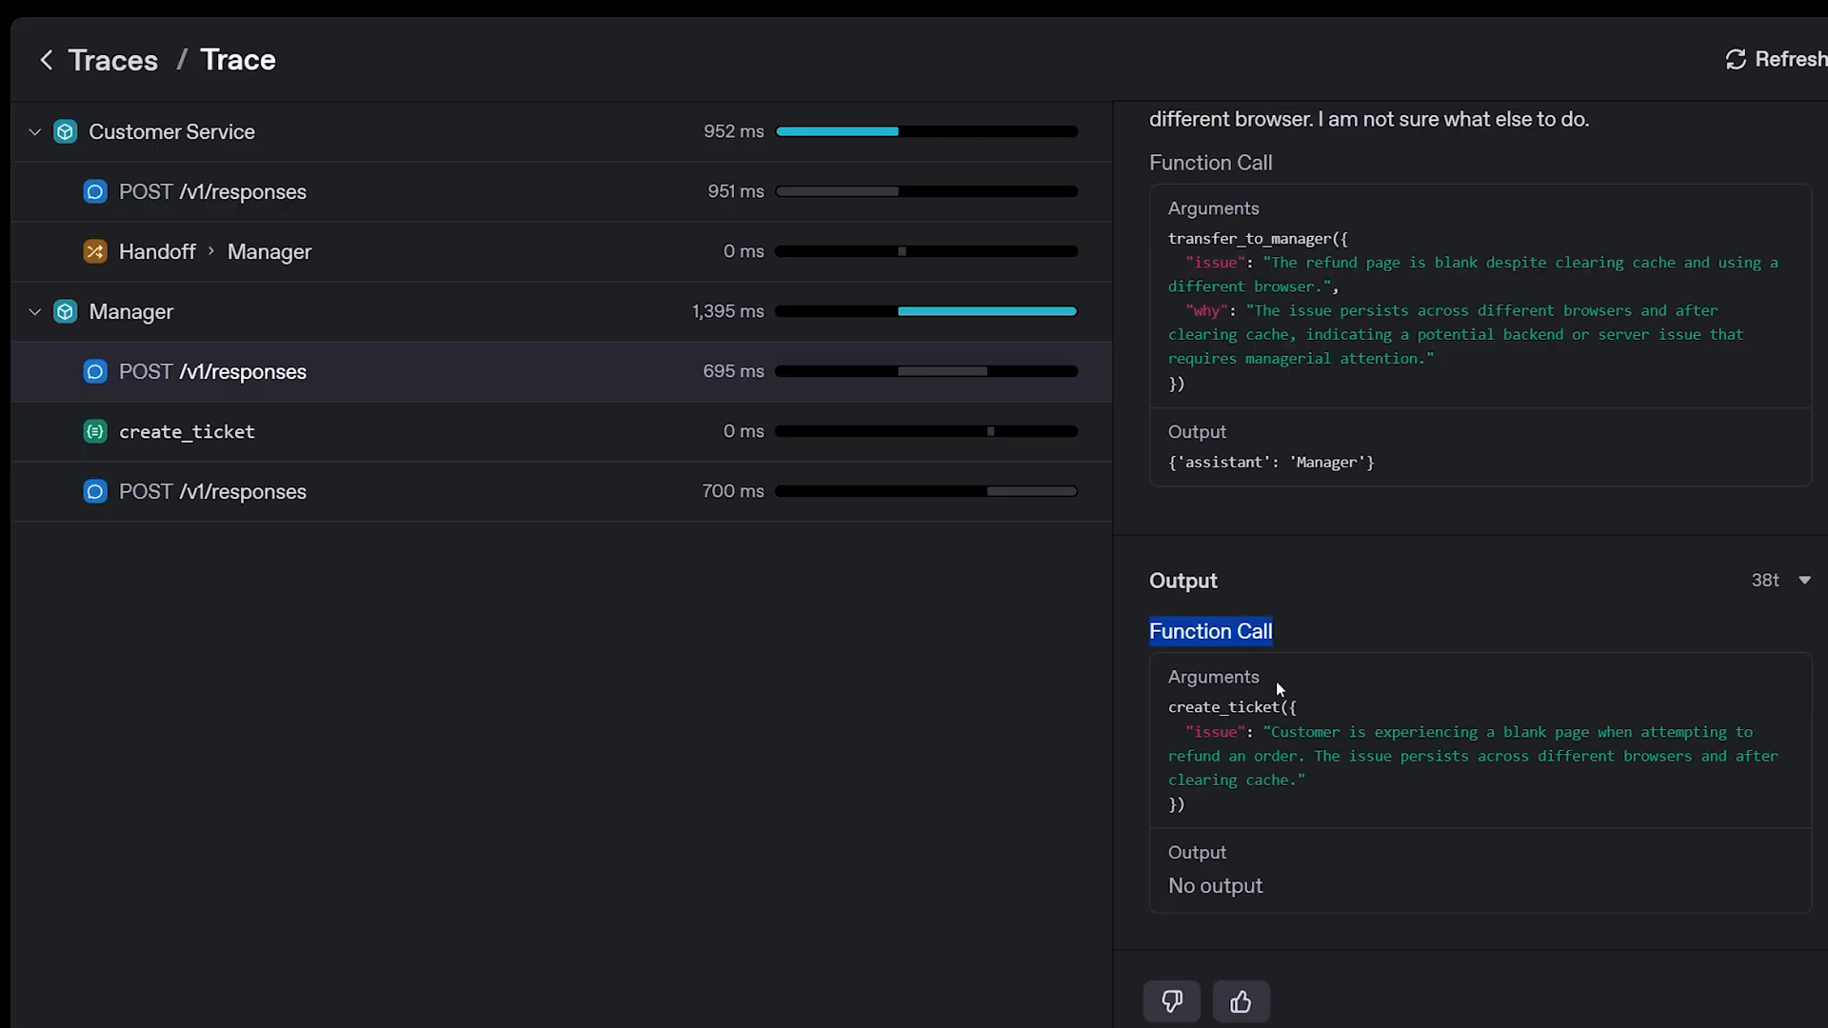
pyautogui.moveTo(1333, 789)
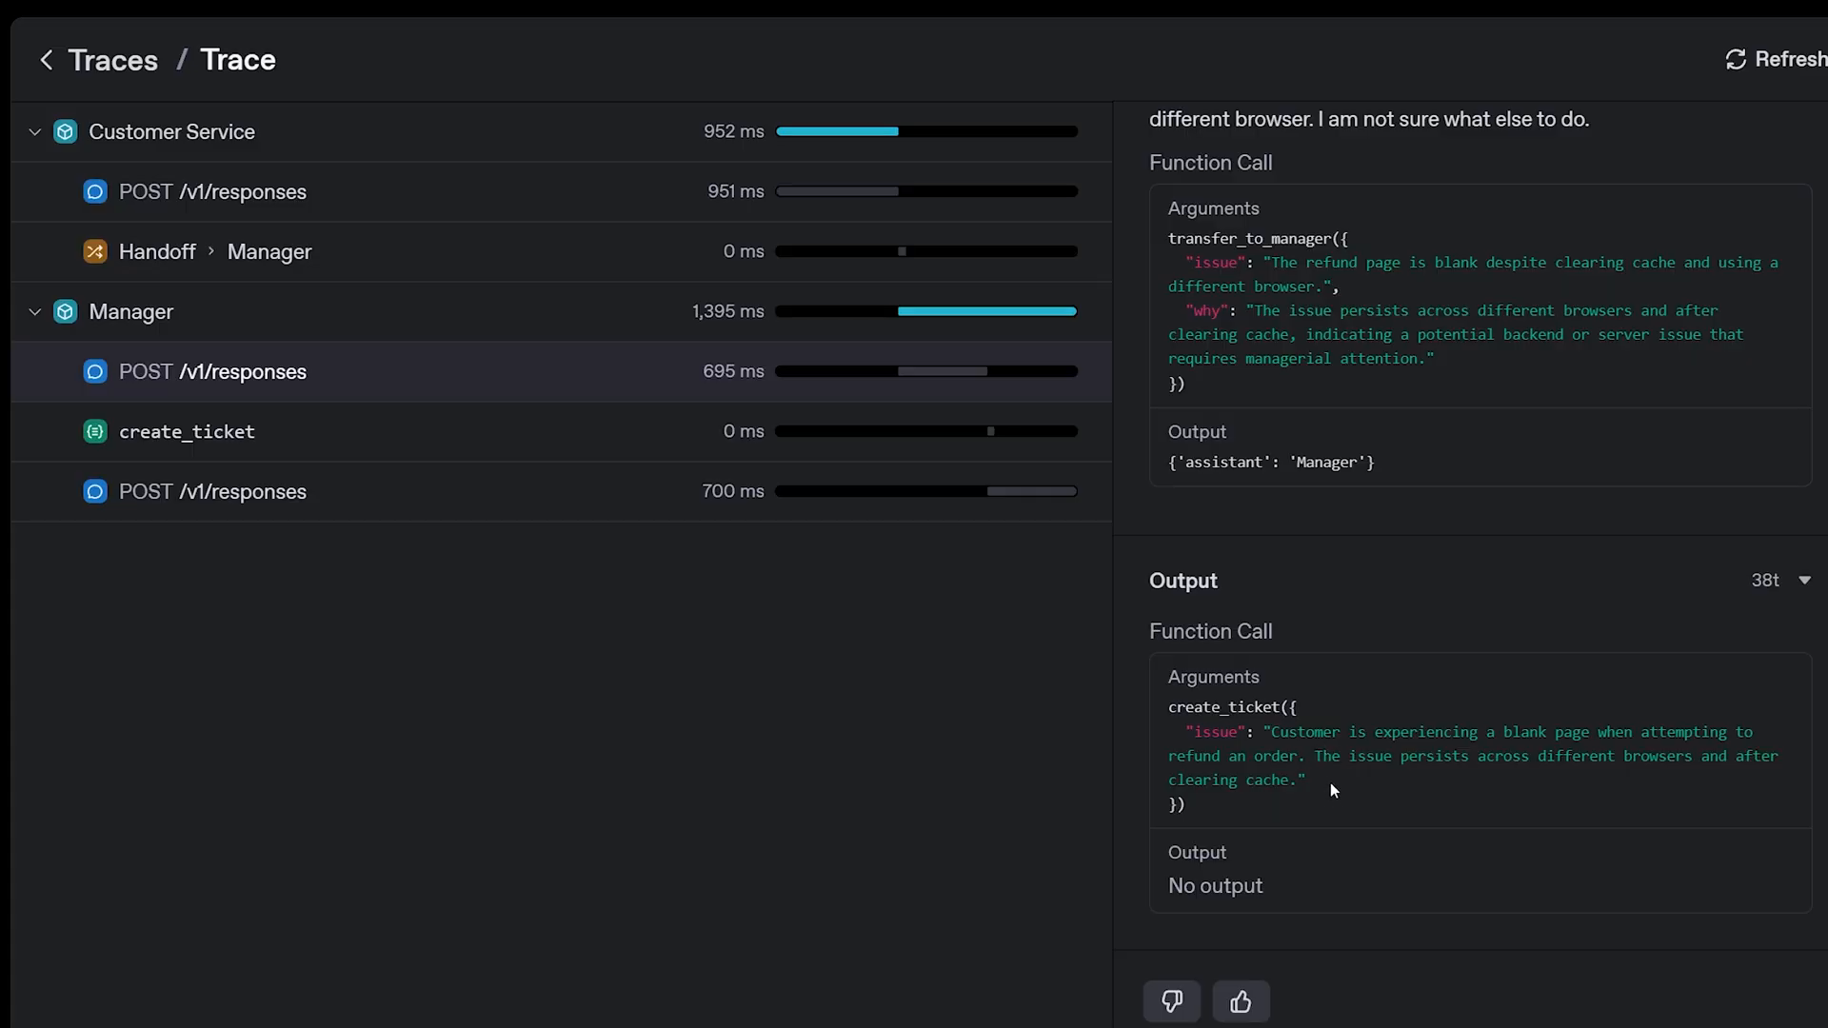
pyautogui.moveTo(1466, 724)
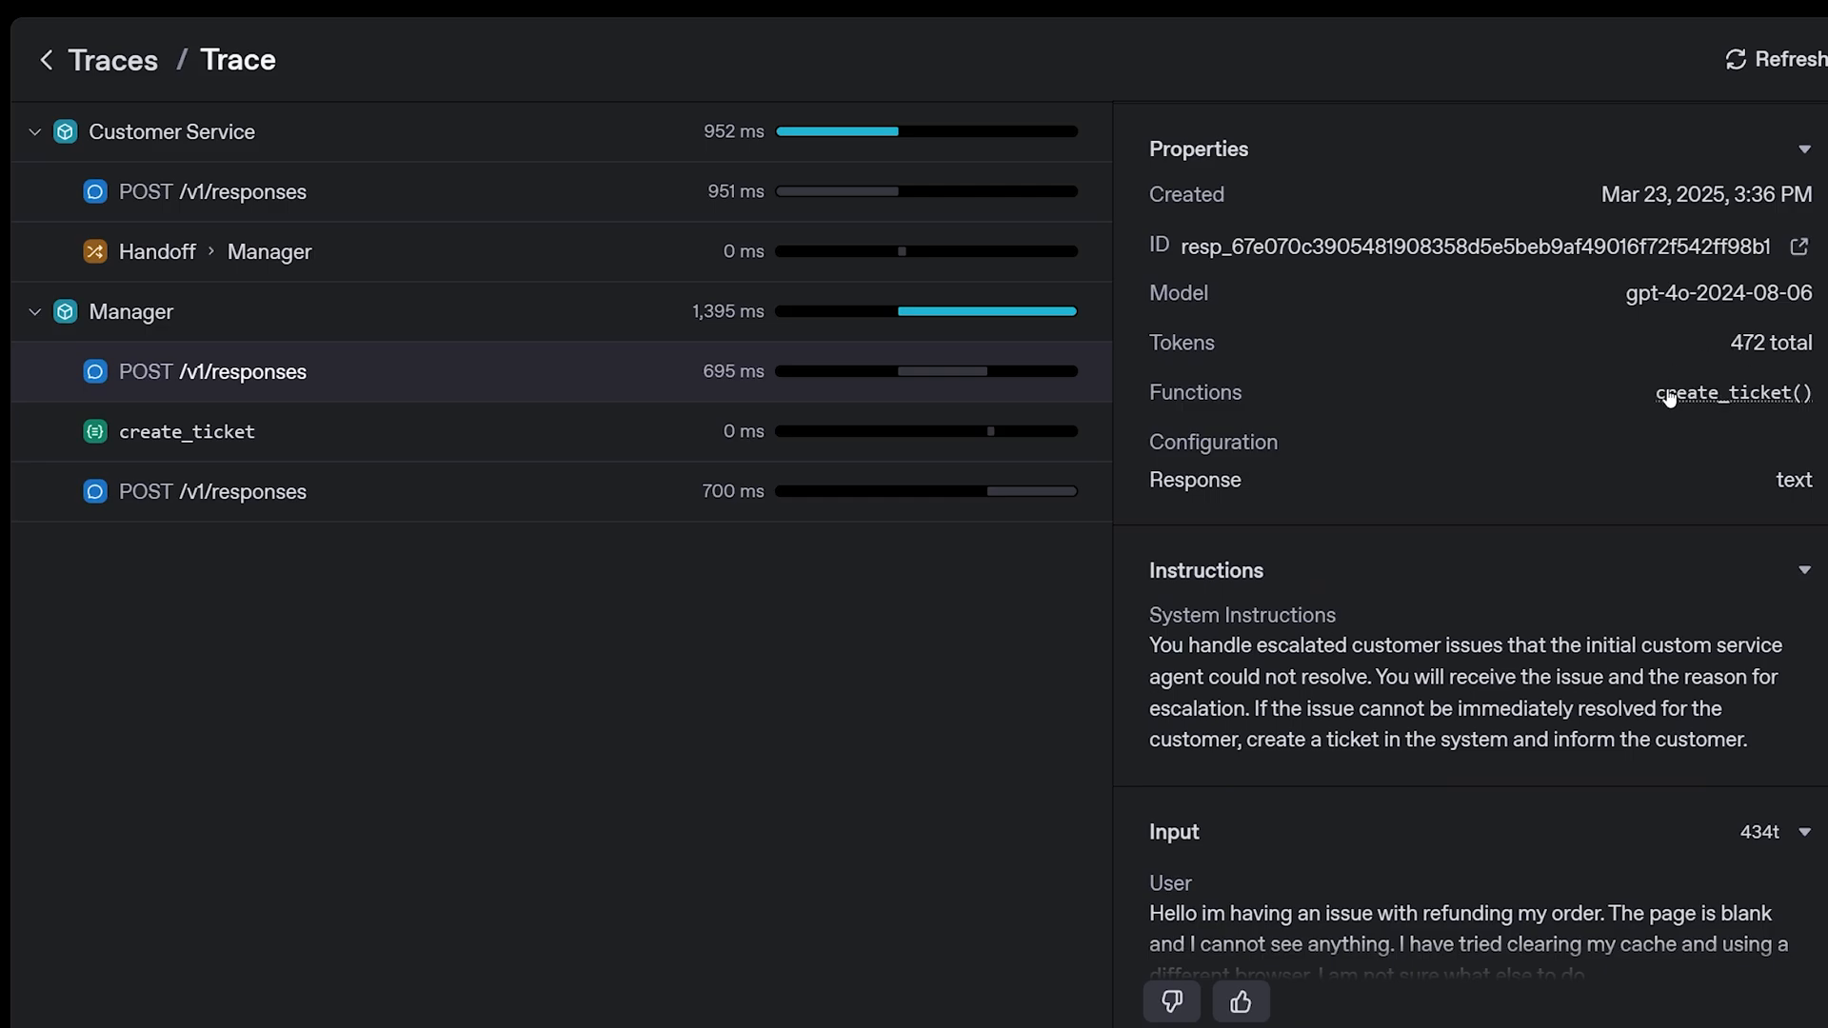
# Step: View the create_ticket output "Ticket created. ID: 12345", then the Manager's final response
pyautogui.click(187, 432)
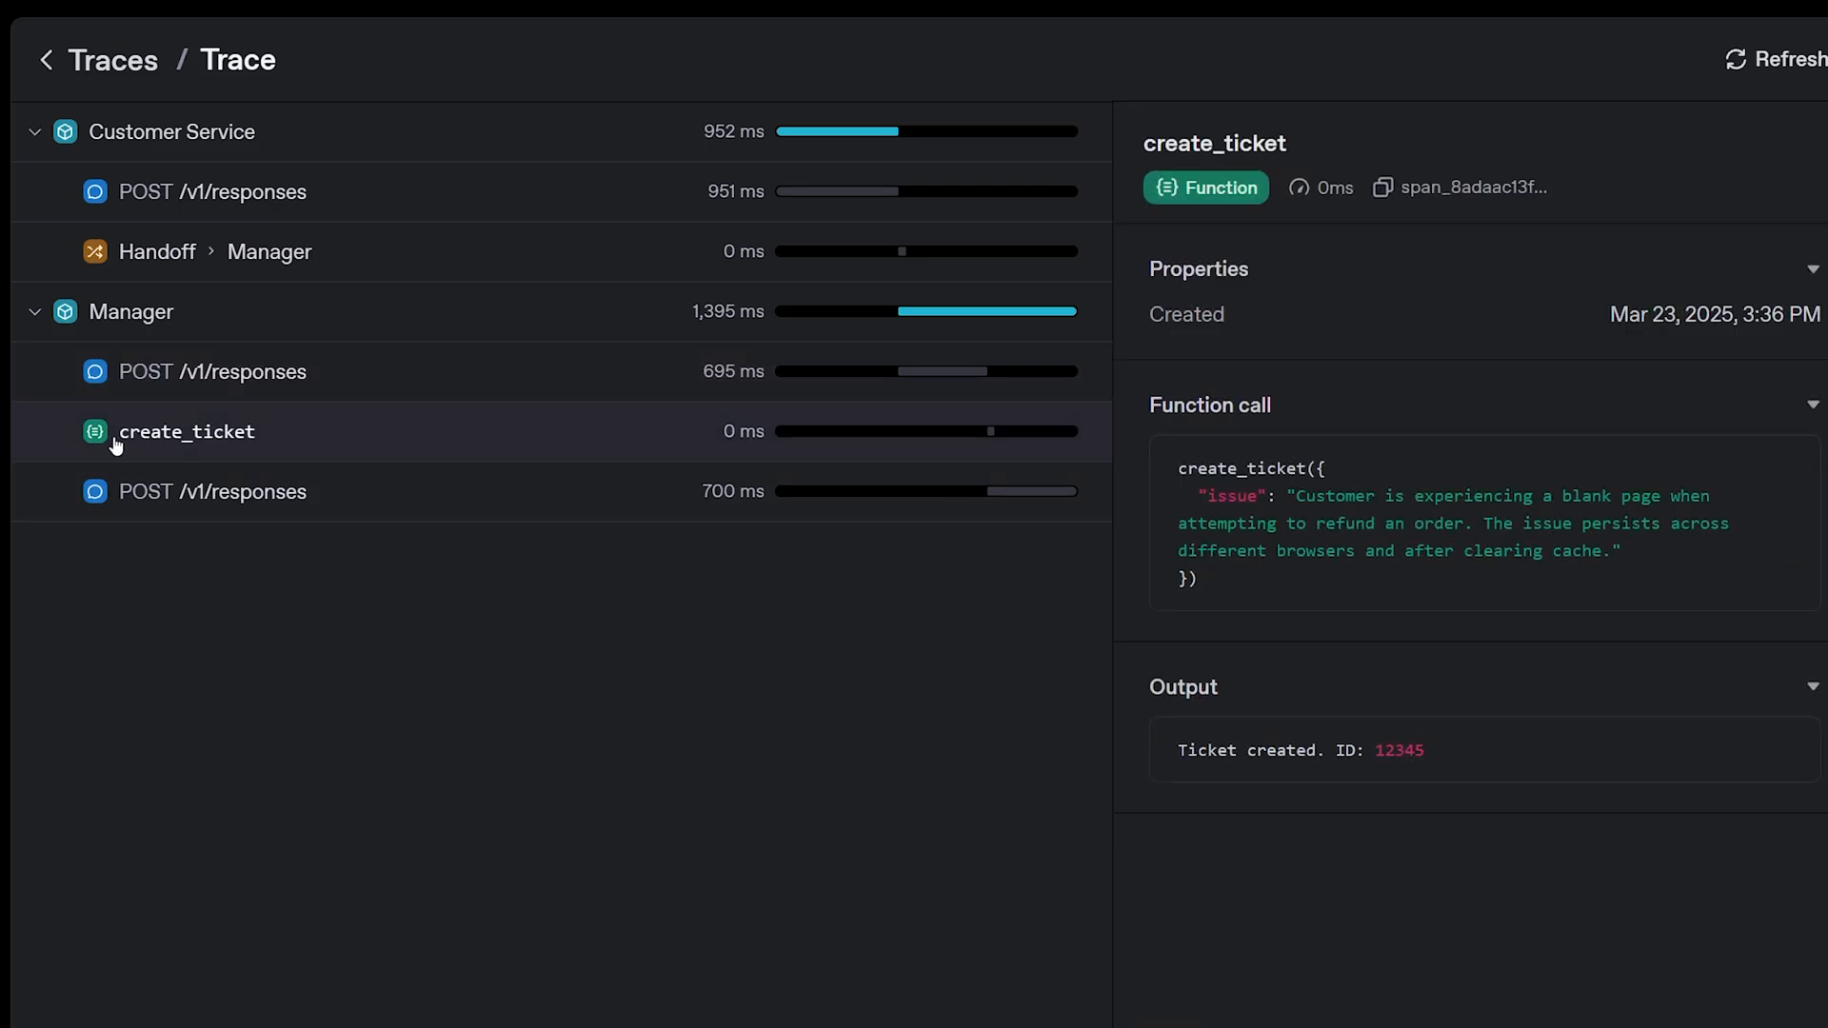
pyautogui.moveTo(1233, 417)
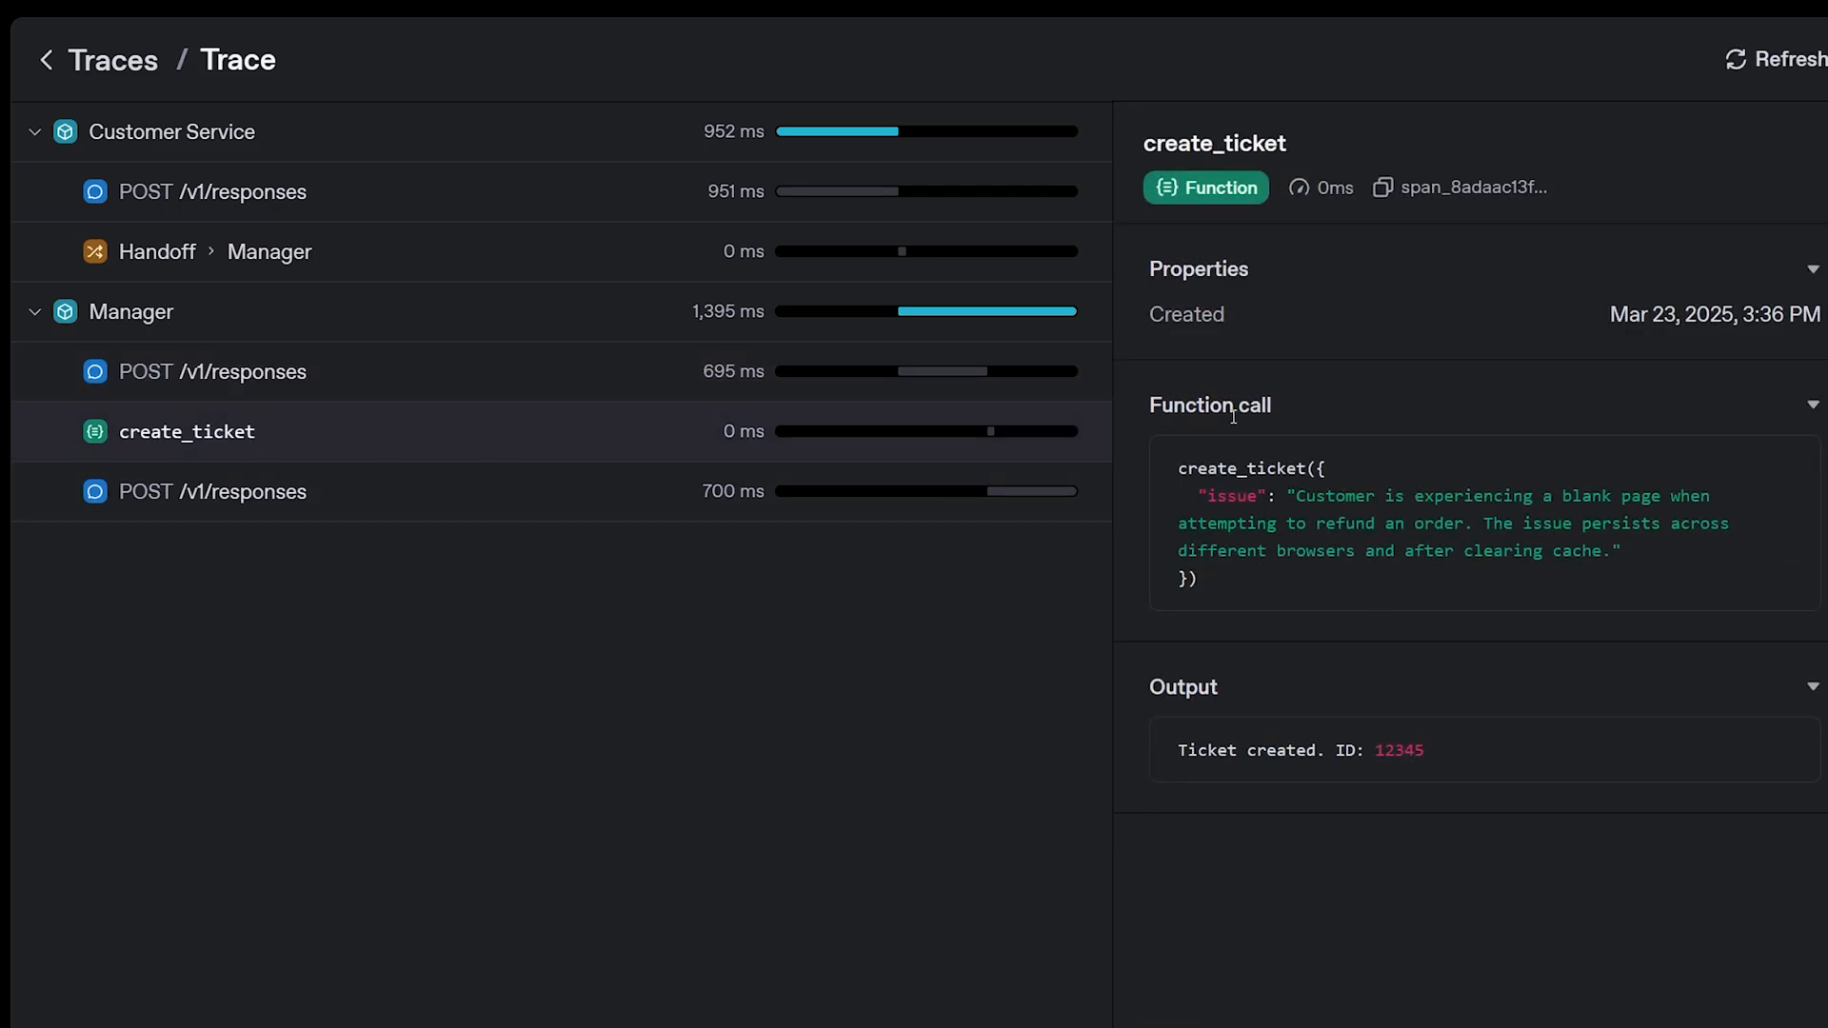
pyautogui.moveTo(1223, 775)
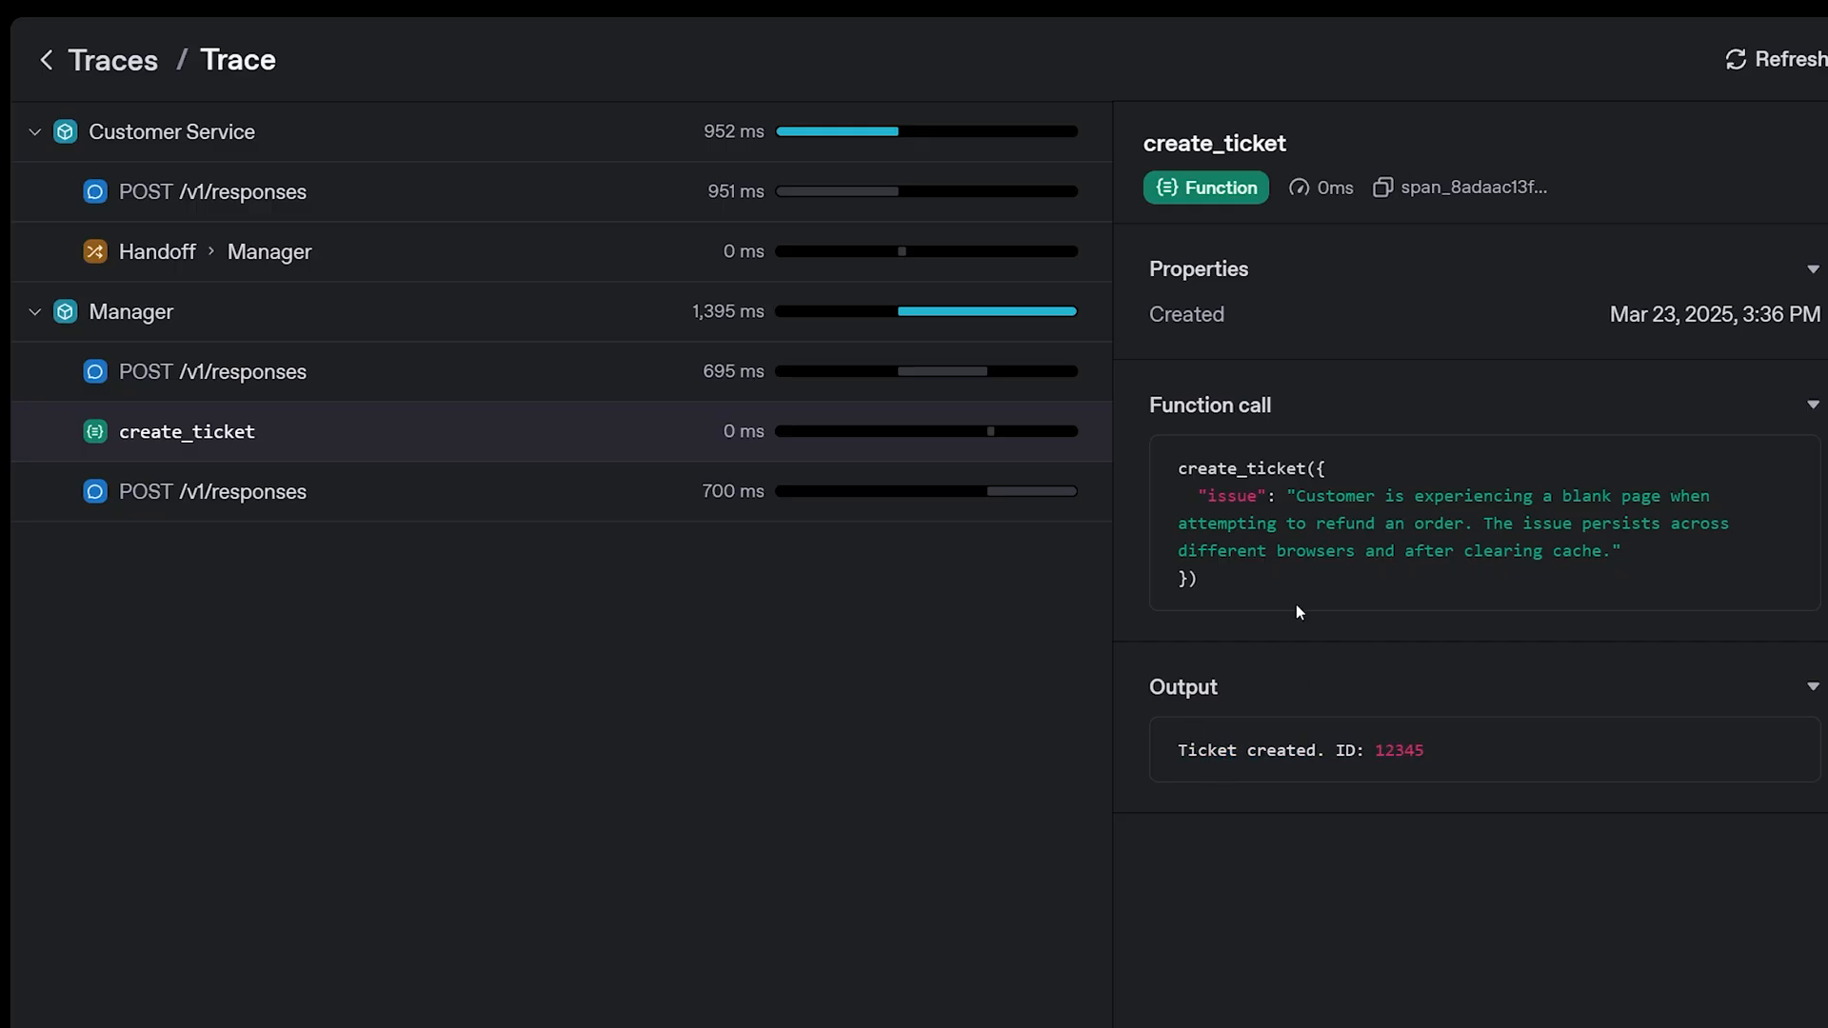
pyautogui.click(213, 491)
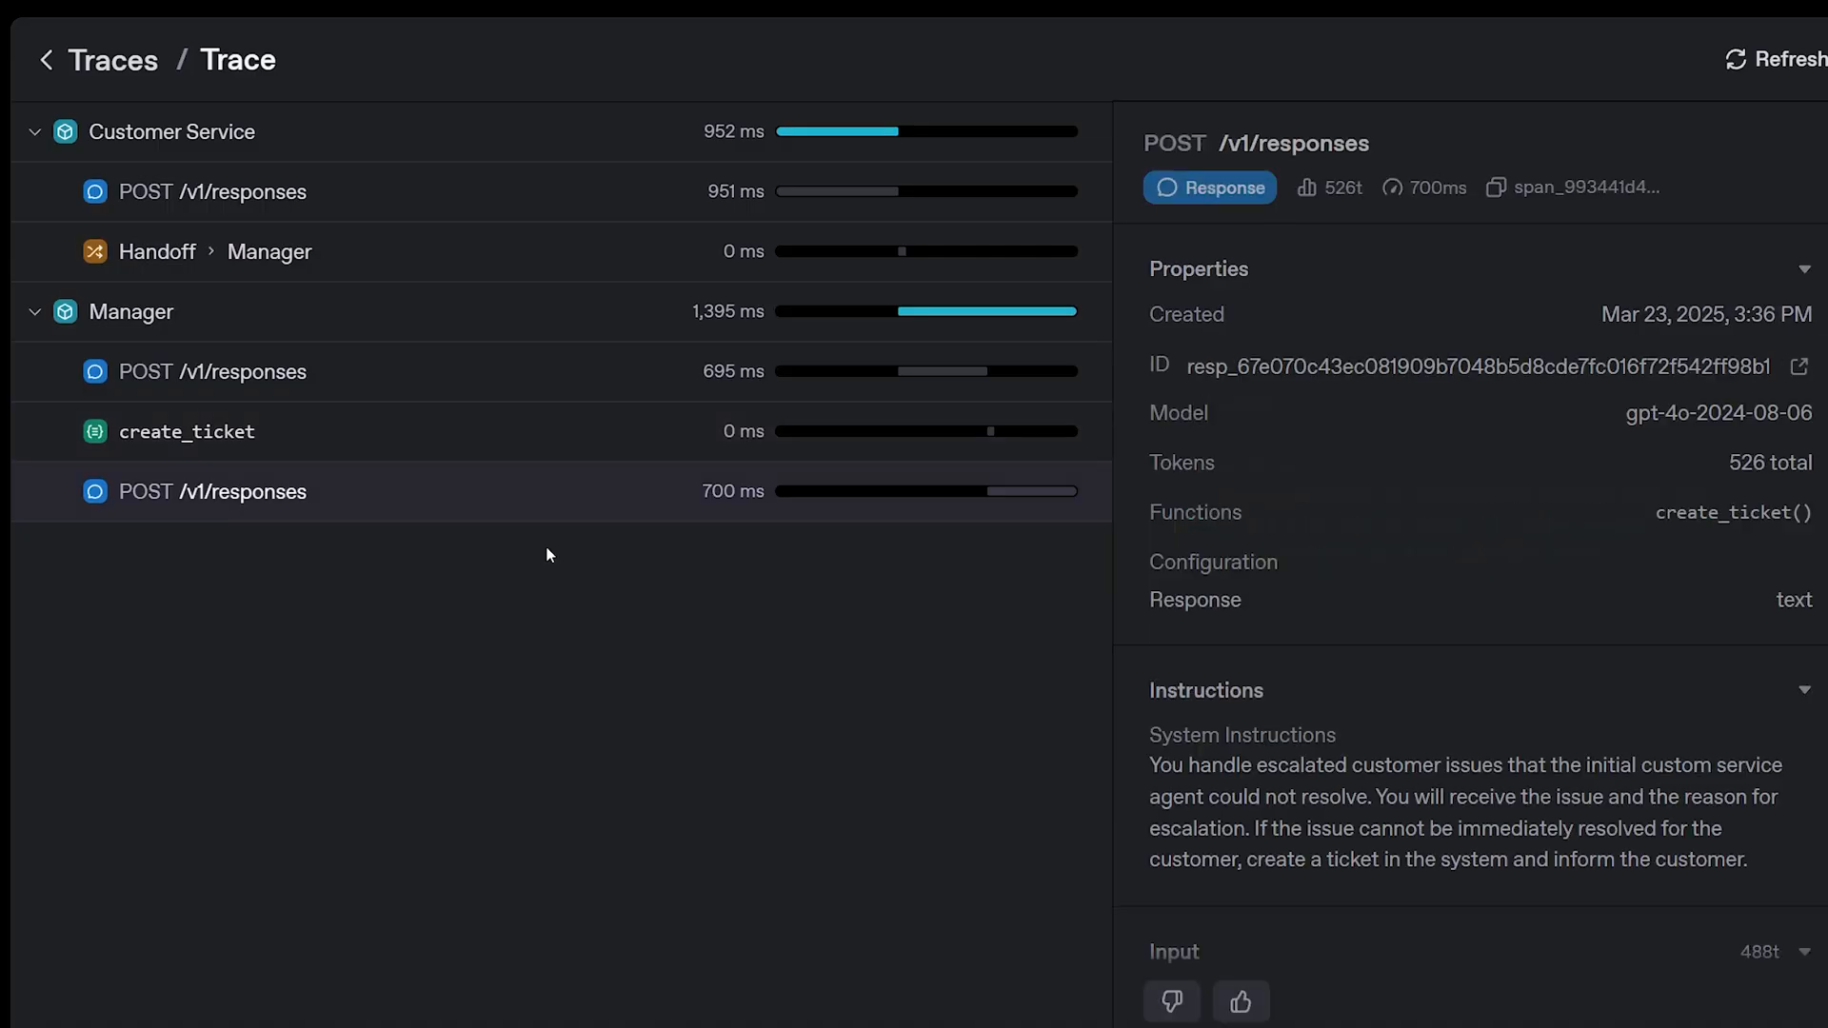
# Step: Show the Manager's final POST /v1/responses output confirming support ticket 12345, highlighting the ticket ID
pyautogui.scroll(-3)
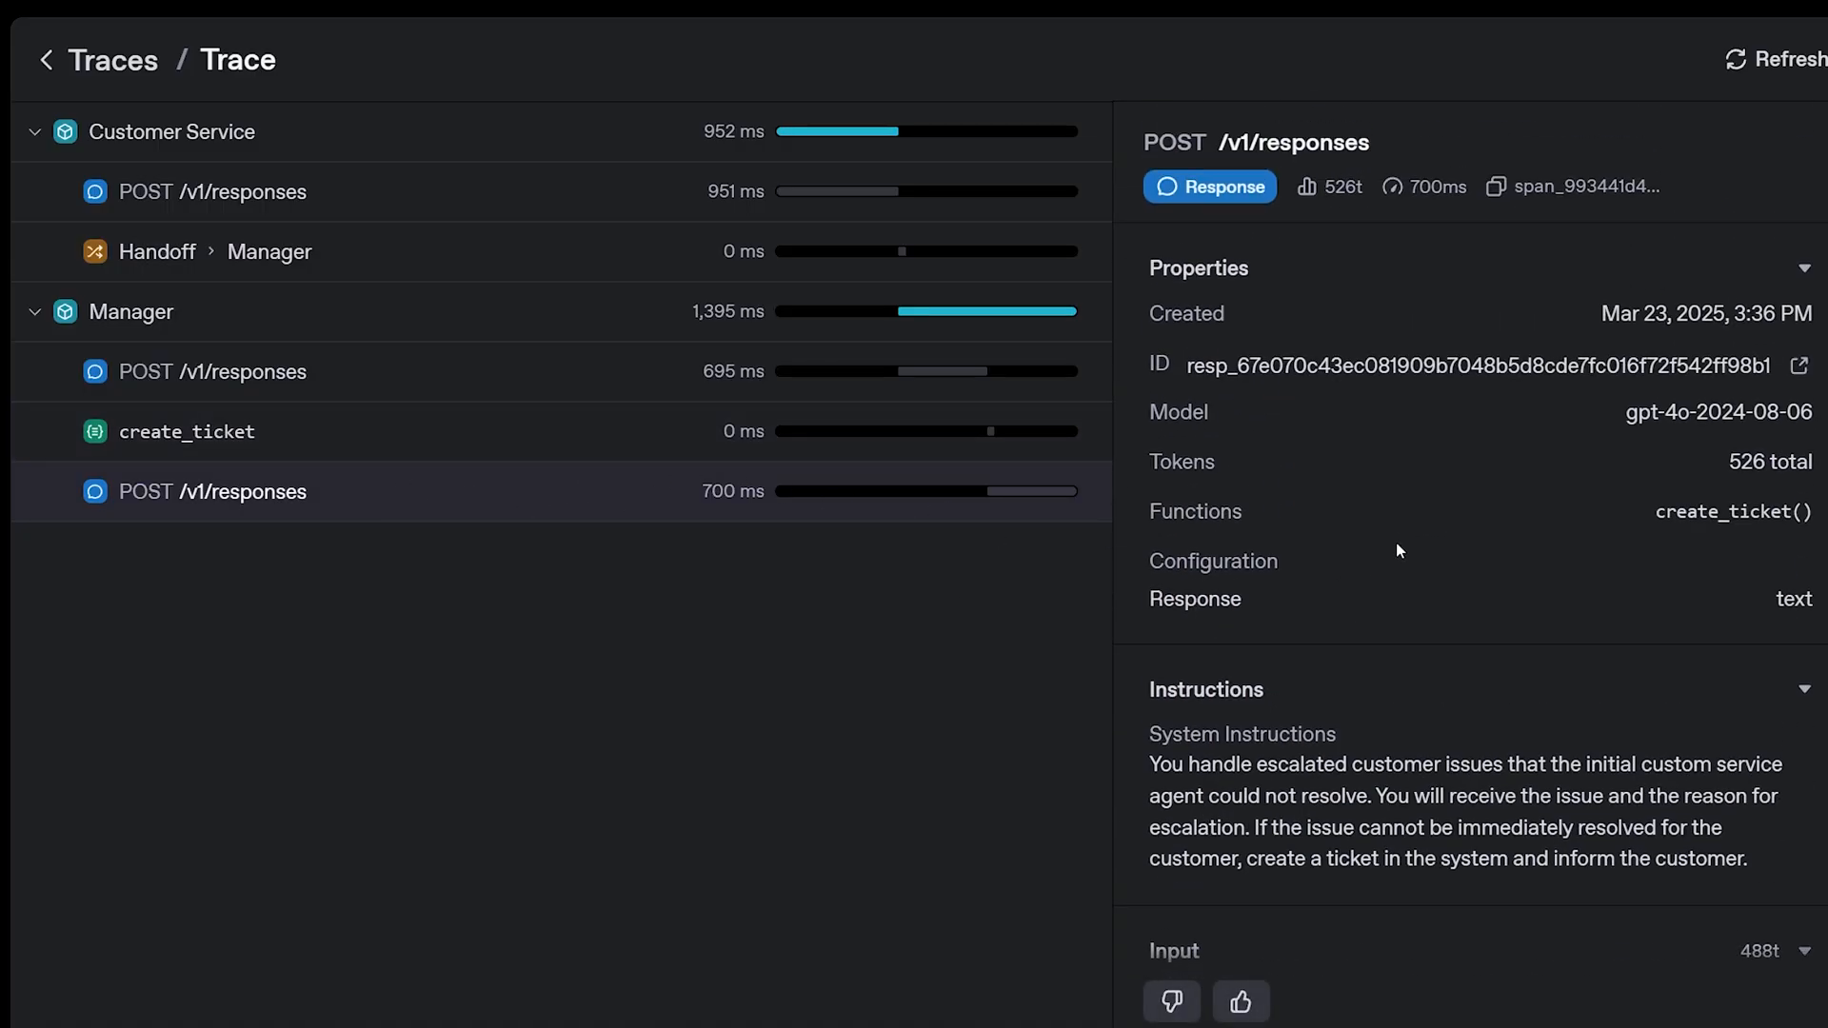
pyautogui.click(186, 432)
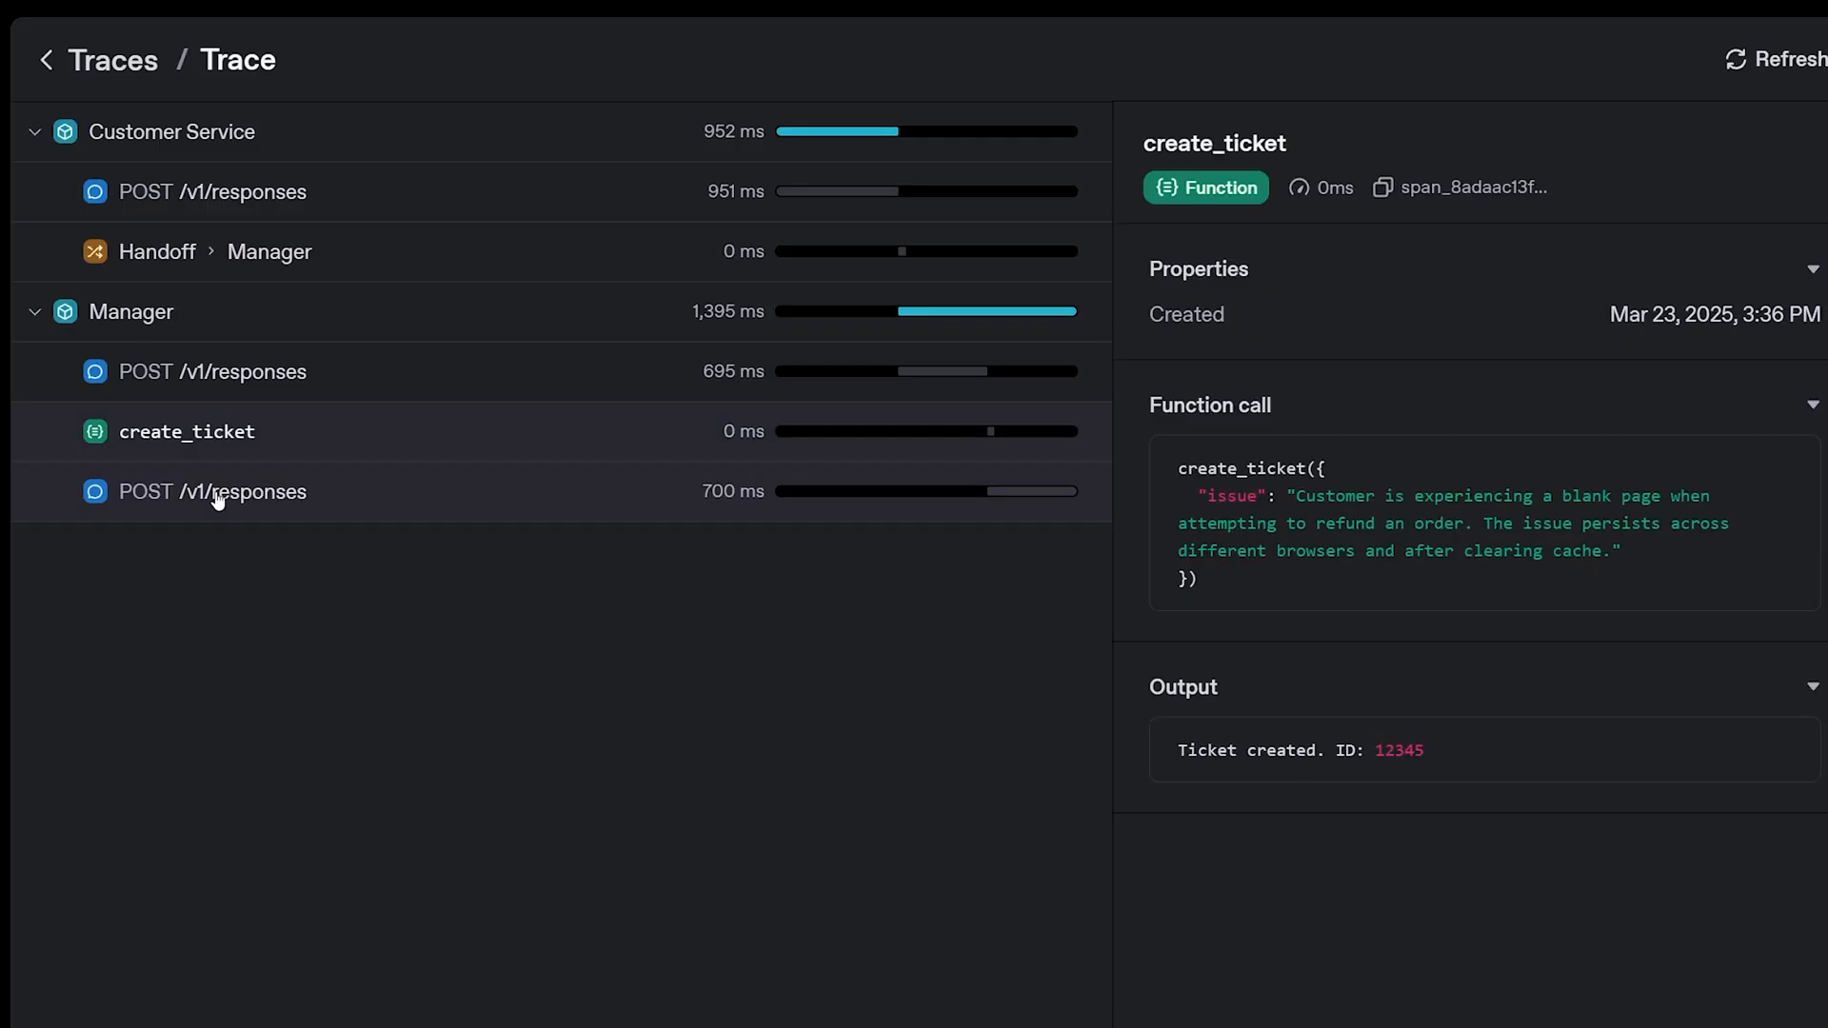
pyautogui.click(212, 491)
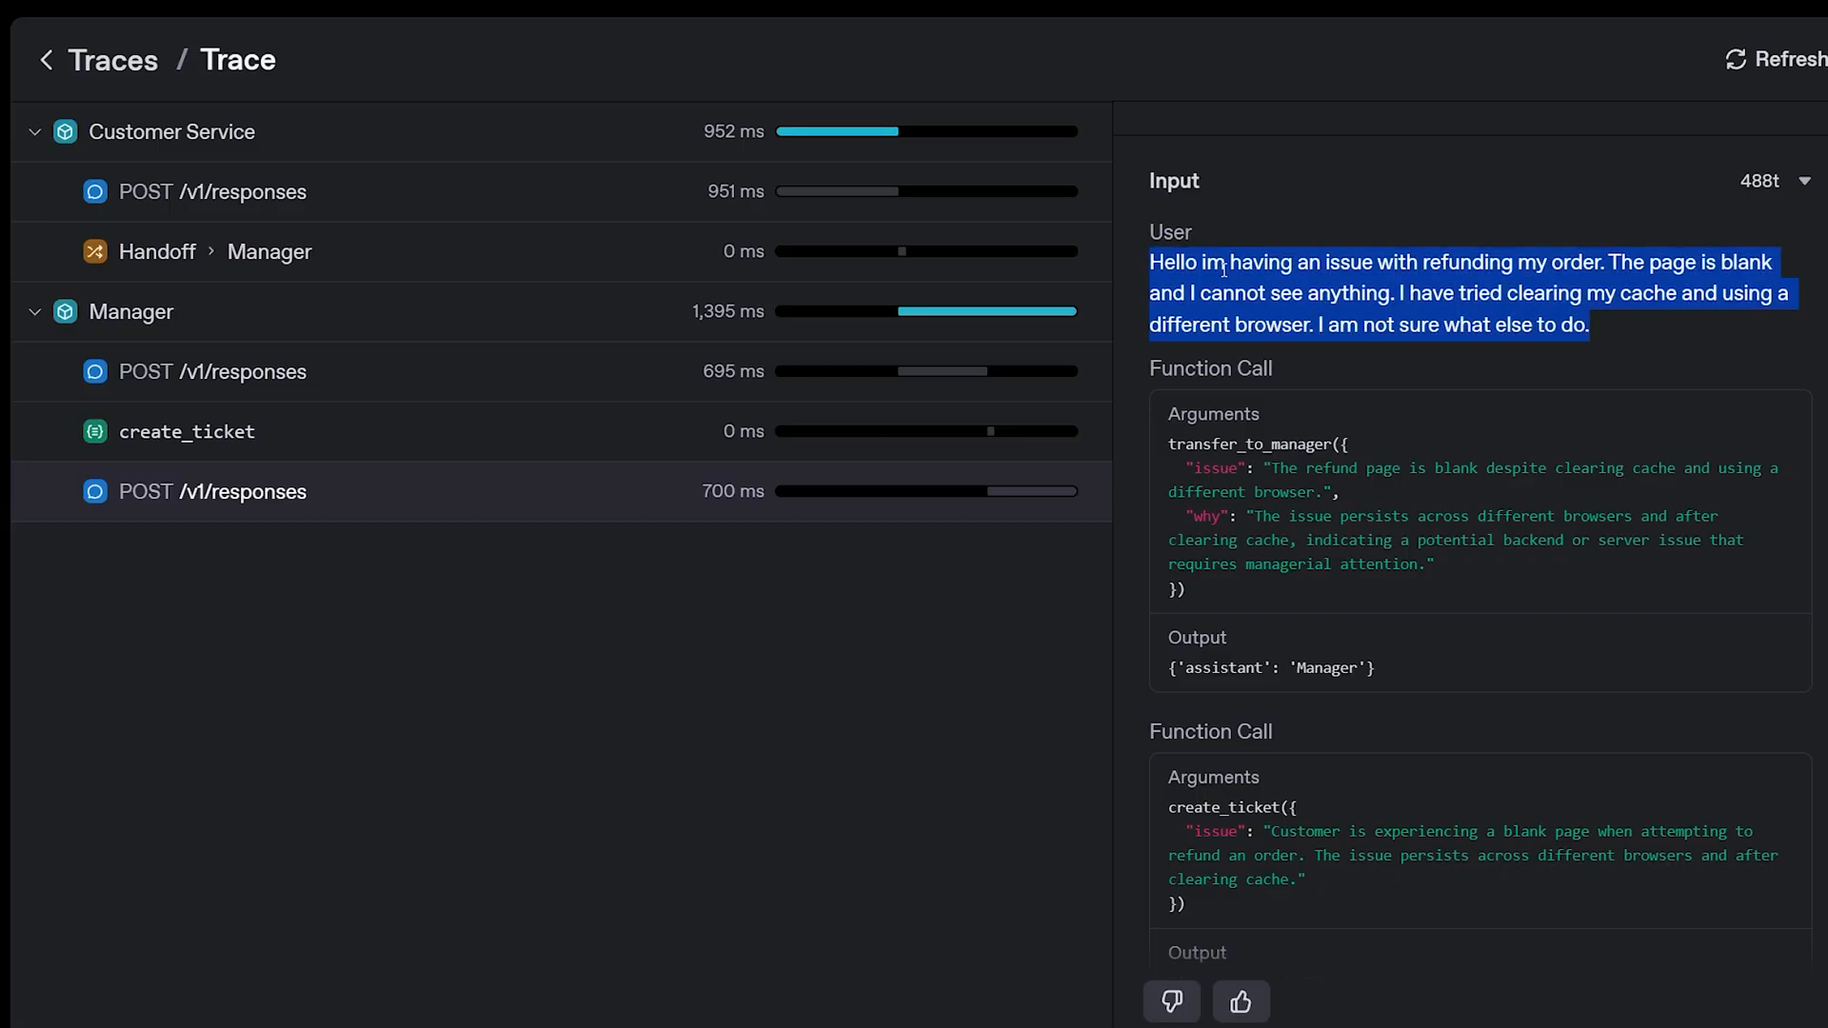
pyautogui.scroll(-3)
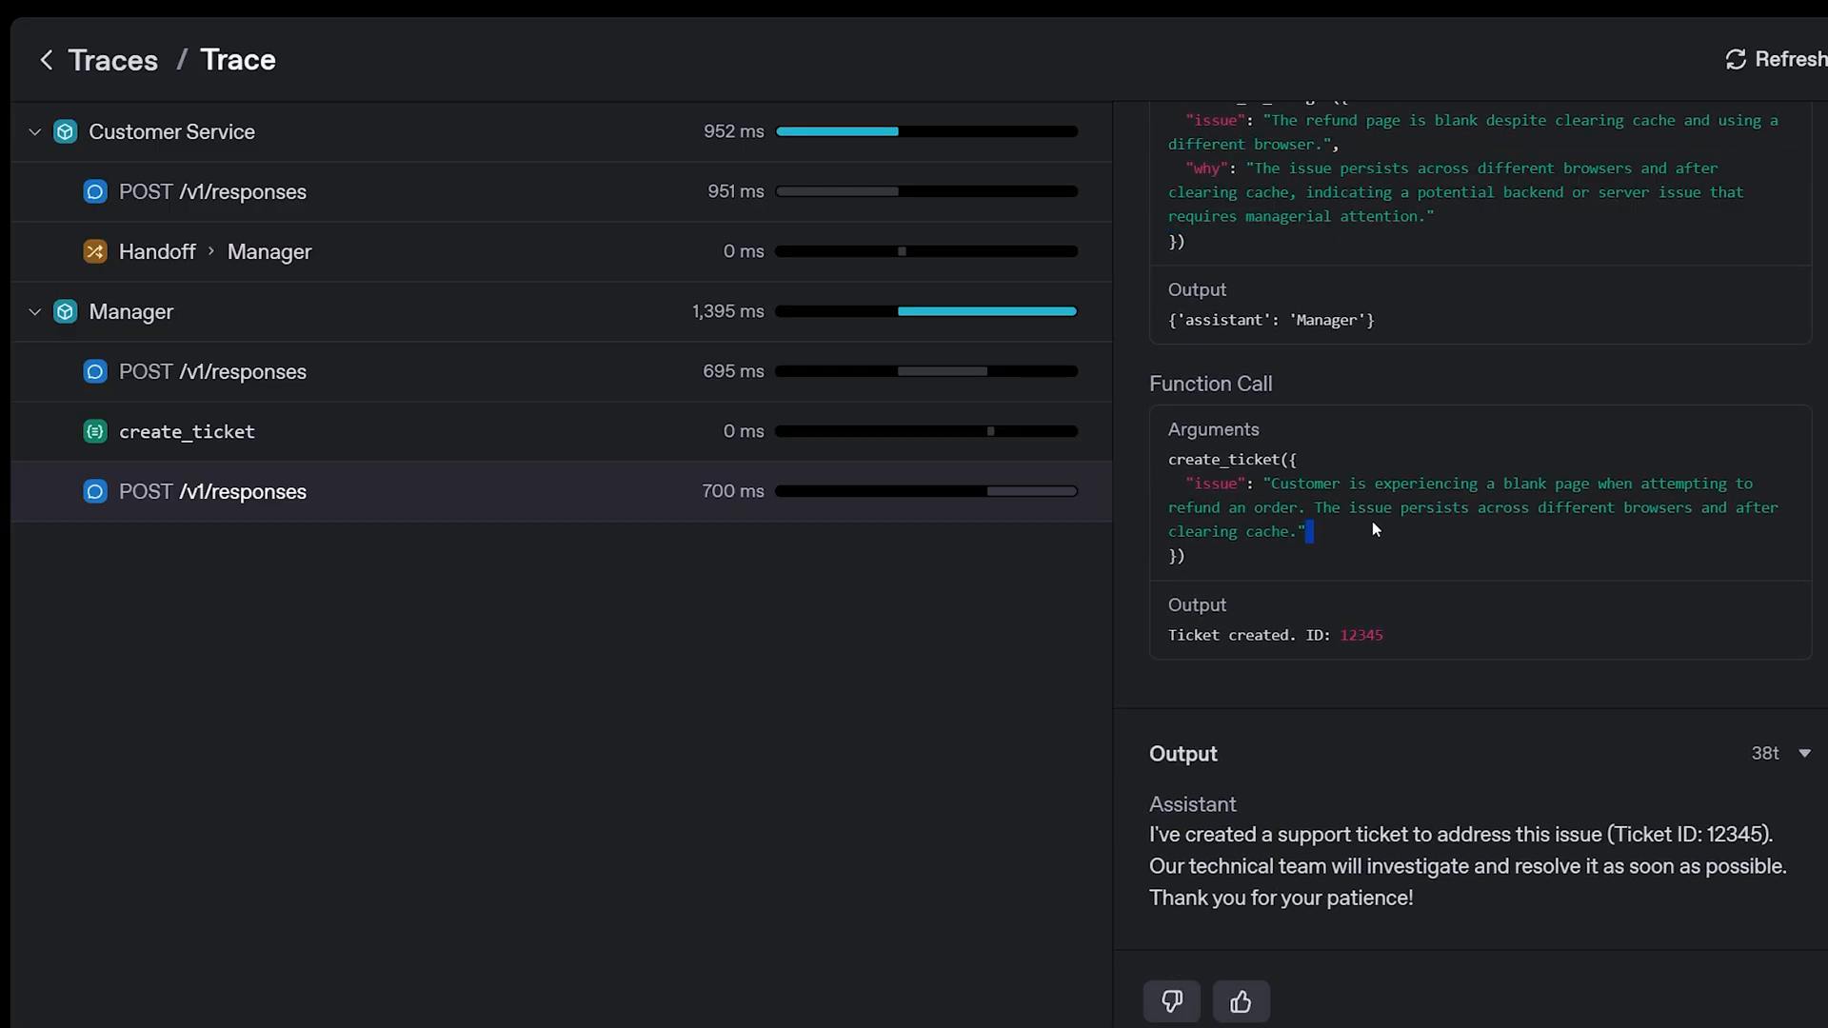
pyautogui.moveTo(1364, 408)
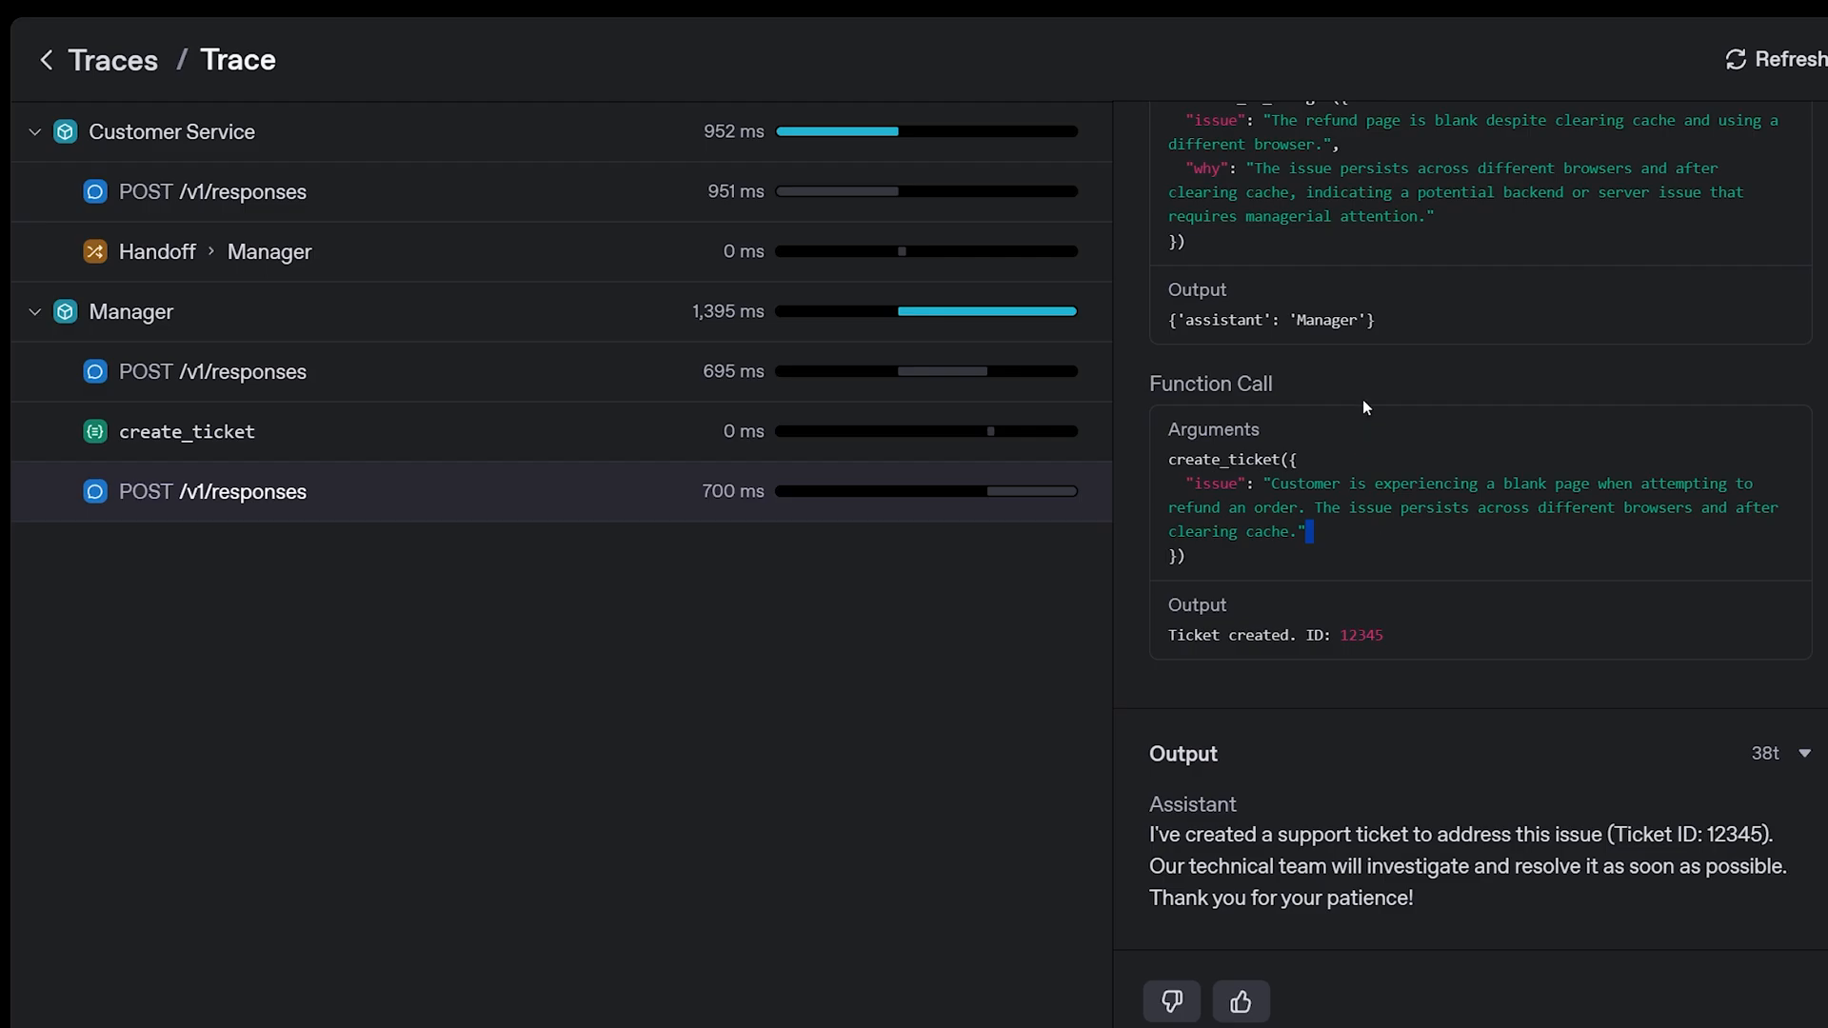
pyautogui.moveTo(1367, 201)
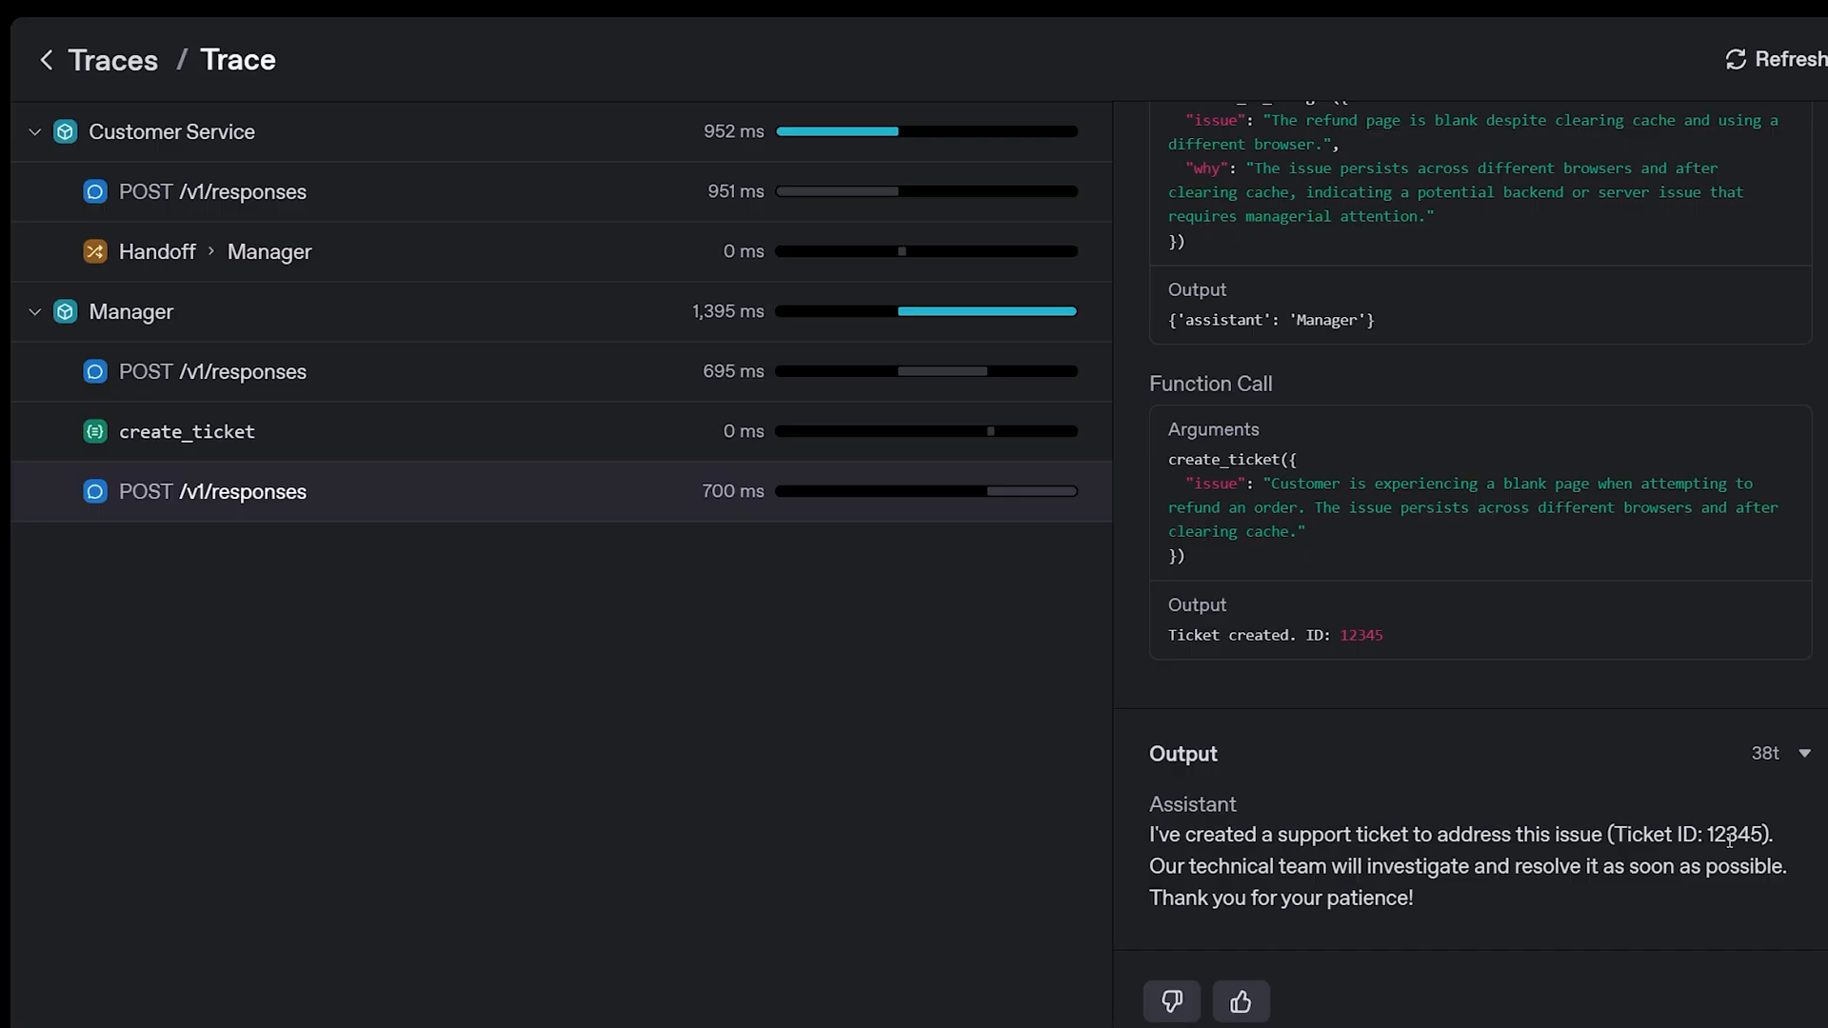
pyautogui.doubleClick(1360, 636)
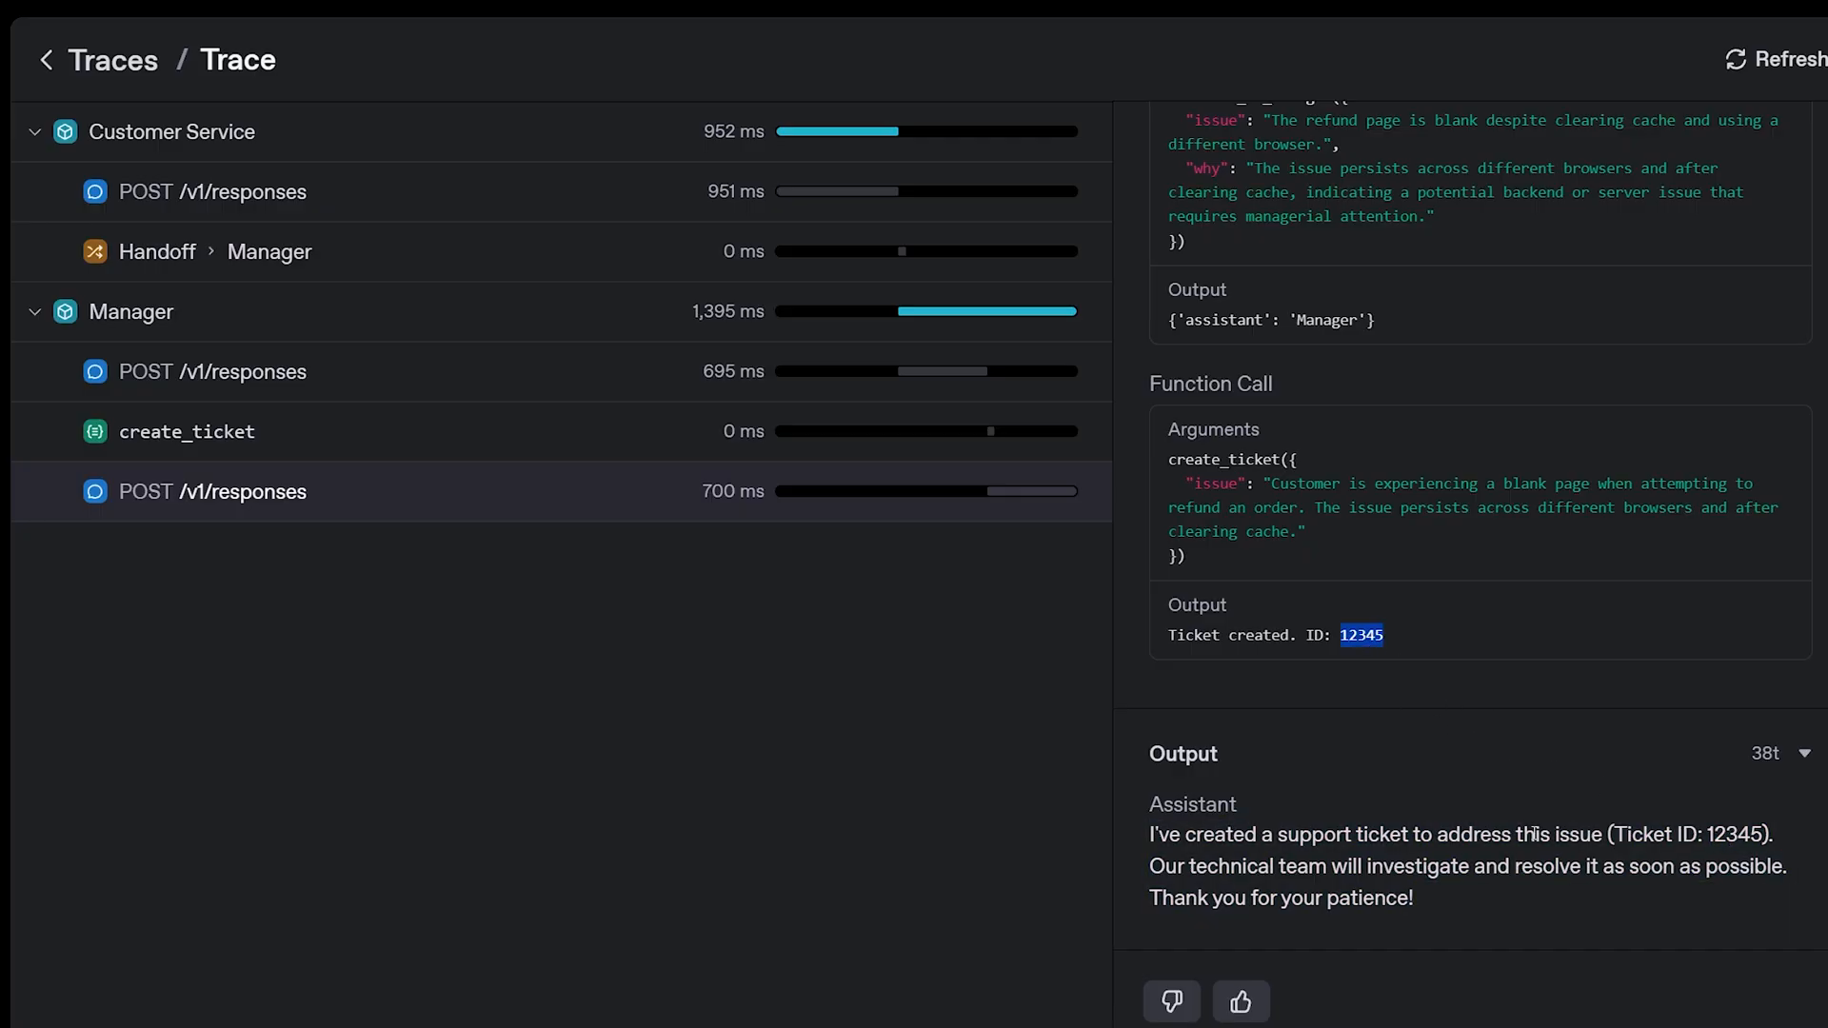